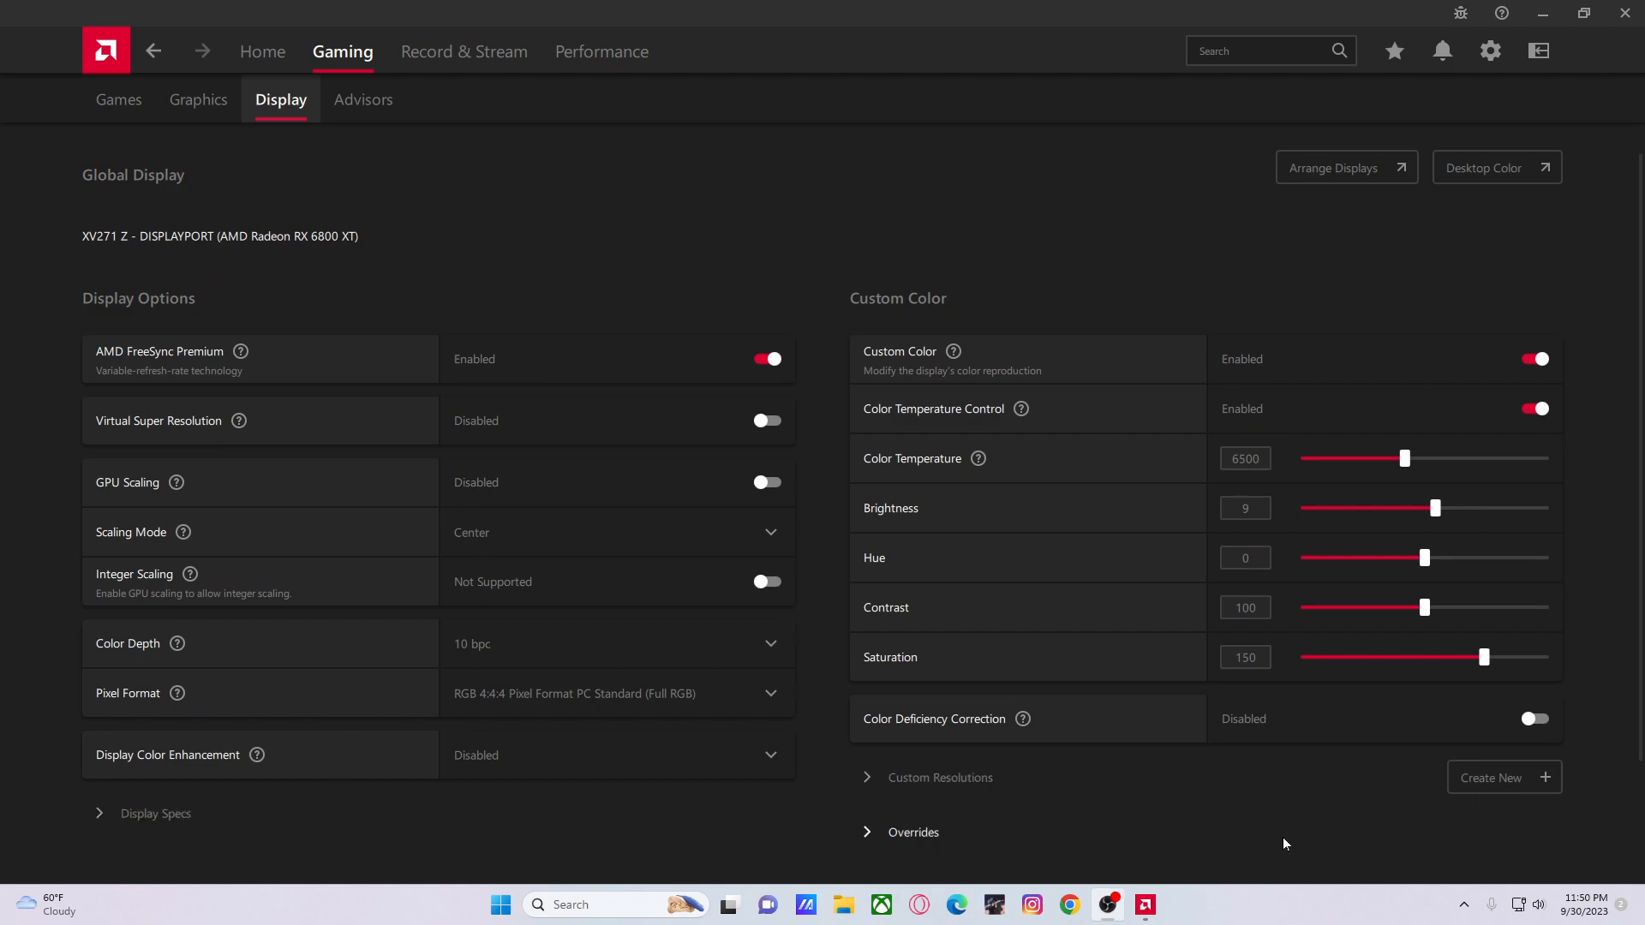
pyautogui.moveTo(1215, 903)
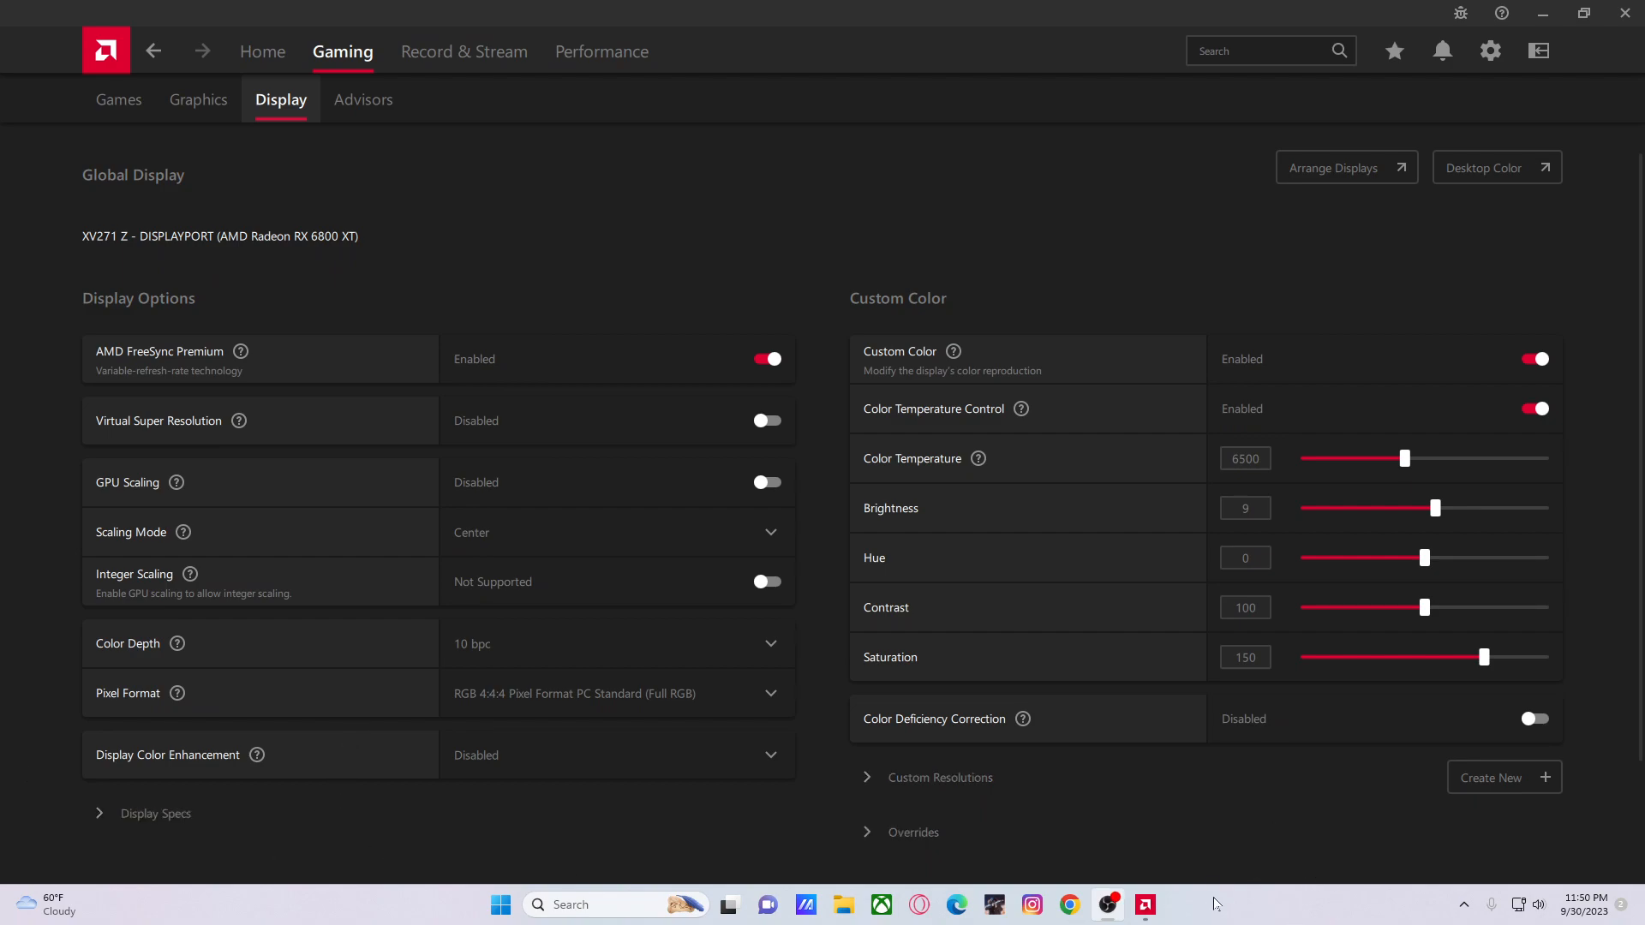
pyautogui.moveTo(1202, 870)
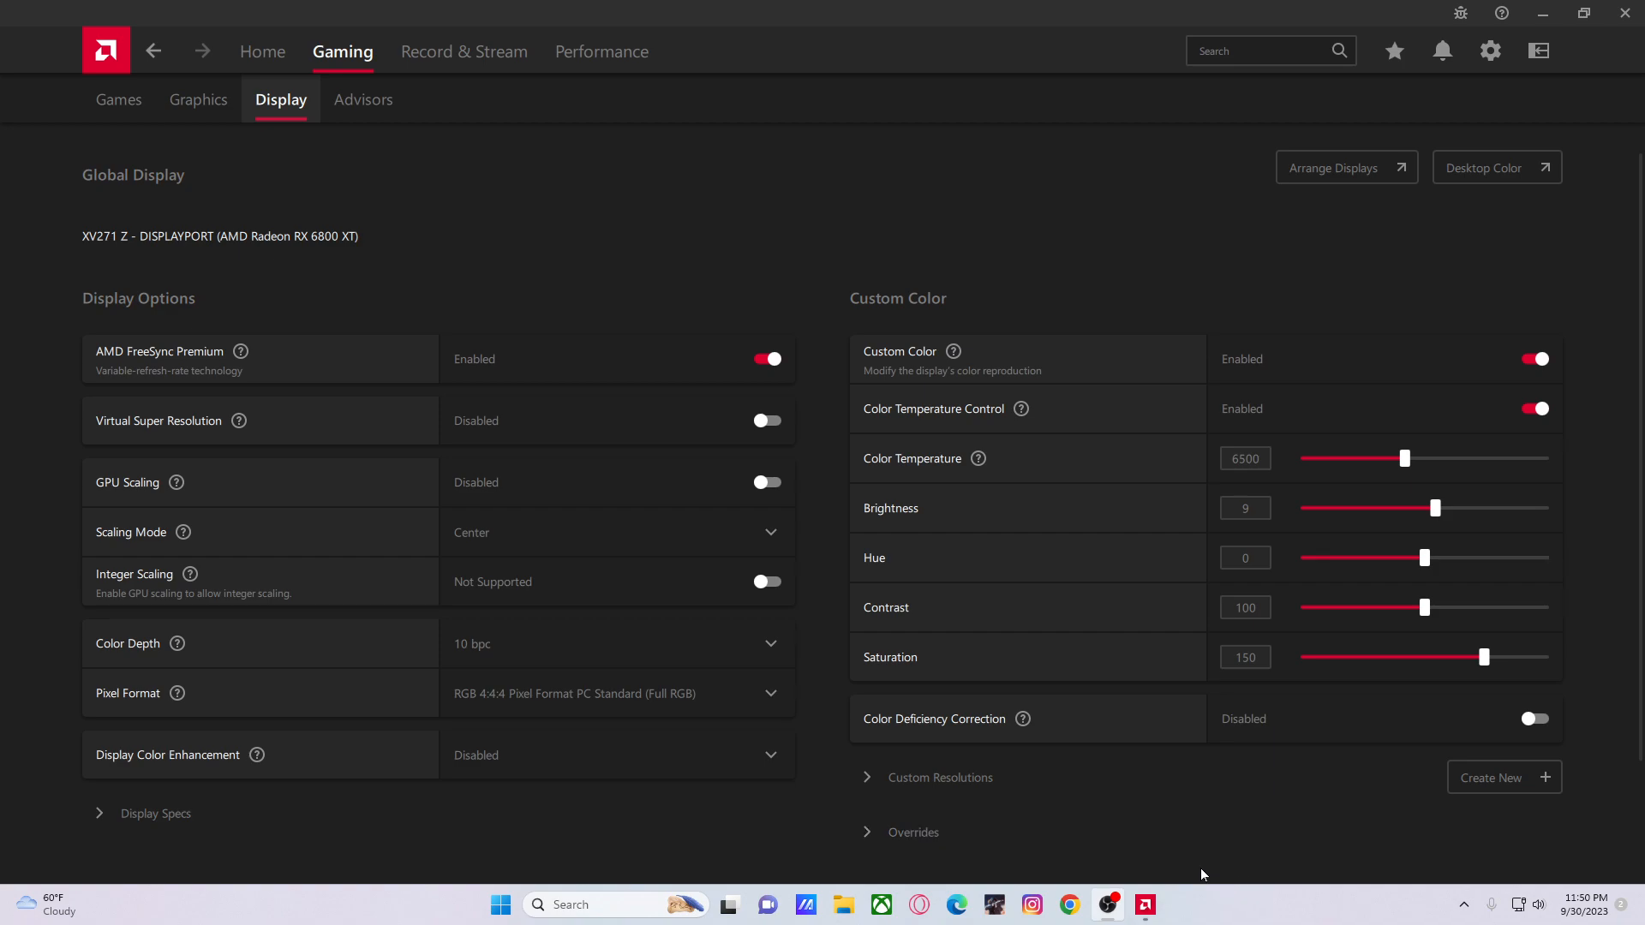
pyautogui.moveTo(1186, 874)
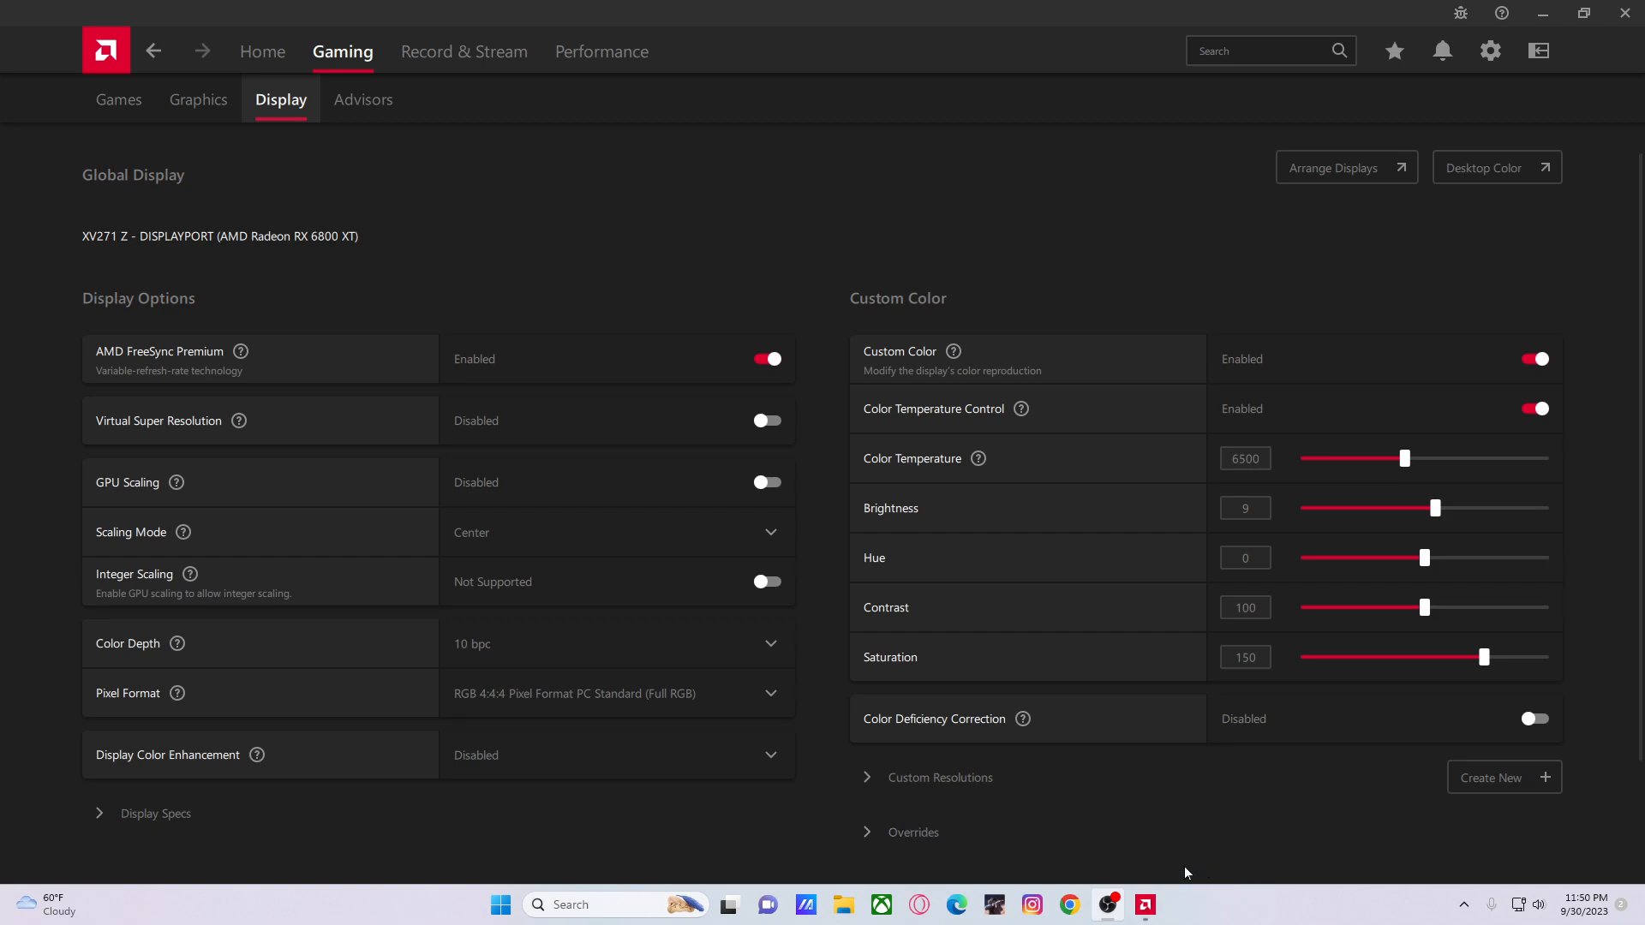
pyautogui.moveTo(423, 171)
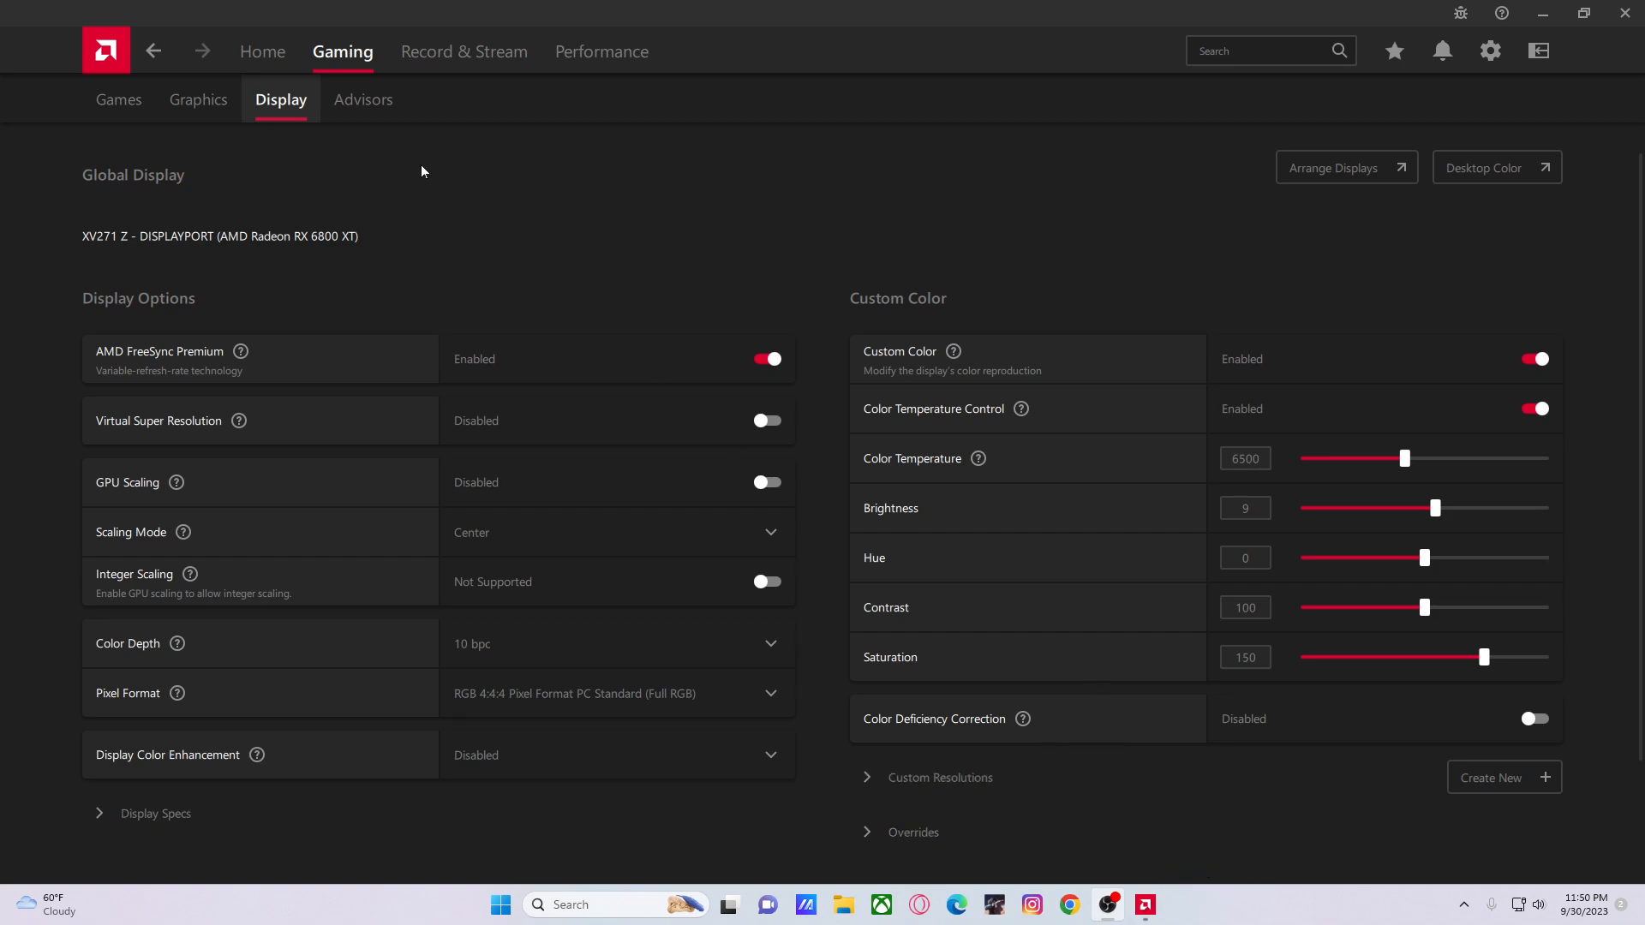
pyautogui.moveTo(255, 59)
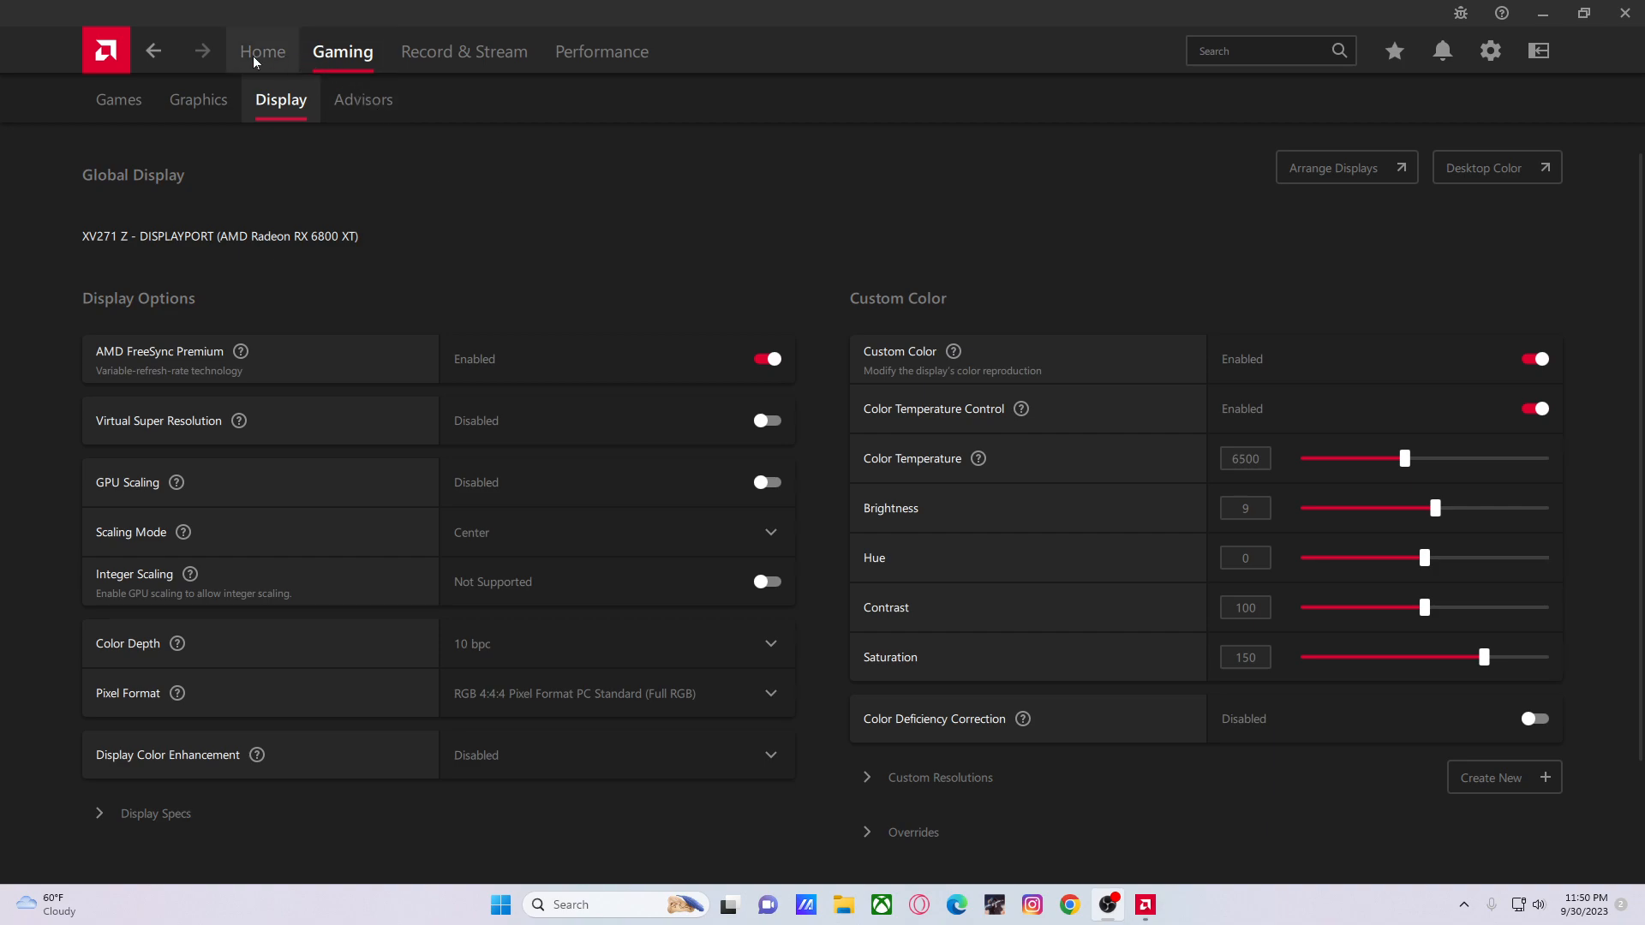
pyautogui.moveTo(271, 42)
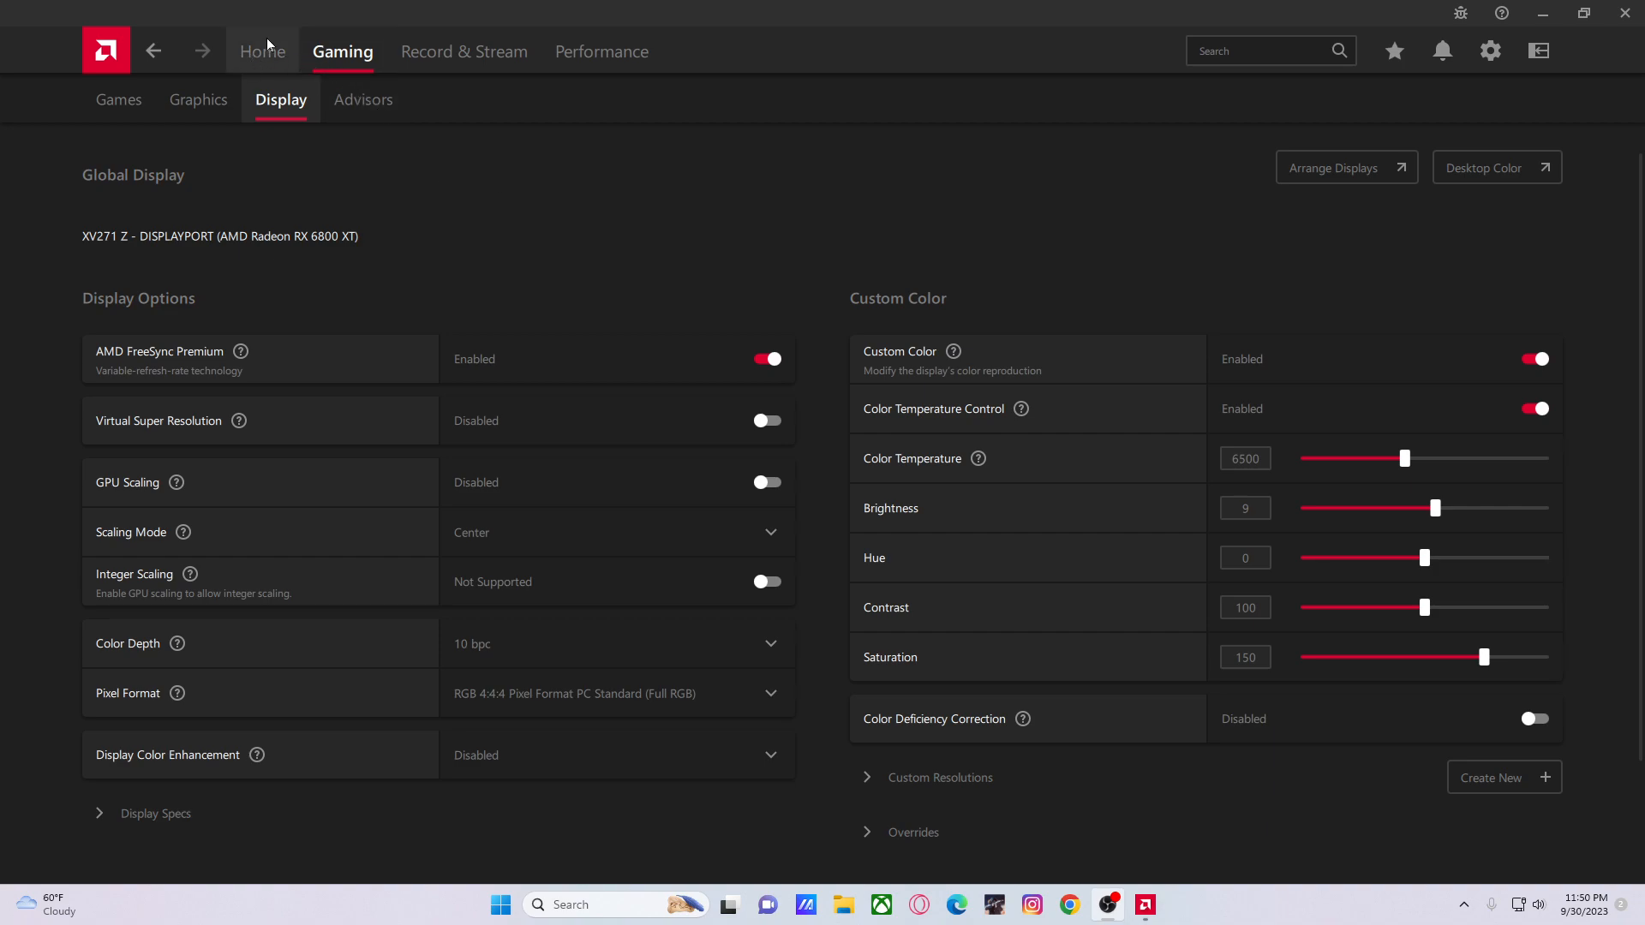
# Go to Home, then the Gaming games library listing Fortnite, Squad and VALORANT
pyautogui.click(264, 51)
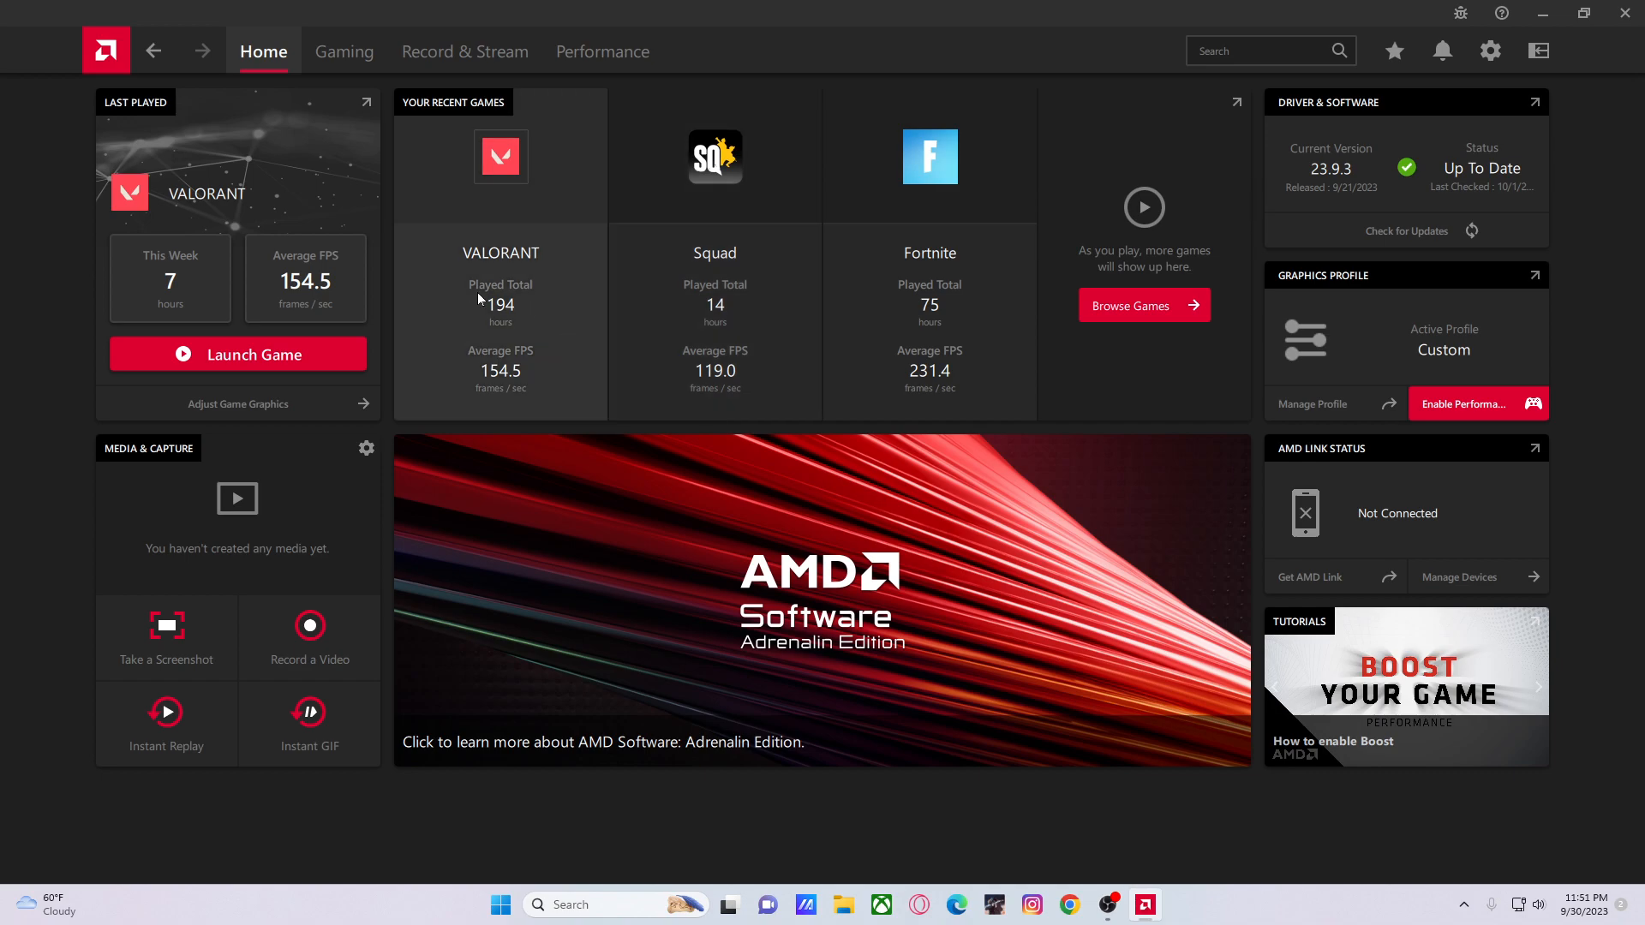
pyautogui.moveTo(1012, 281)
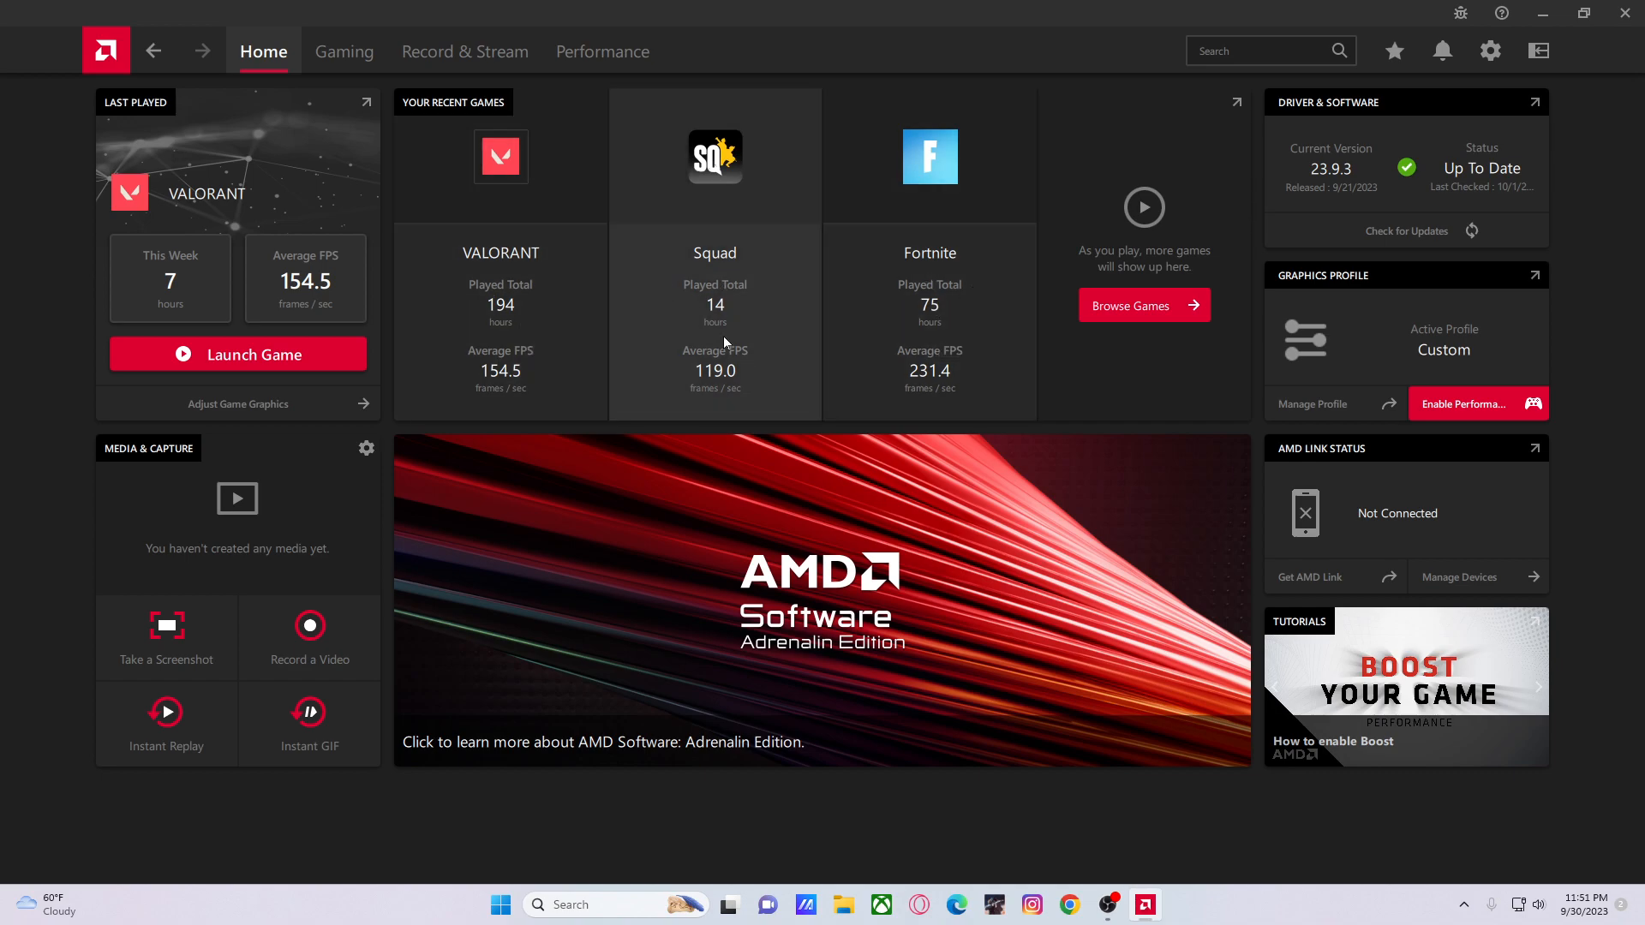
pyautogui.moveTo(627, 284)
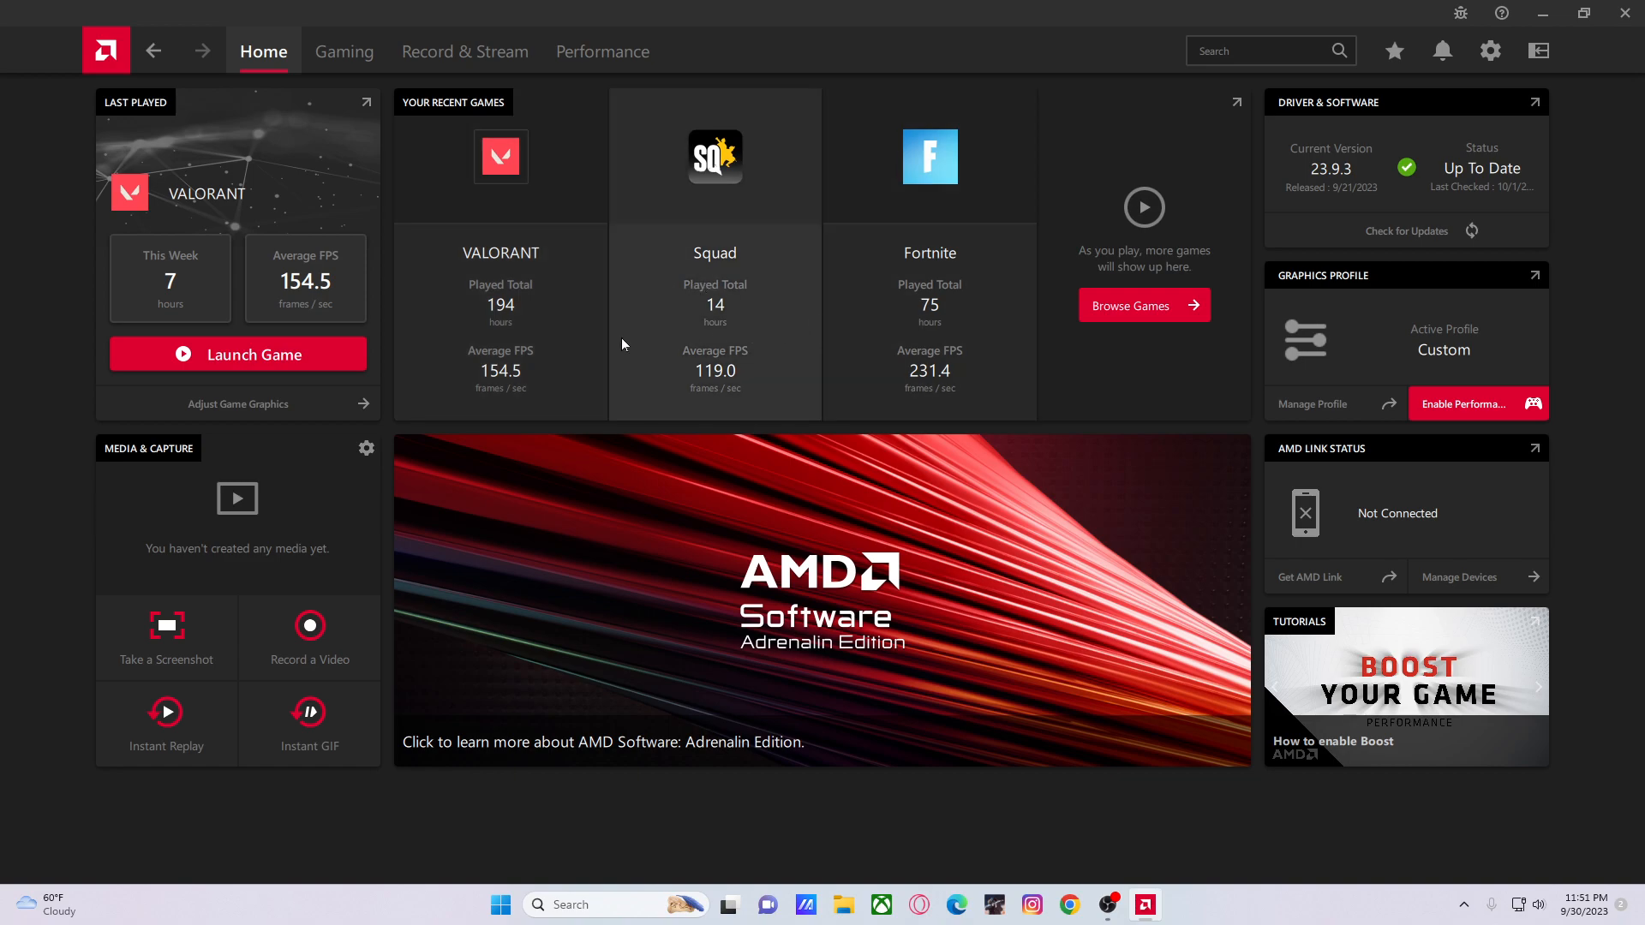
pyautogui.click(342, 51)
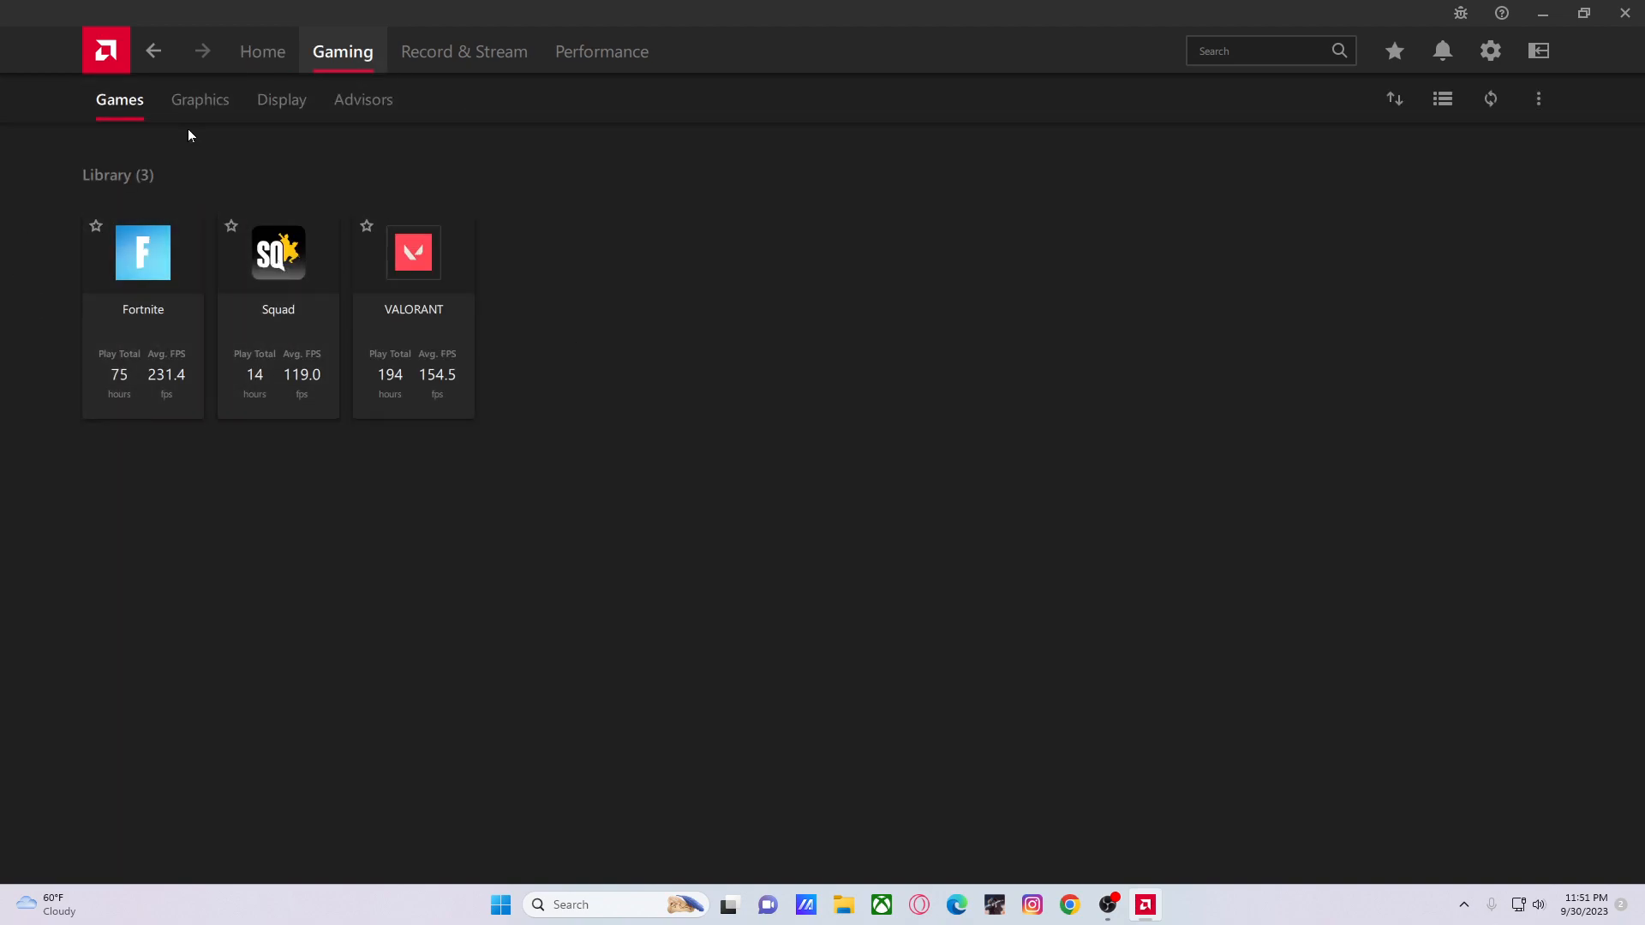
# Show the Graphics page with the Custom profile and Radeon Anti-Lag enabled
pyautogui.click(199, 99)
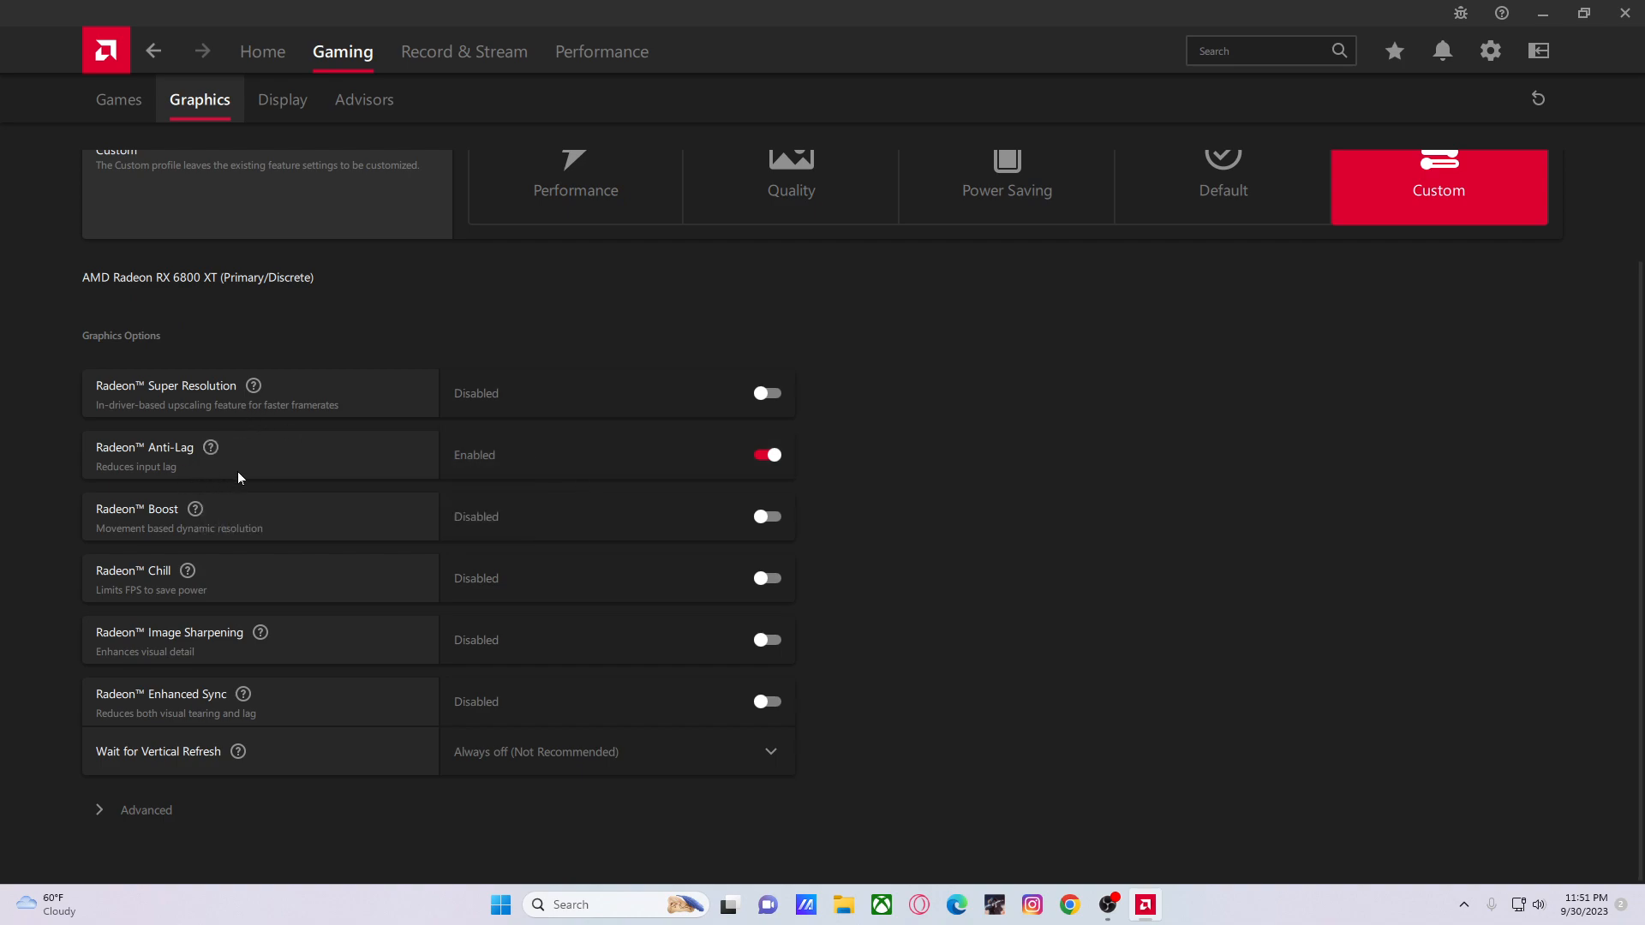
pyautogui.moveTo(220, 449)
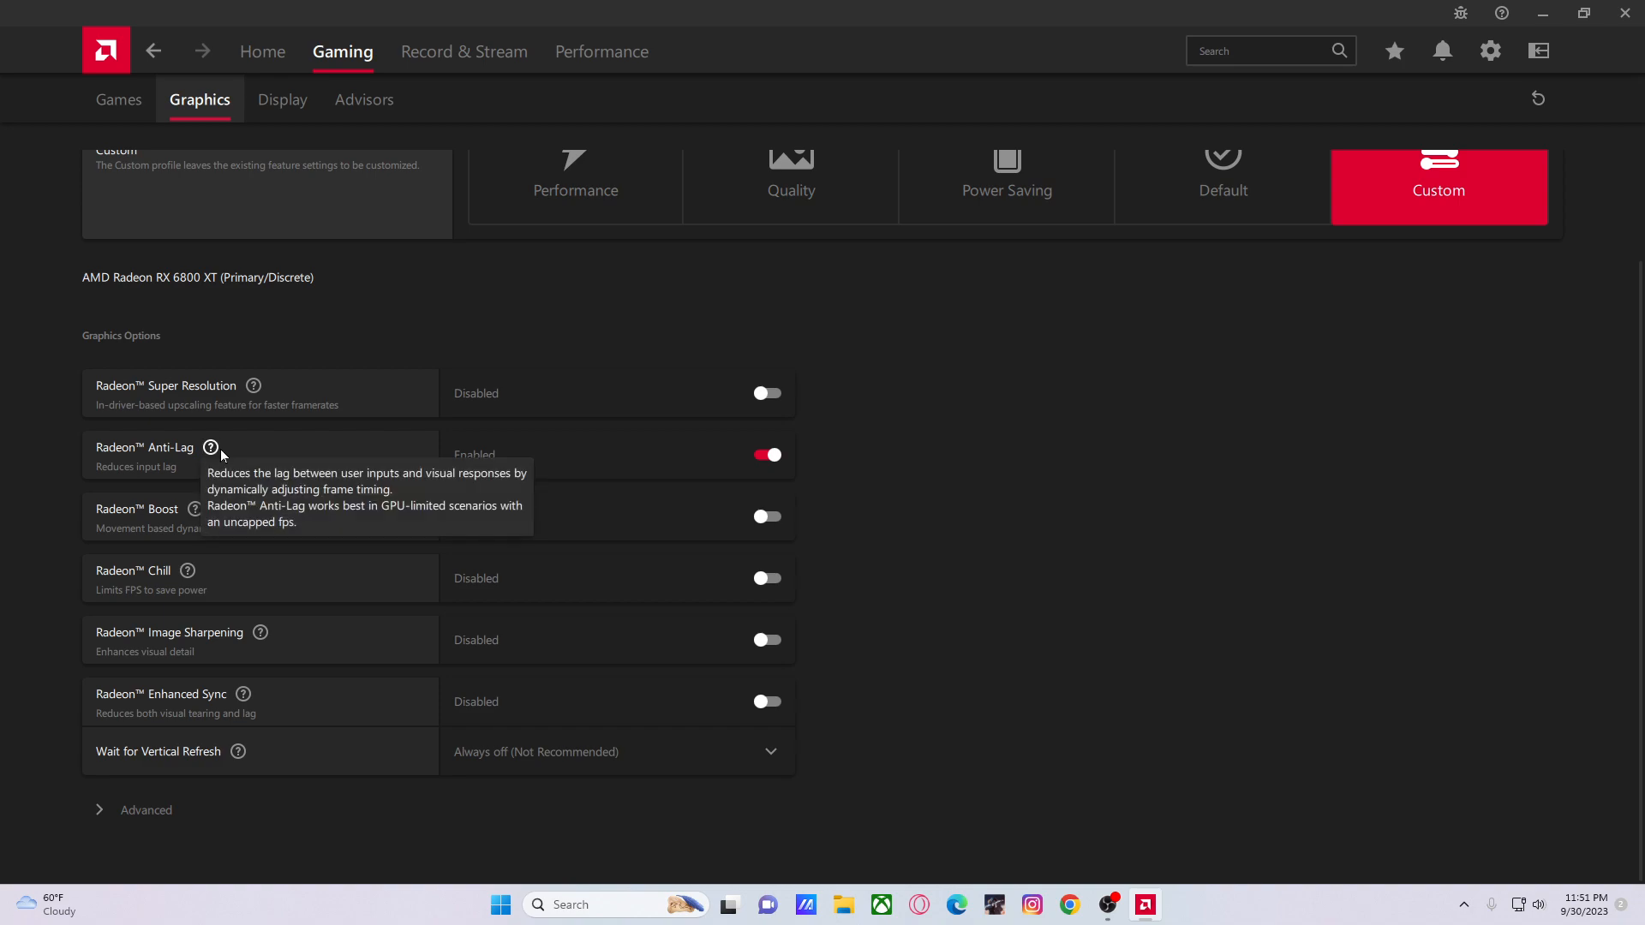
pyautogui.moveTo(226, 459)
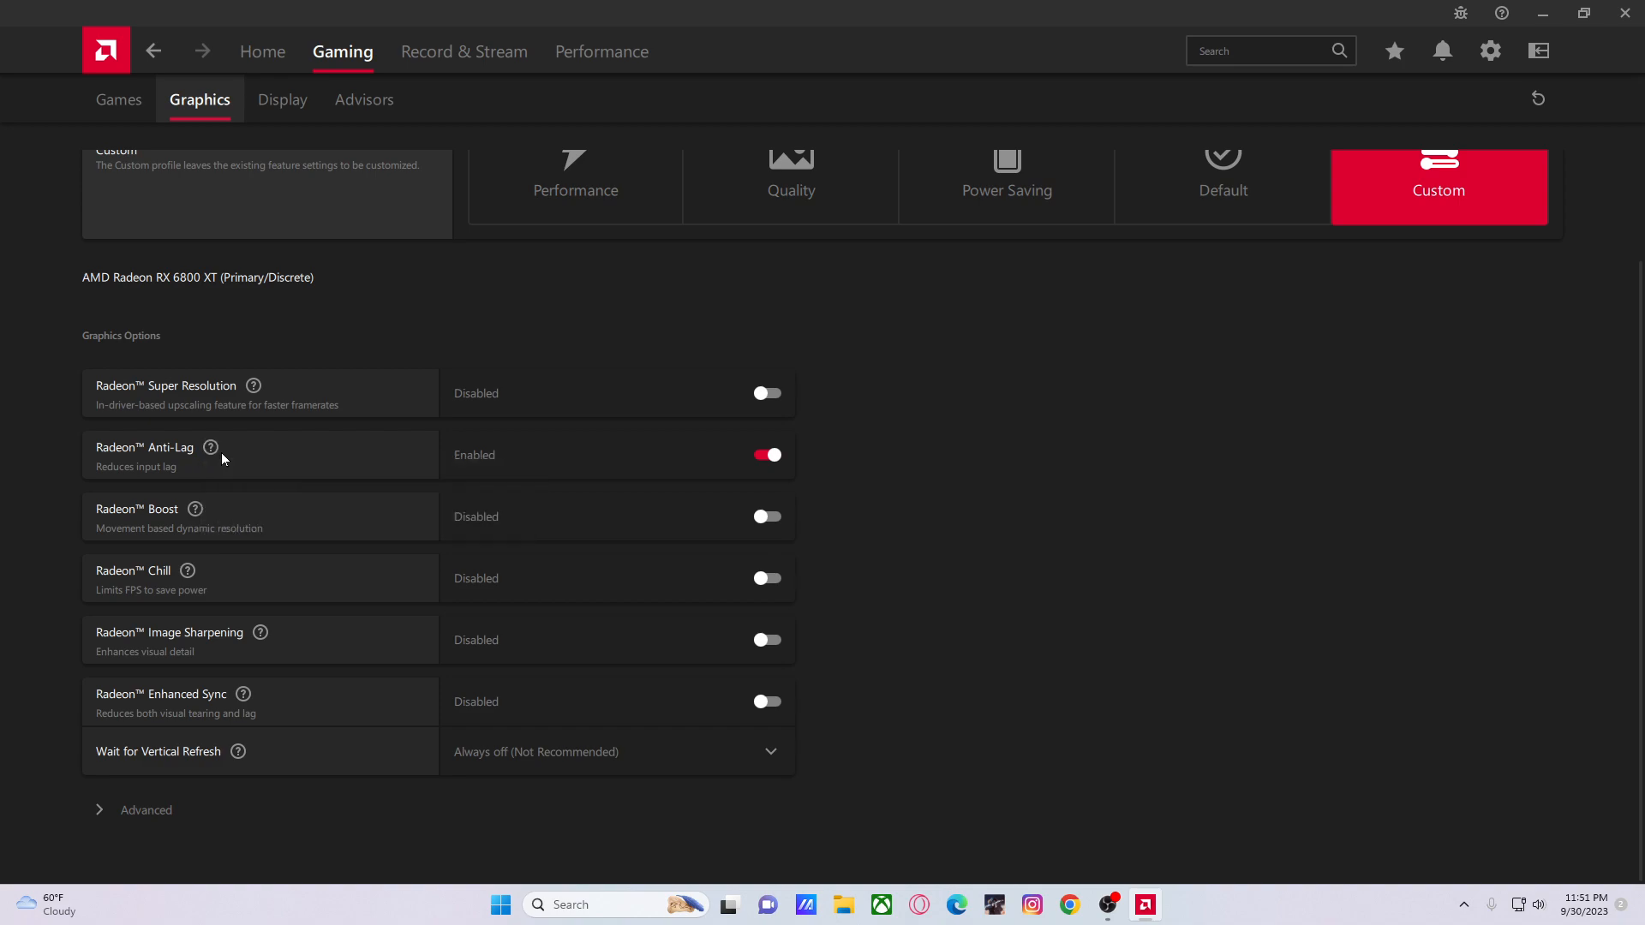
pyautogui.moveTo(226, 451)
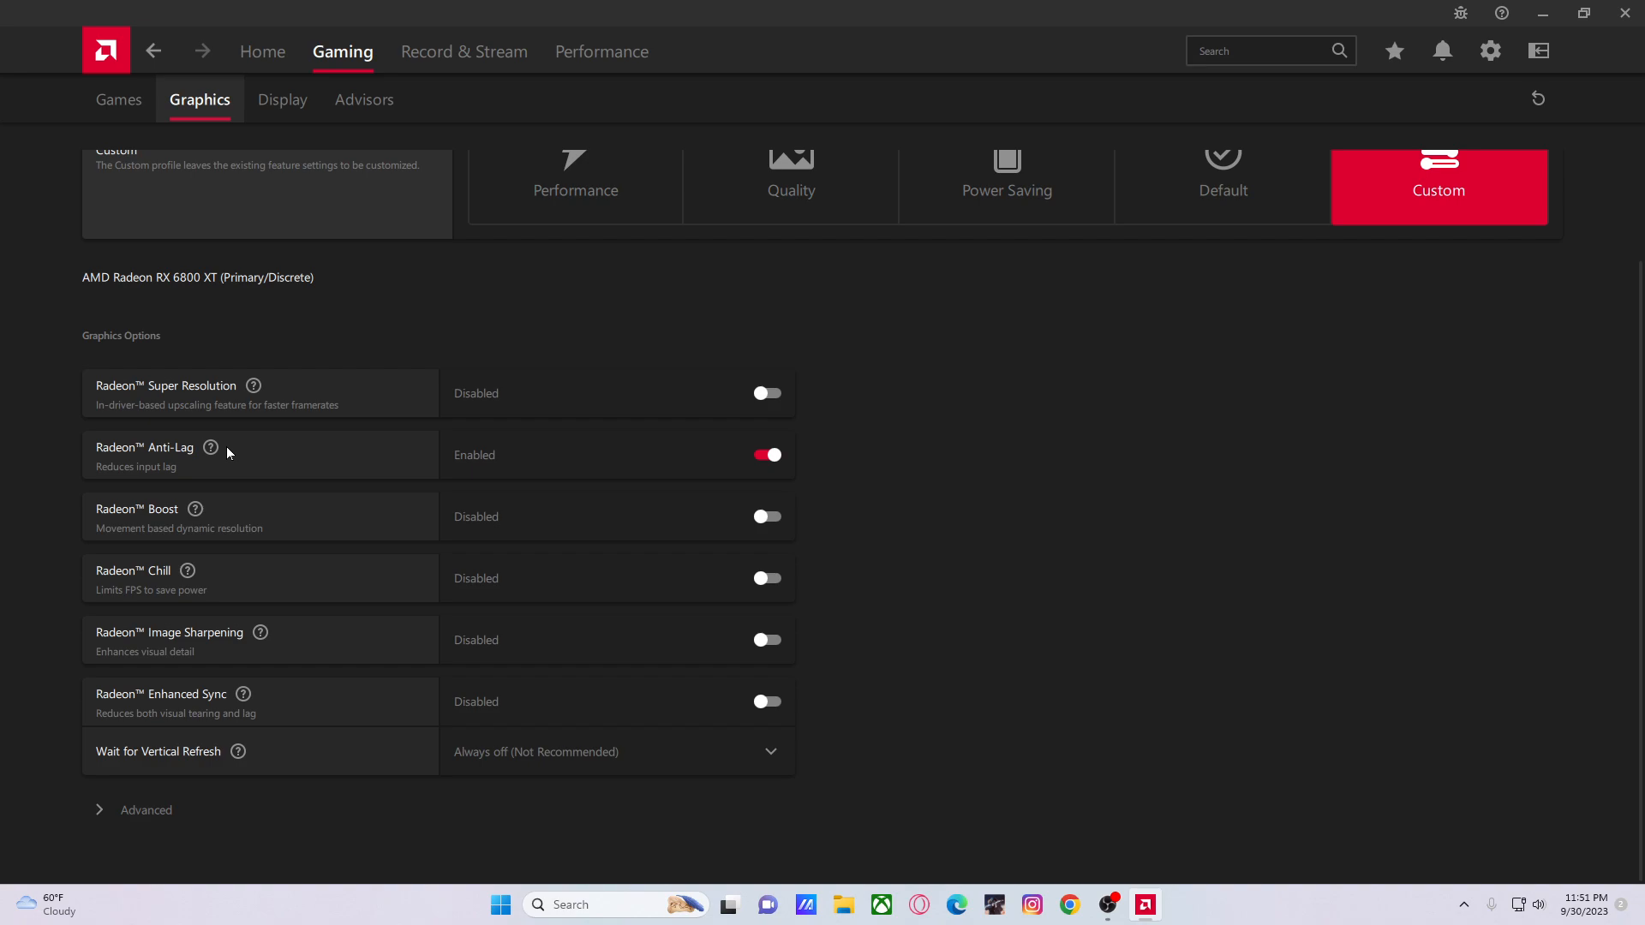
pyautogui.moveTo(236, 446)
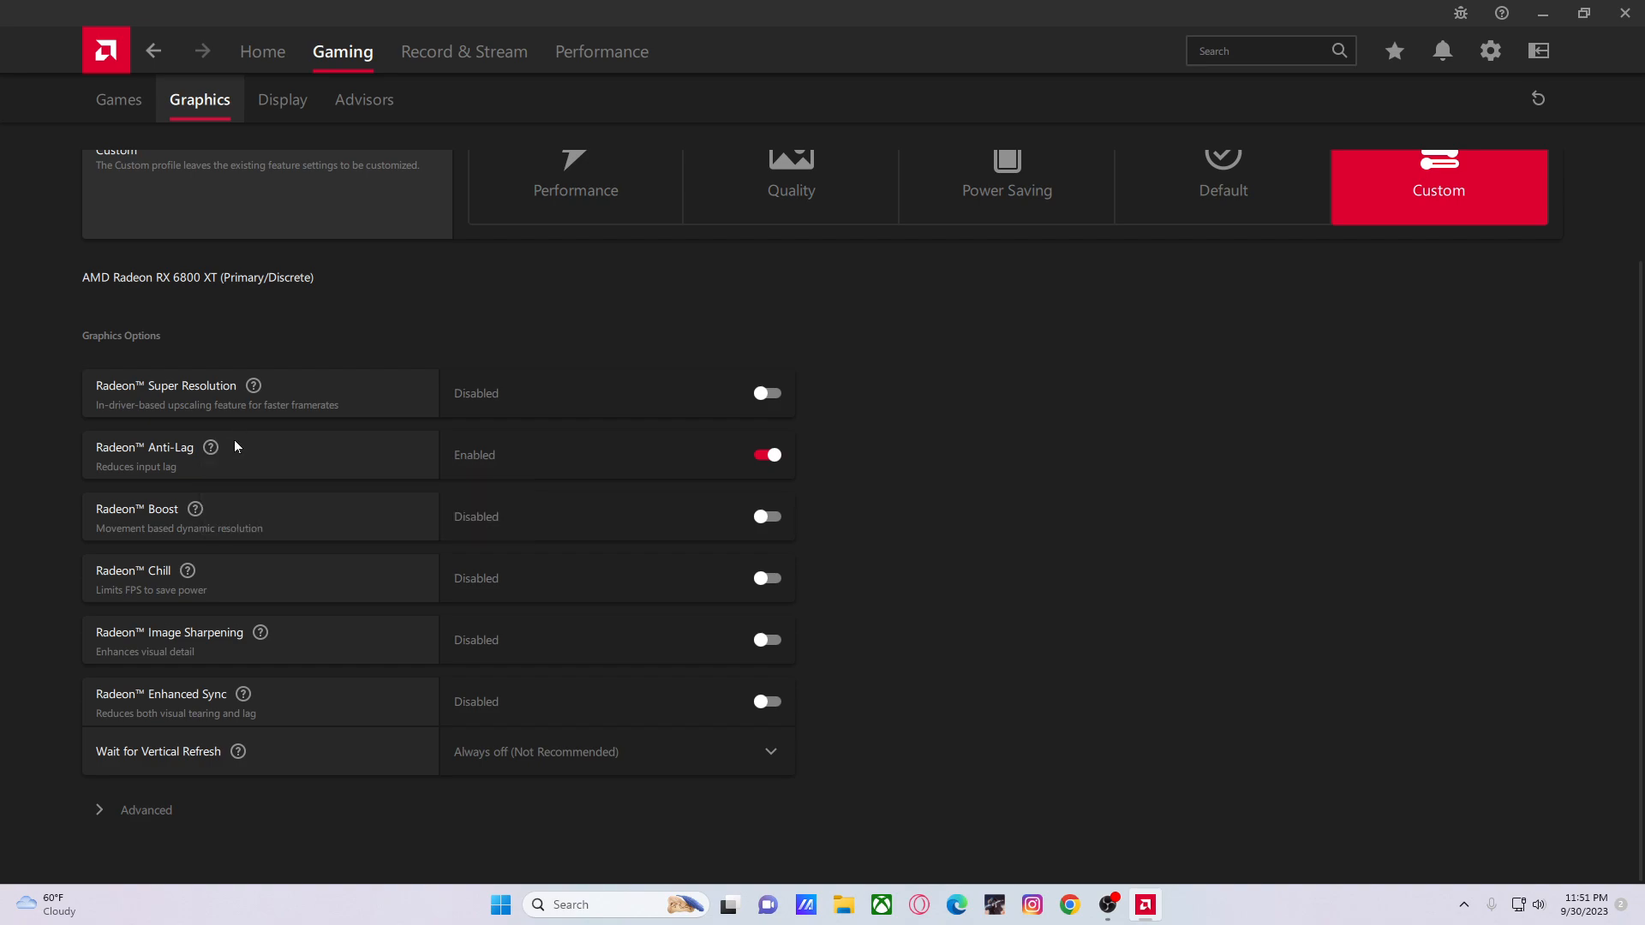
pyautogui.moveTo(211, 448)
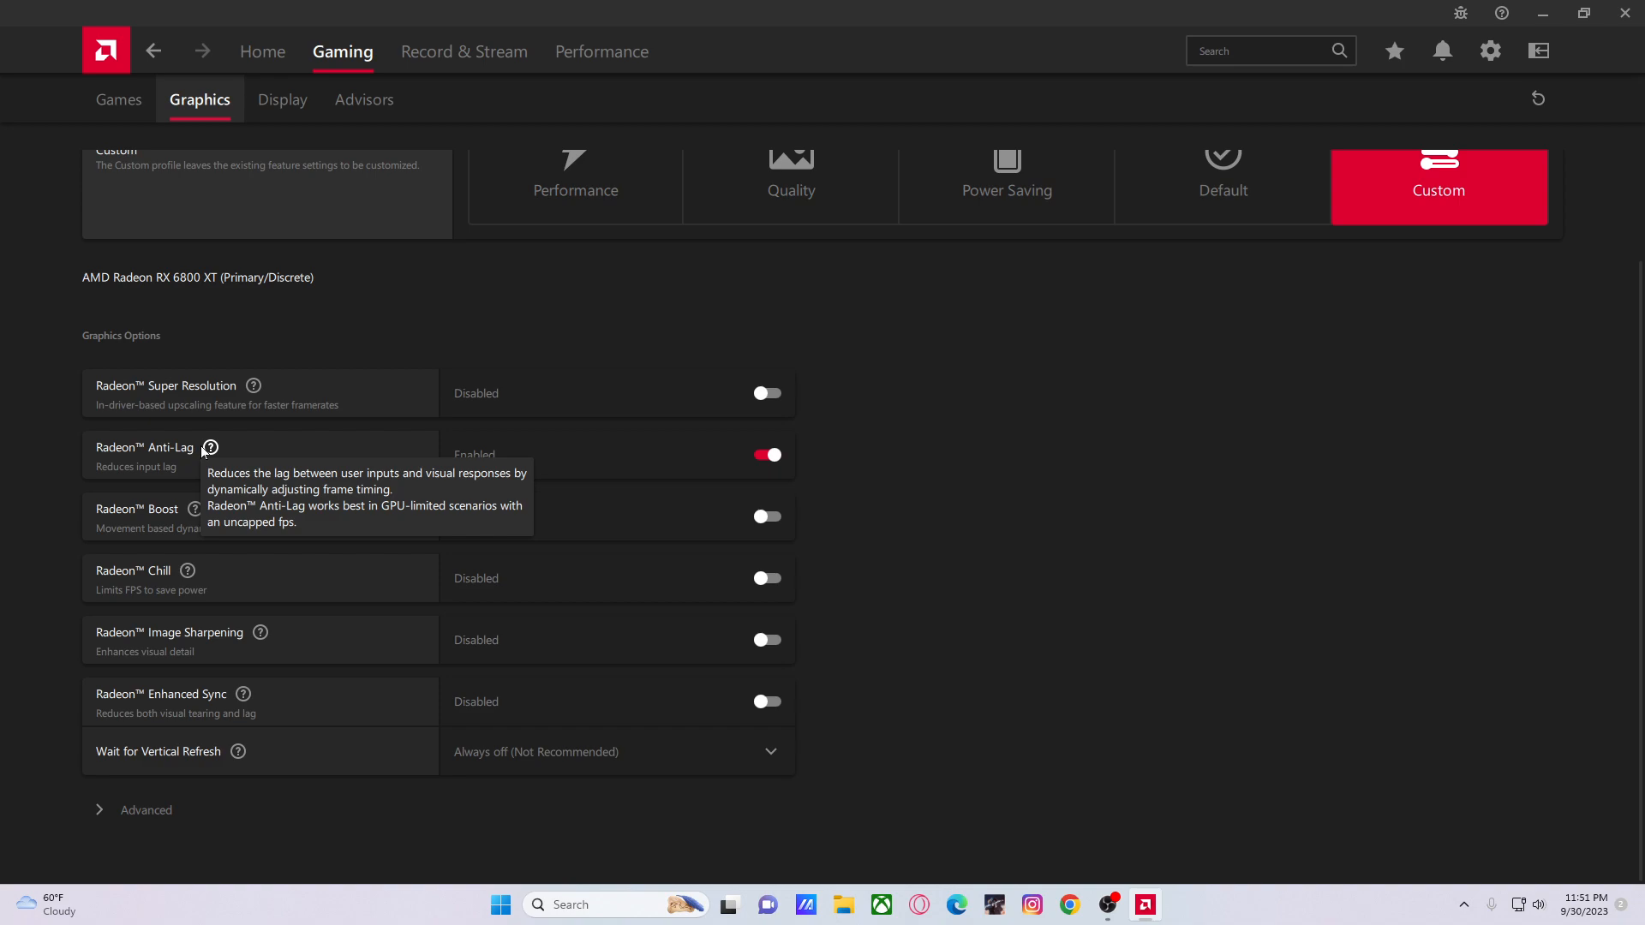
pyautogui.moveTo(198, 511)
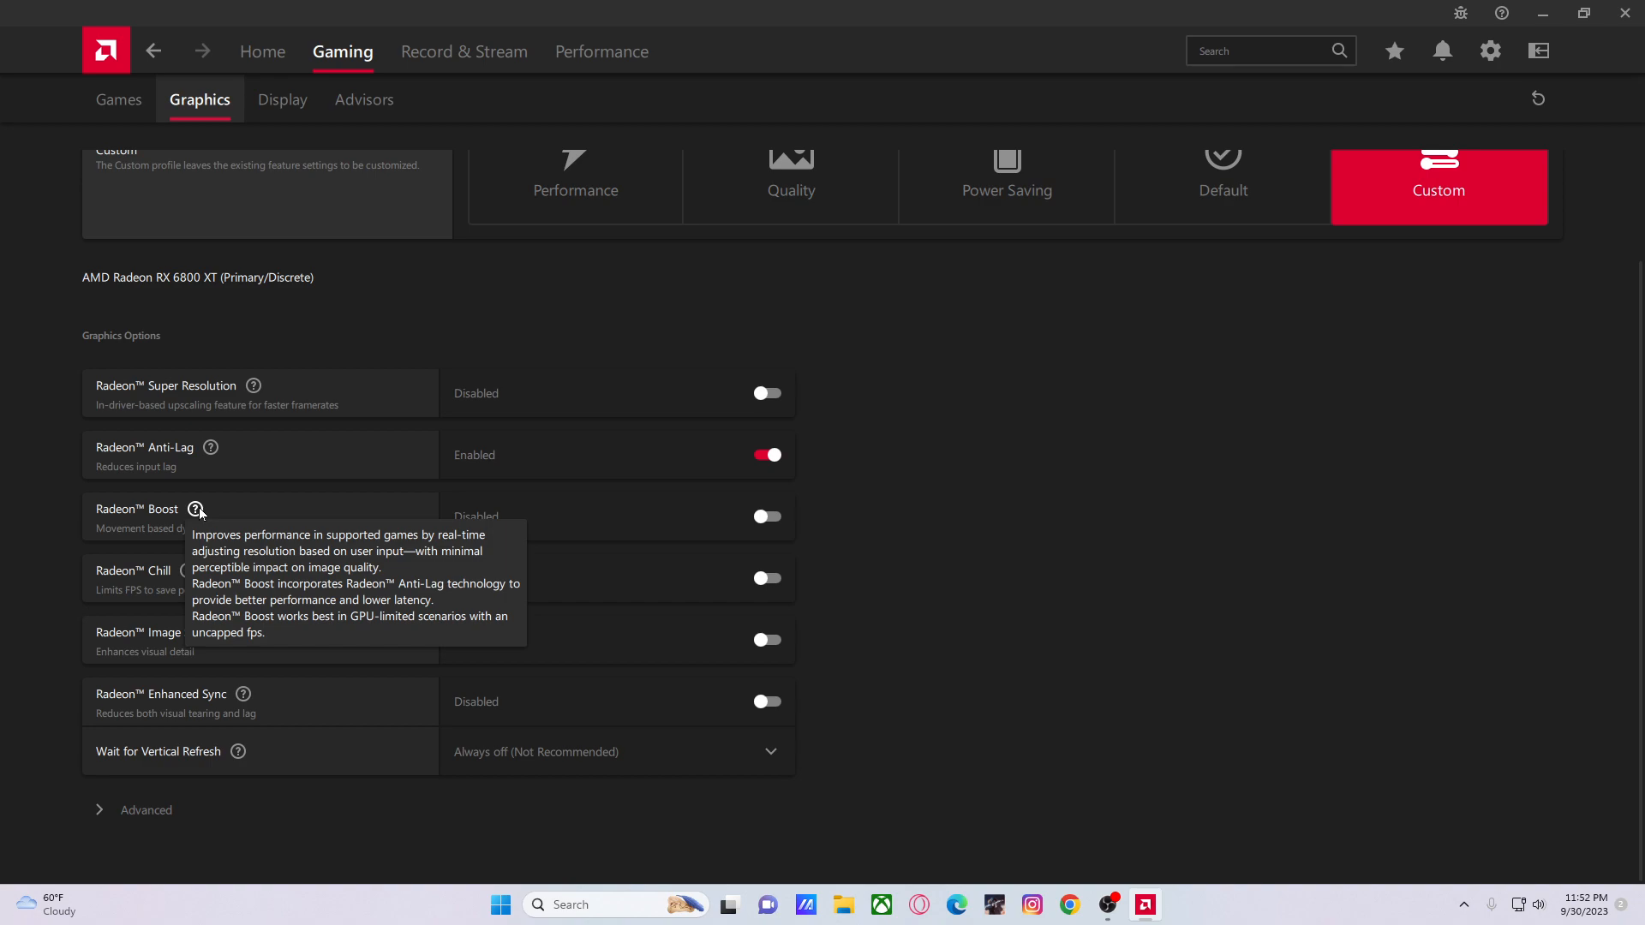
pyautogui.moveTo(192, 525)
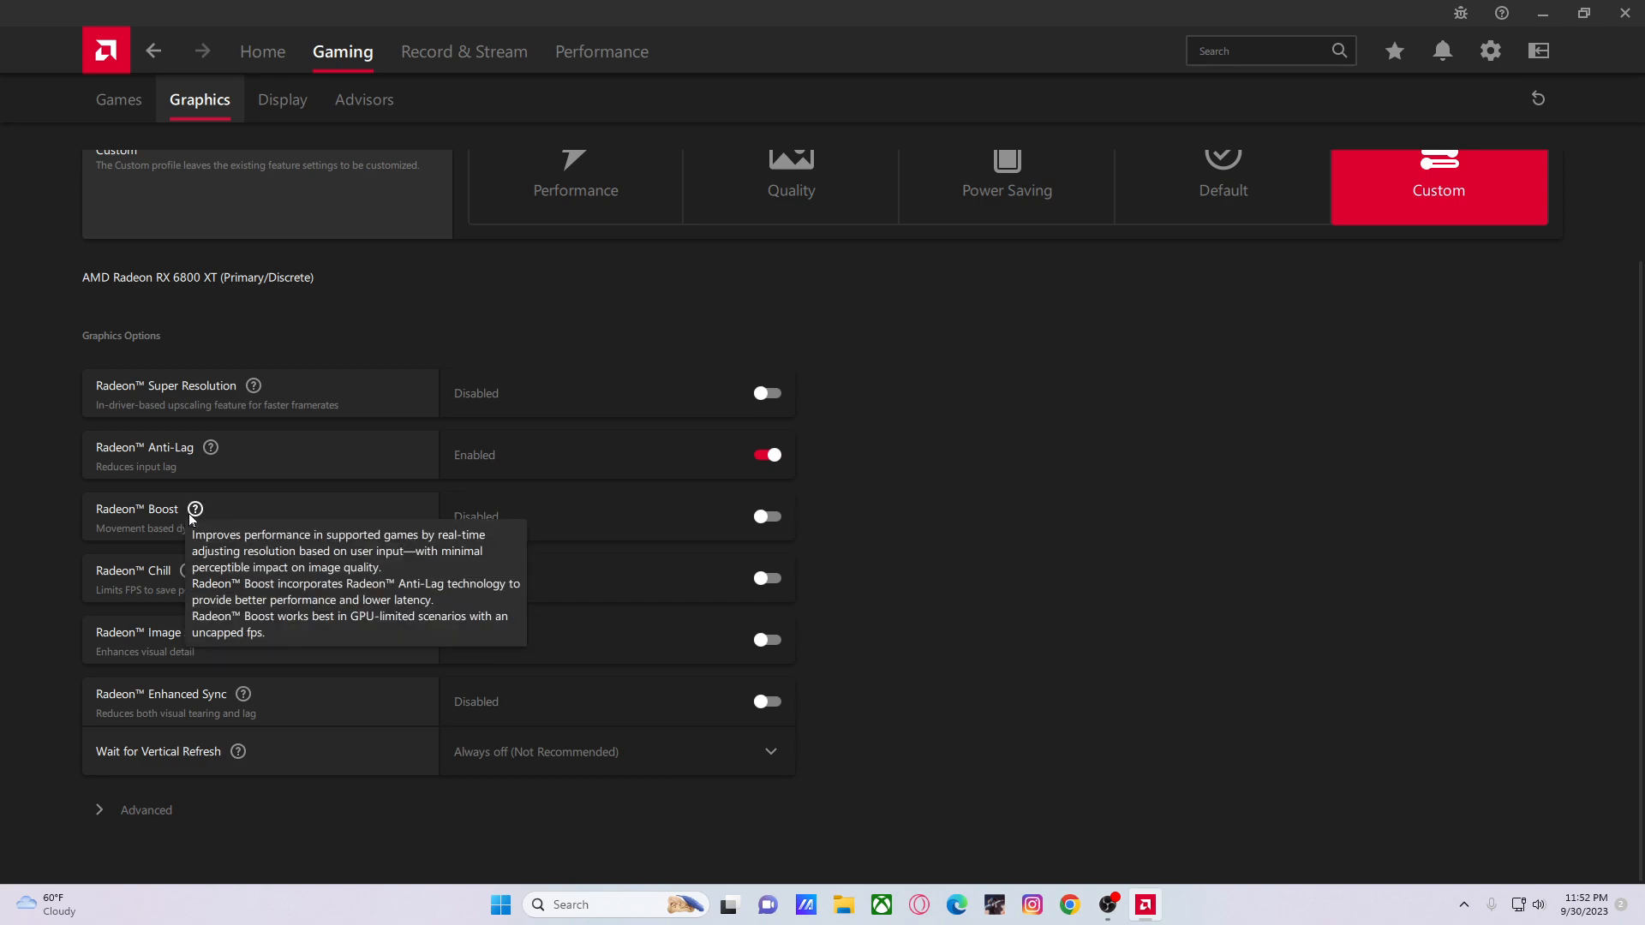
pyautogui.moveTo(226, 511)
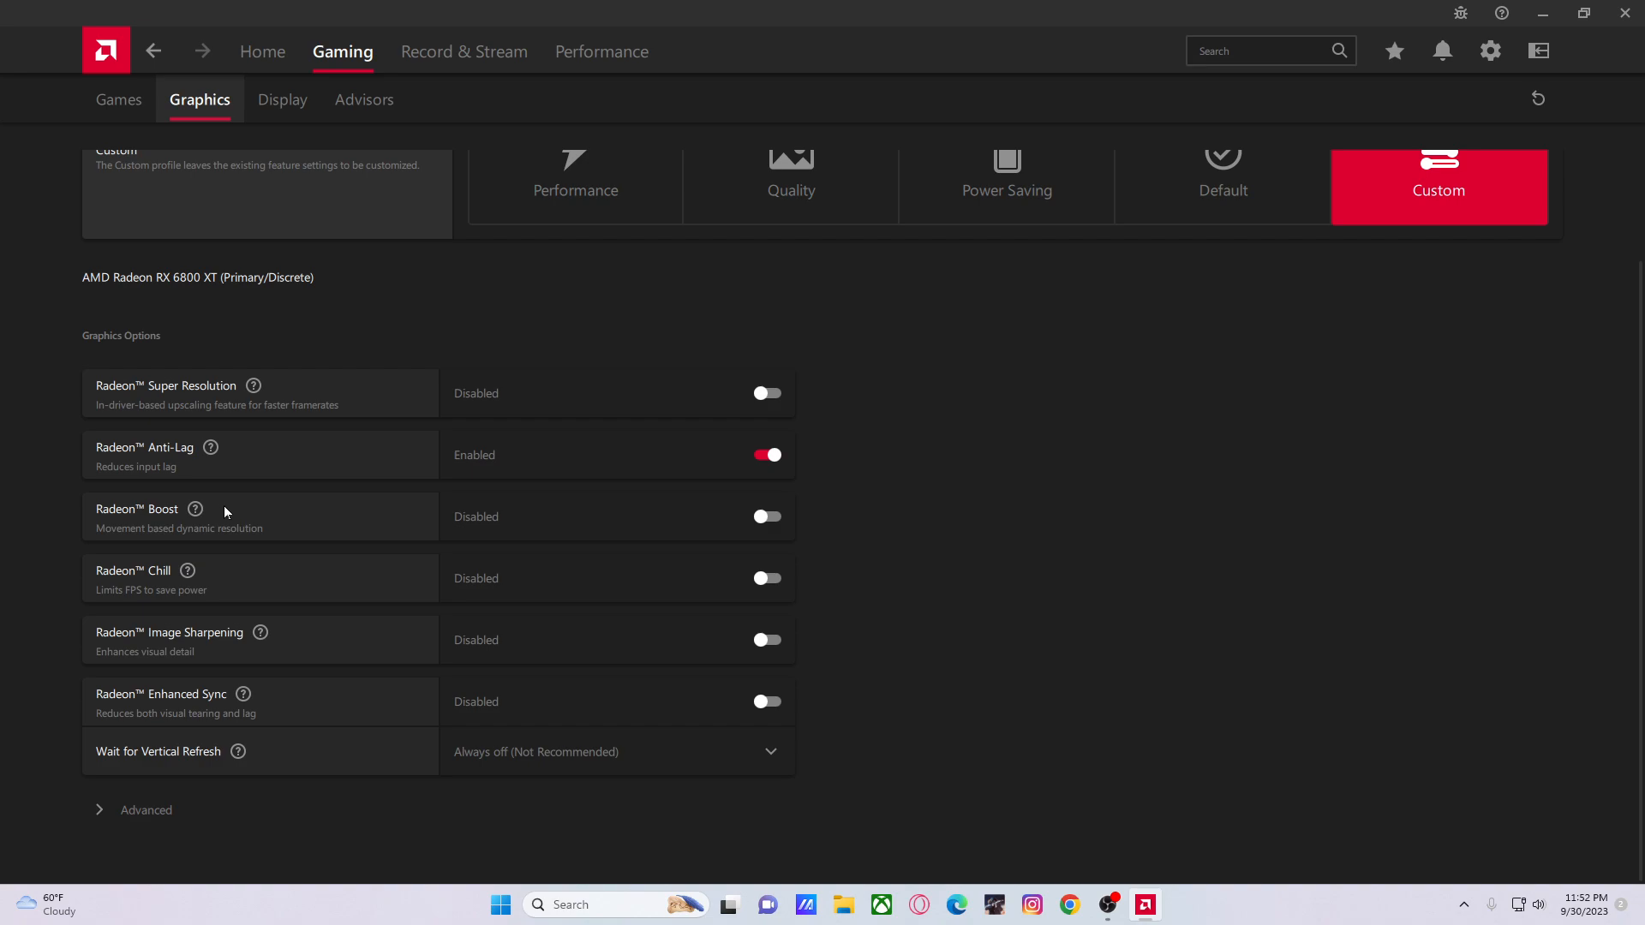
pyautogui.moveTo(136, 572)
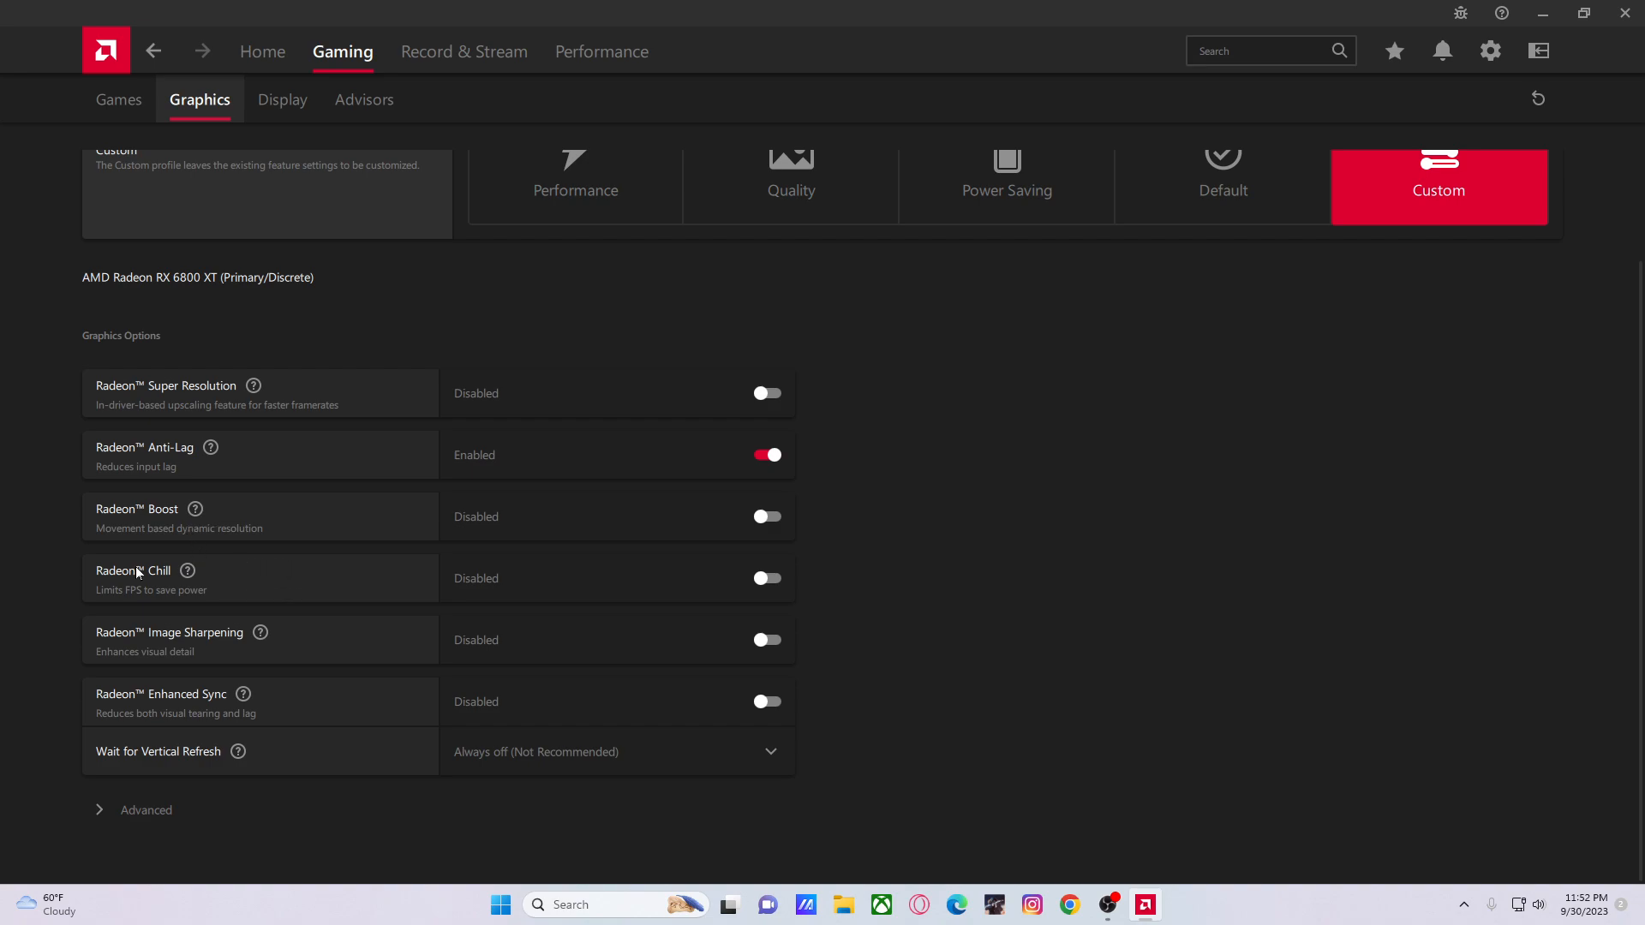
pyautogui.moveTo(260, 634)
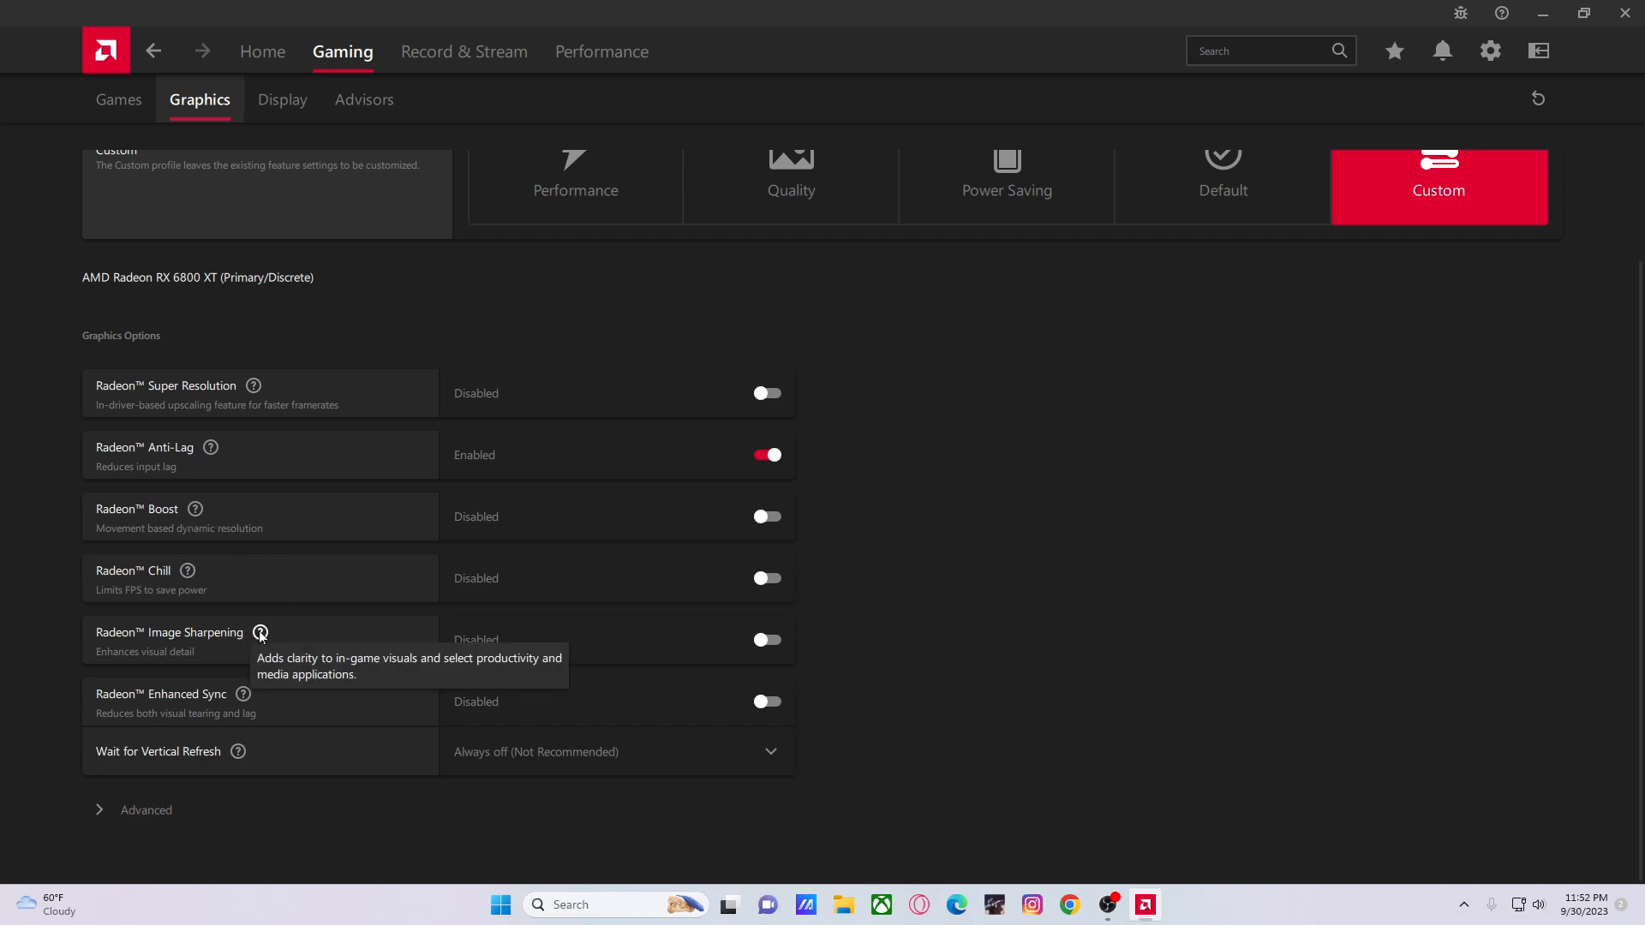
pyautogui.moveTo(228, 736)
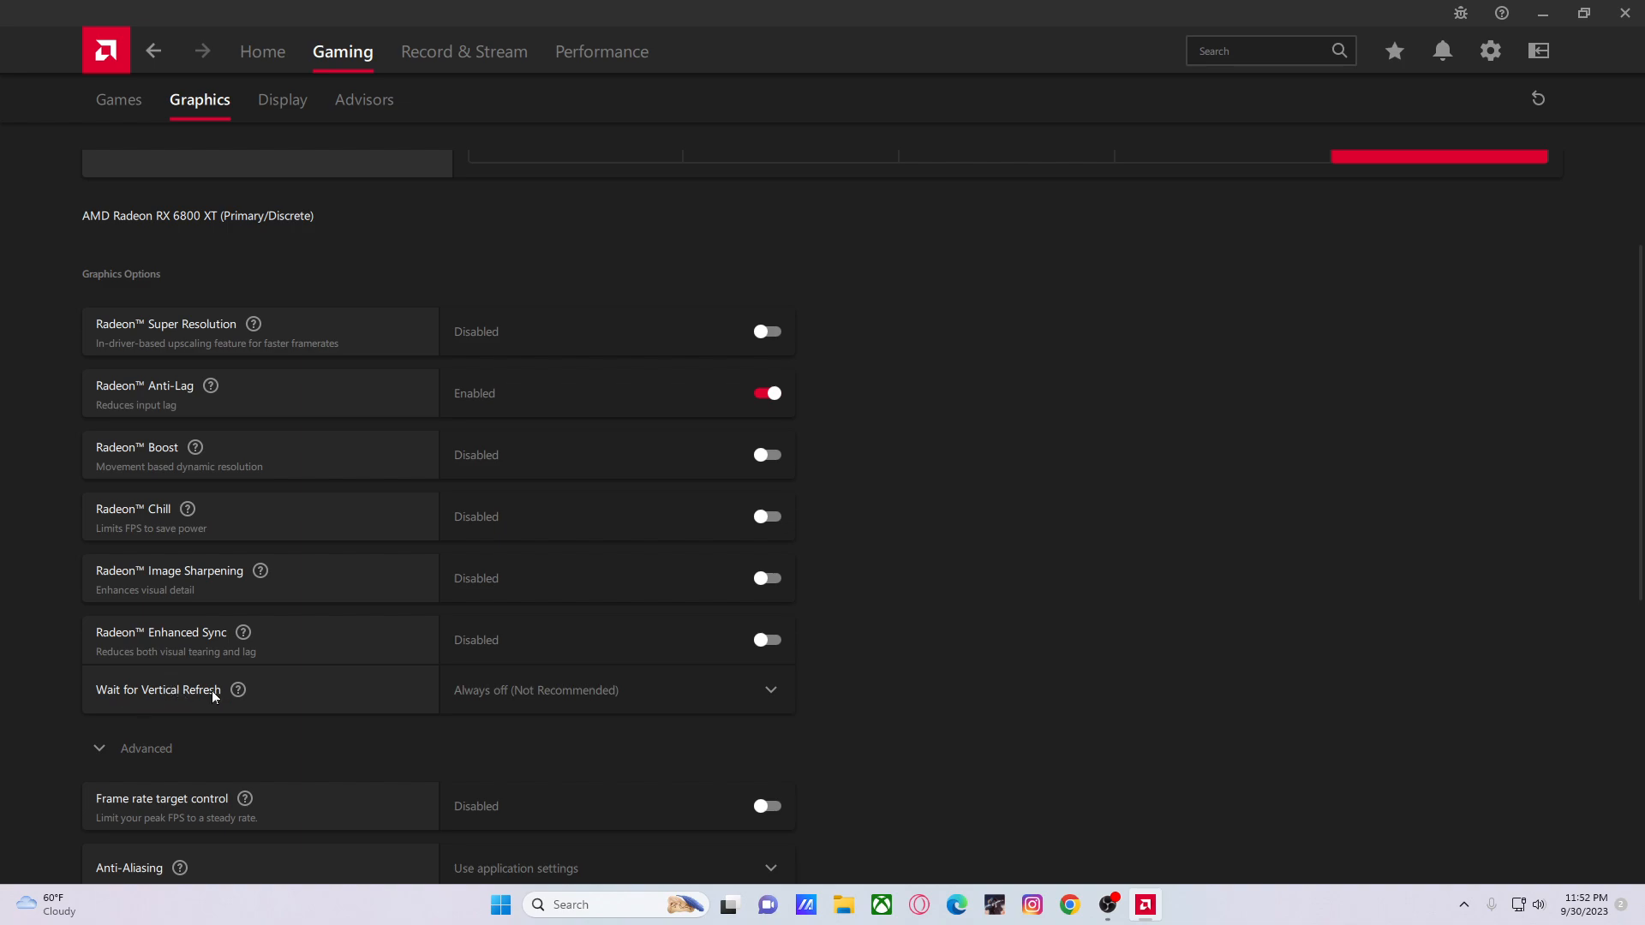
pyautogui.moveTo(198, 689)
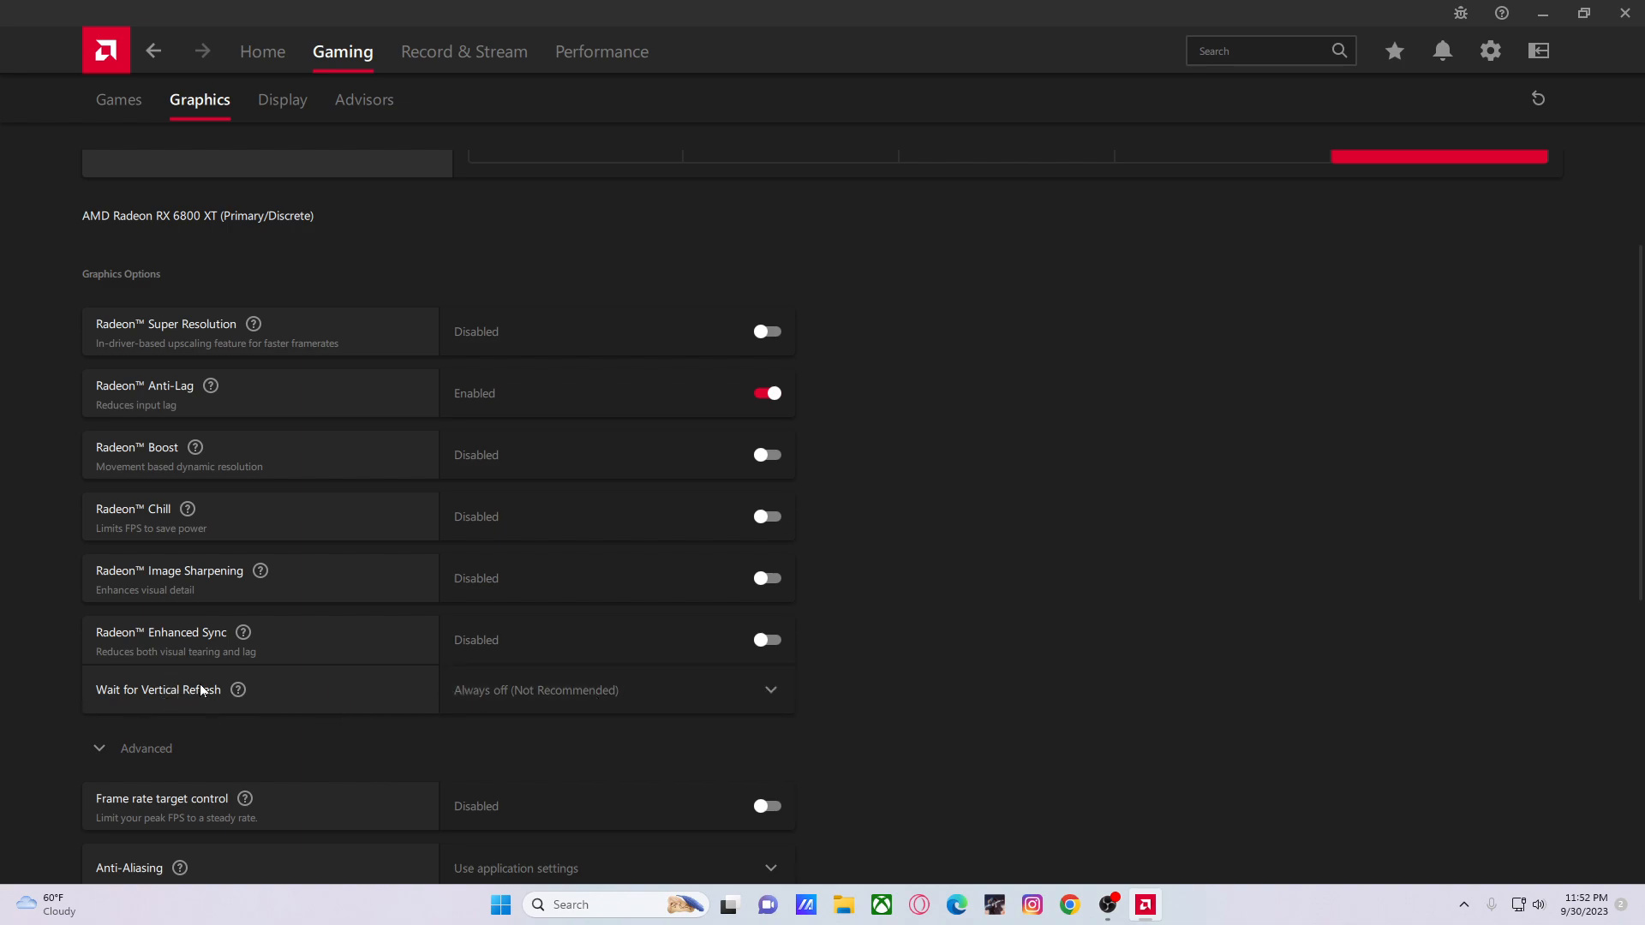
pyautogui.moveTo(290, 621)
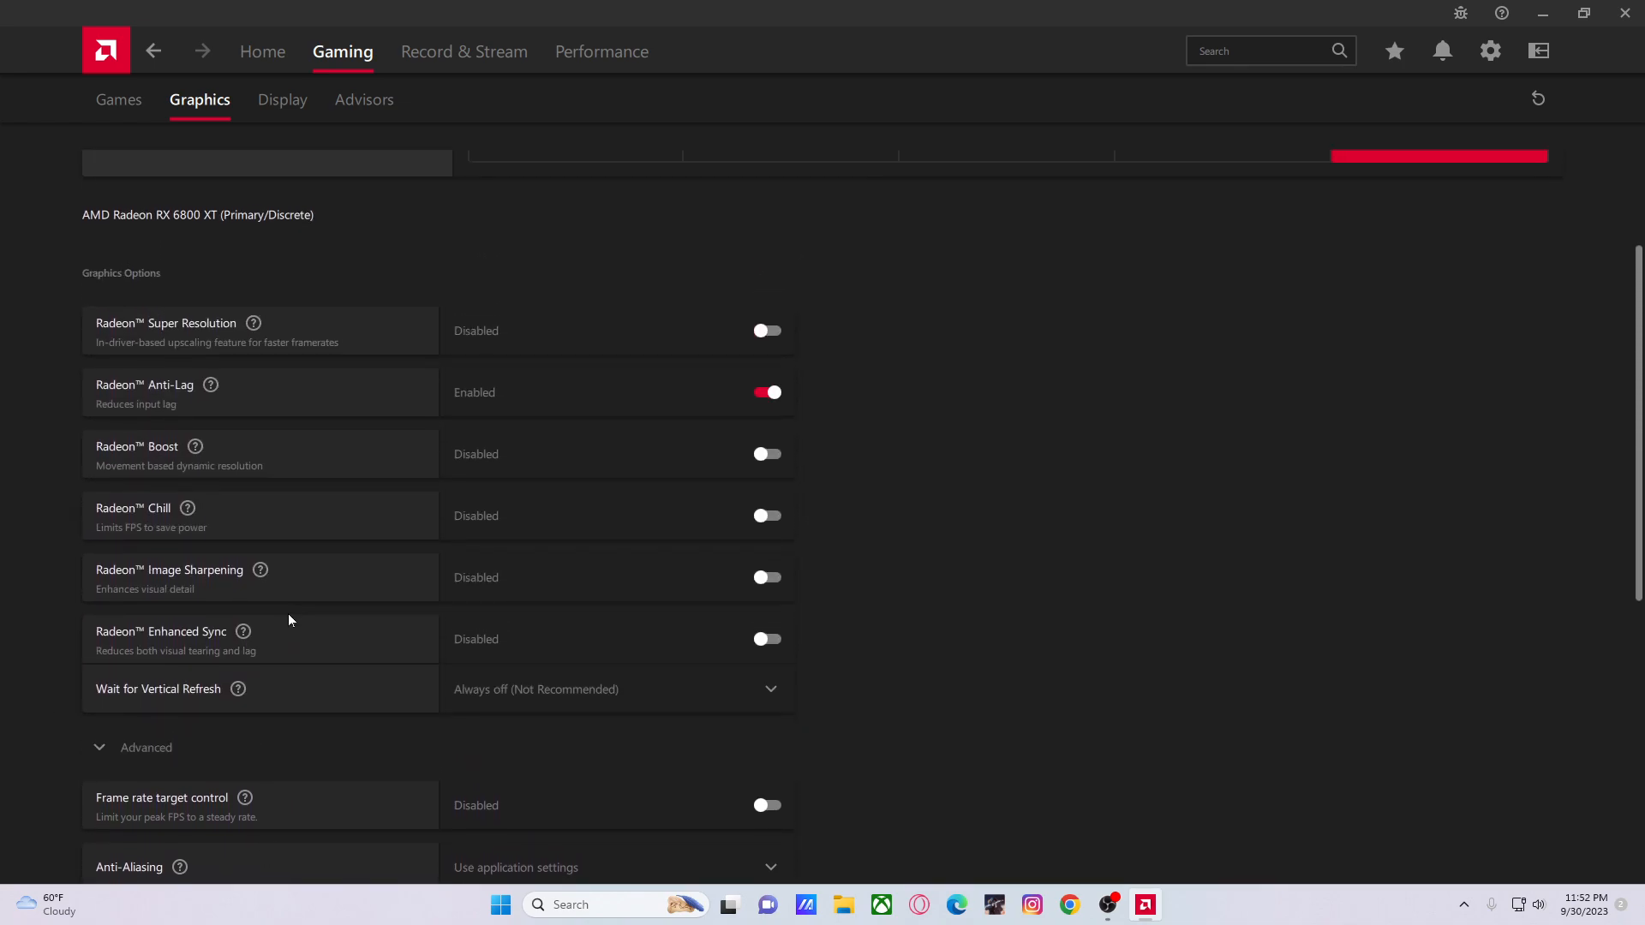
# Scroll down to the Advanced graphics options: anti-aliasing, filtering, tessellation, shader cache
pyautogui.scroll(-3)
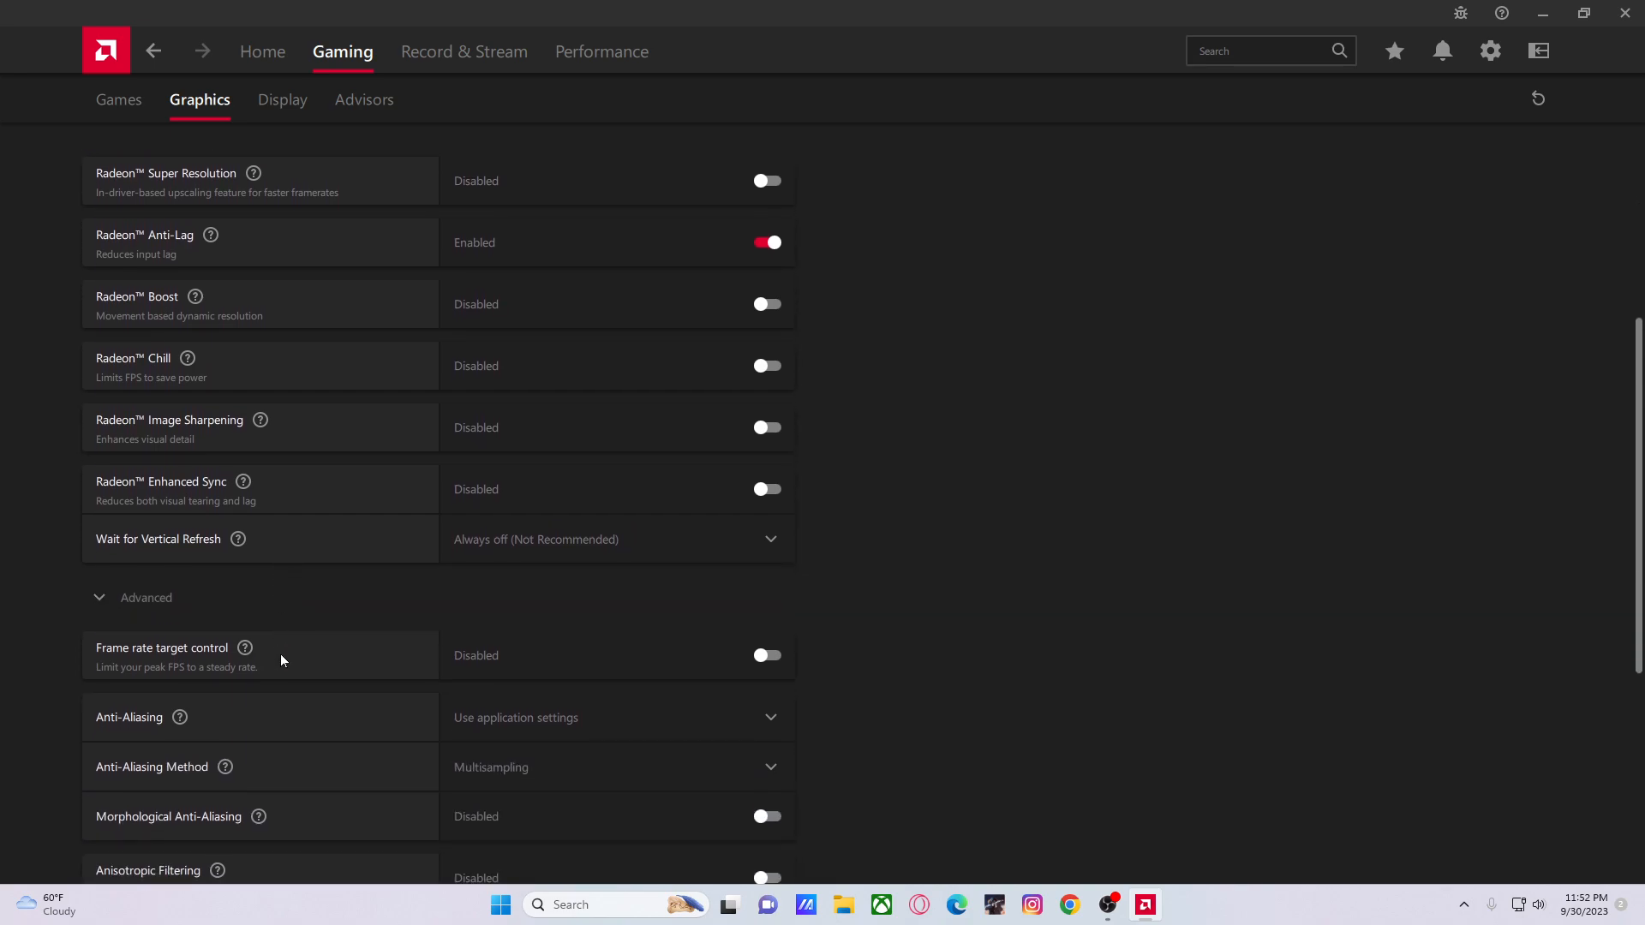
pyautogui.scroll(-3)
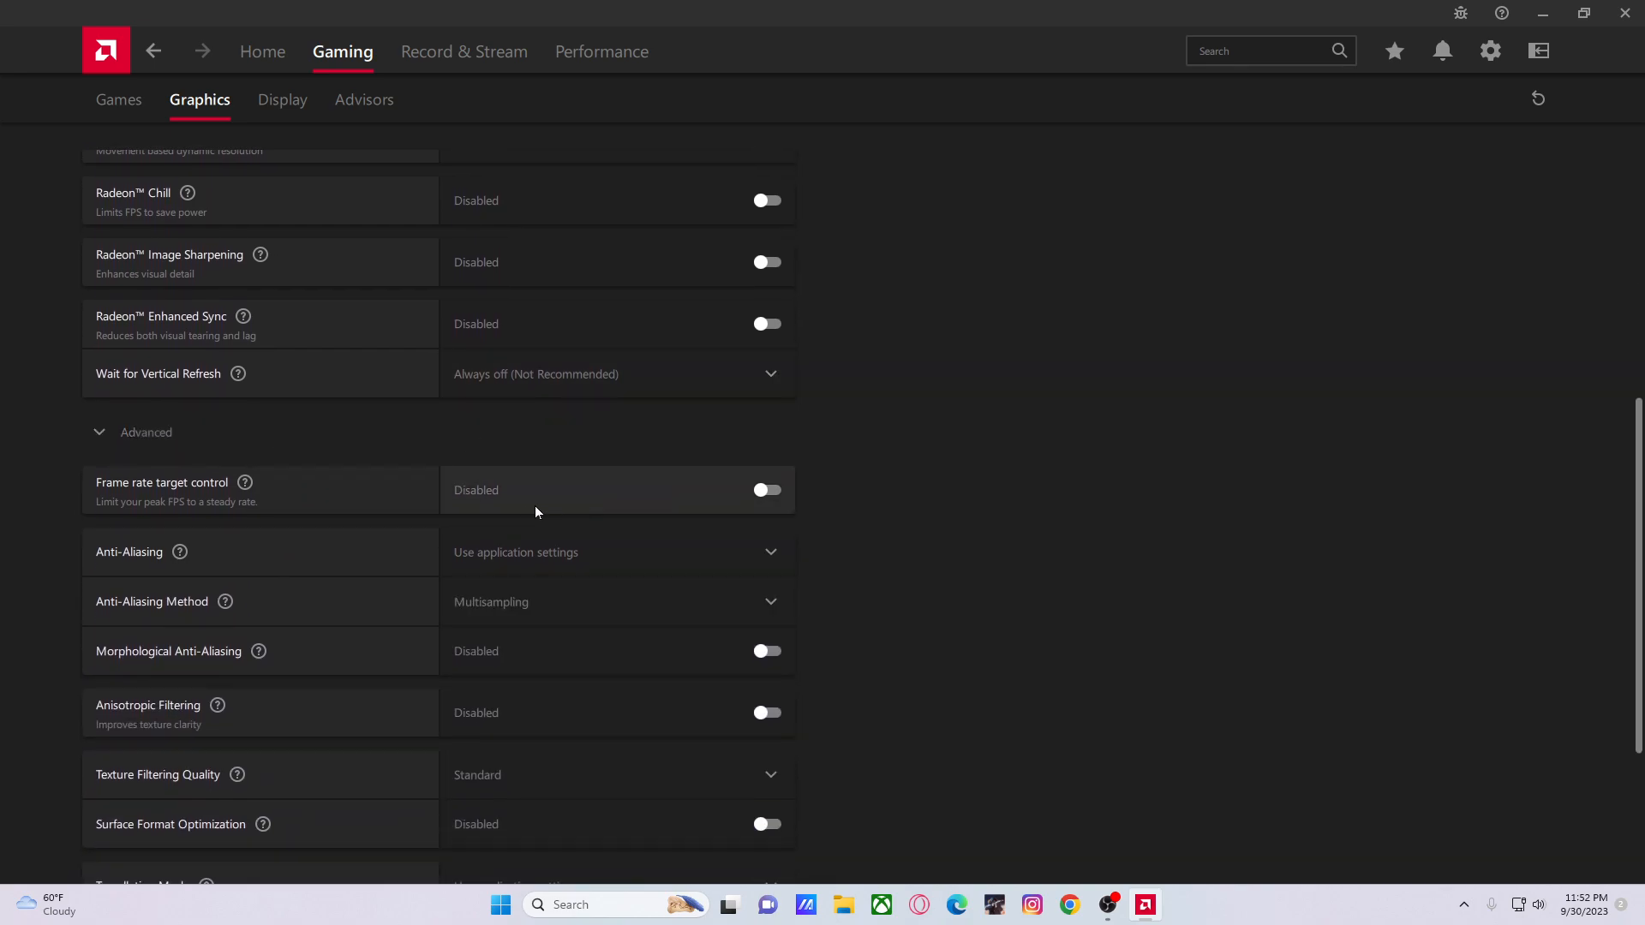
pyautogui.scroll(-3)
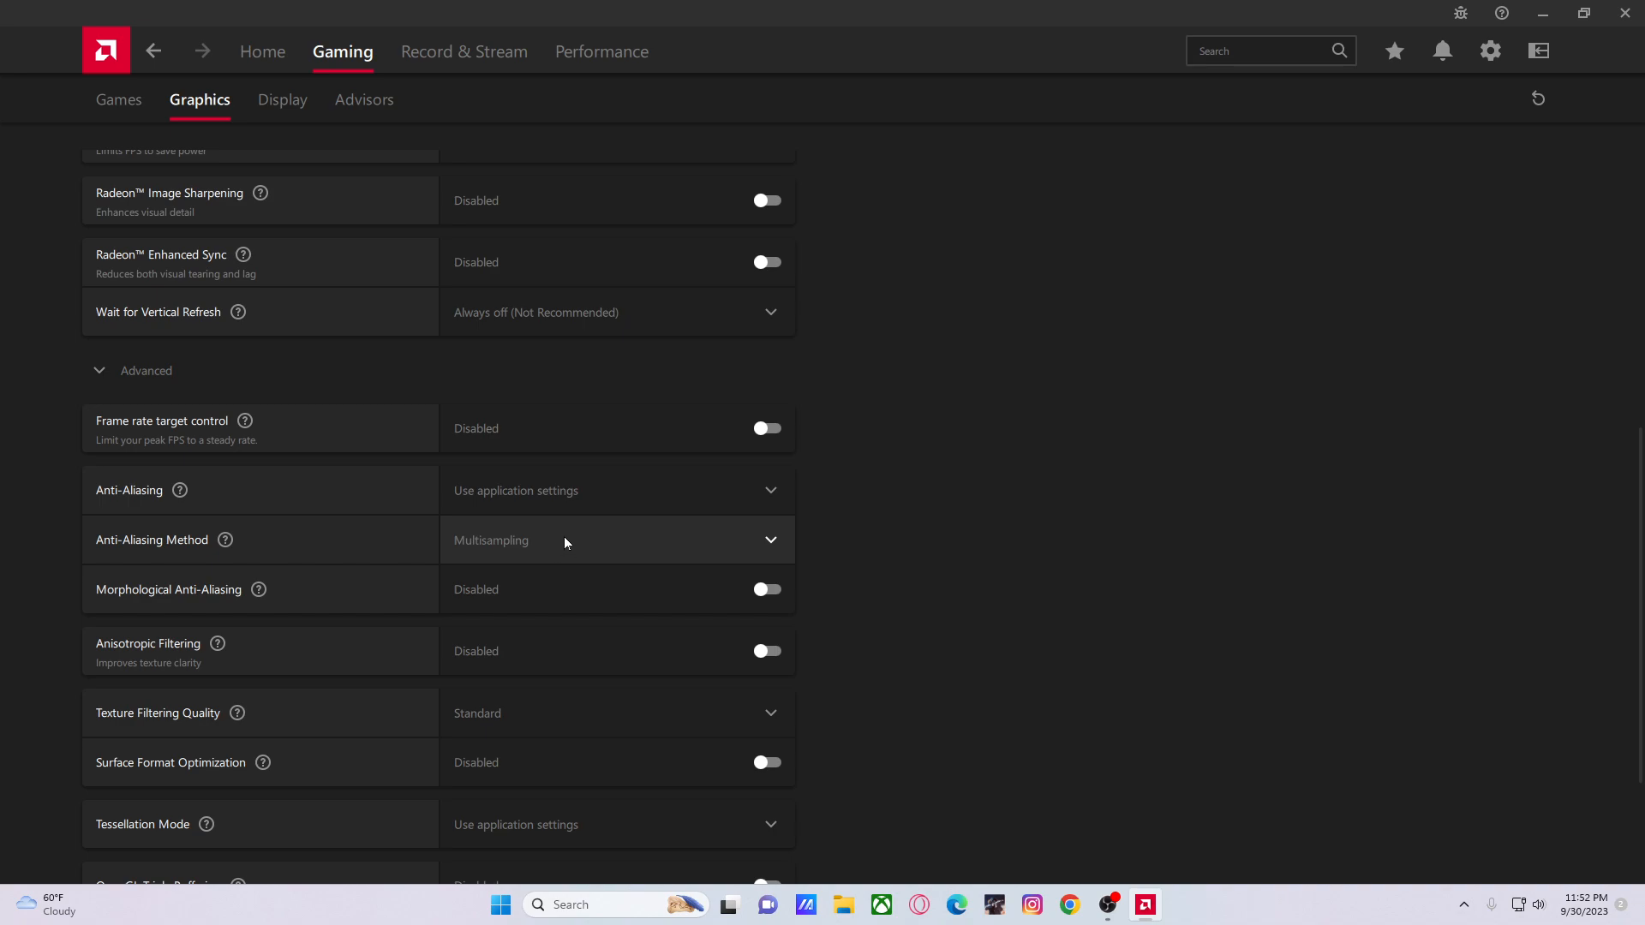
pyautogui.scroll(-3)
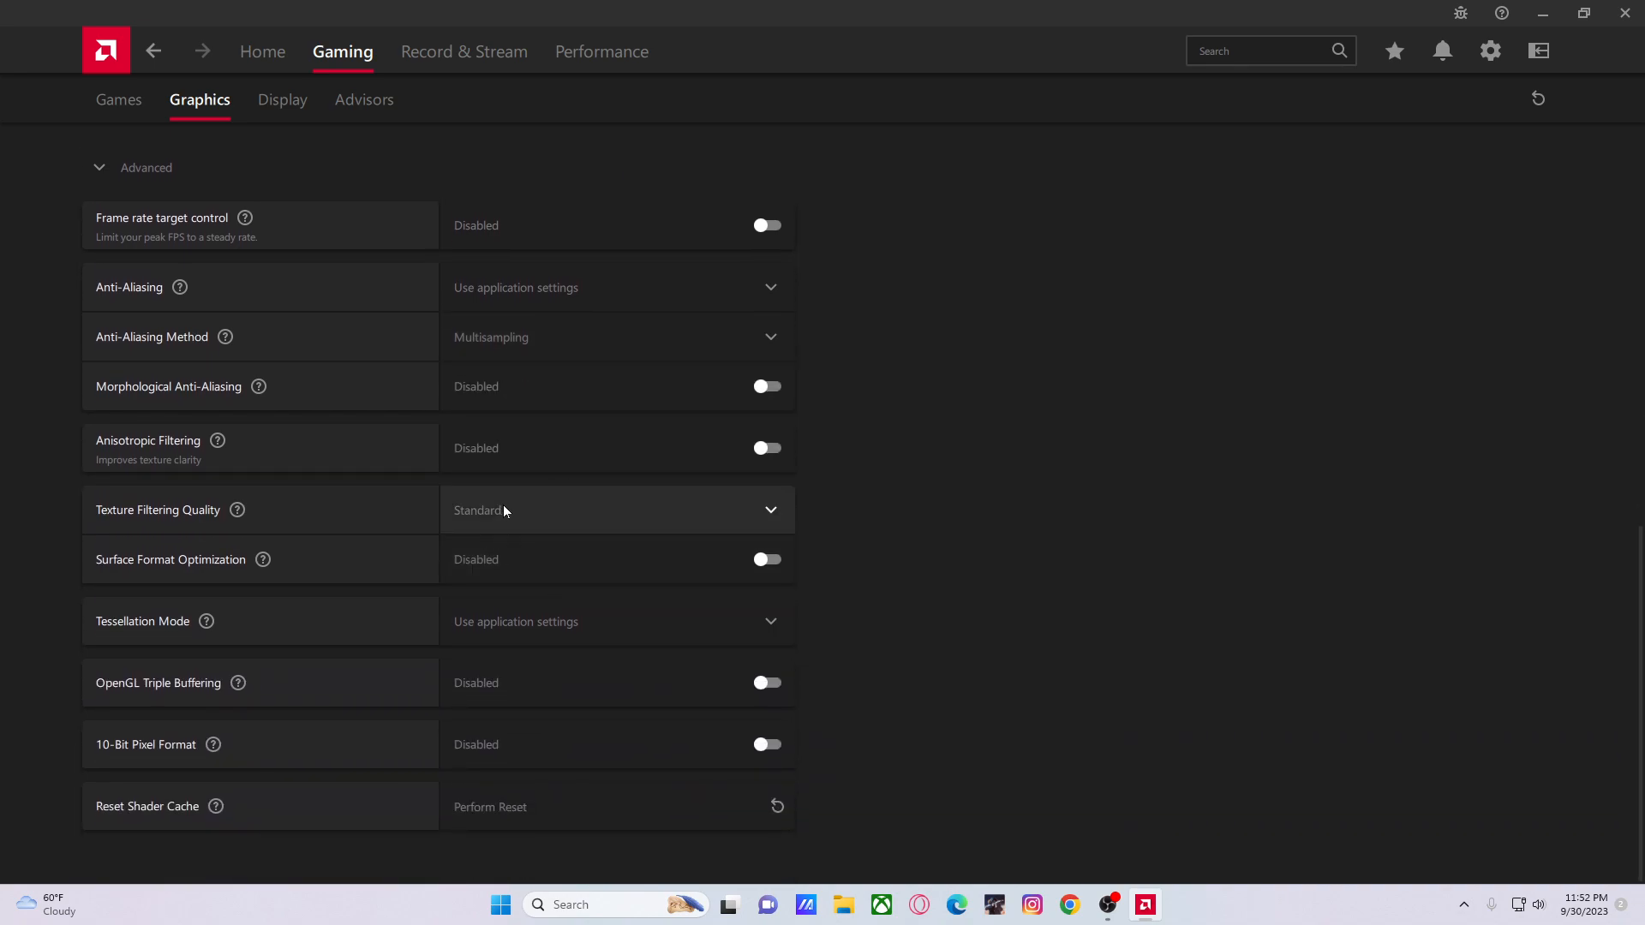
pyautogui.moveTo(507, 679)
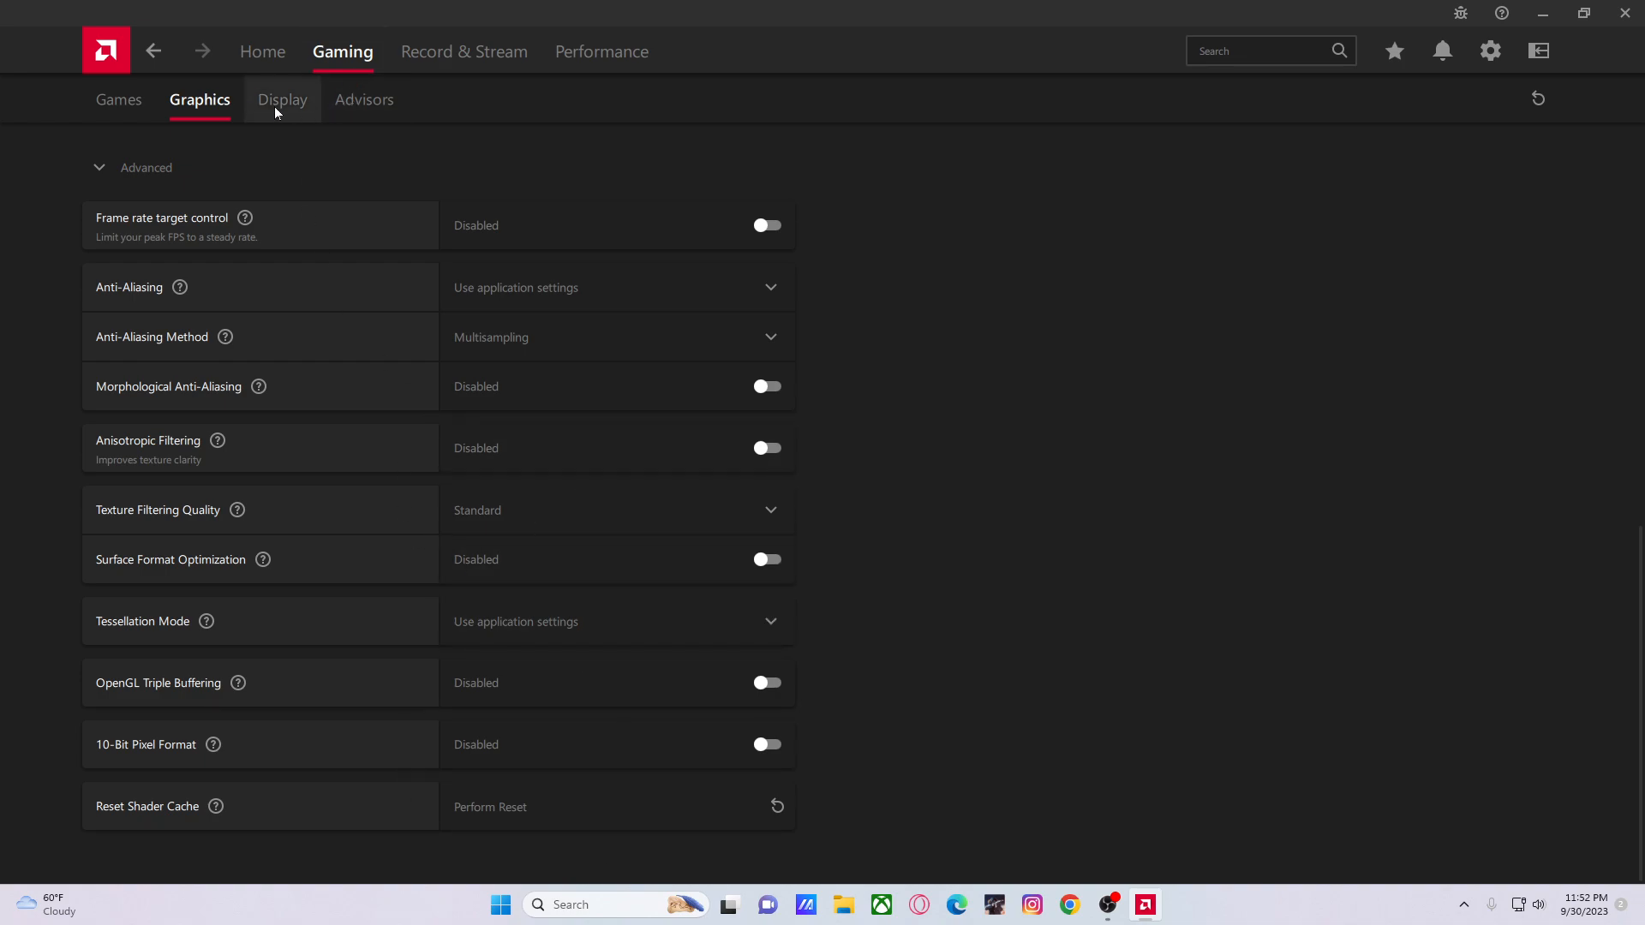
# Review the Display page with FreeSync Premium on, then move to the Advisors page
pyautogui.click(281, 100)
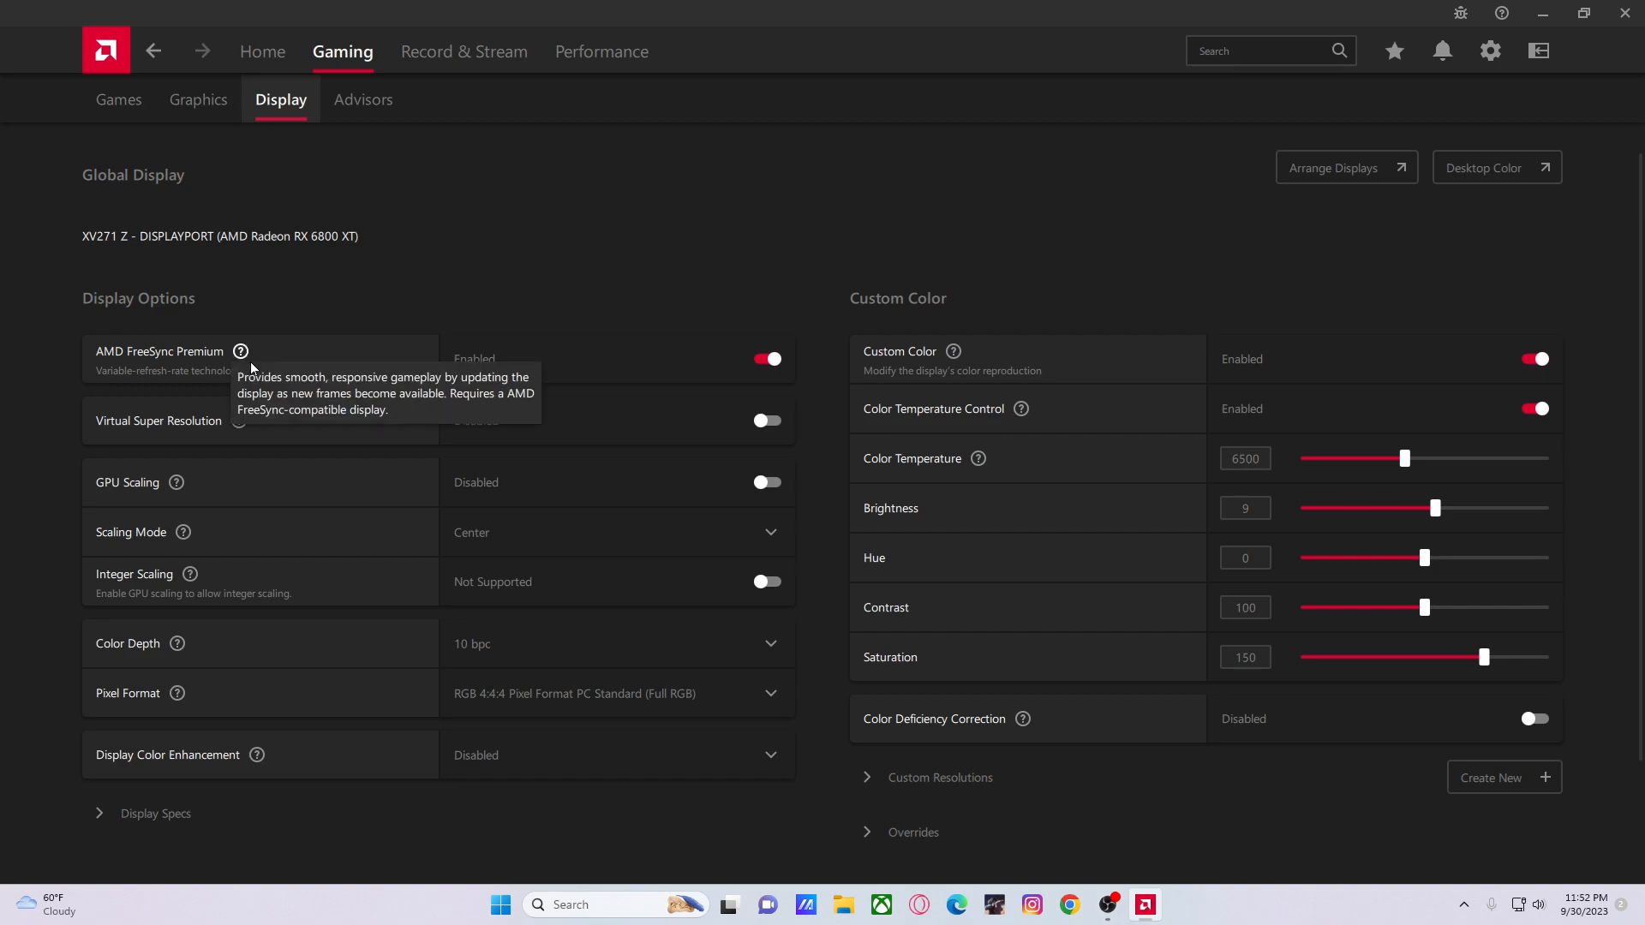
pyautogui.moveTo(214, 370)
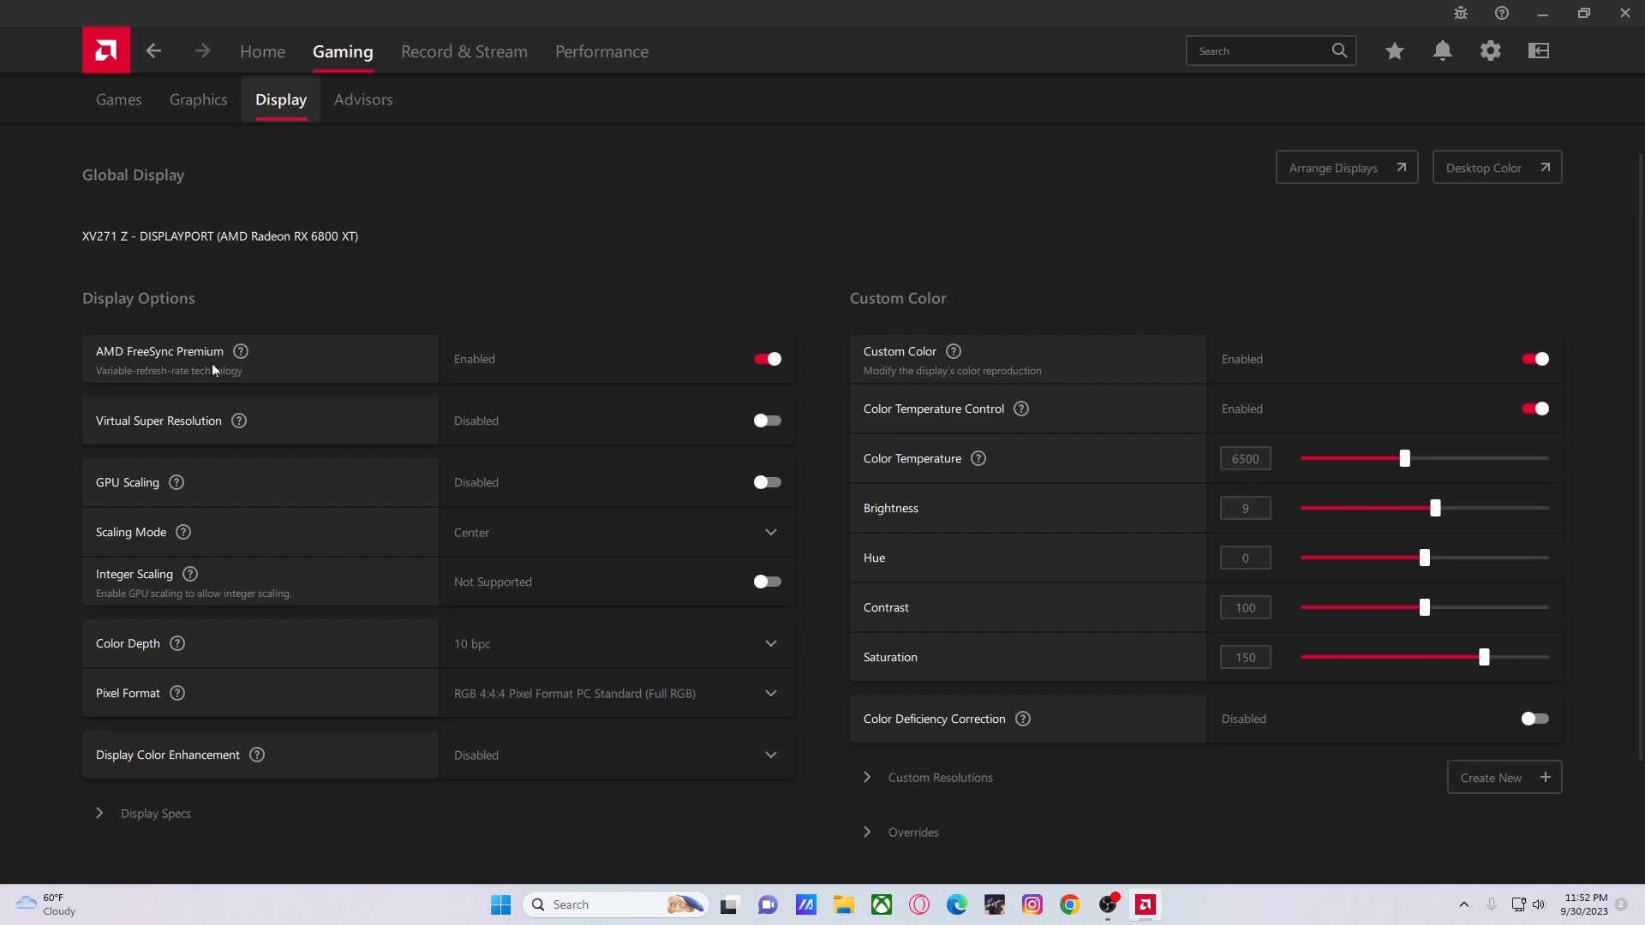
pyautogui.moveTo(226, 360)
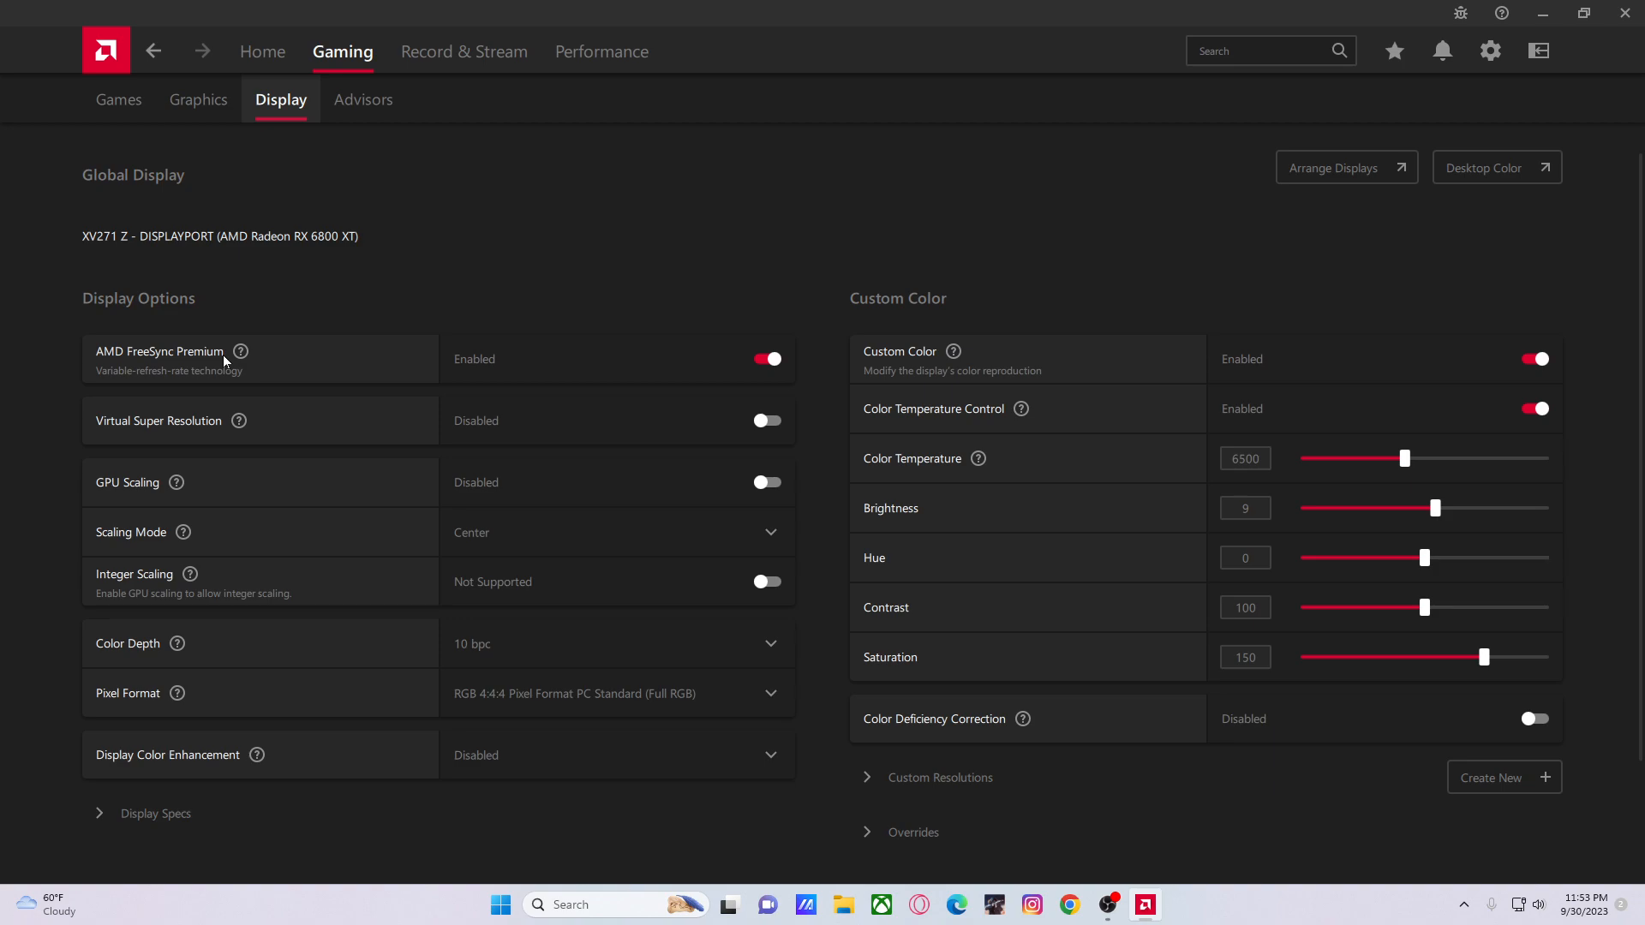
pyautogui.moveTo(490, 295)
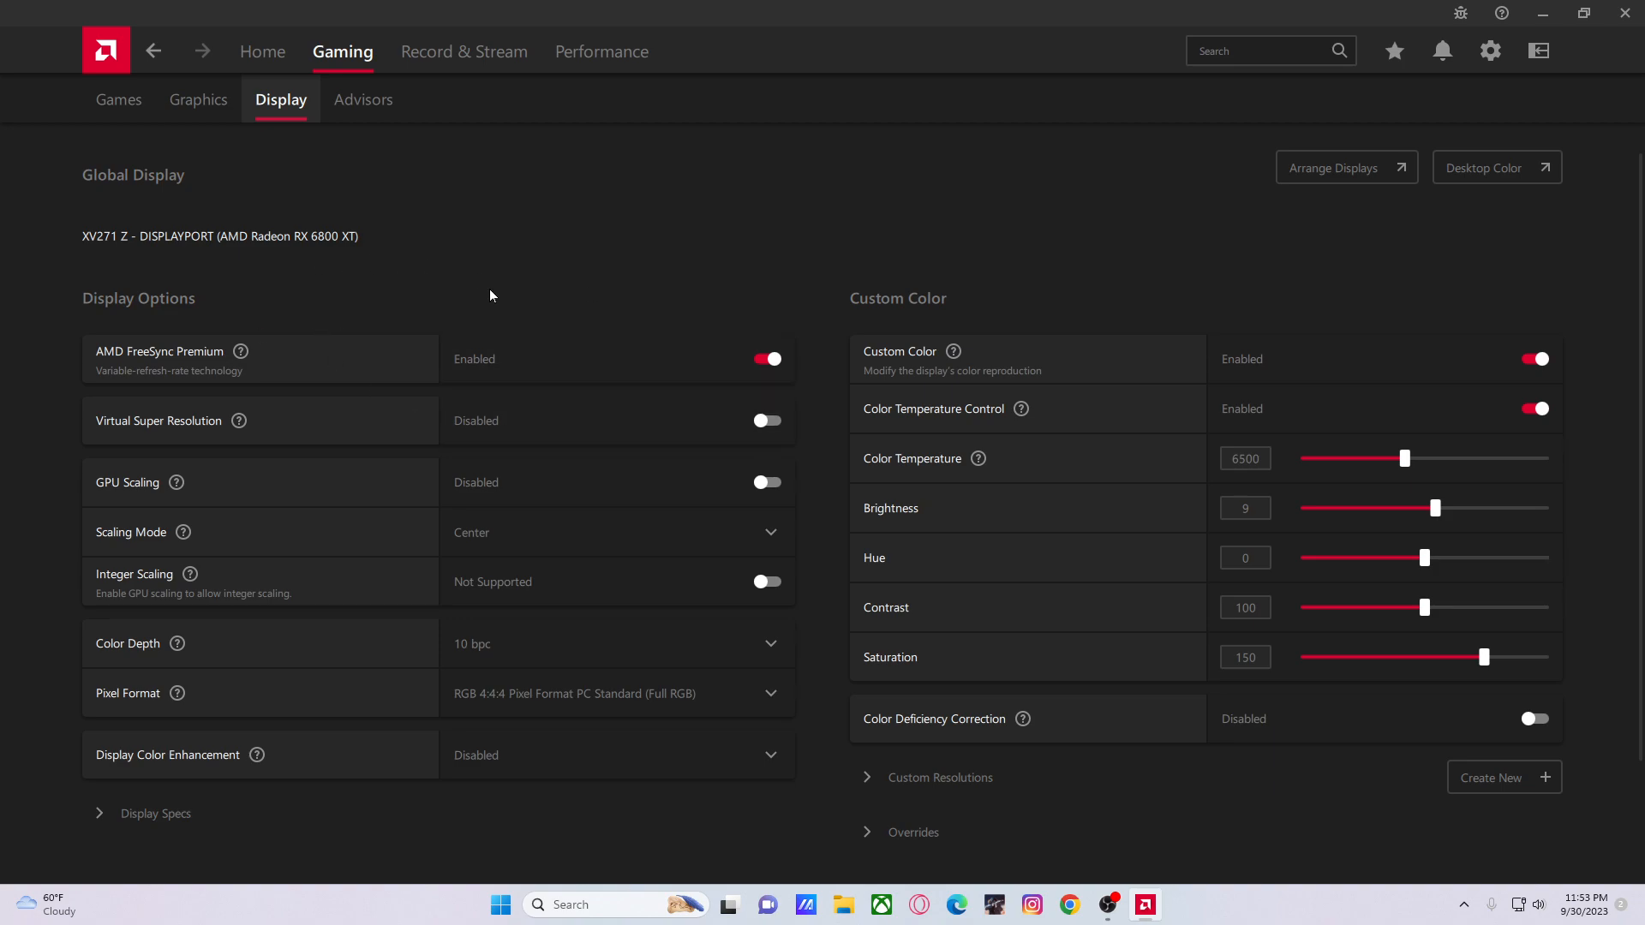
pyautogui.moveTo(504, 238)
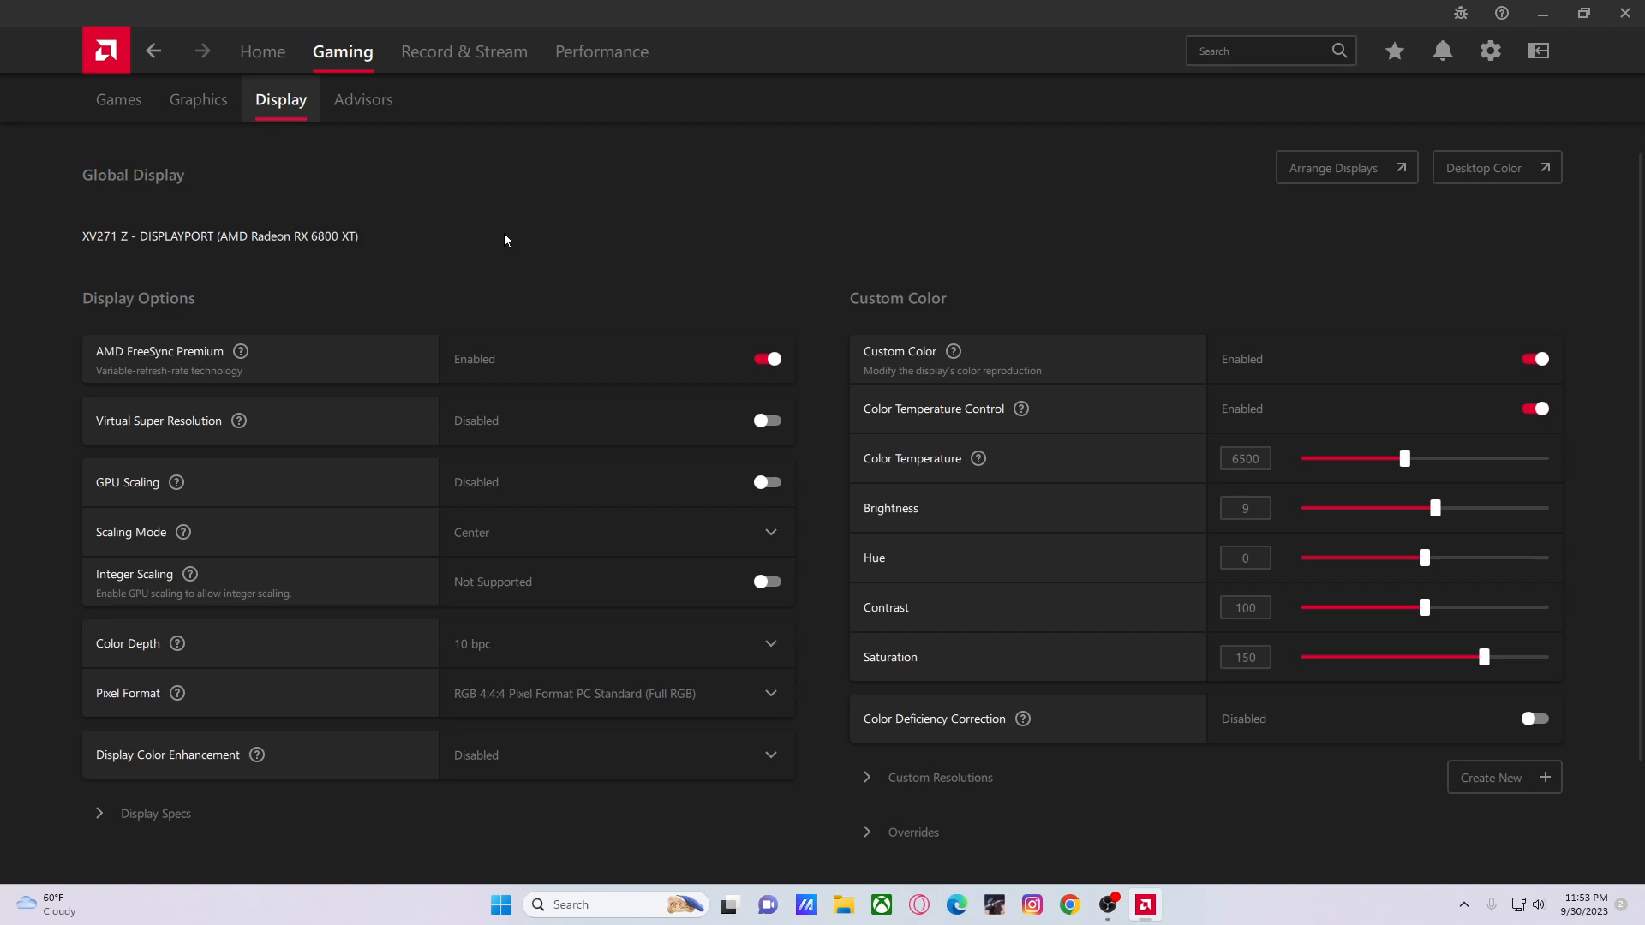
pyautogui.moveTo(449, 75)
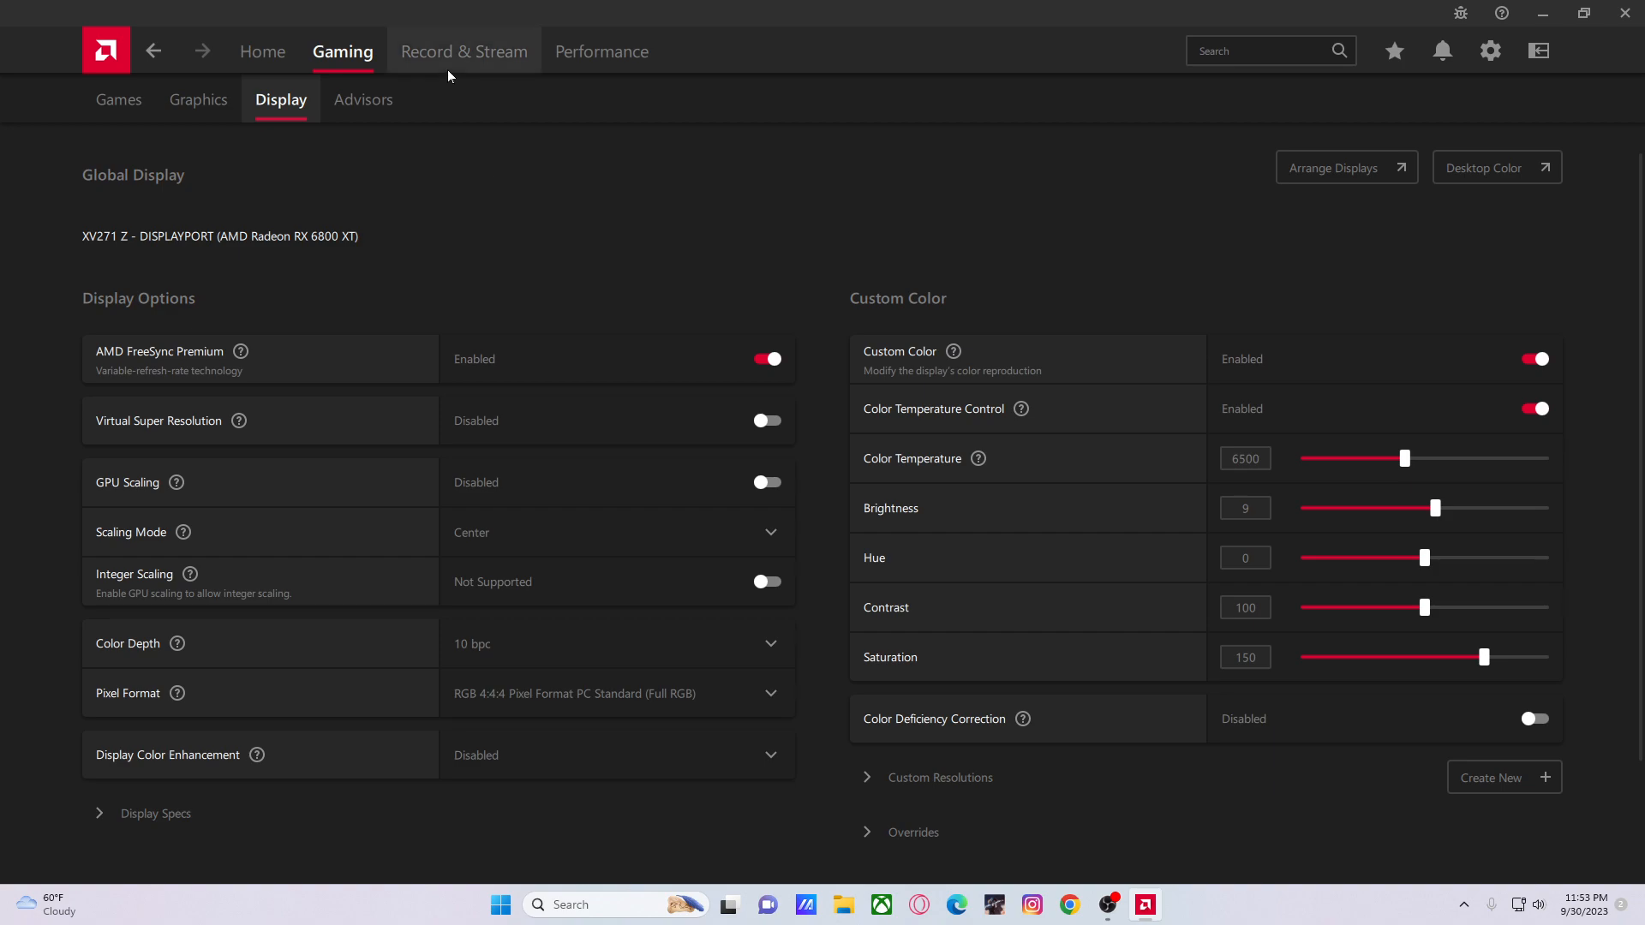
pyautogui.moveTo(466, 264)
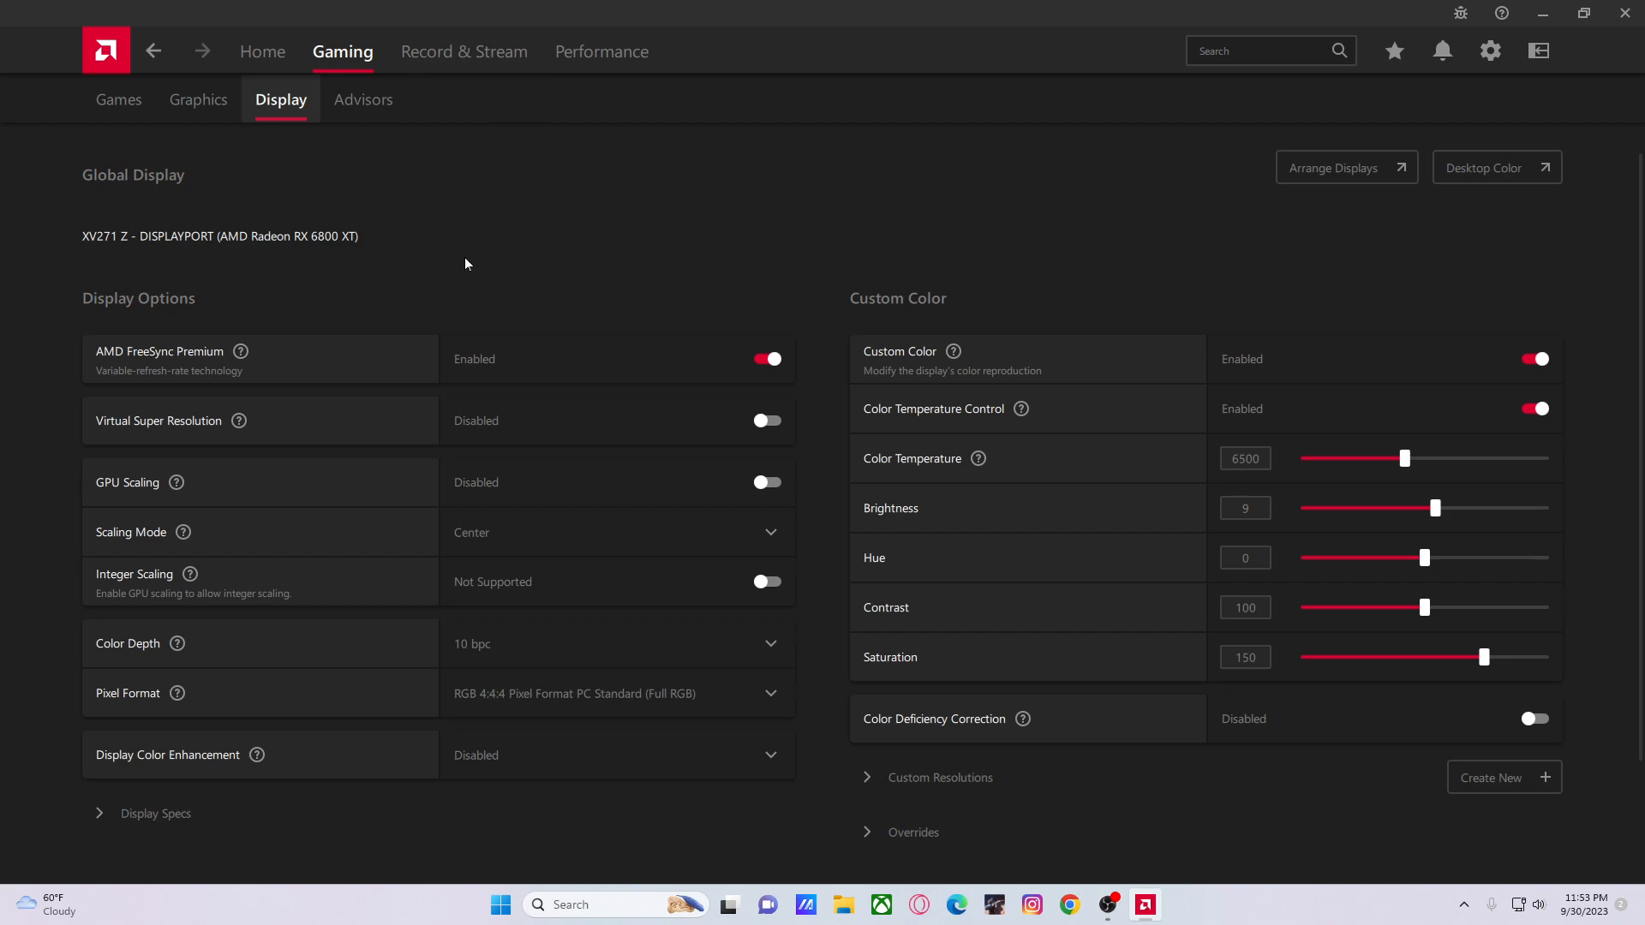
pyautogui.moveTo(422, 299)
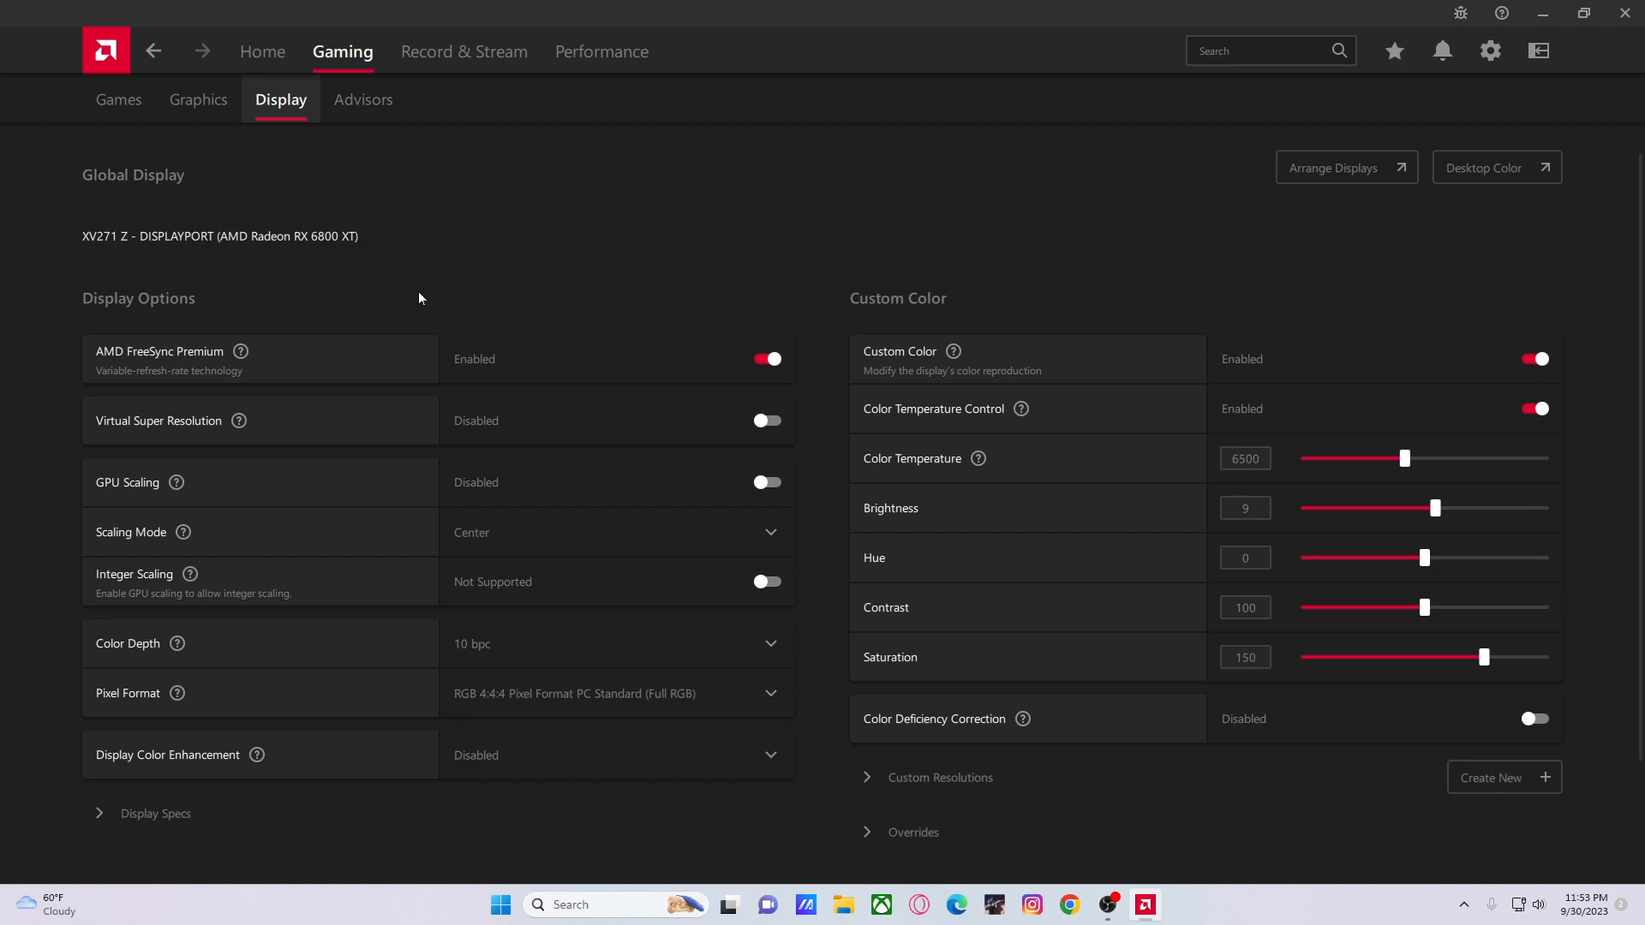
pyautogui.moveTo(271, 365)
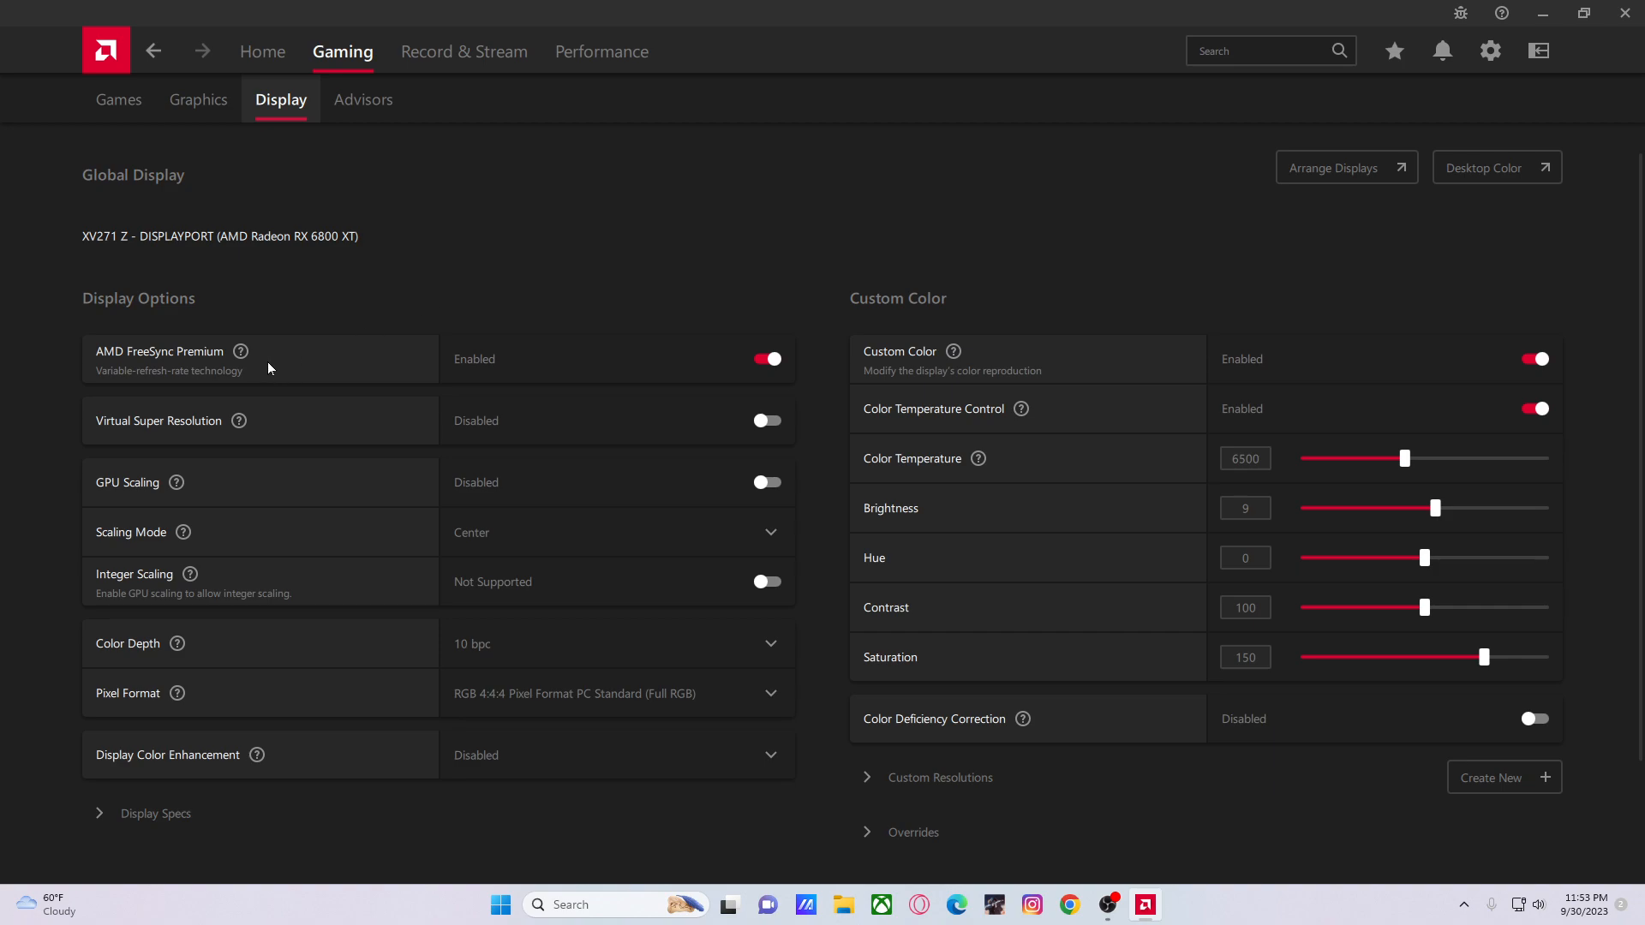
pyautogui.moveTo(253, 365)
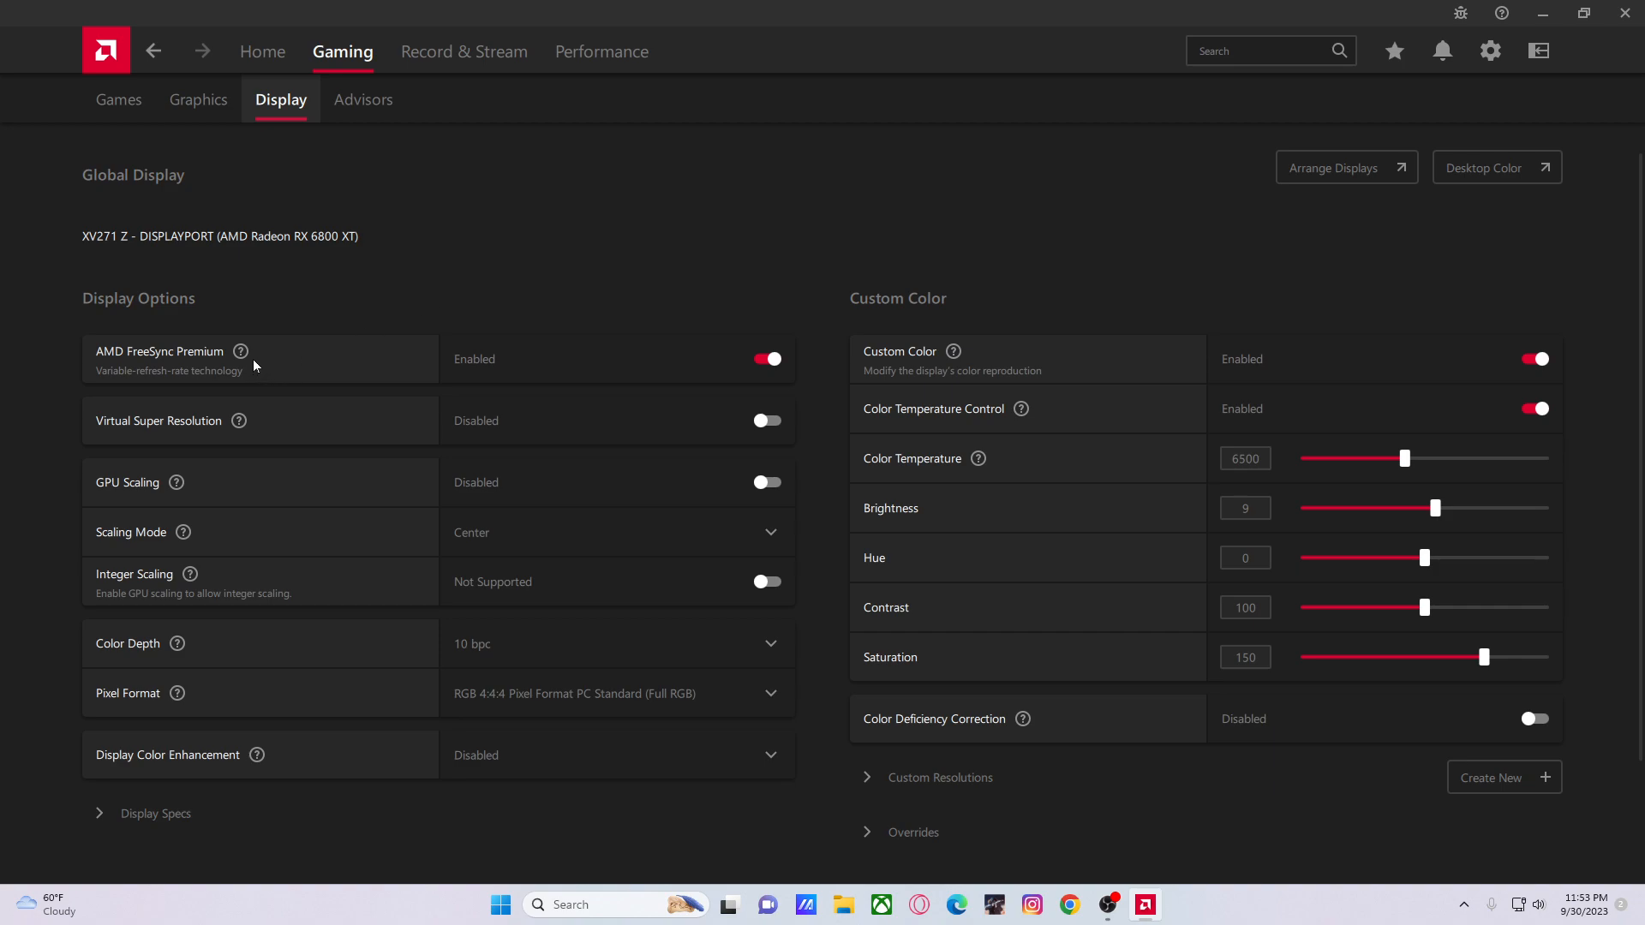
pyautogui.moveTo(241, 351)
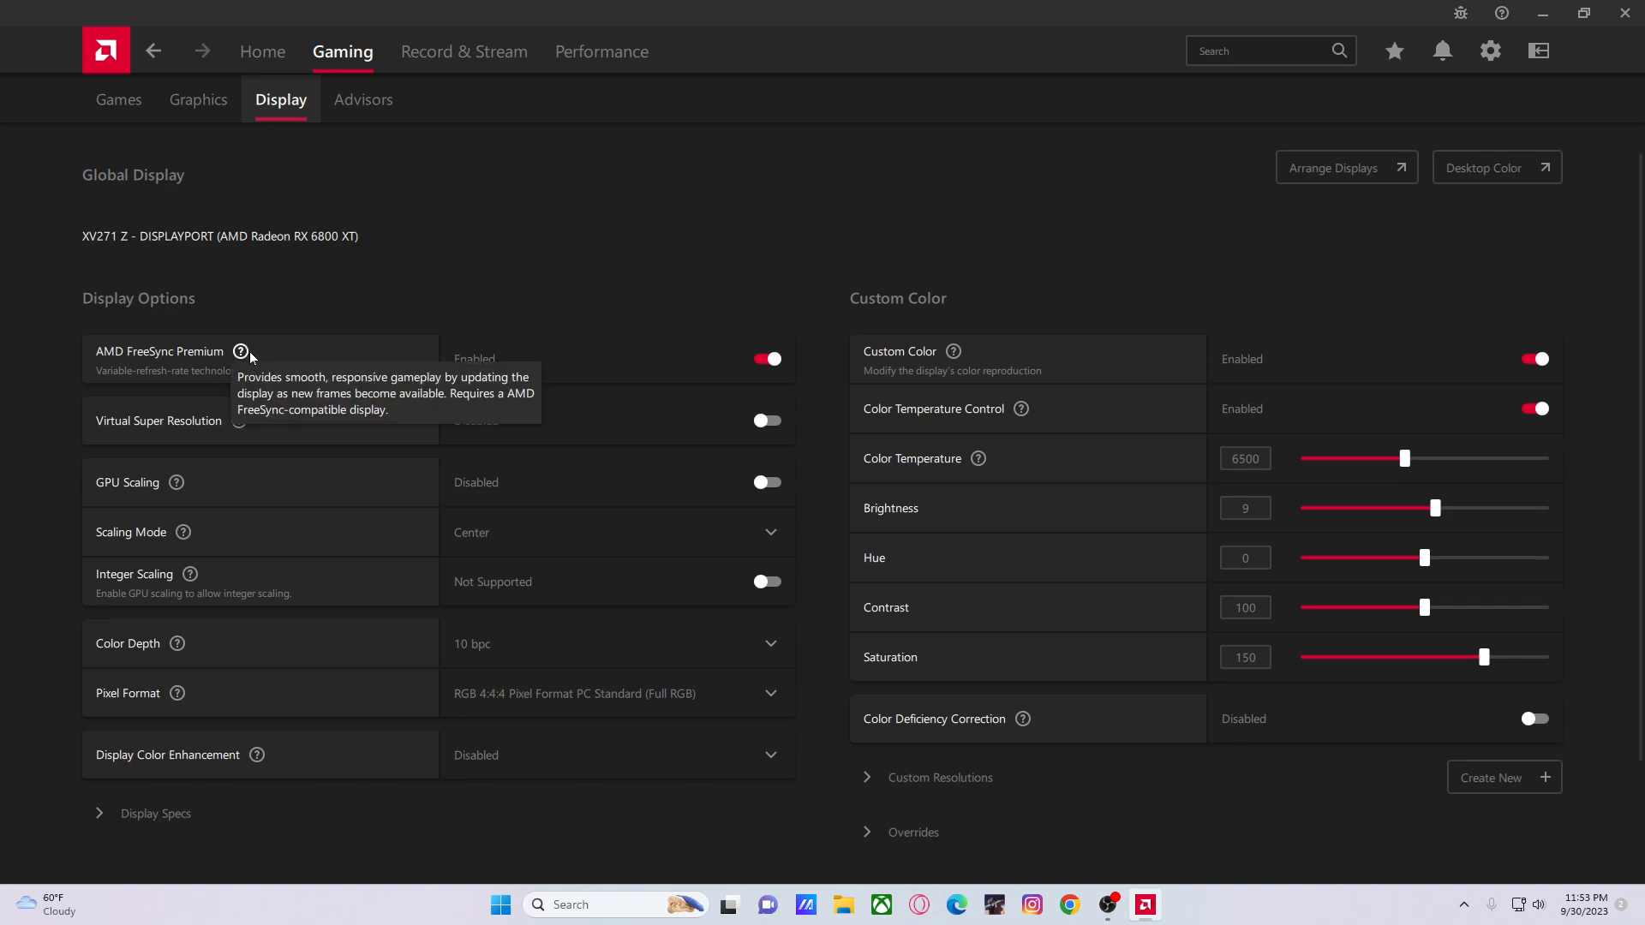
pyautogui.moveTo(240, 351)
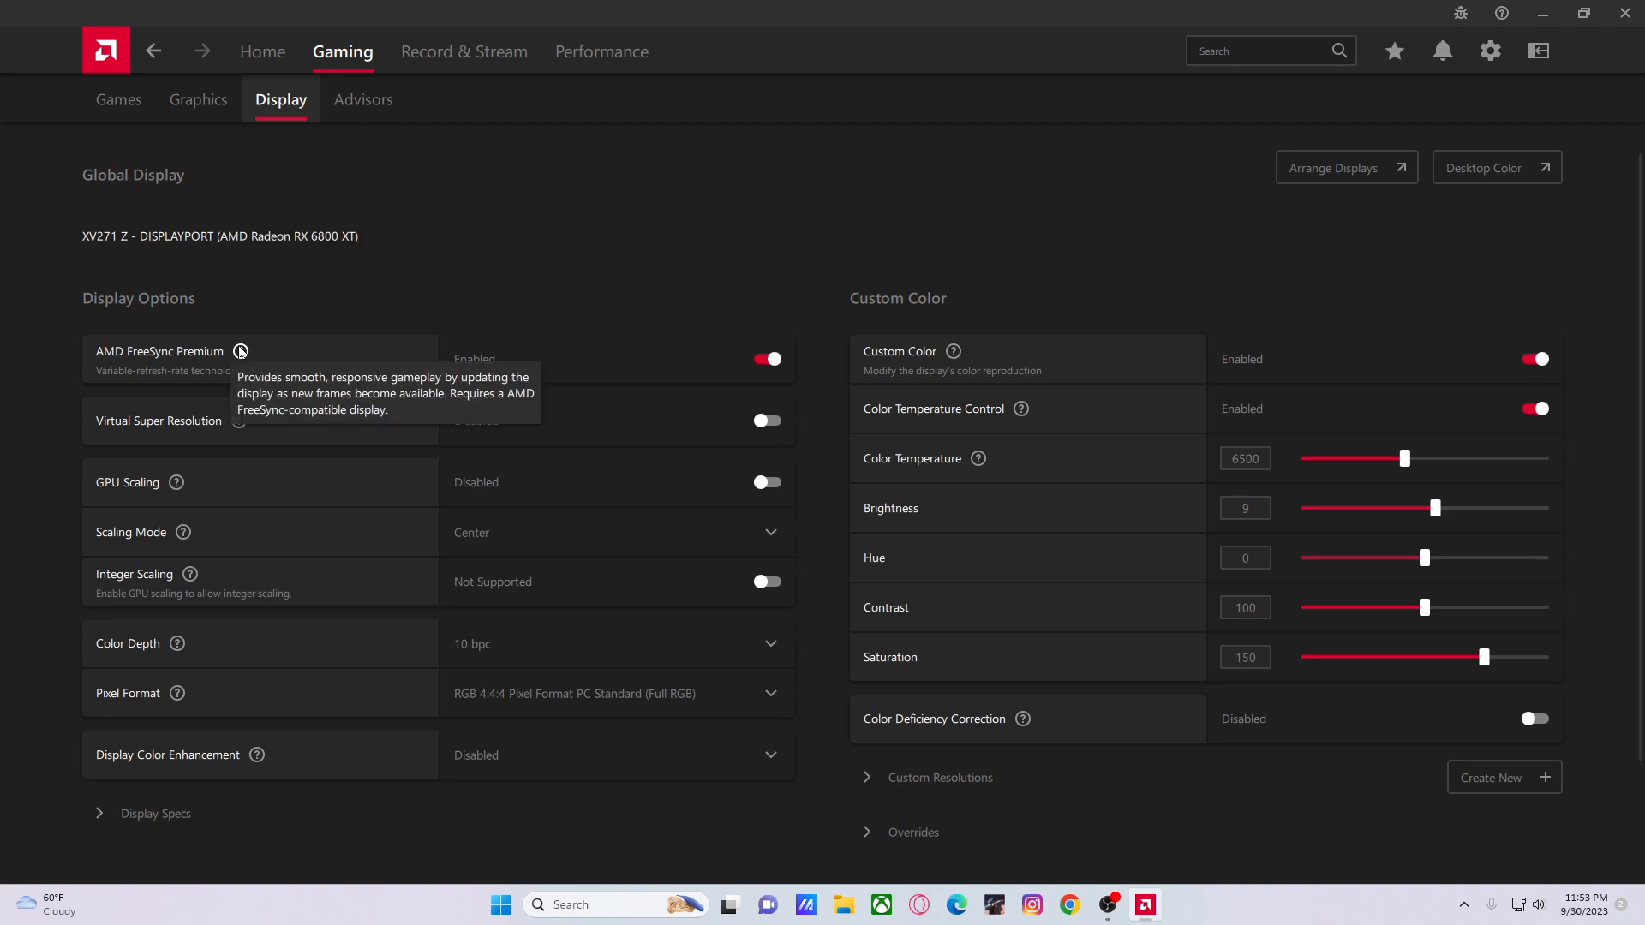
pyautogui.moveTo(239, 351)
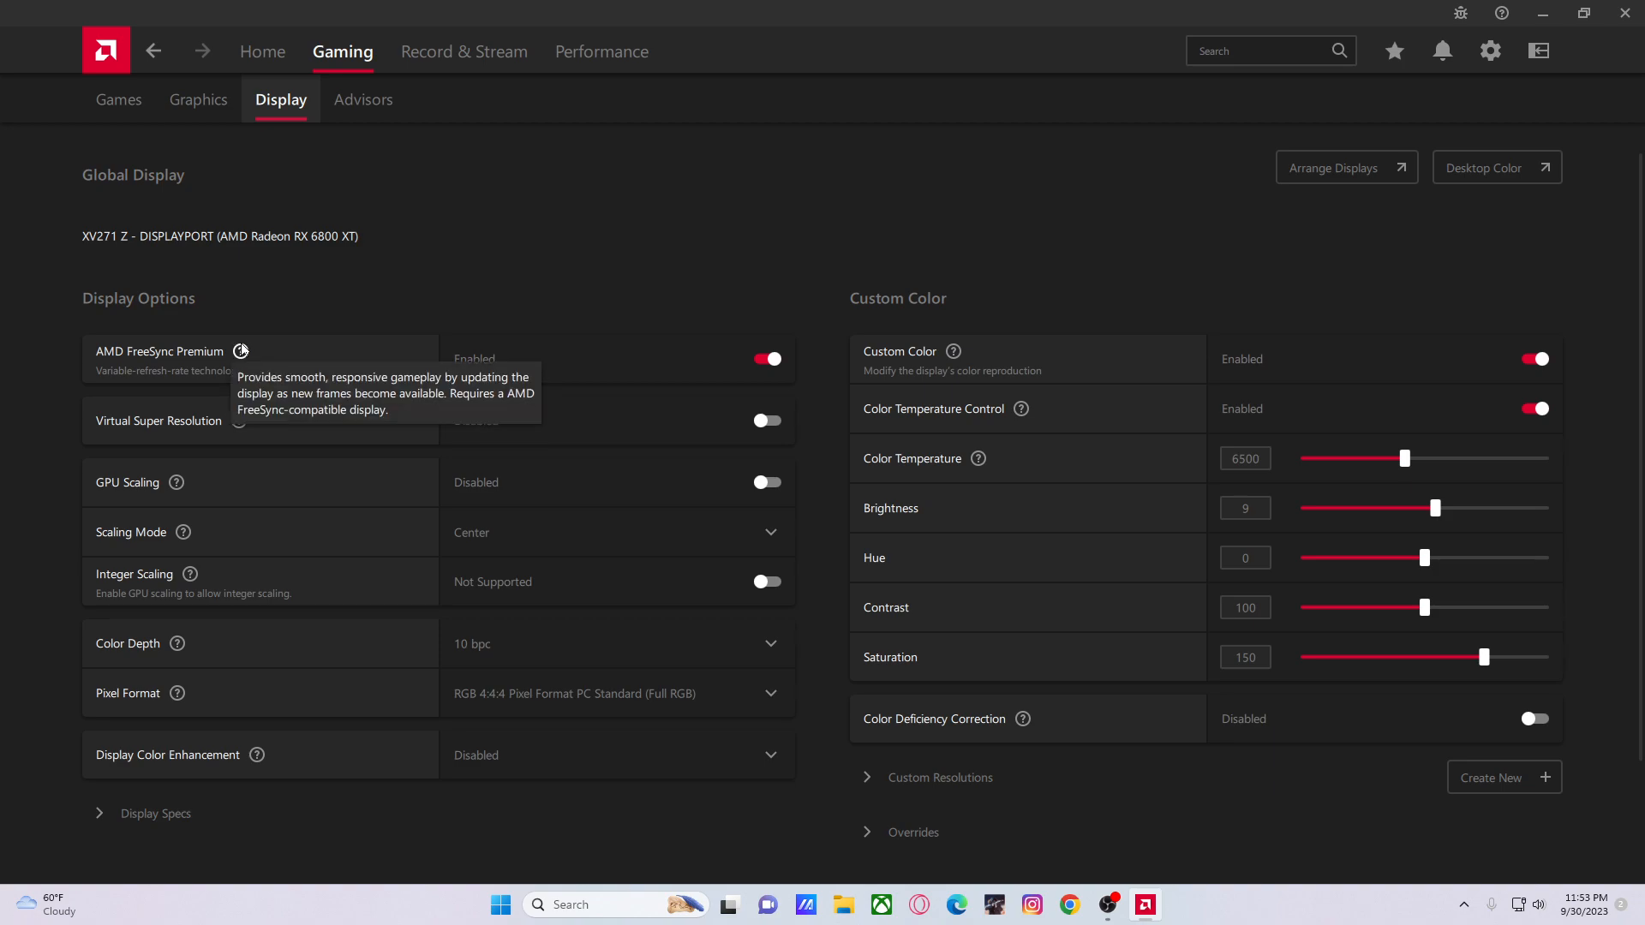
pyautogui.moveTo(278, 305)
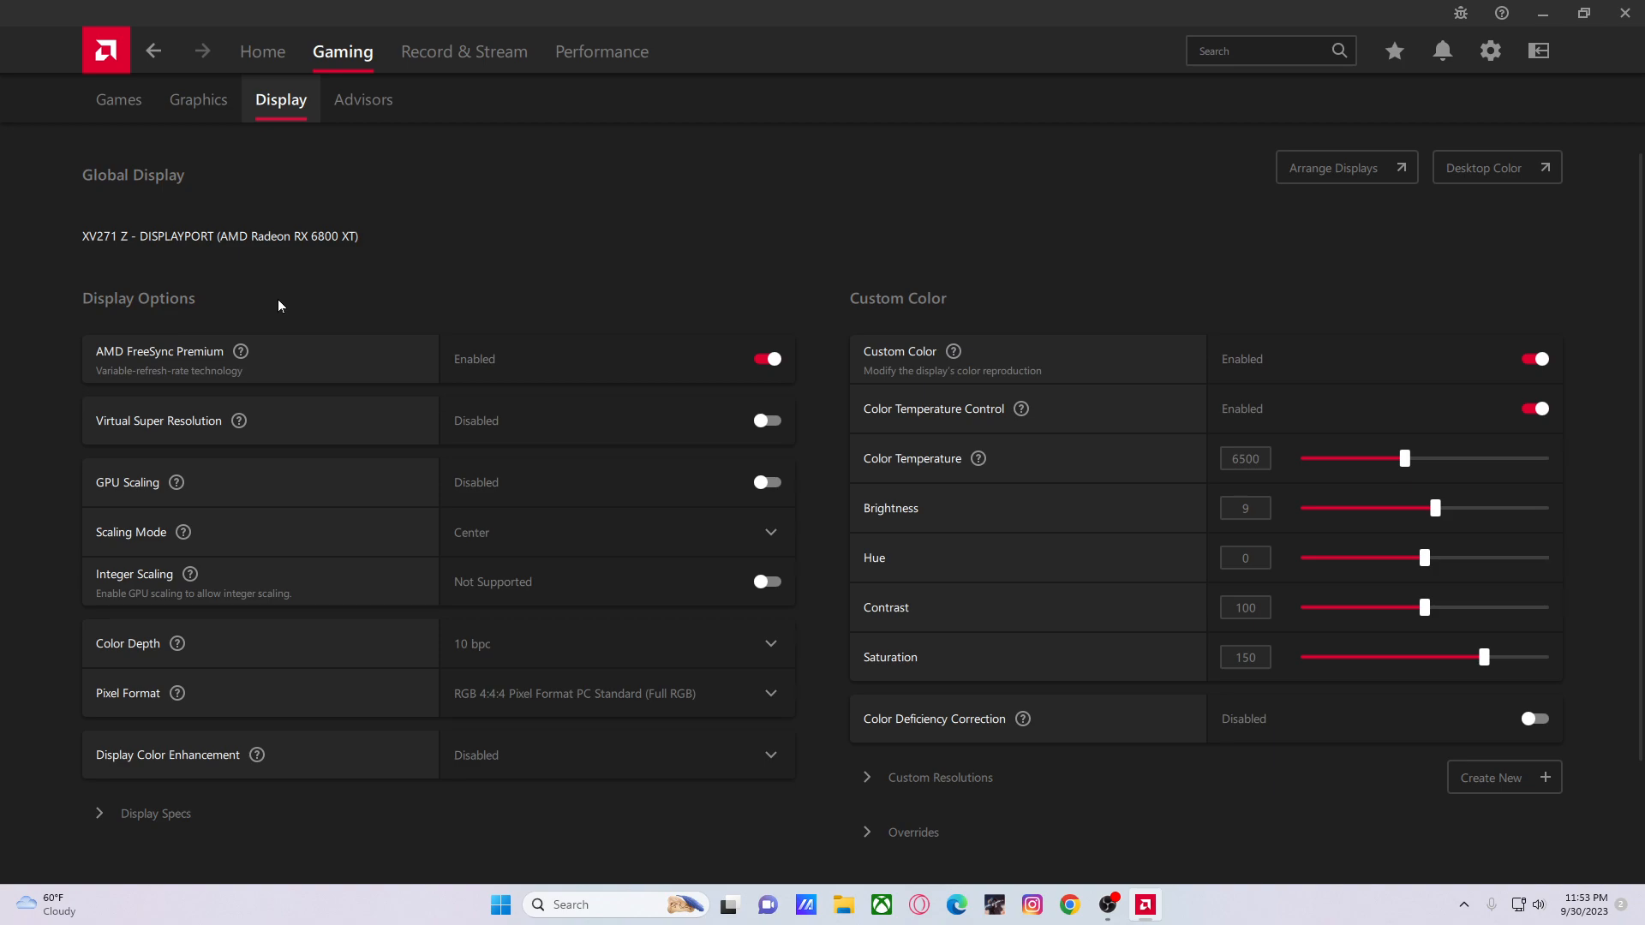
pyautogui.moveTo(325, 442)
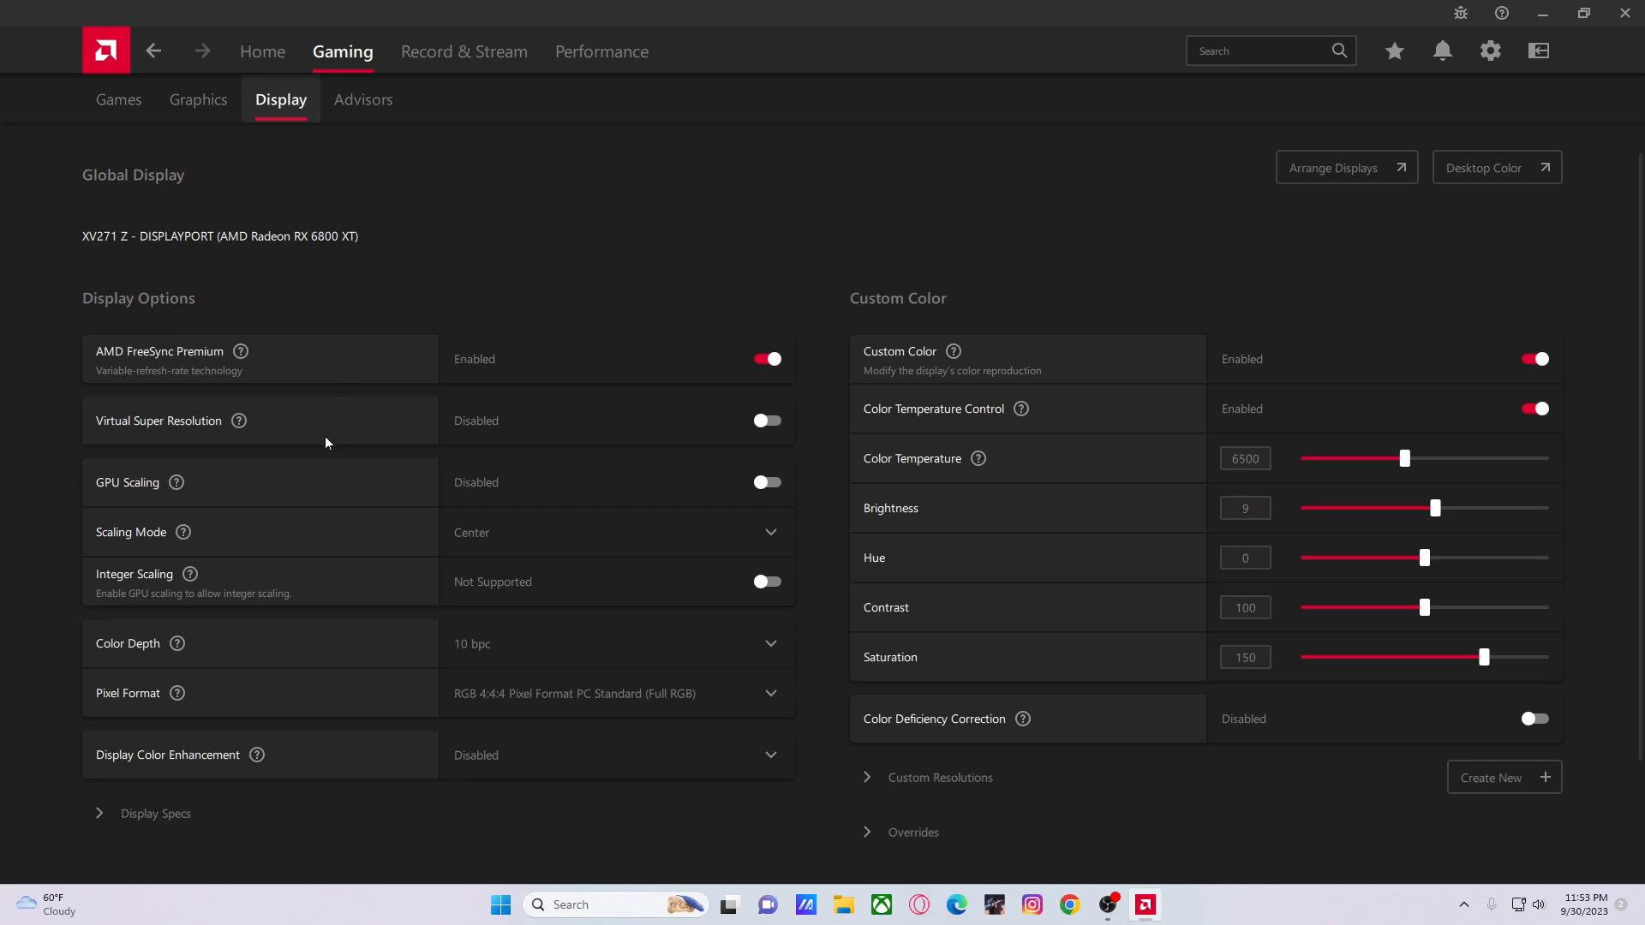
pyautogui.moveTo(307, 86)
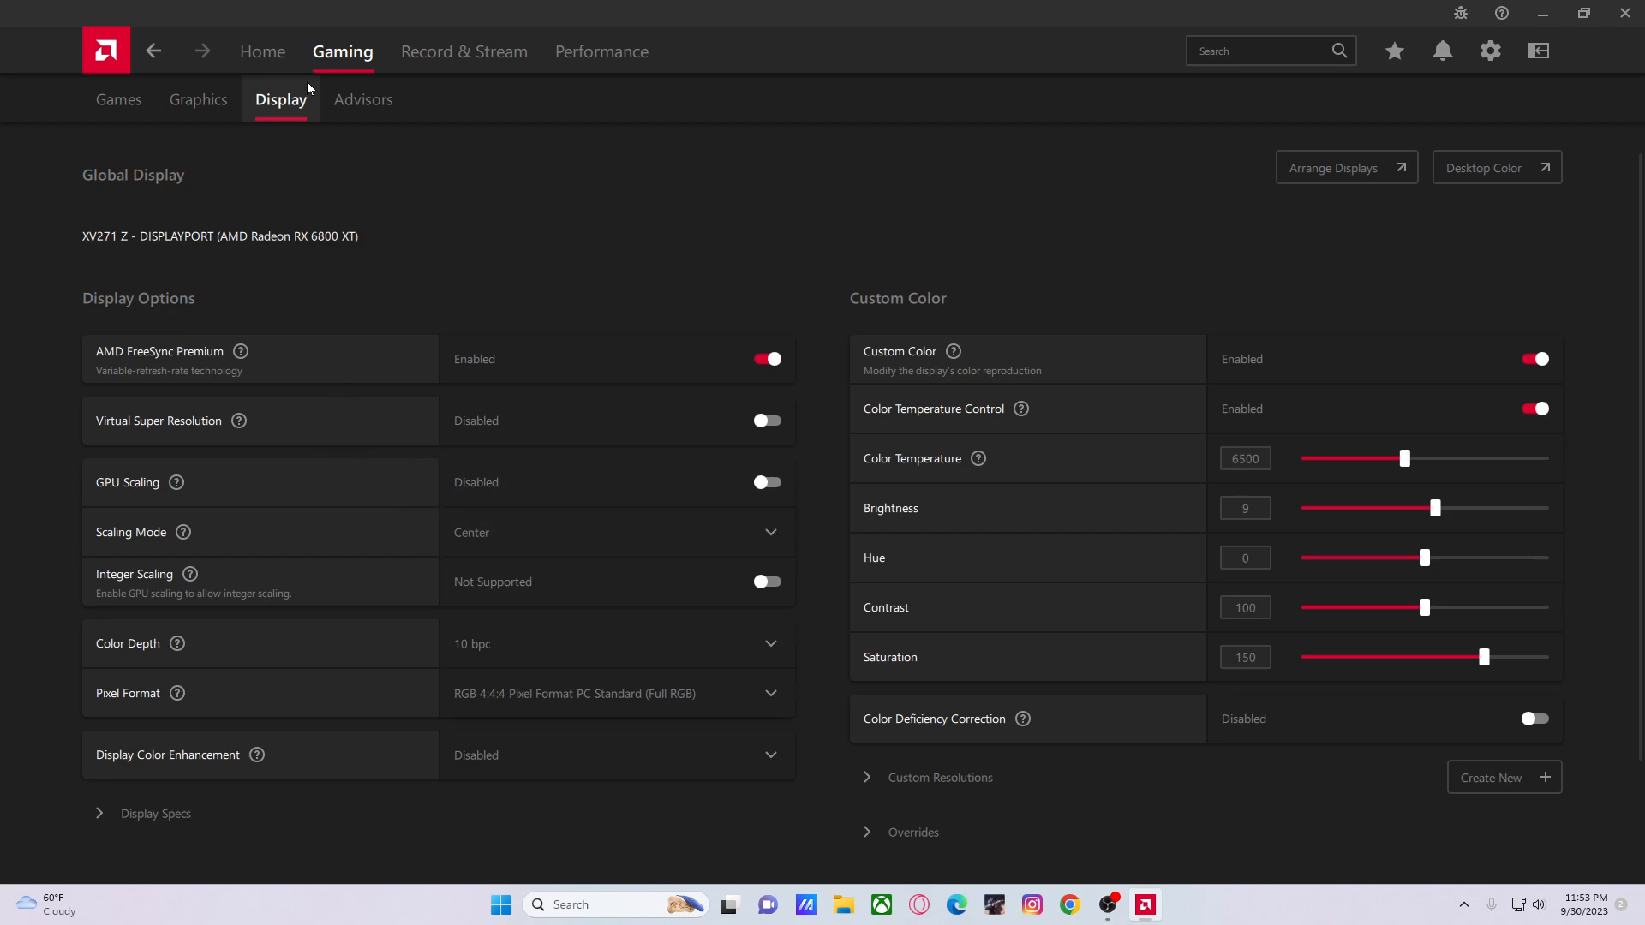
pyautogui.moveTo(372, 221)
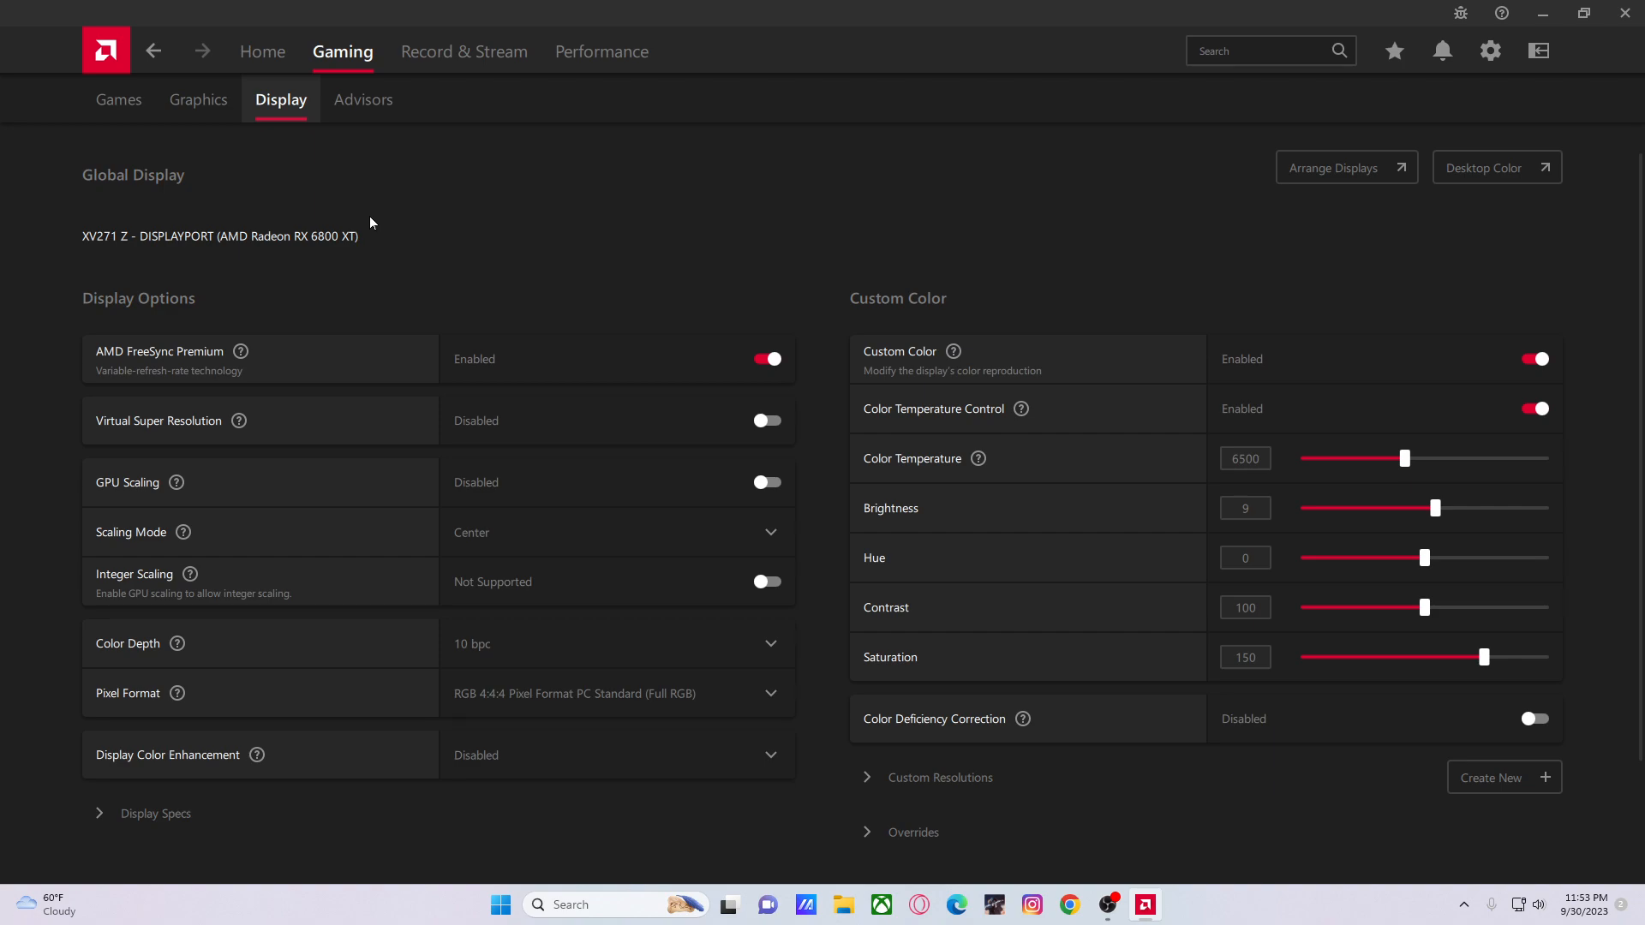
pyautogui.moveTo(360, 304)
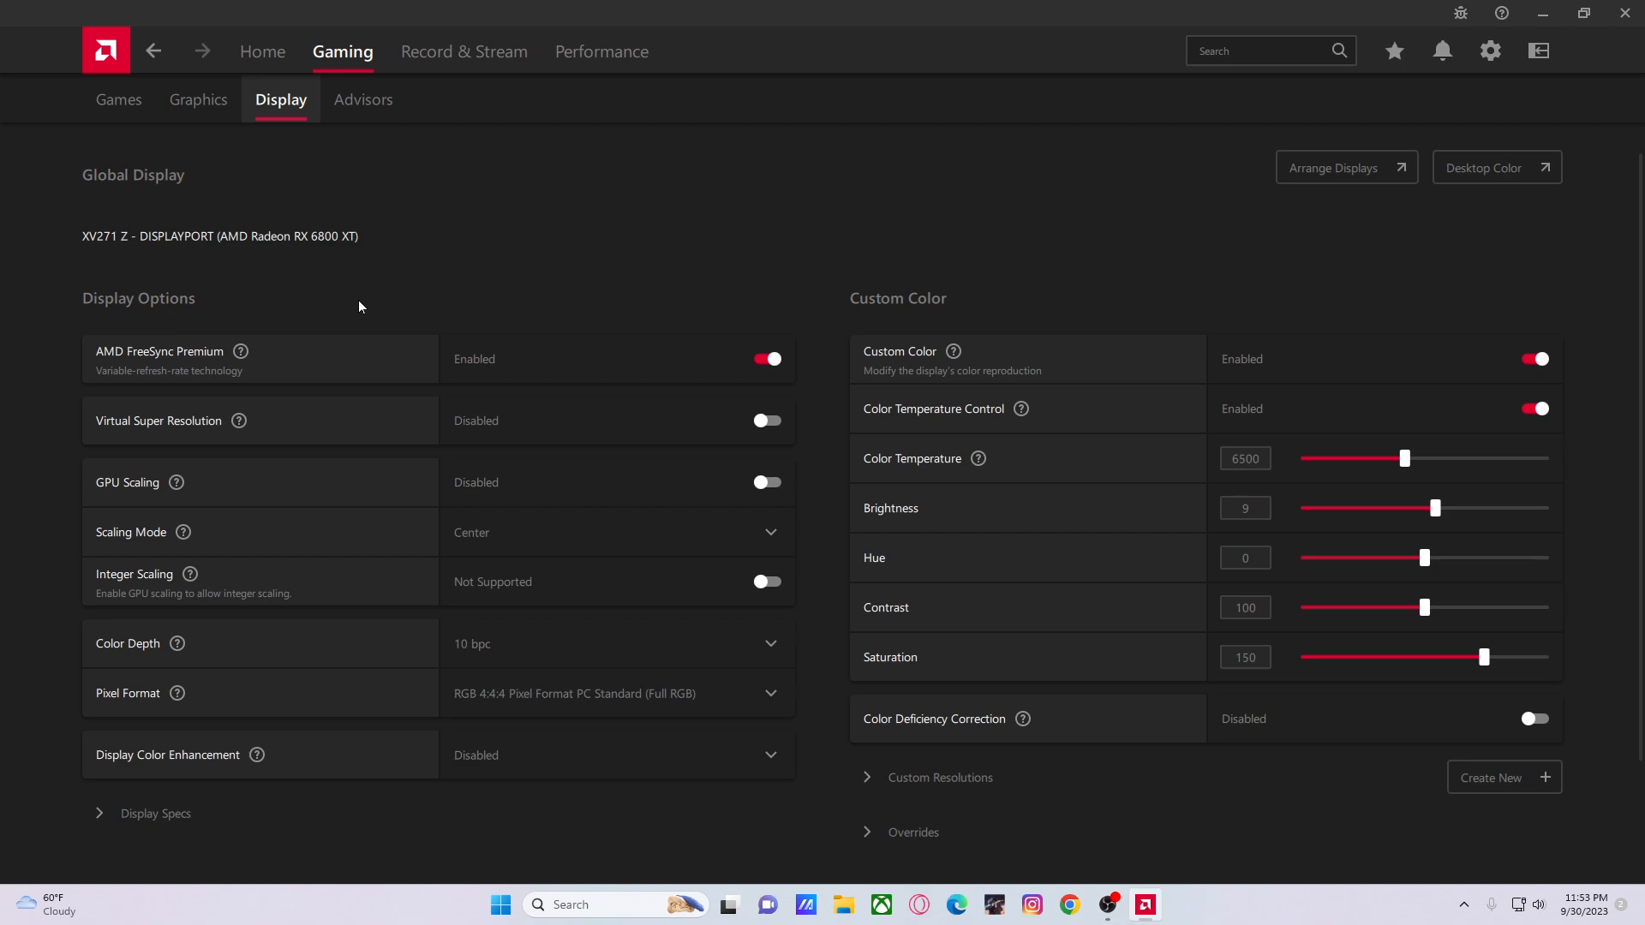
pyautogui.moveTo(514, 365)
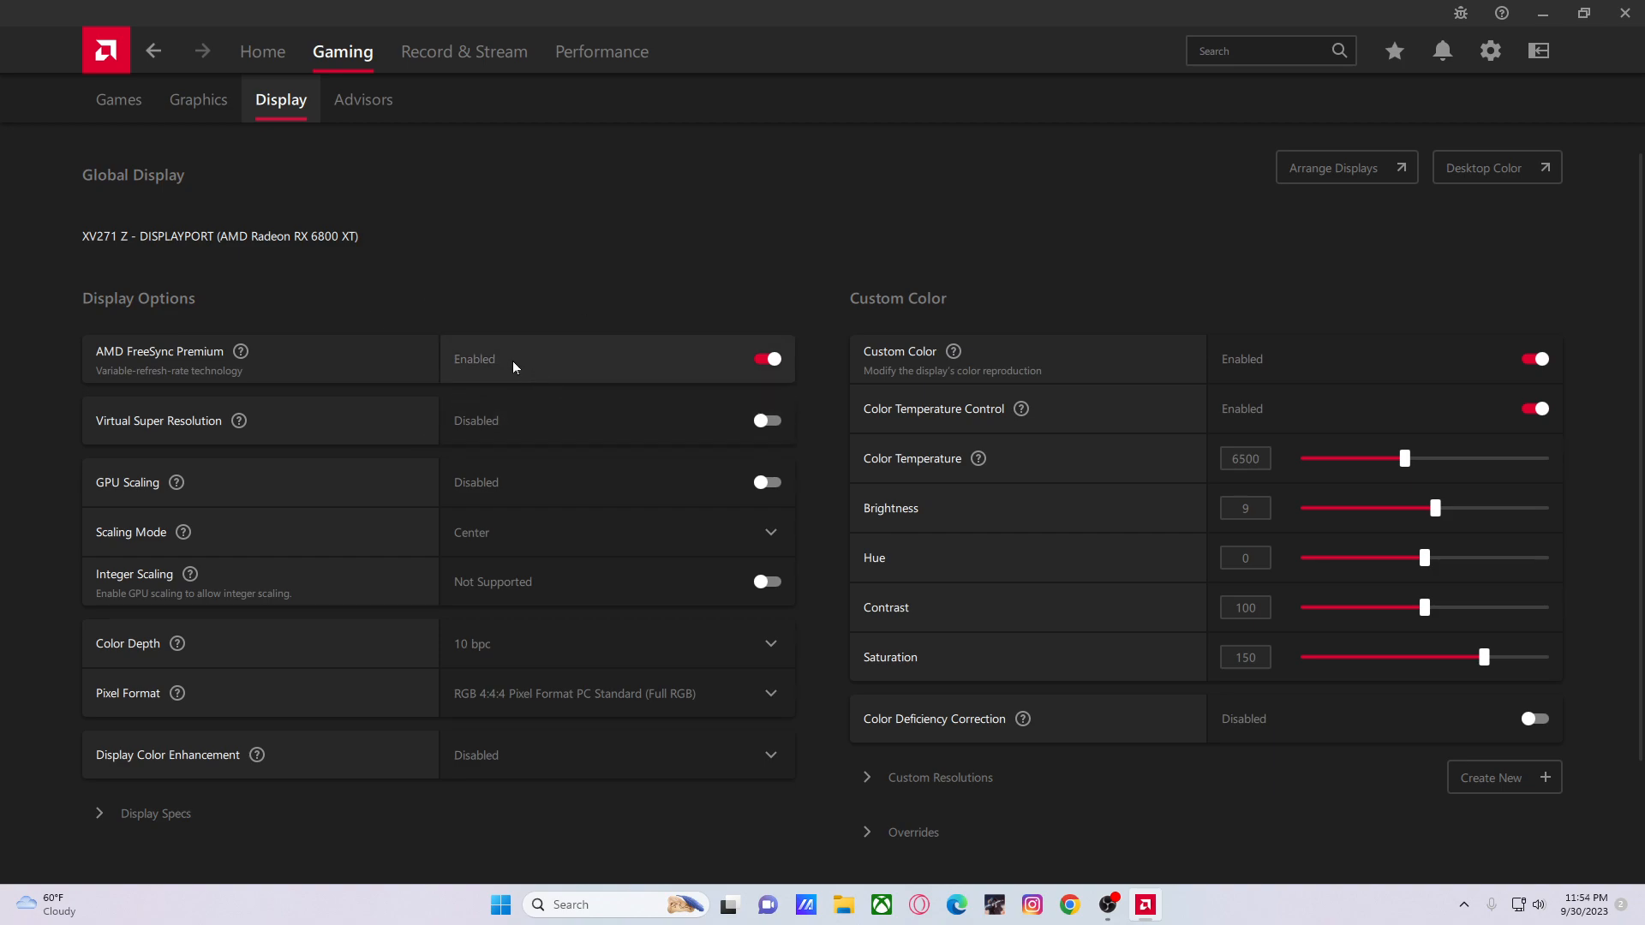
pyautogui.moveTo(586, 549)
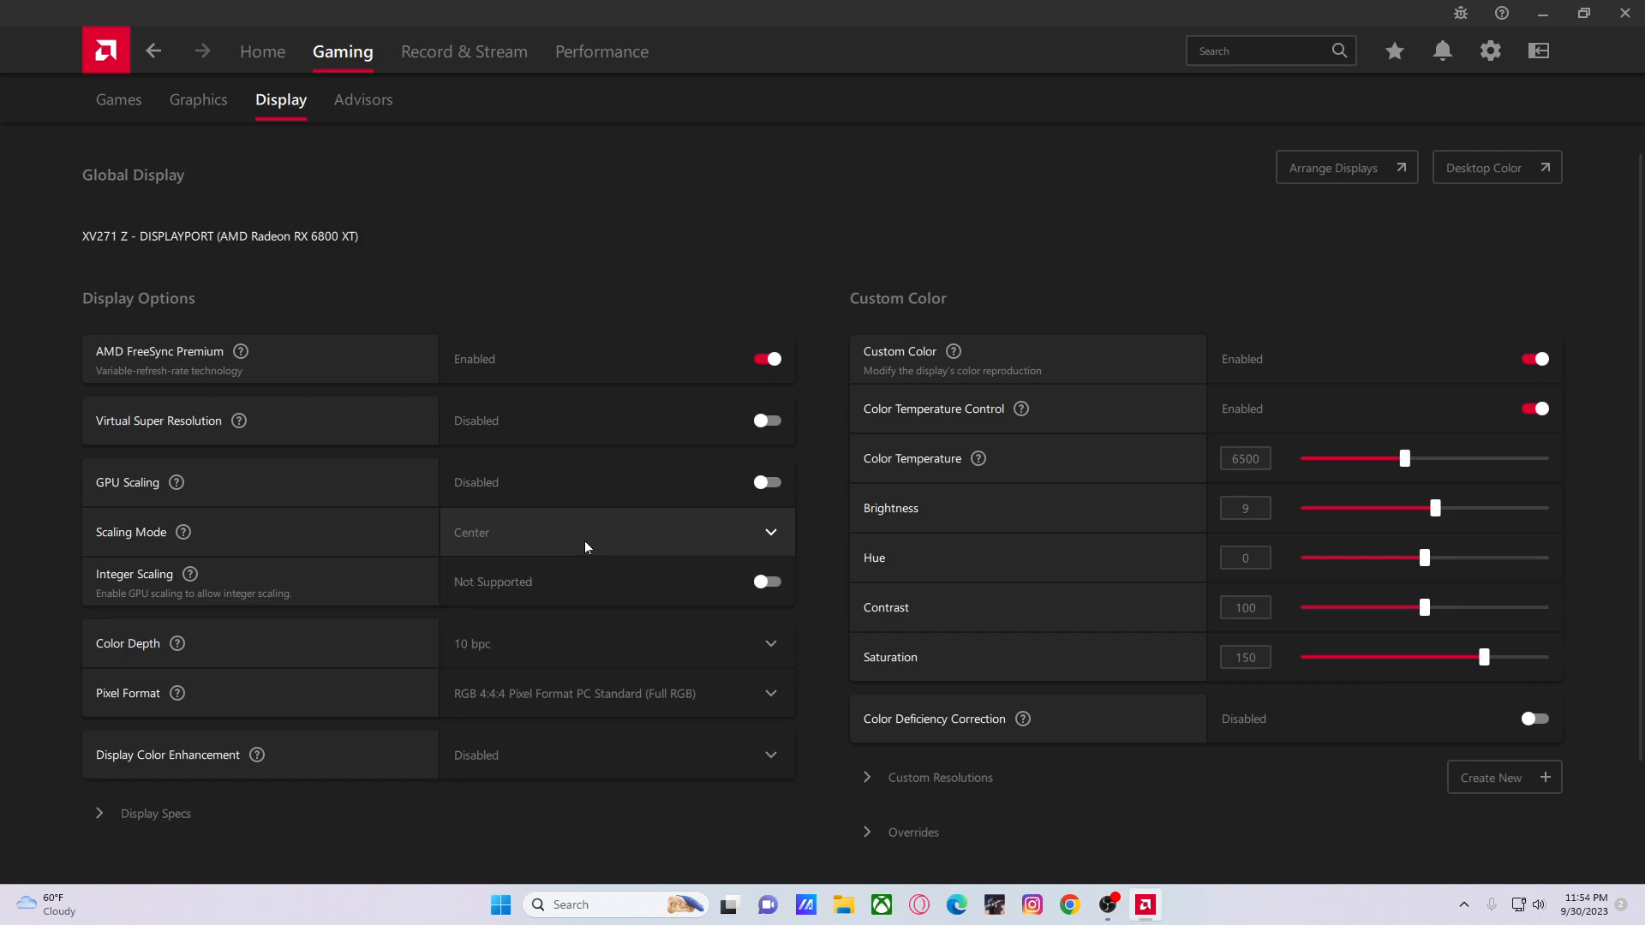
pyautogui.moveTo(890, 349)
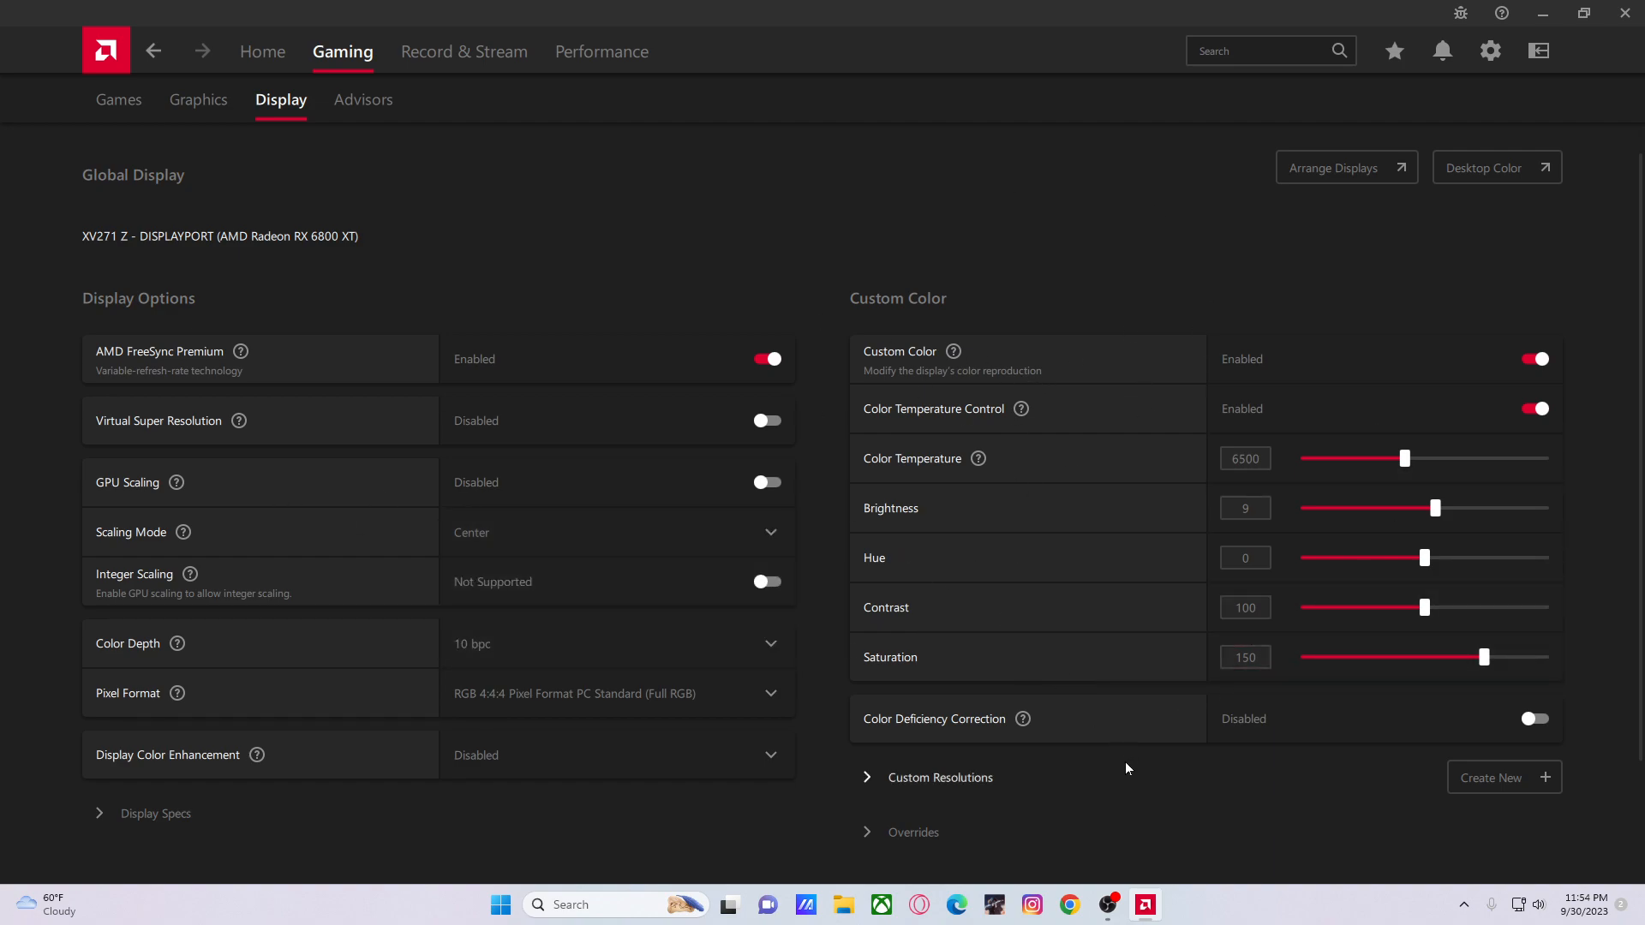
pyautogui.moveTo(914, 291)
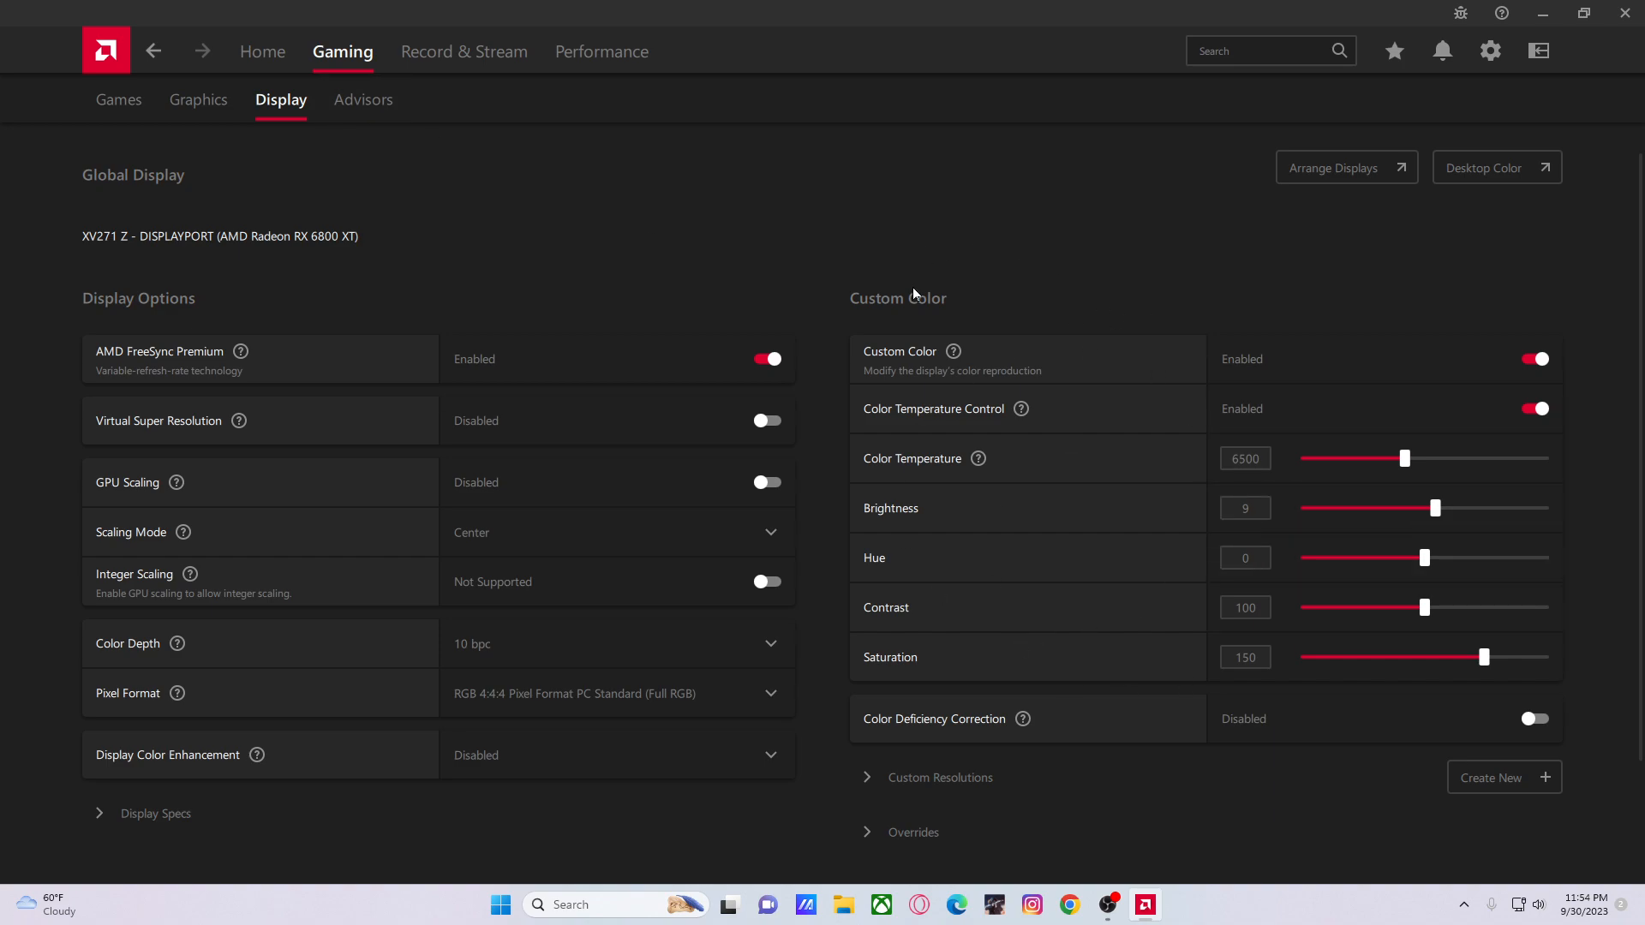
pyautogui.click(363, 99)
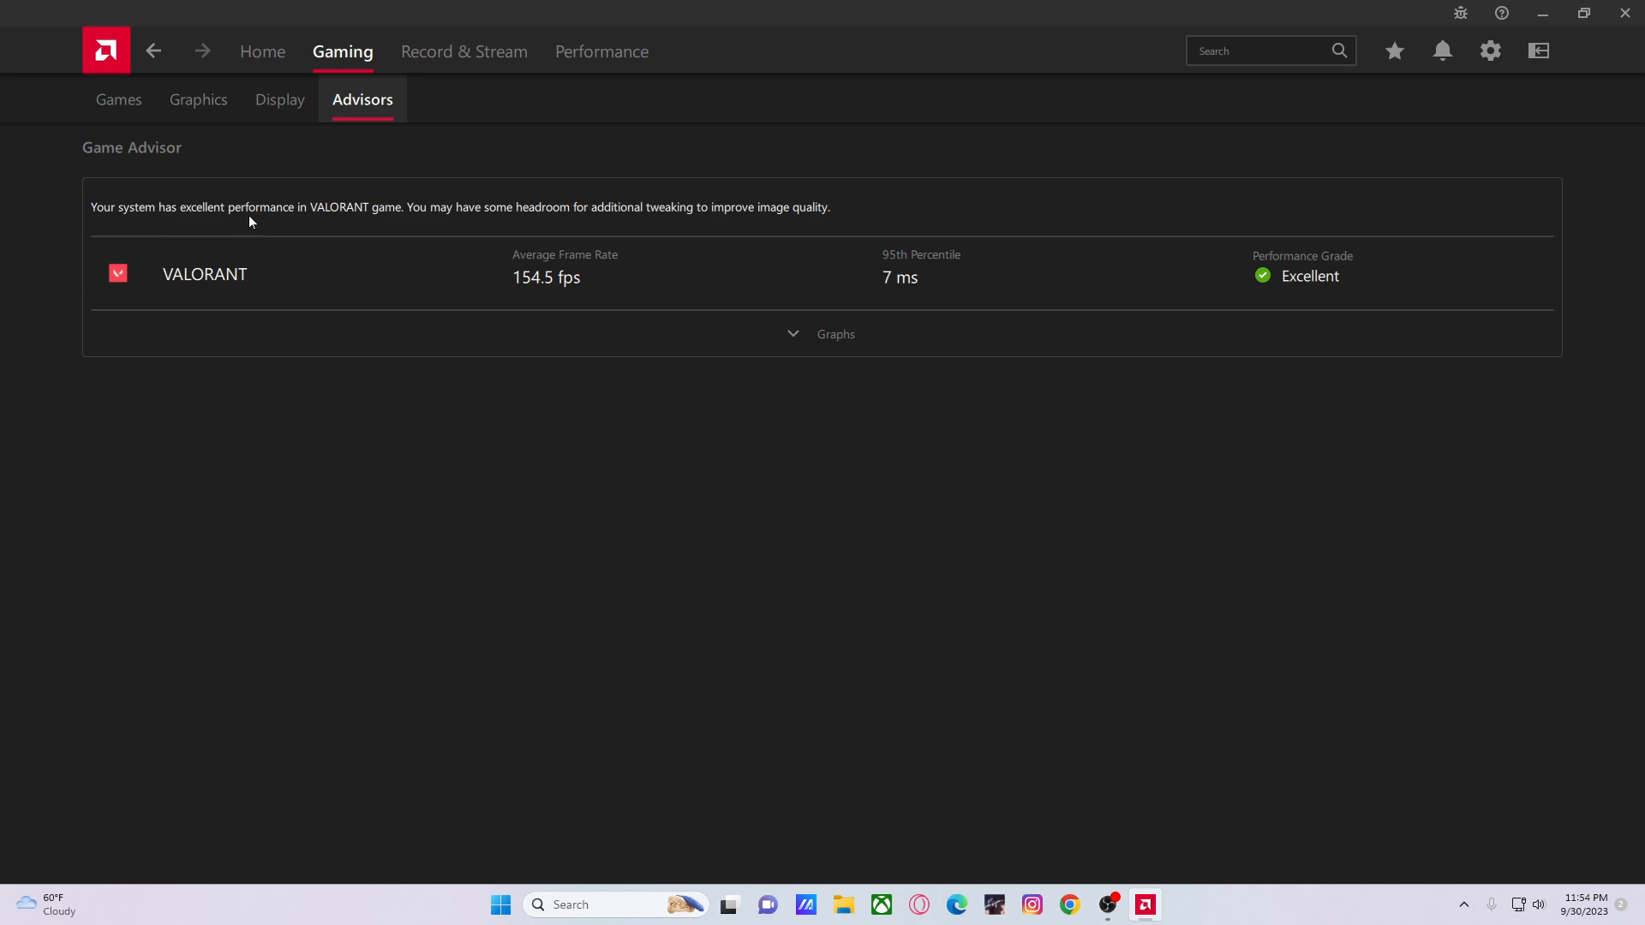
pyautogui.moveTo(795, 330)
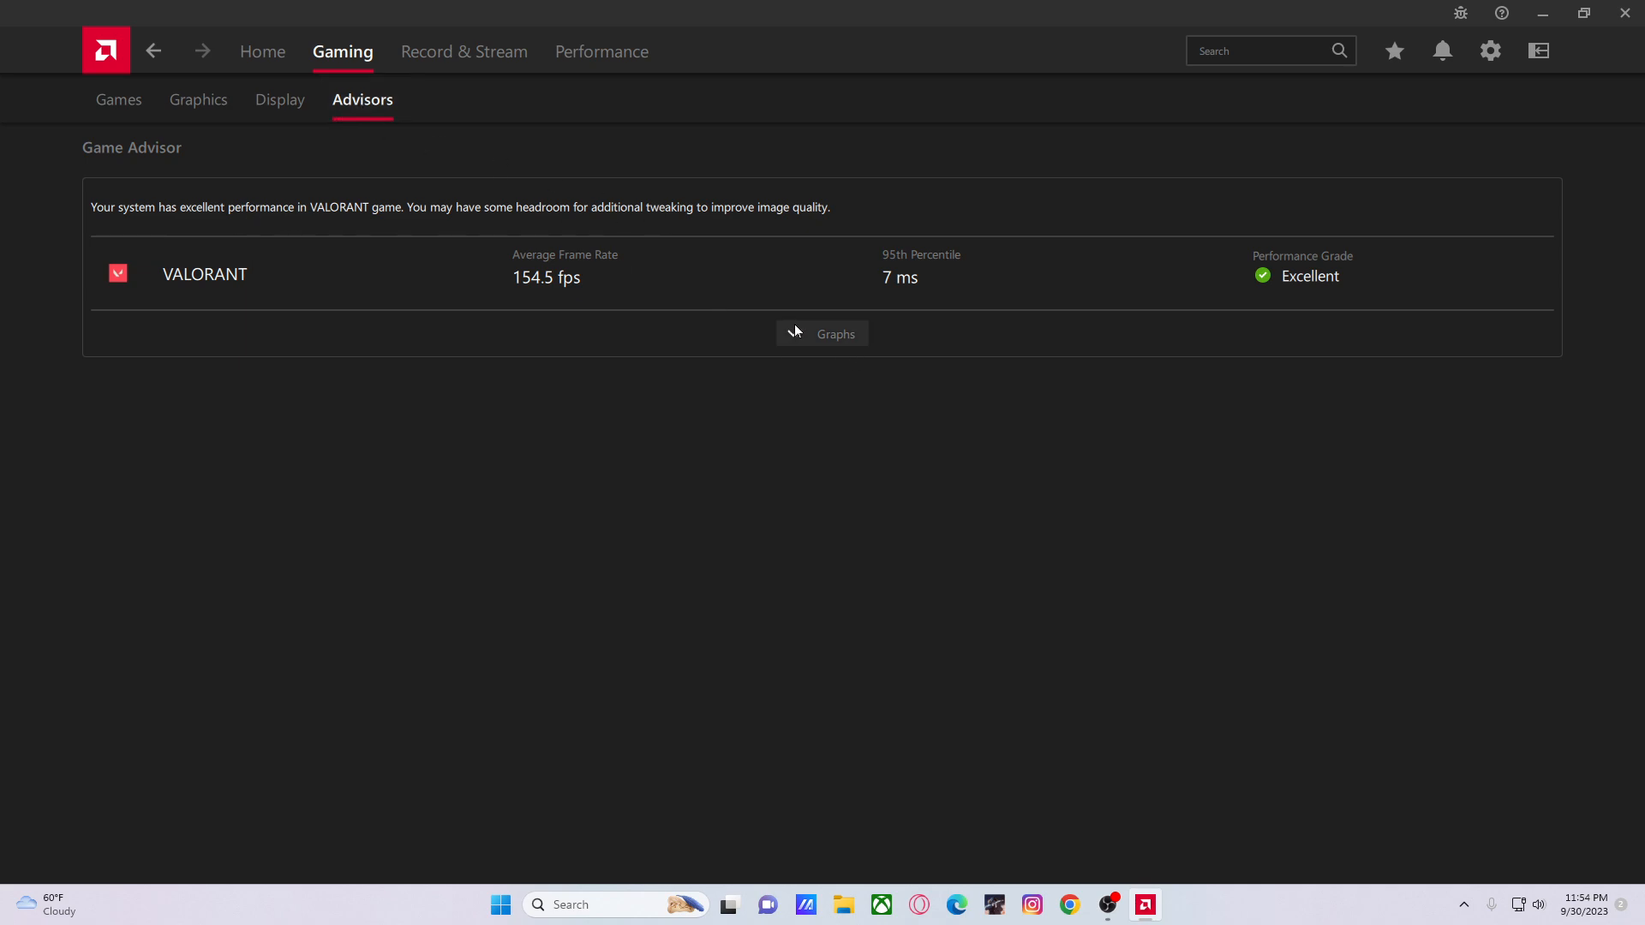
pyautogui.moveTo(298, 167)
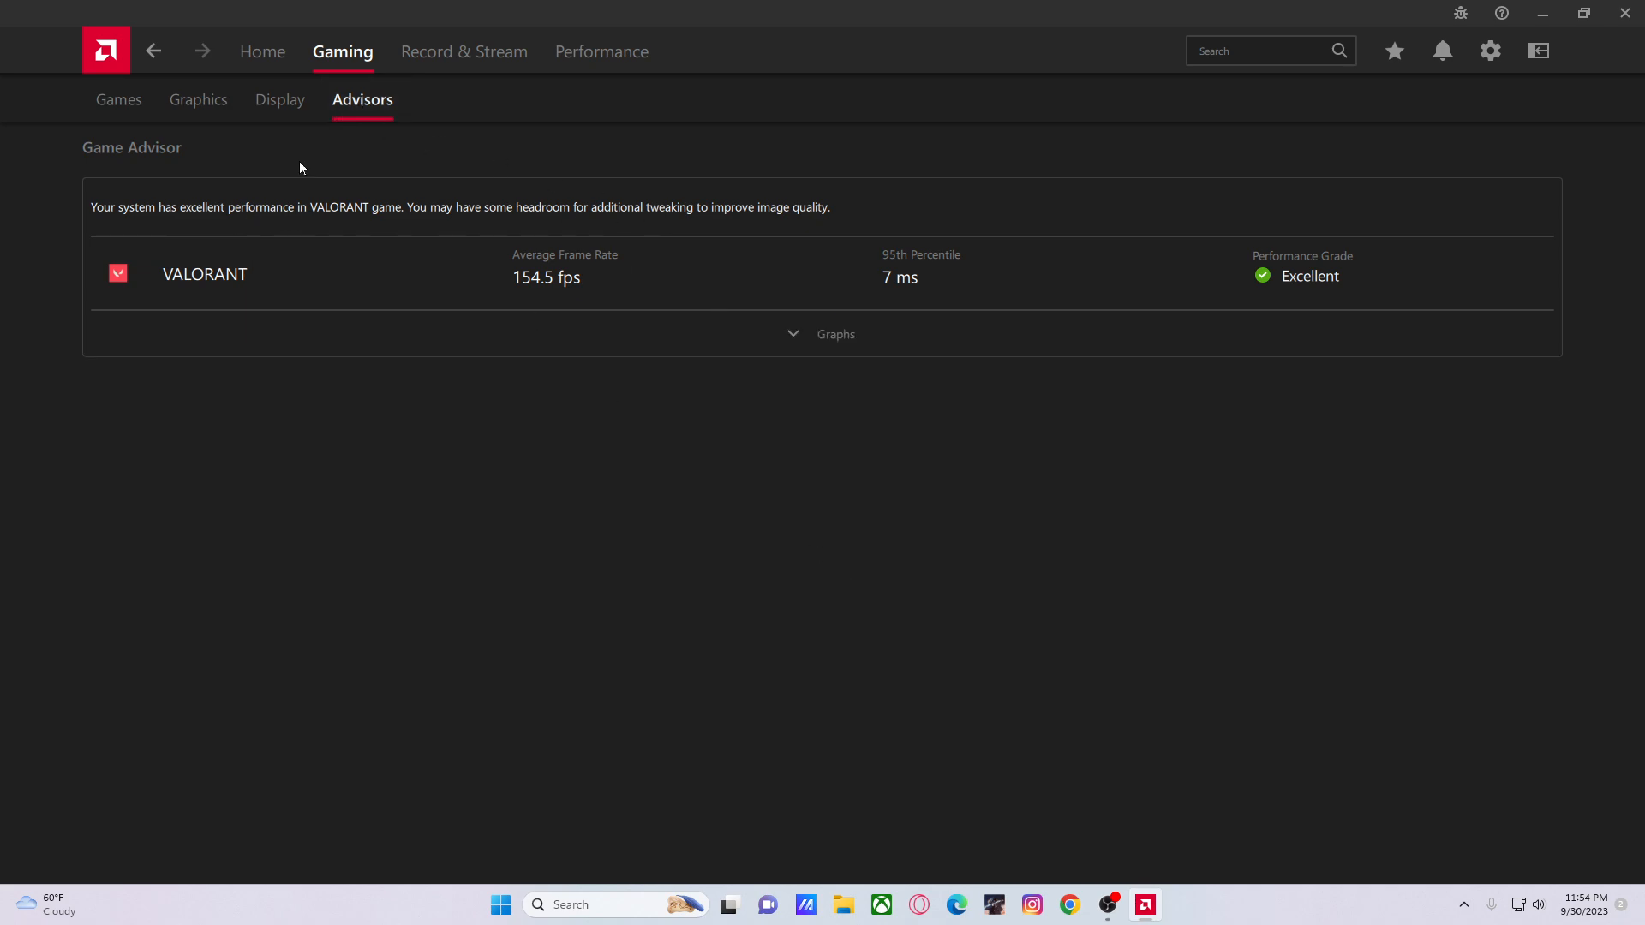
pyautogui.moveTo(545, 285)
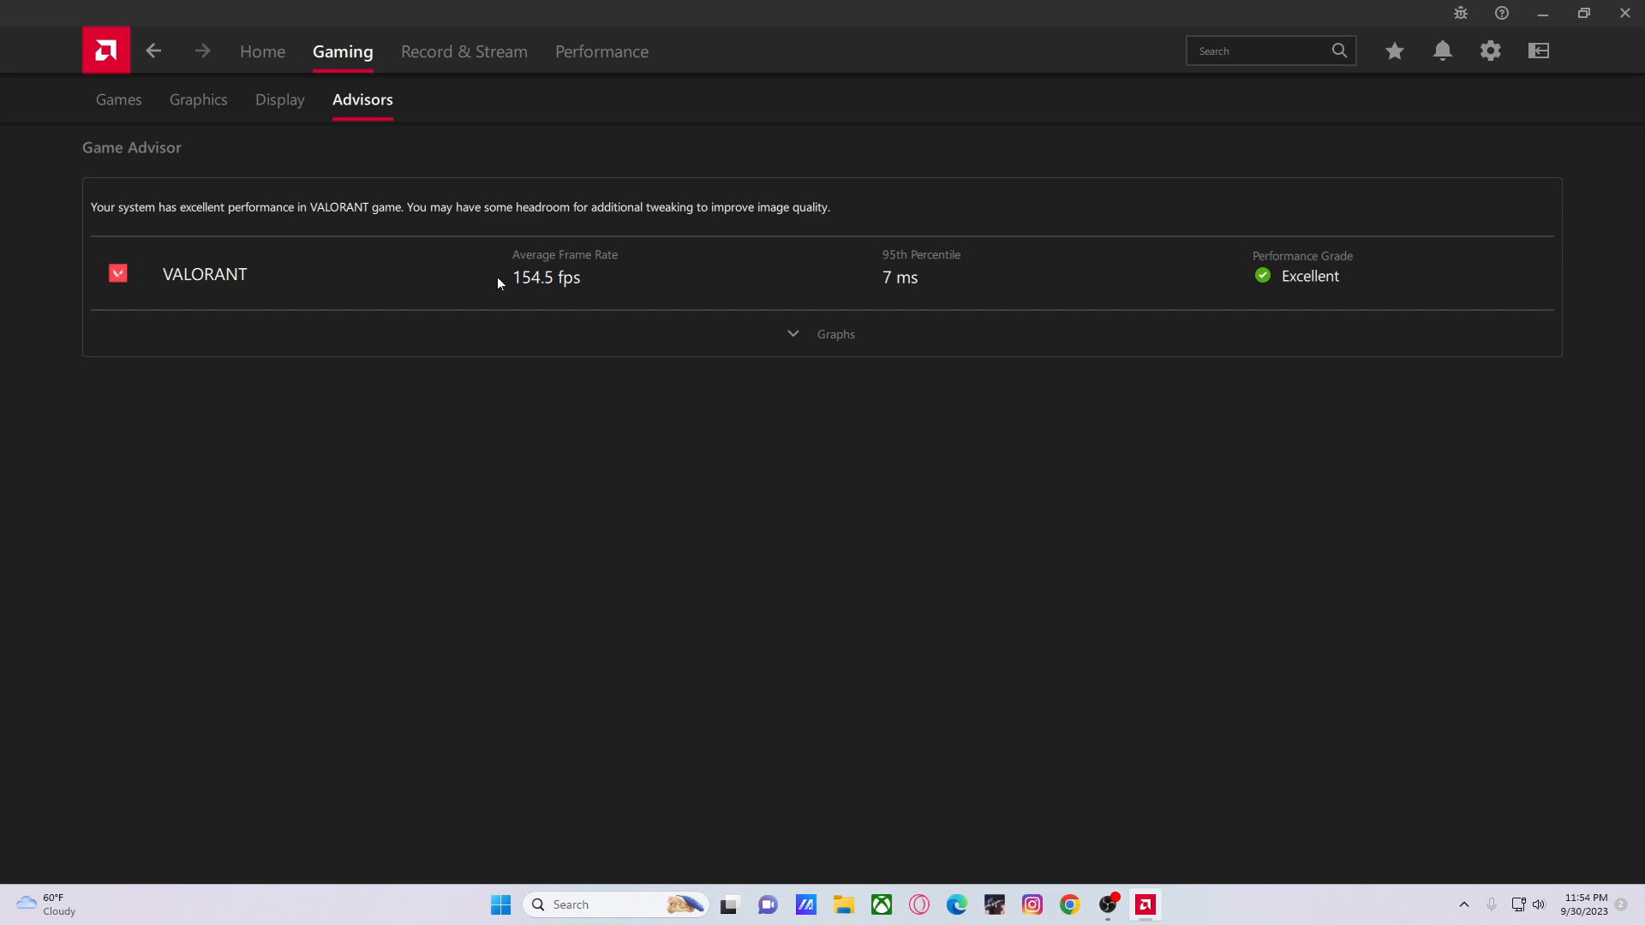
pyautogui.moveTo(538, 288)
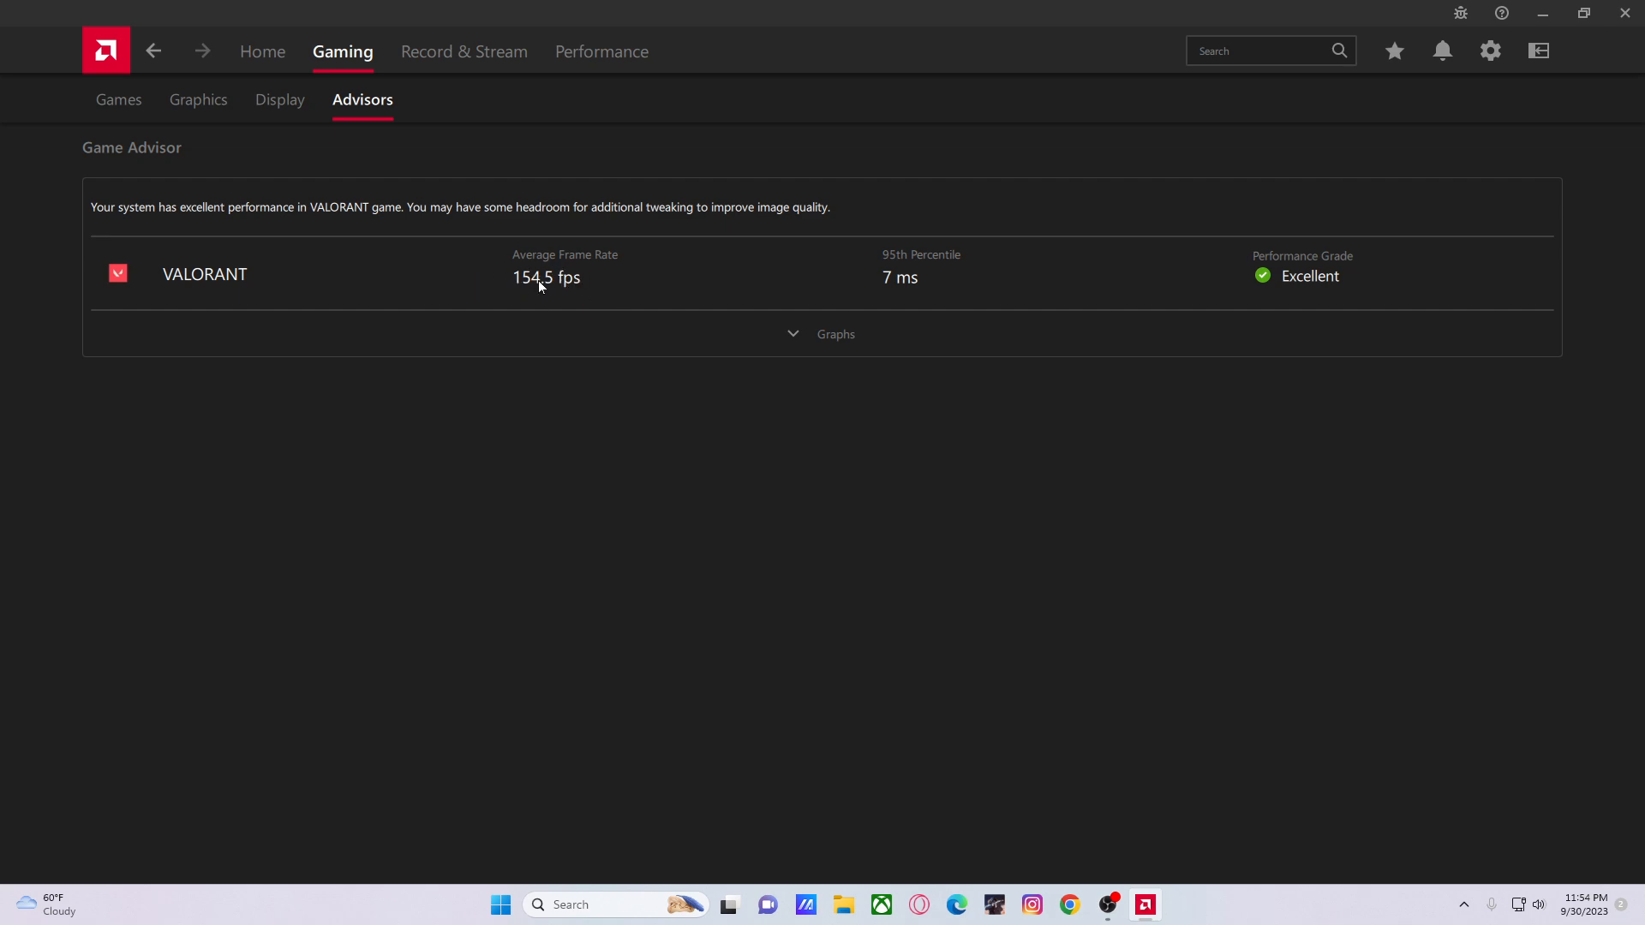
pyautogui.moveTo(468, 111)
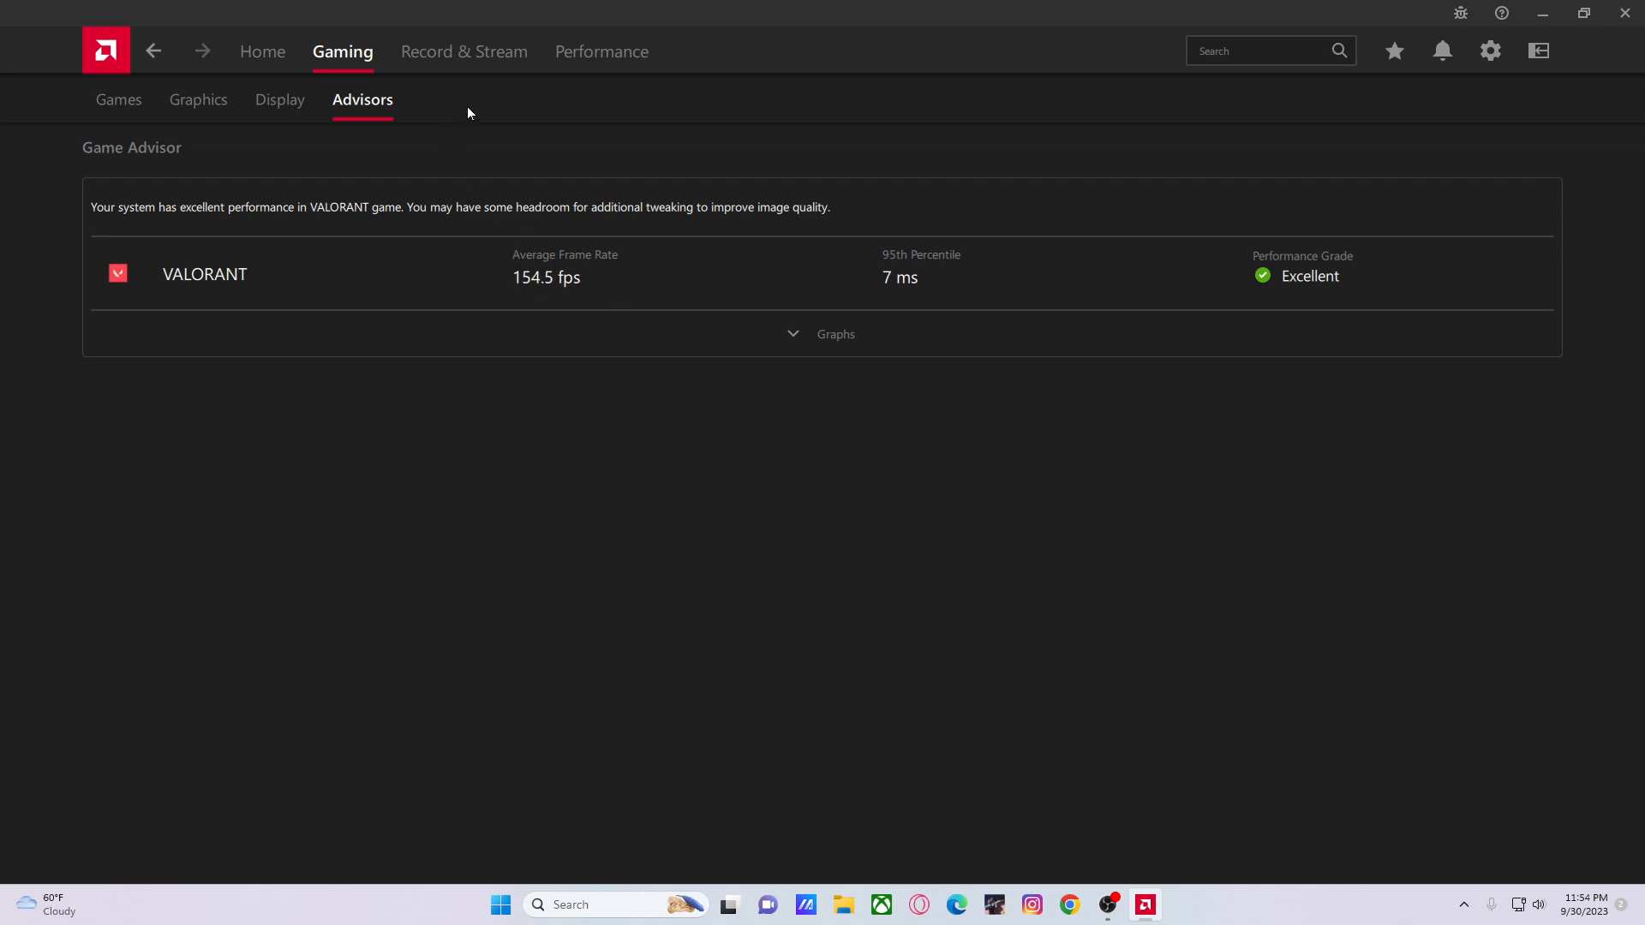
# Visit Record & Stream's Scene Editor, Media, Live Stream and Record pages, then Performance Metrics
pyautogui.click(462, 52)
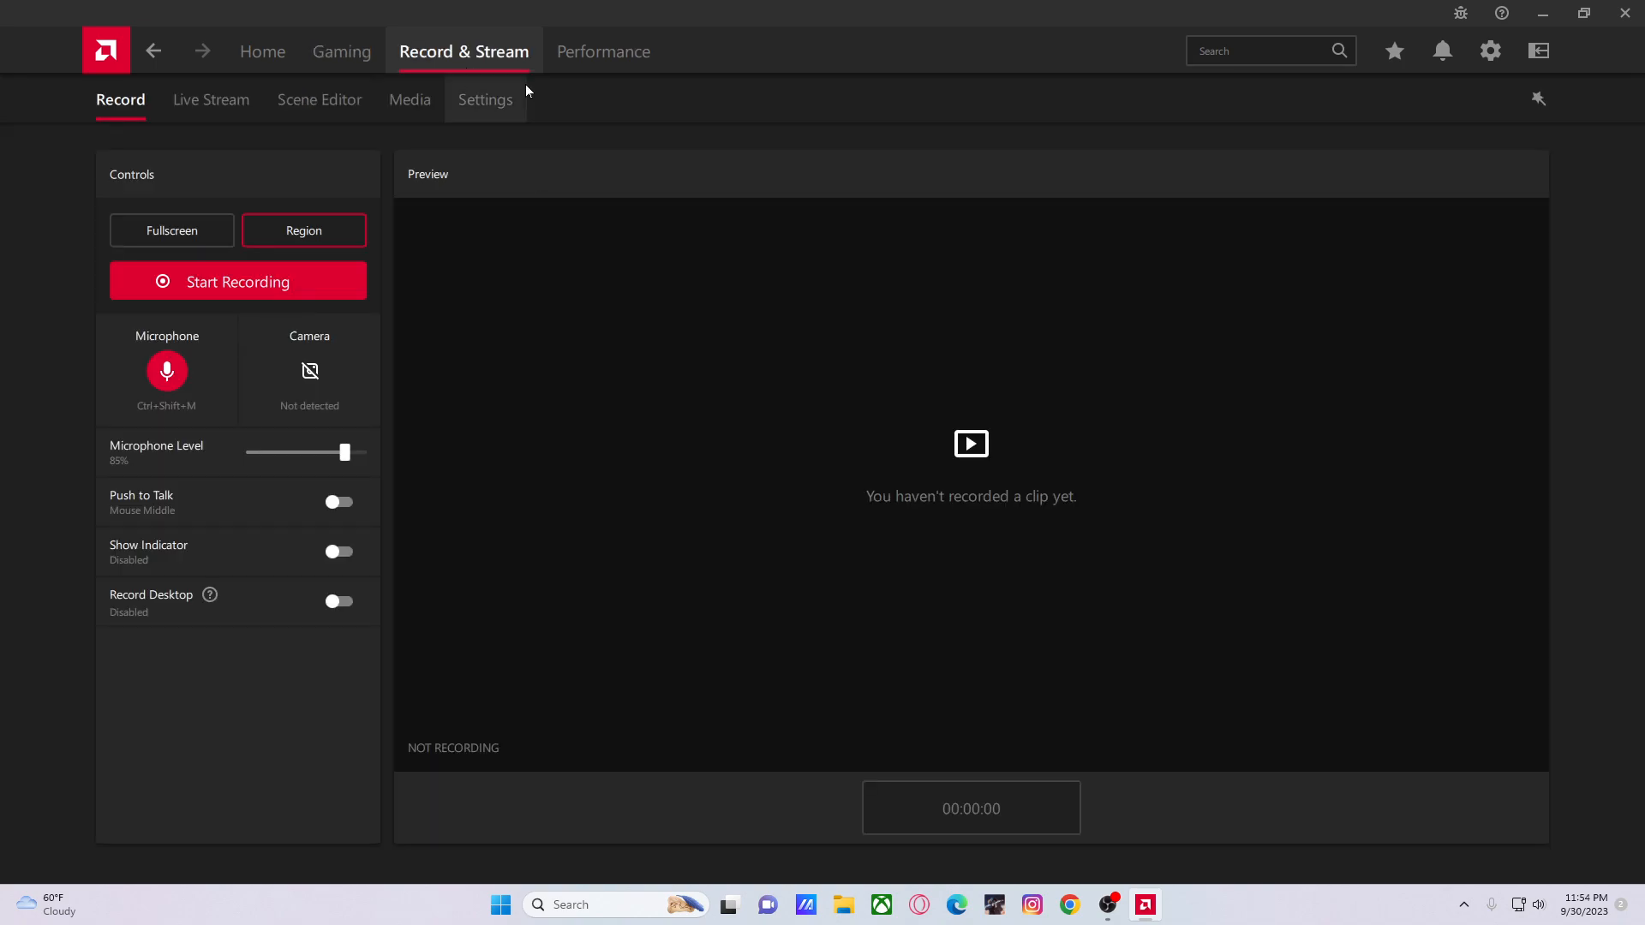
pyautogui.click(319, 100)
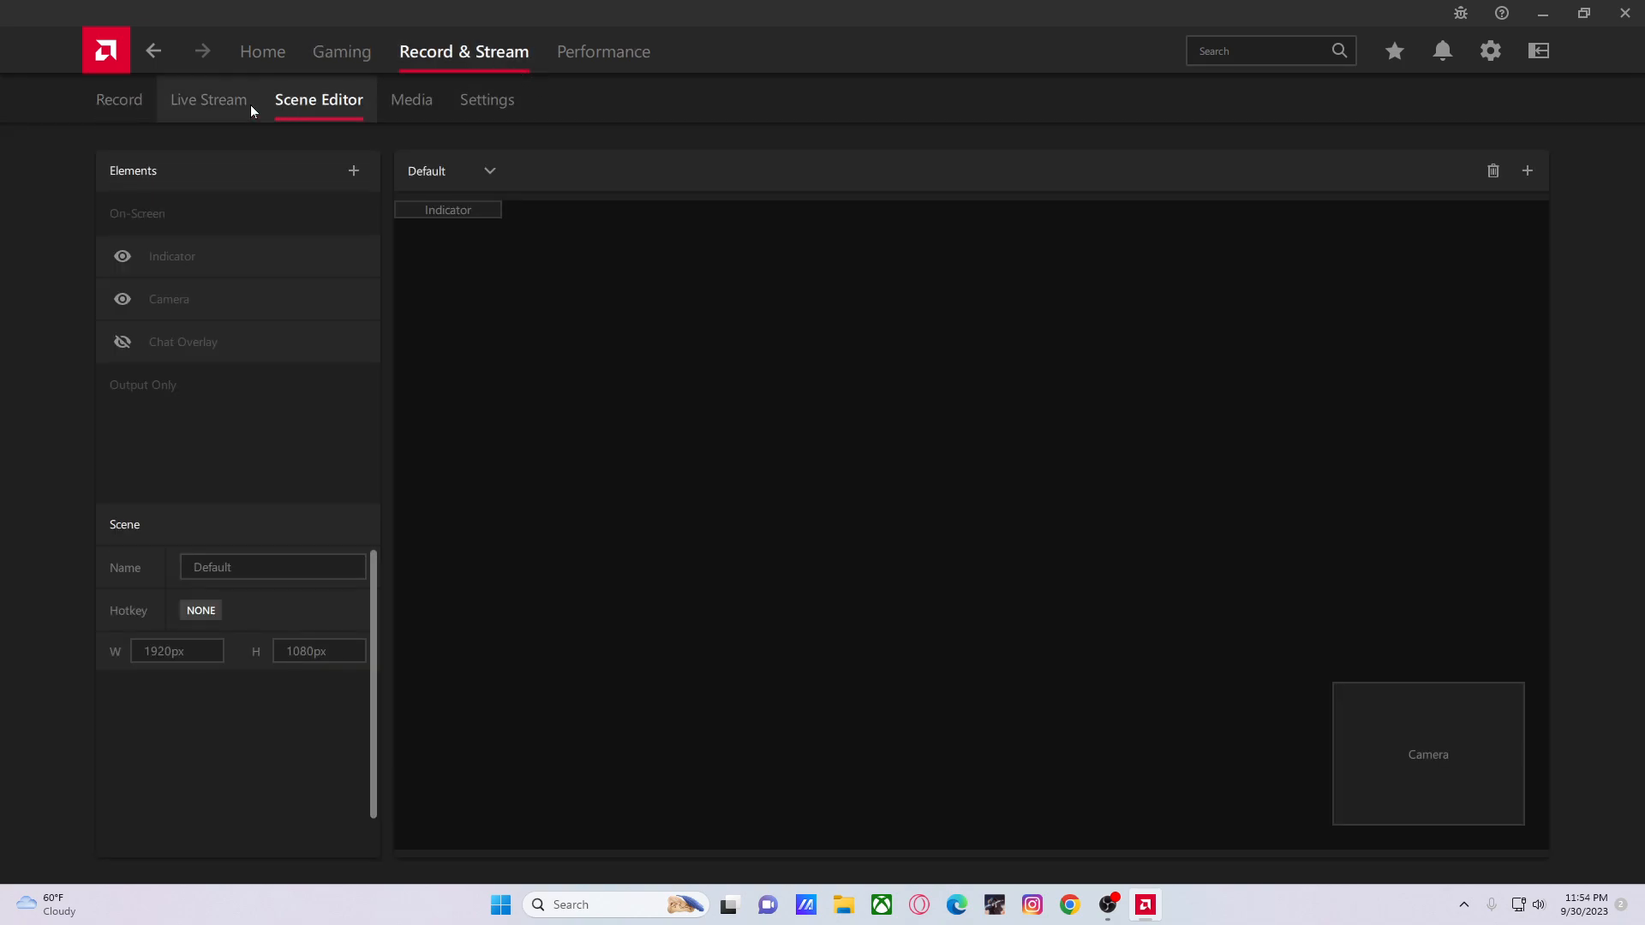
pyautogui.click(409, 100)
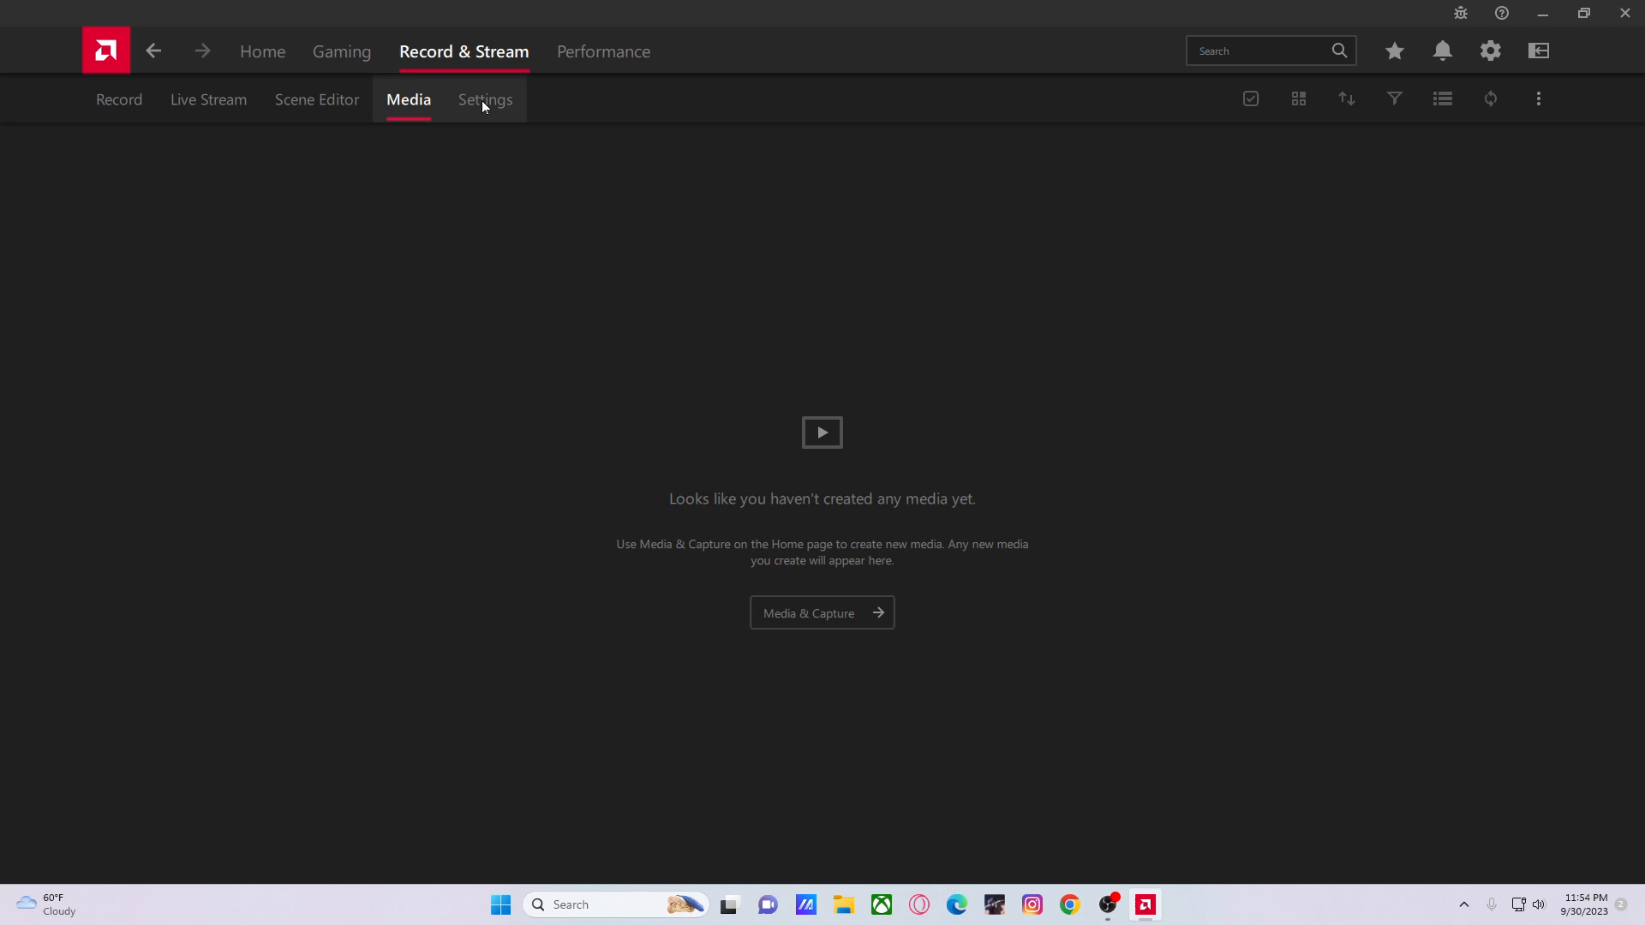
pyautogui.click(209, 100)
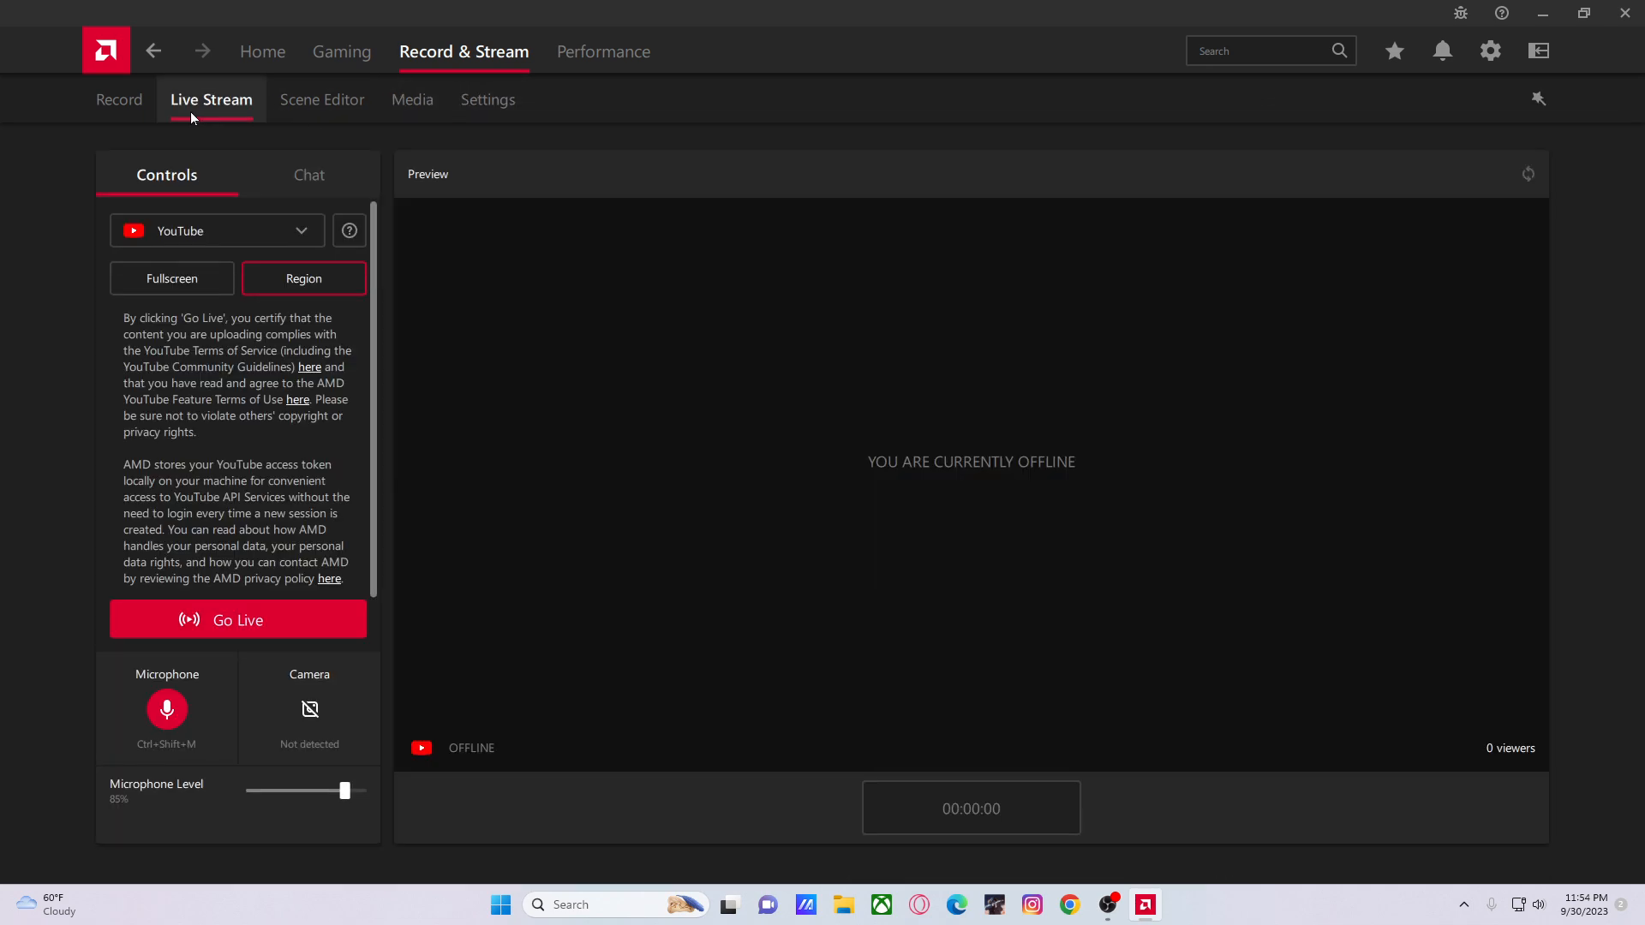
pyautogui.click(119, 99)
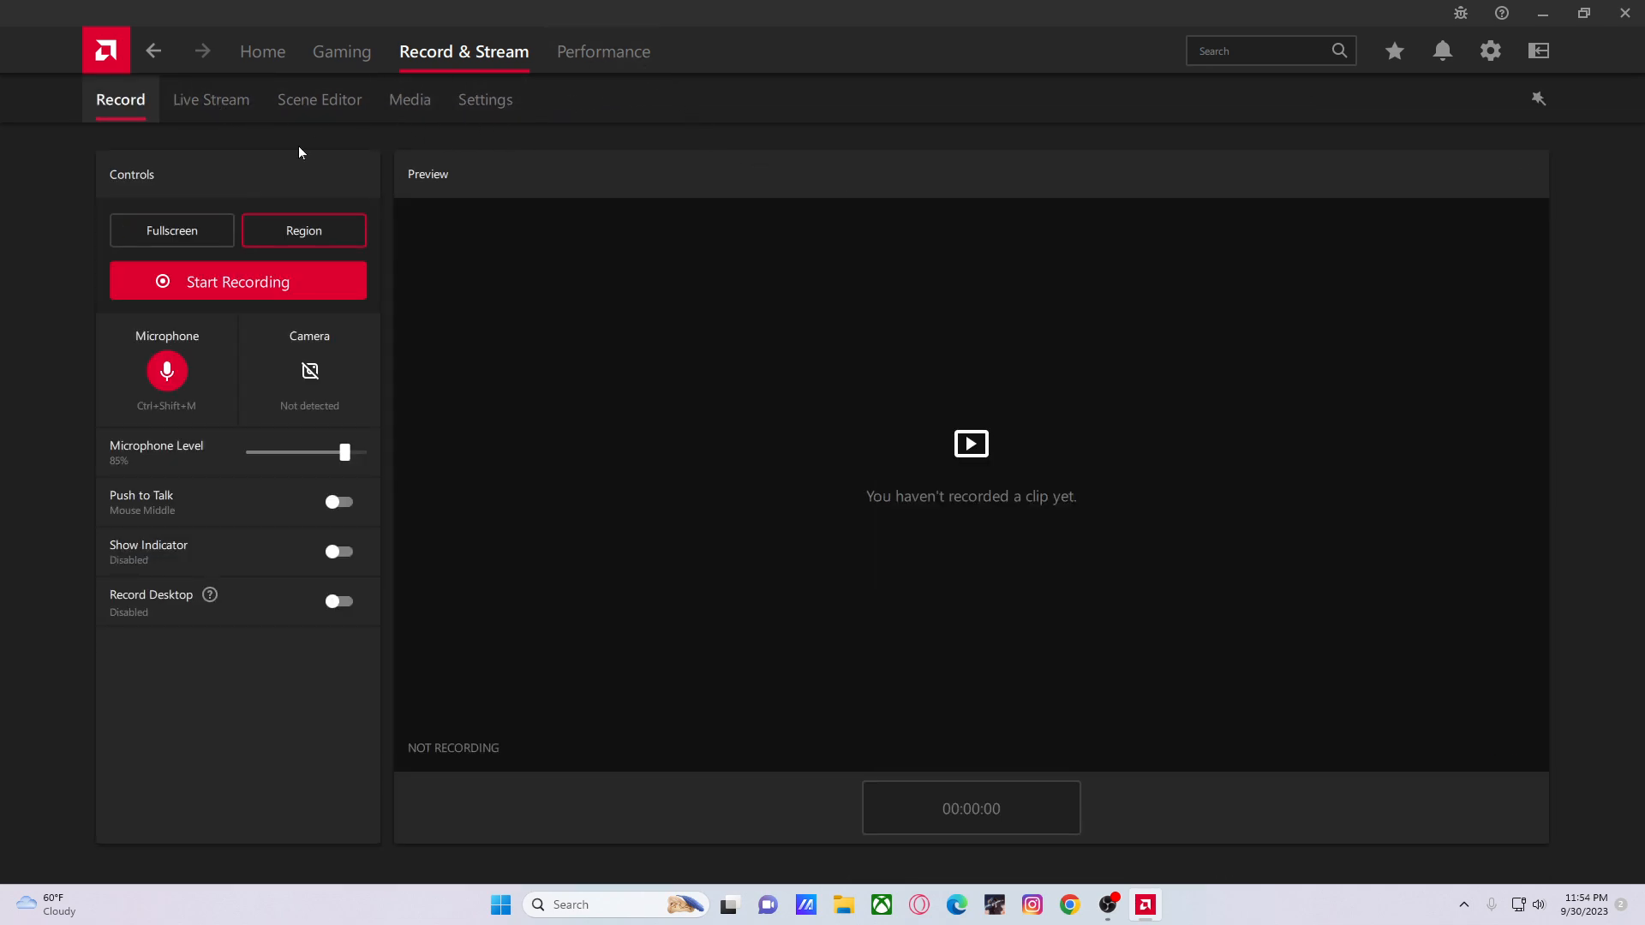
pyautogui.click(603, 51)
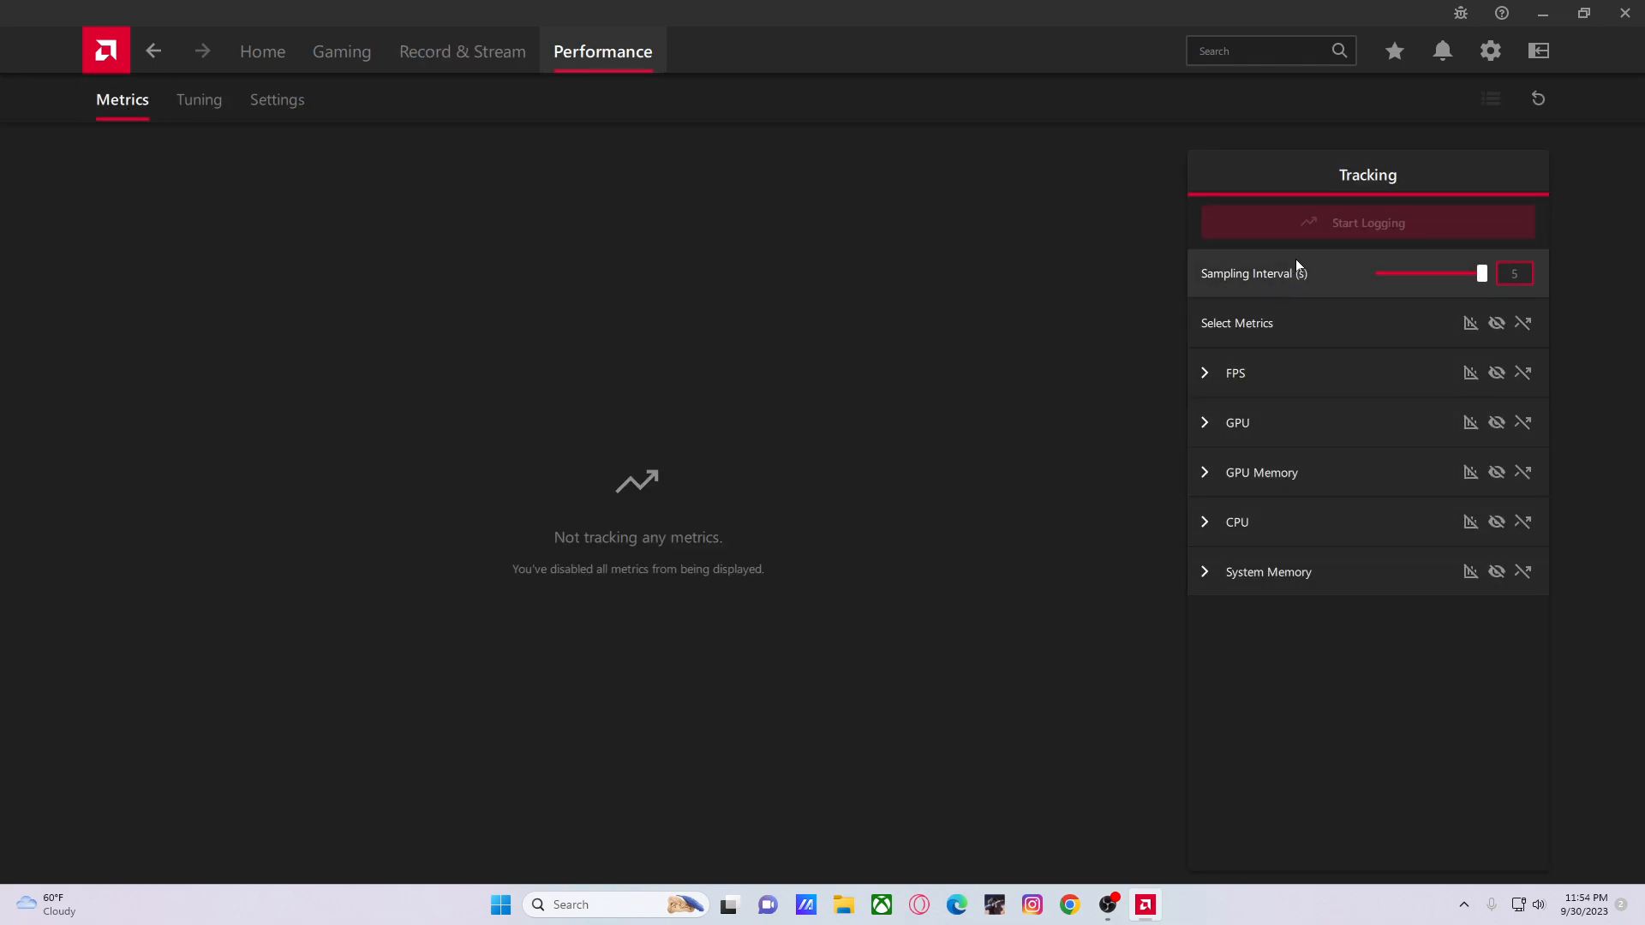
pyautogui.moveTo(1292, 283)
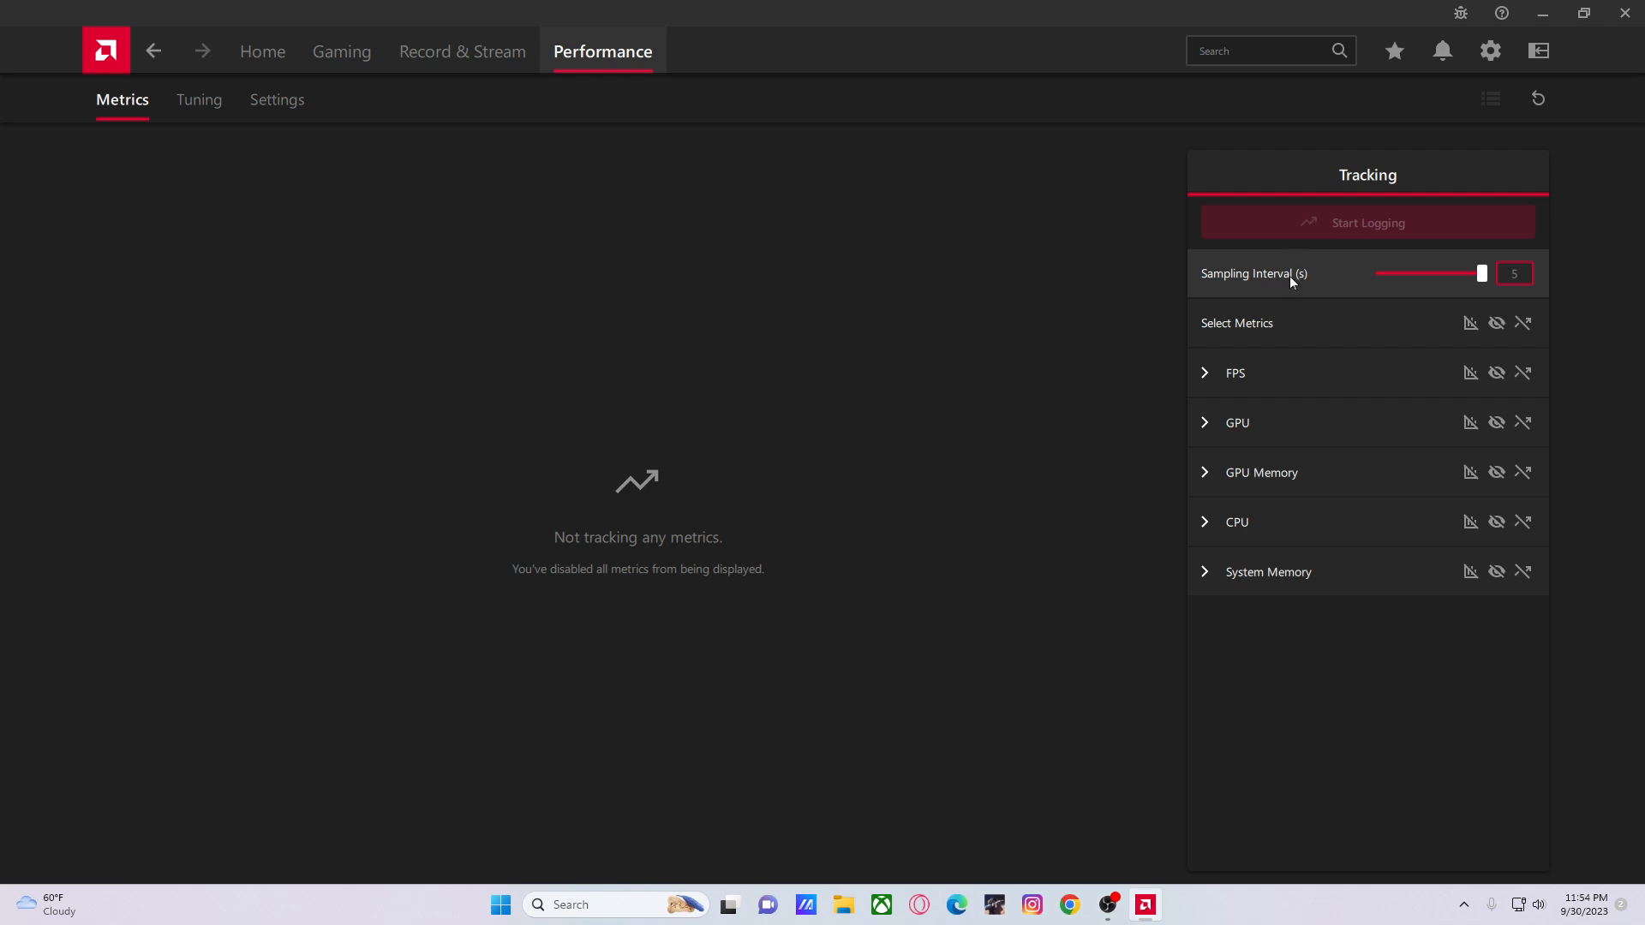
pyautogui.moveTo(1292, 285)
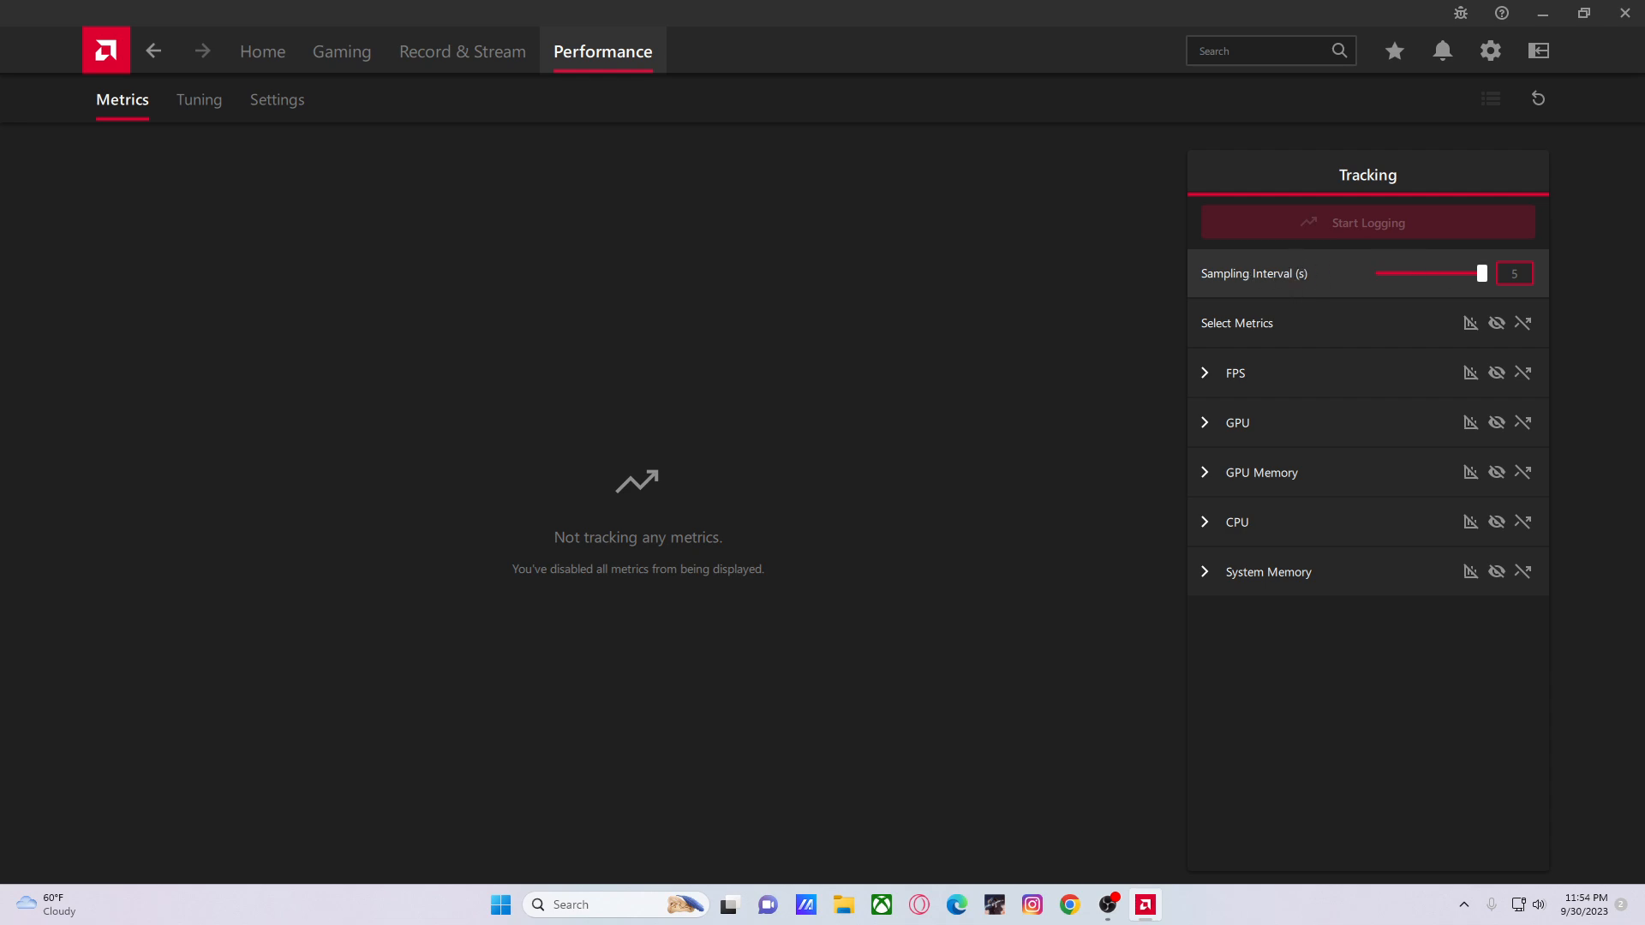
pyautogui.moveTo(1488, 288)
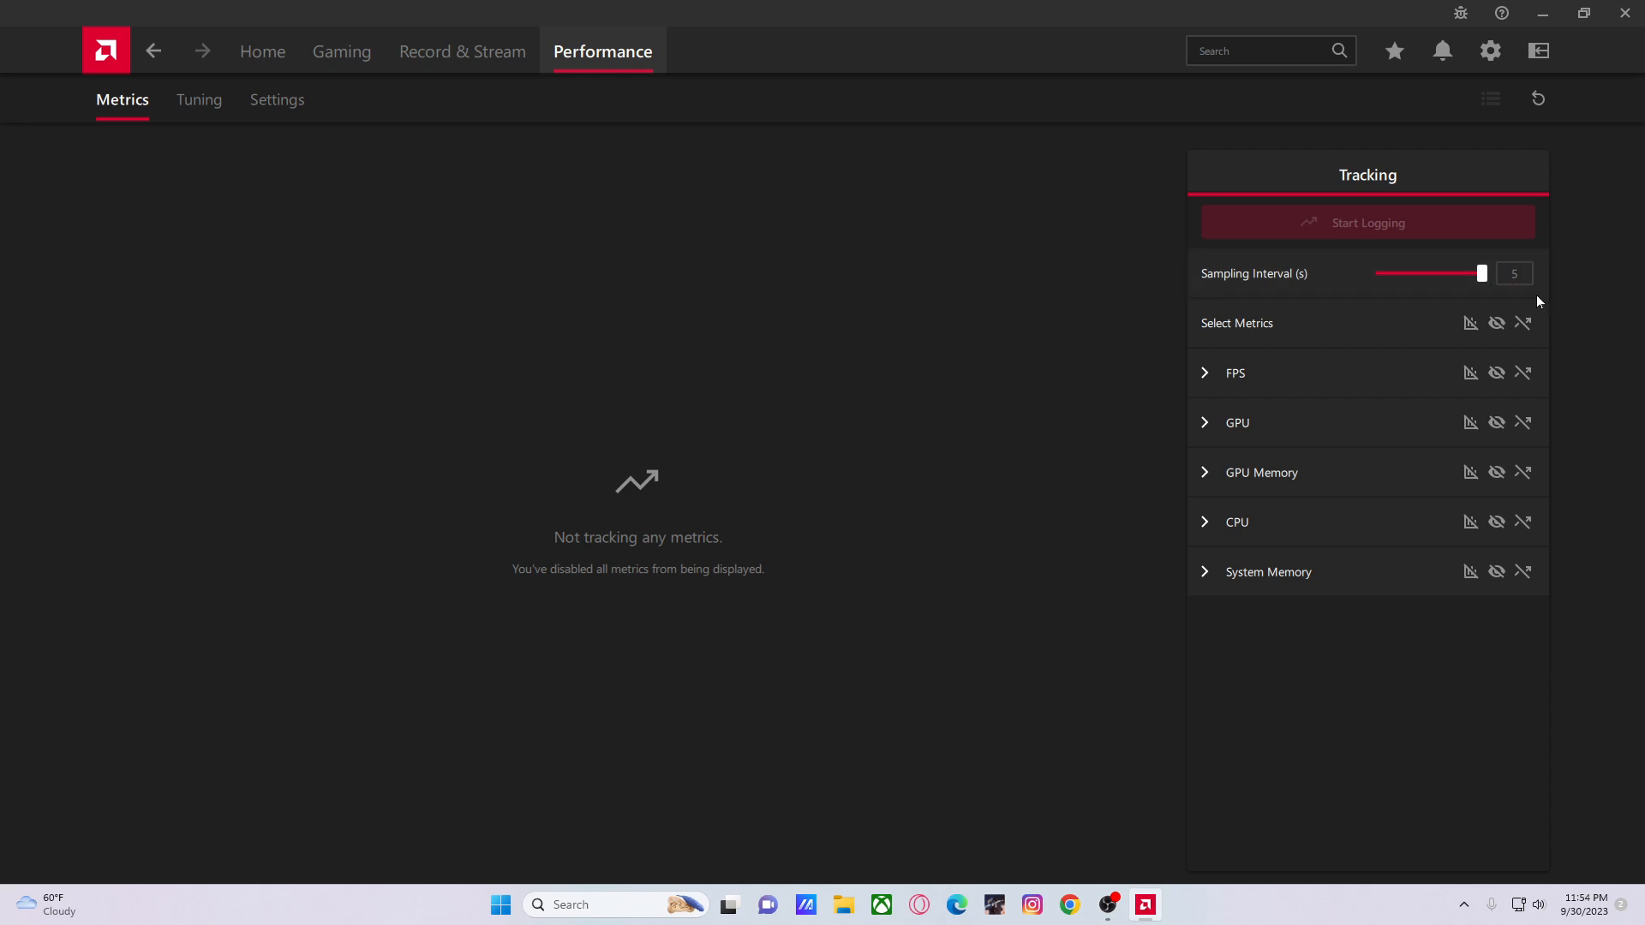
pyautogui.moveTo(226, 105)
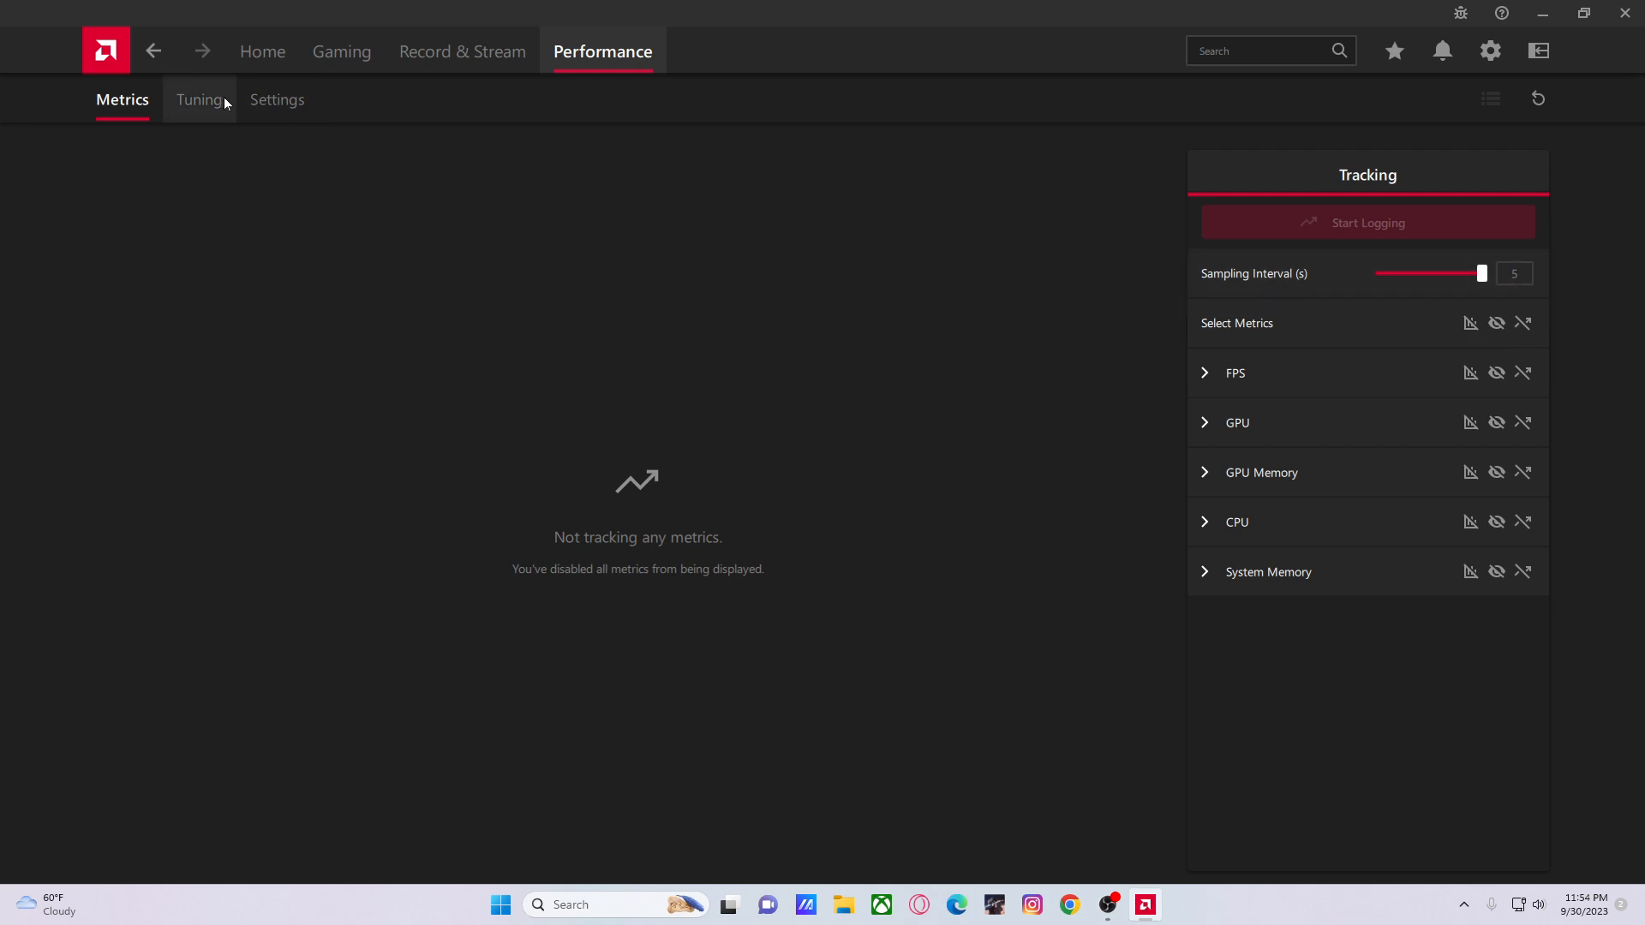
# Switch from Metrics to the Performance Tuning page
pyautogui.click(197, 99)
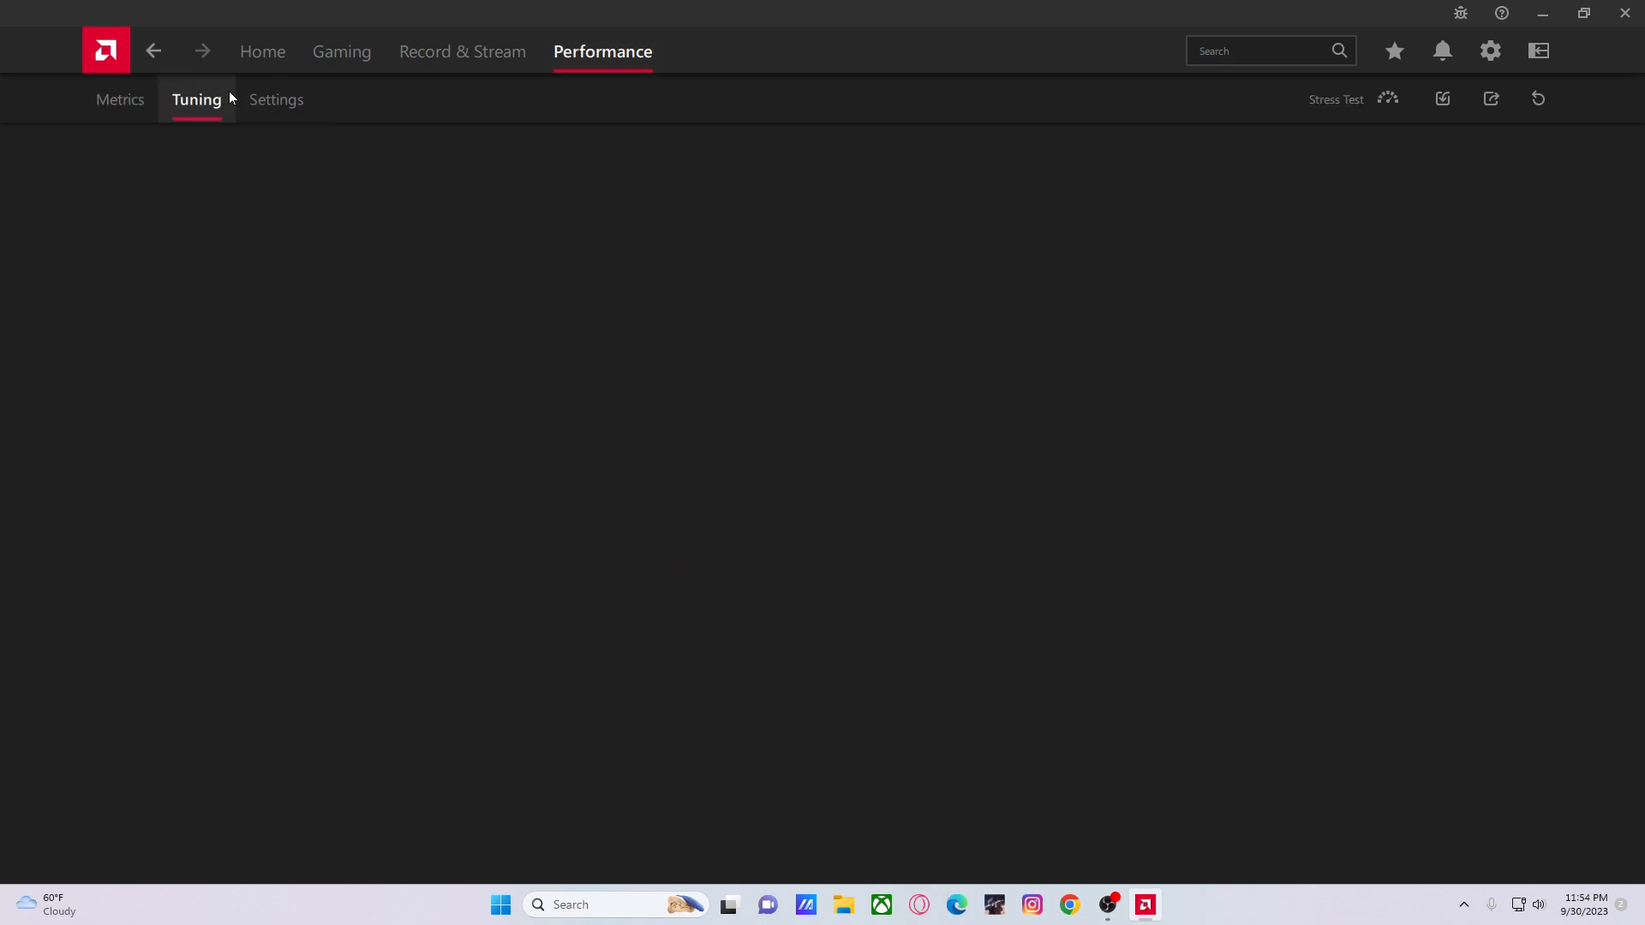
# Review the RX 6800 XT Global Tuning controls, then return to Home
pyautogui.click(195, 100)
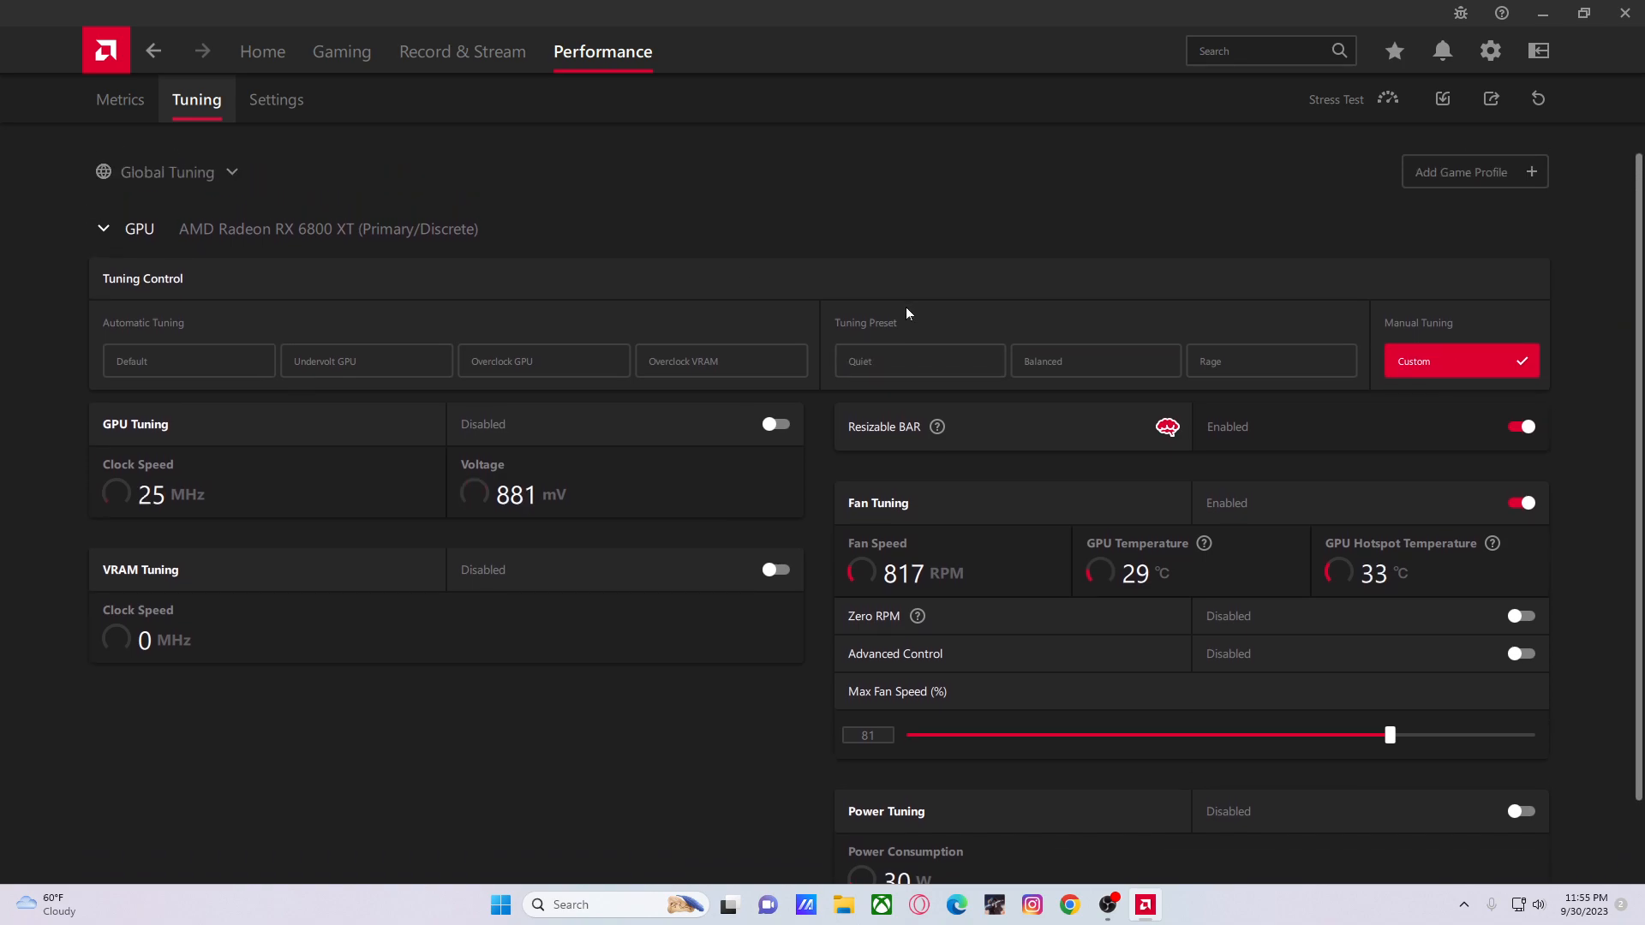
pyautogui.moveTo(45, 456)
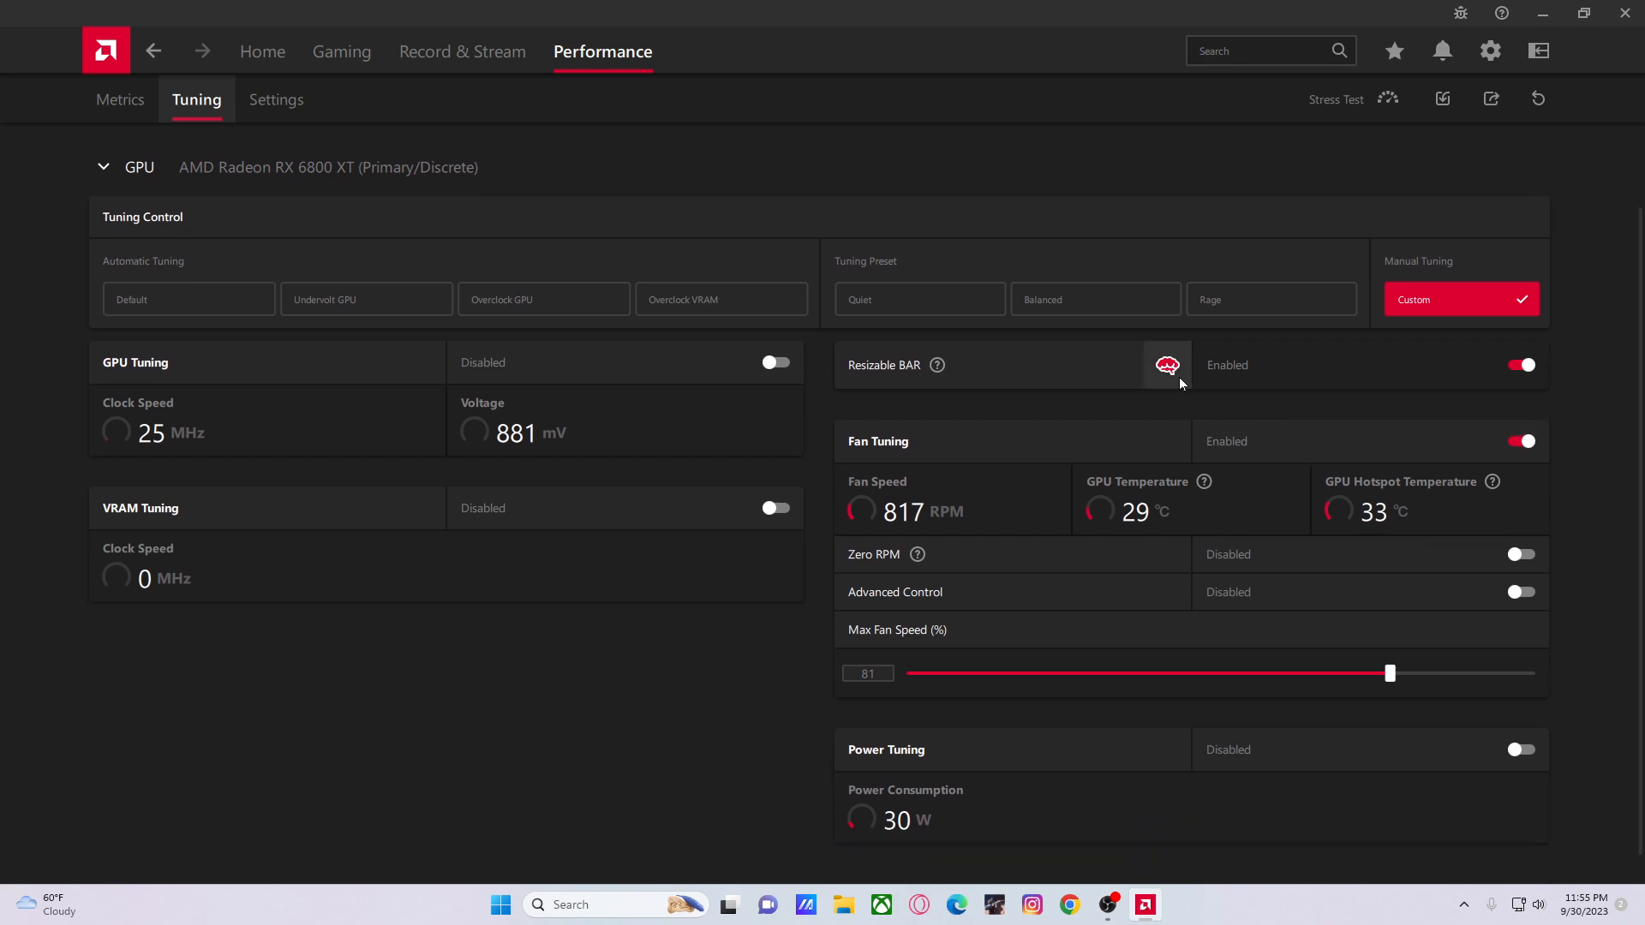
pyautogui.moveTo(1169, 365)
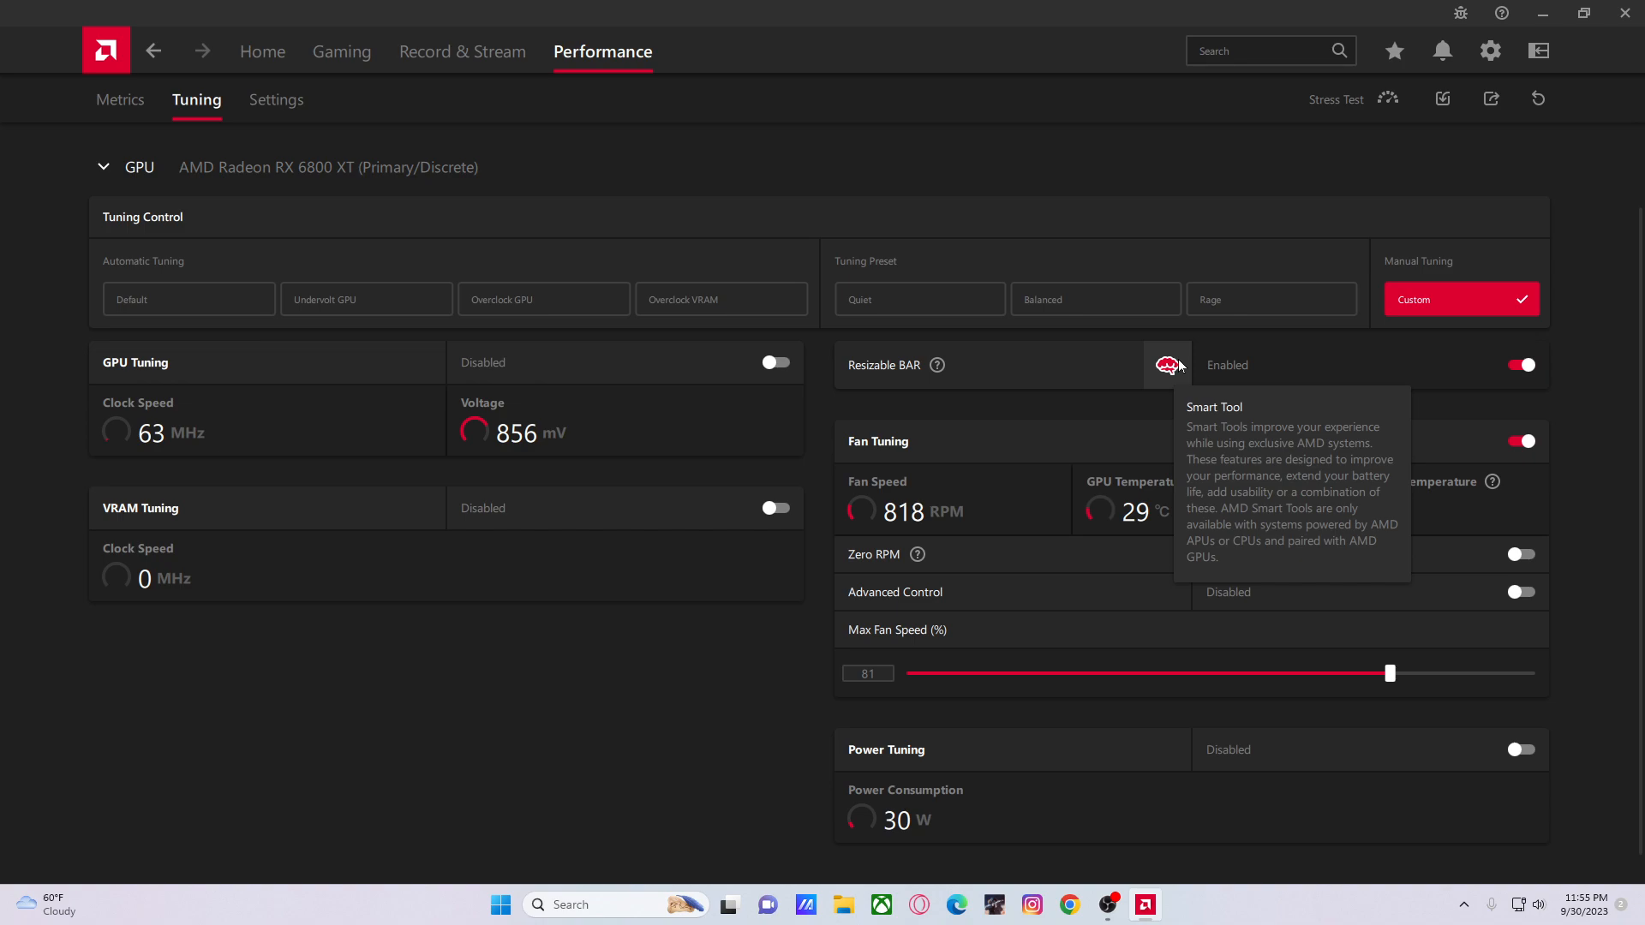
pyautogui.moveTo(1436, 146)
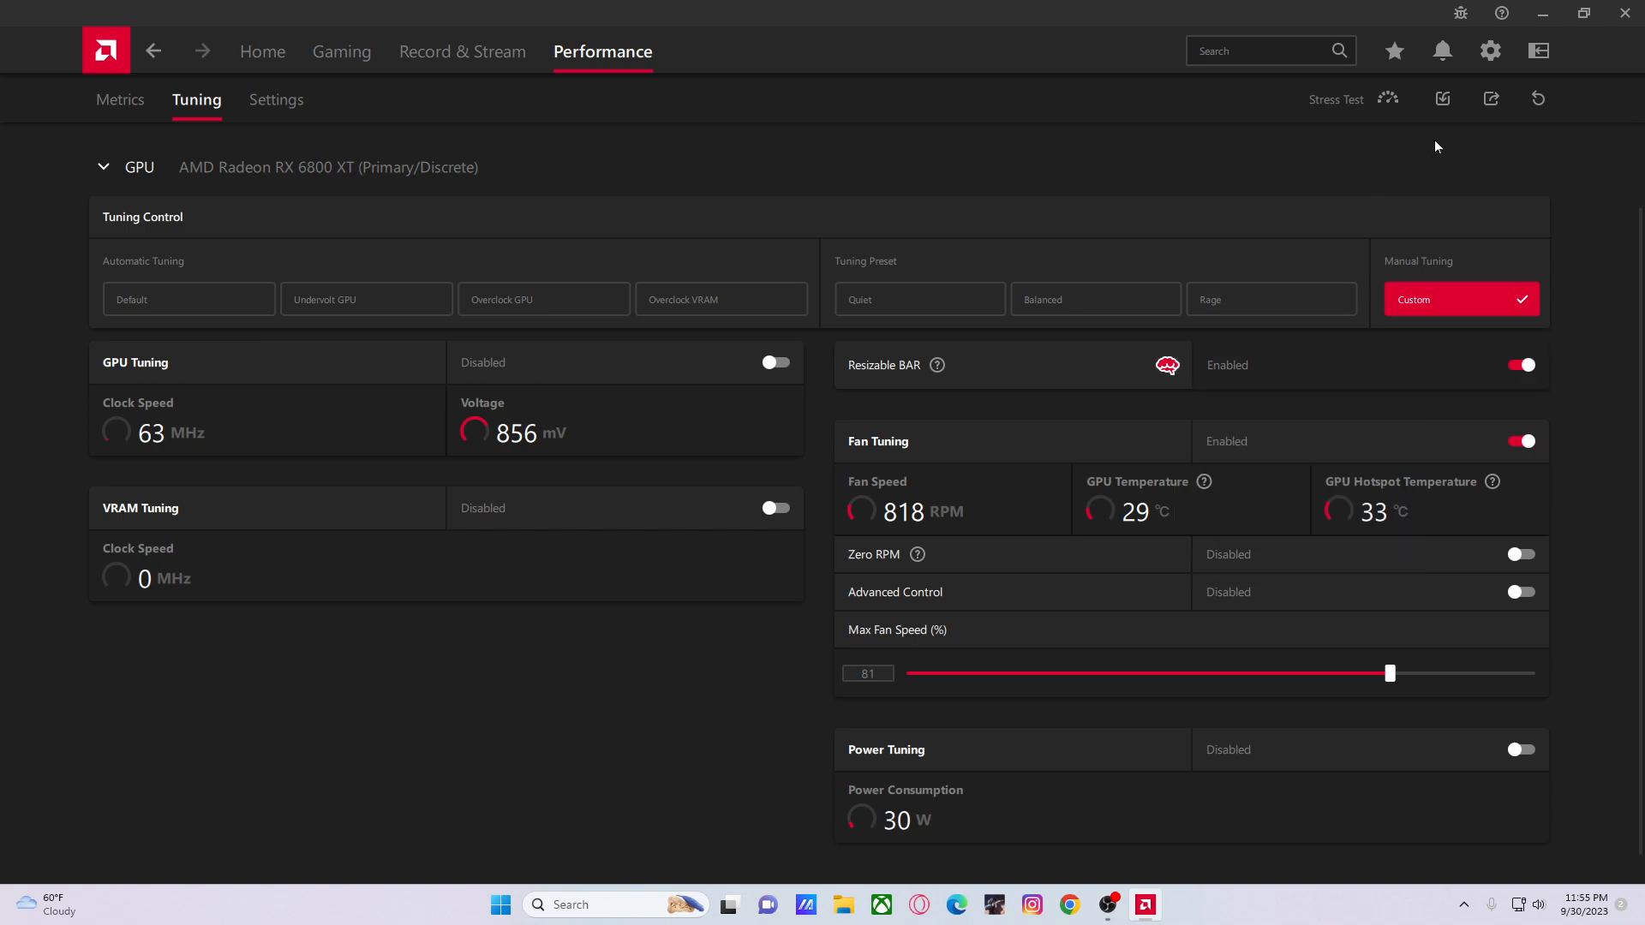
pyautogui.click(264, 52)
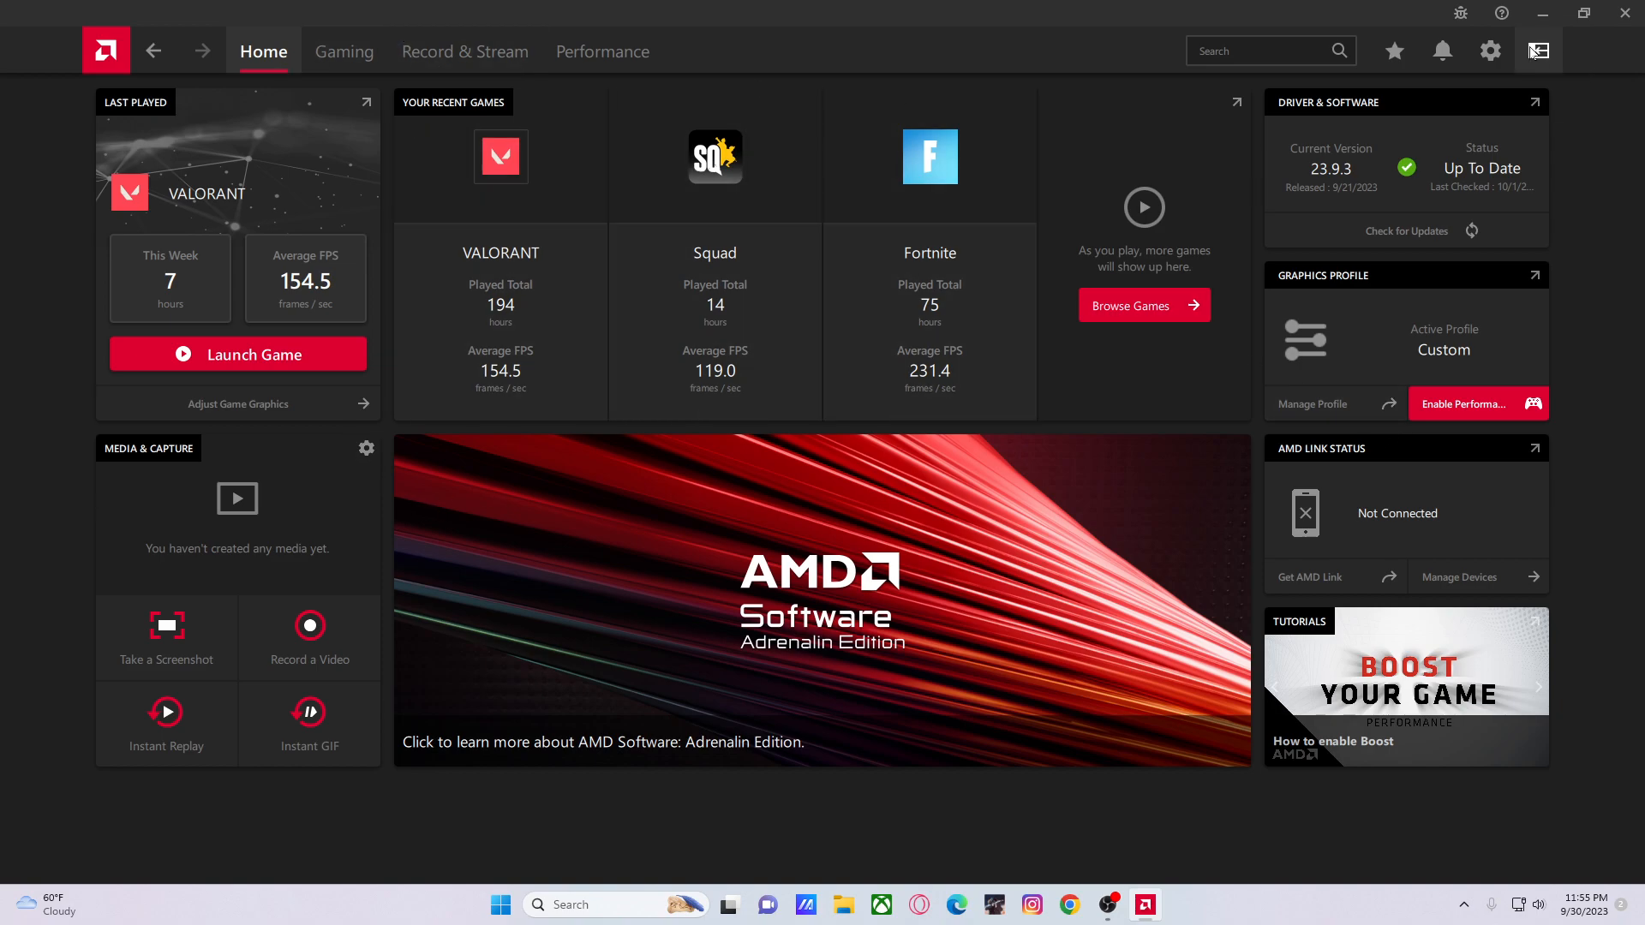
# Check the System settings with software version and hardware details, then return to Global Tuning
pyautogui.click(1488, 50)
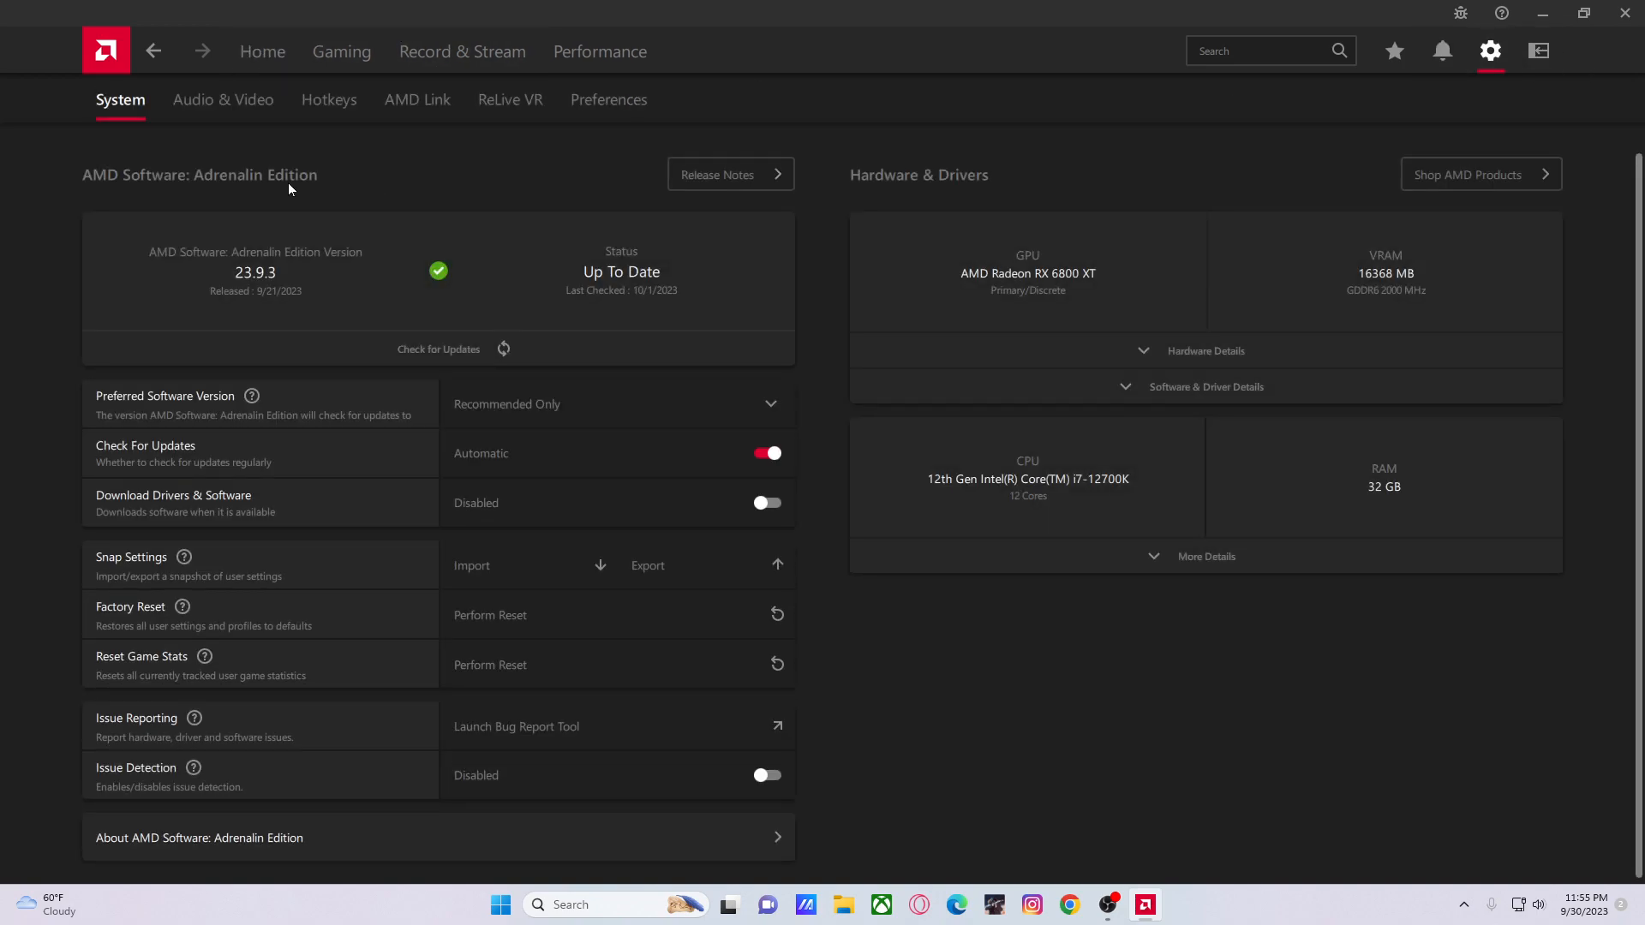
pyautogui.moveTo(1076, 496)
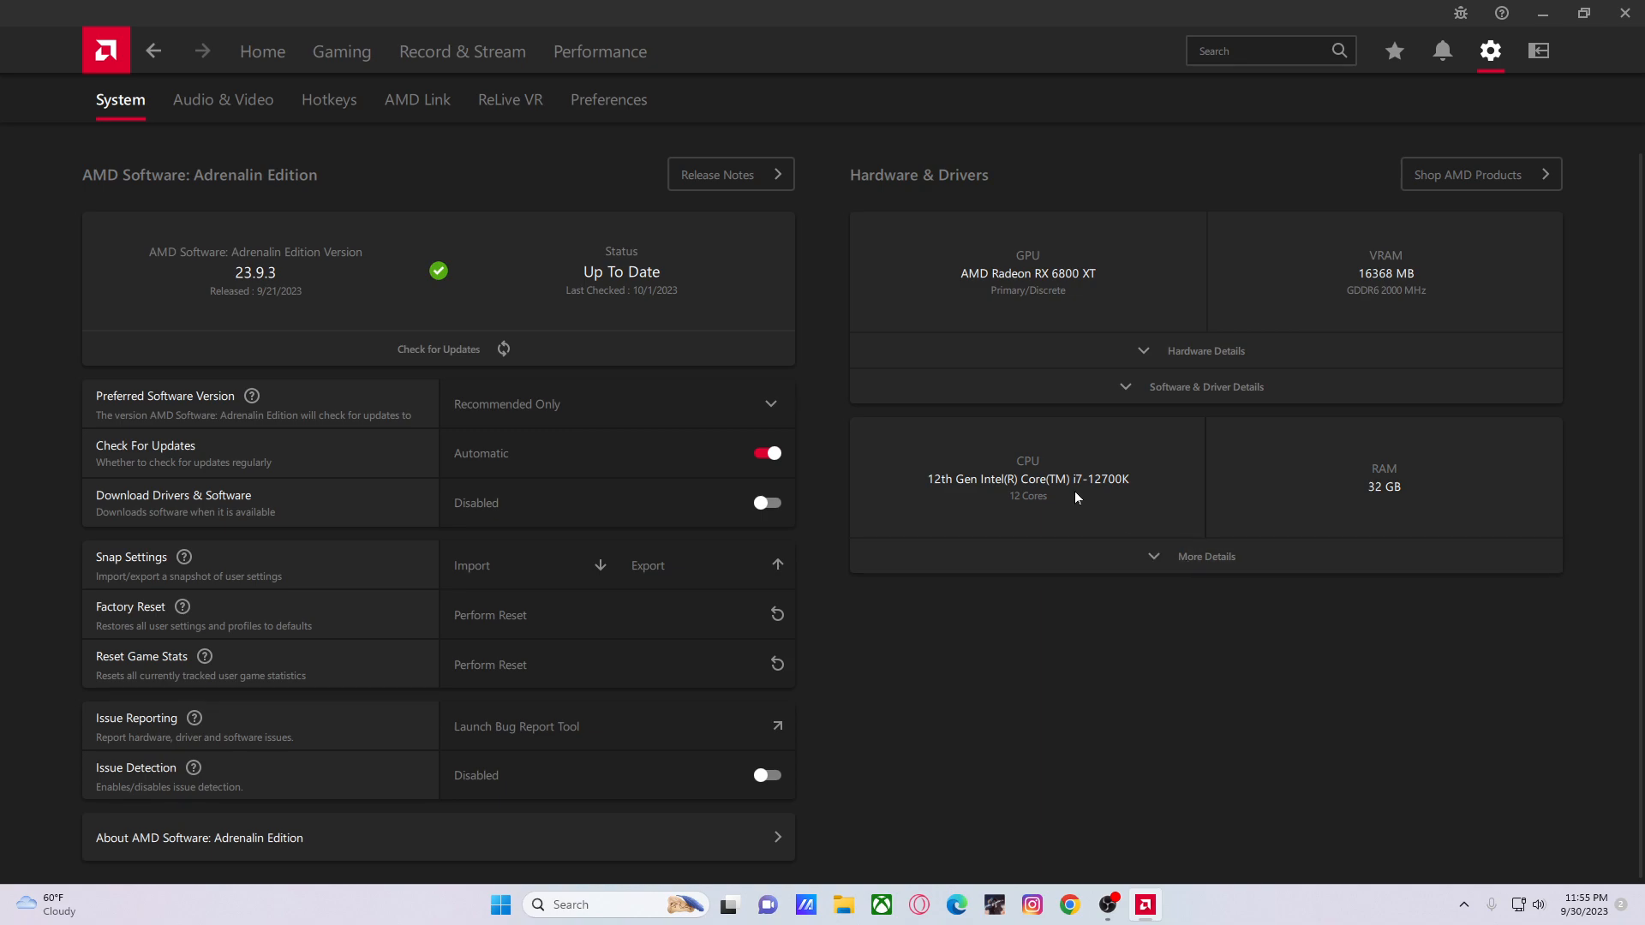
pyautogui.moveTo(1076, 295)
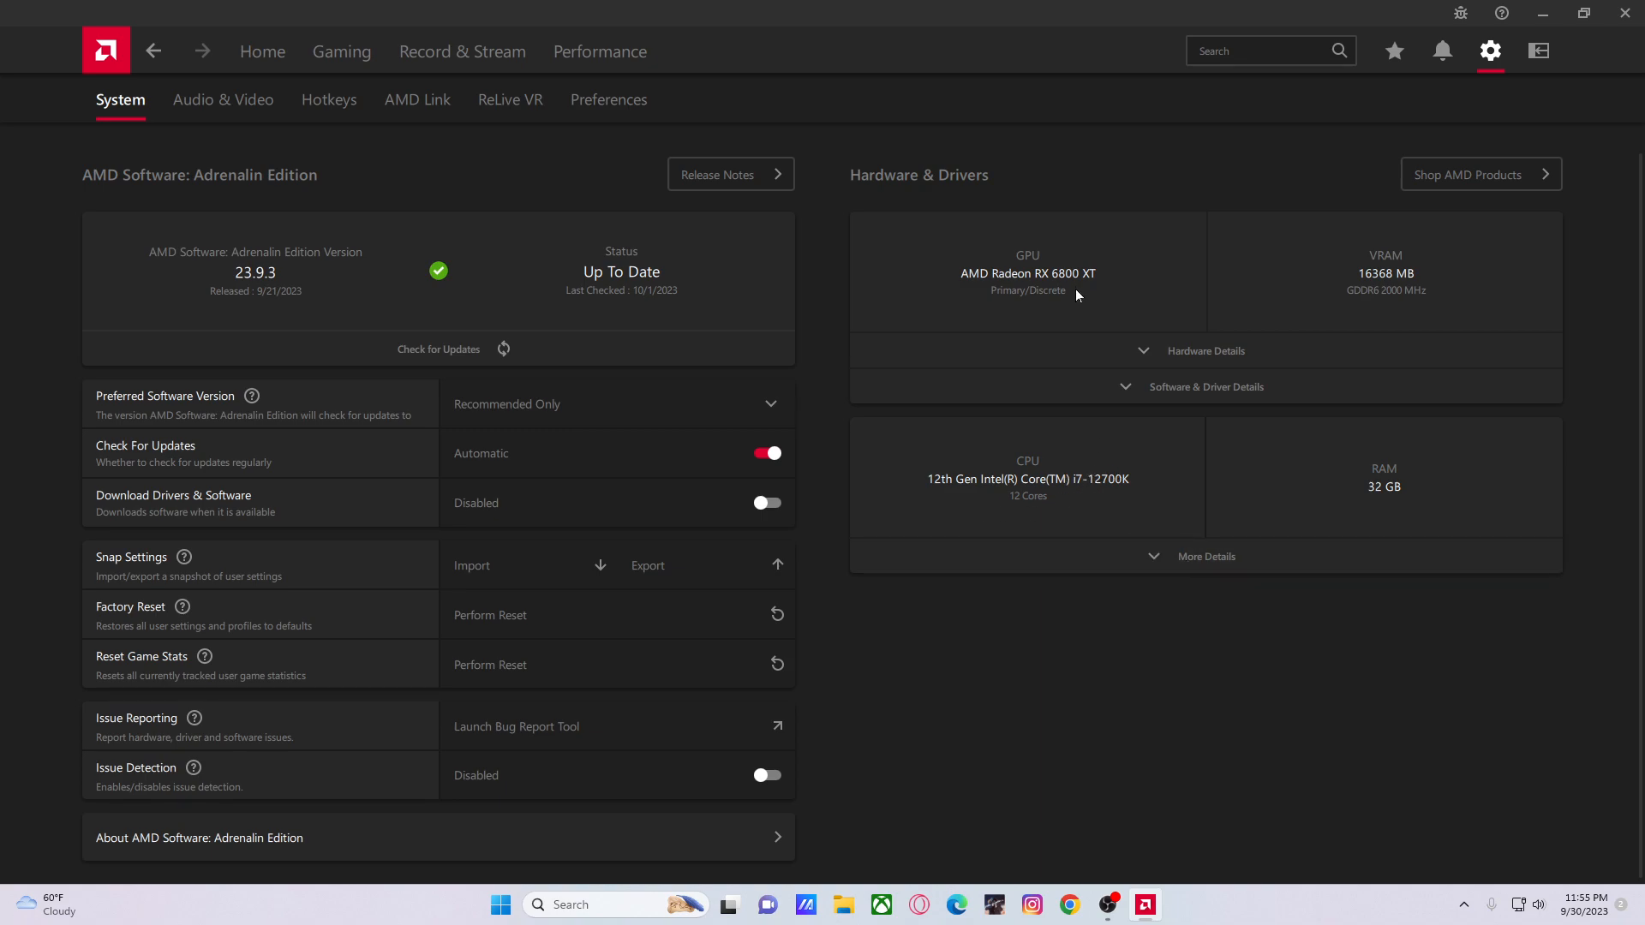
pyautogui.rightClick(1075, 294)
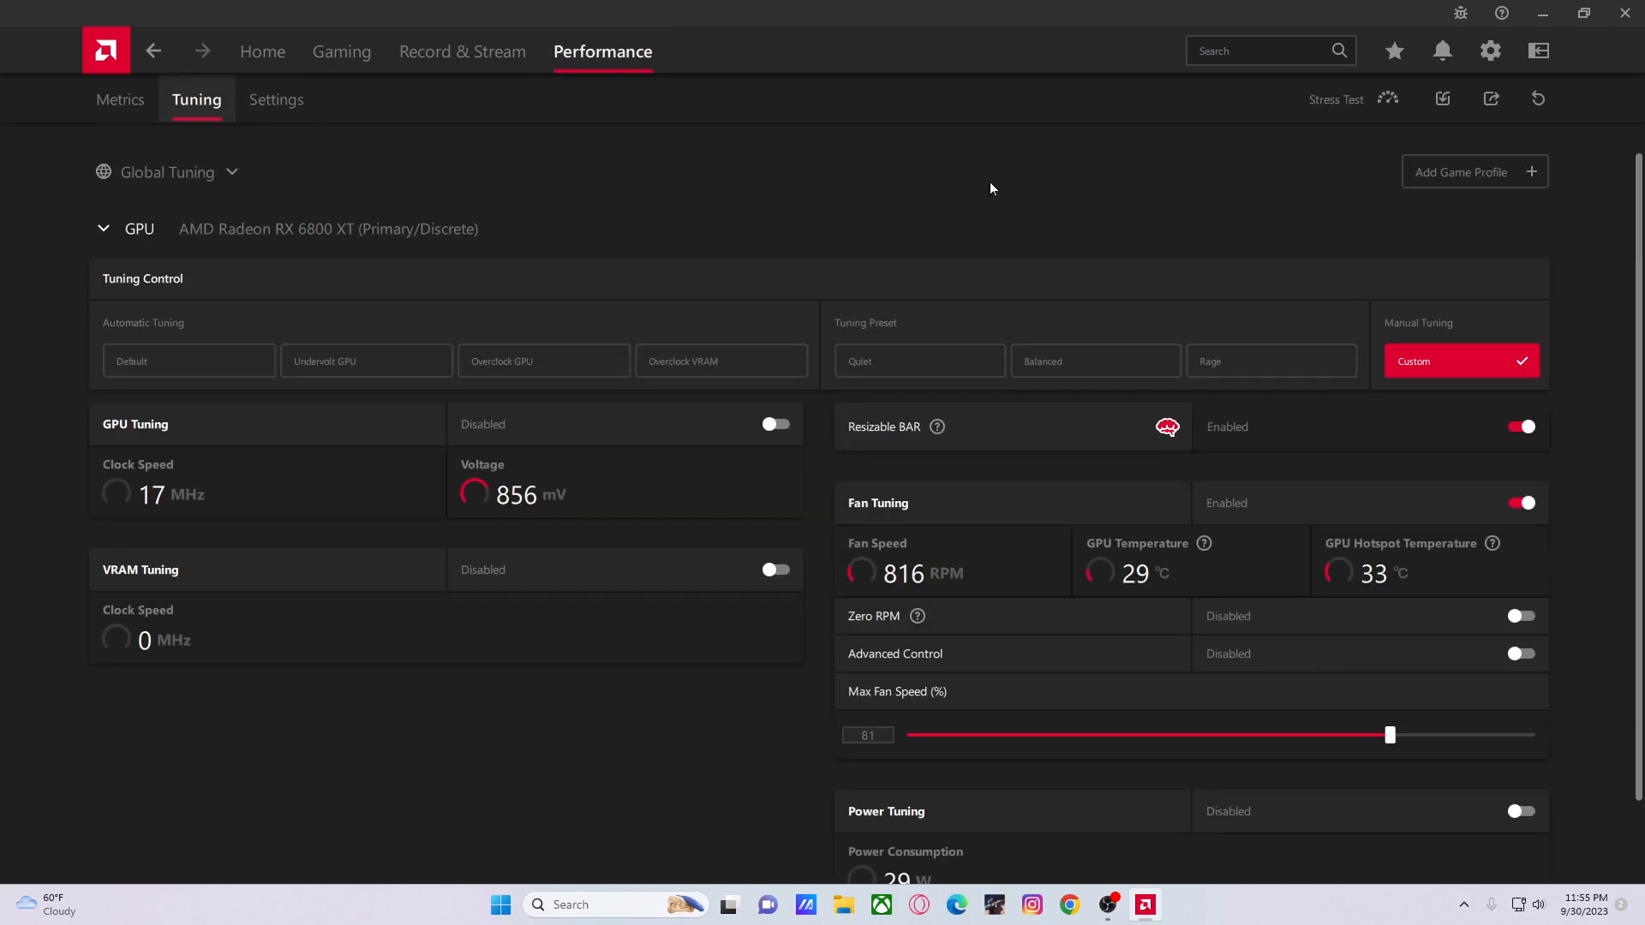
pyautogui.moveTo(937, 426)
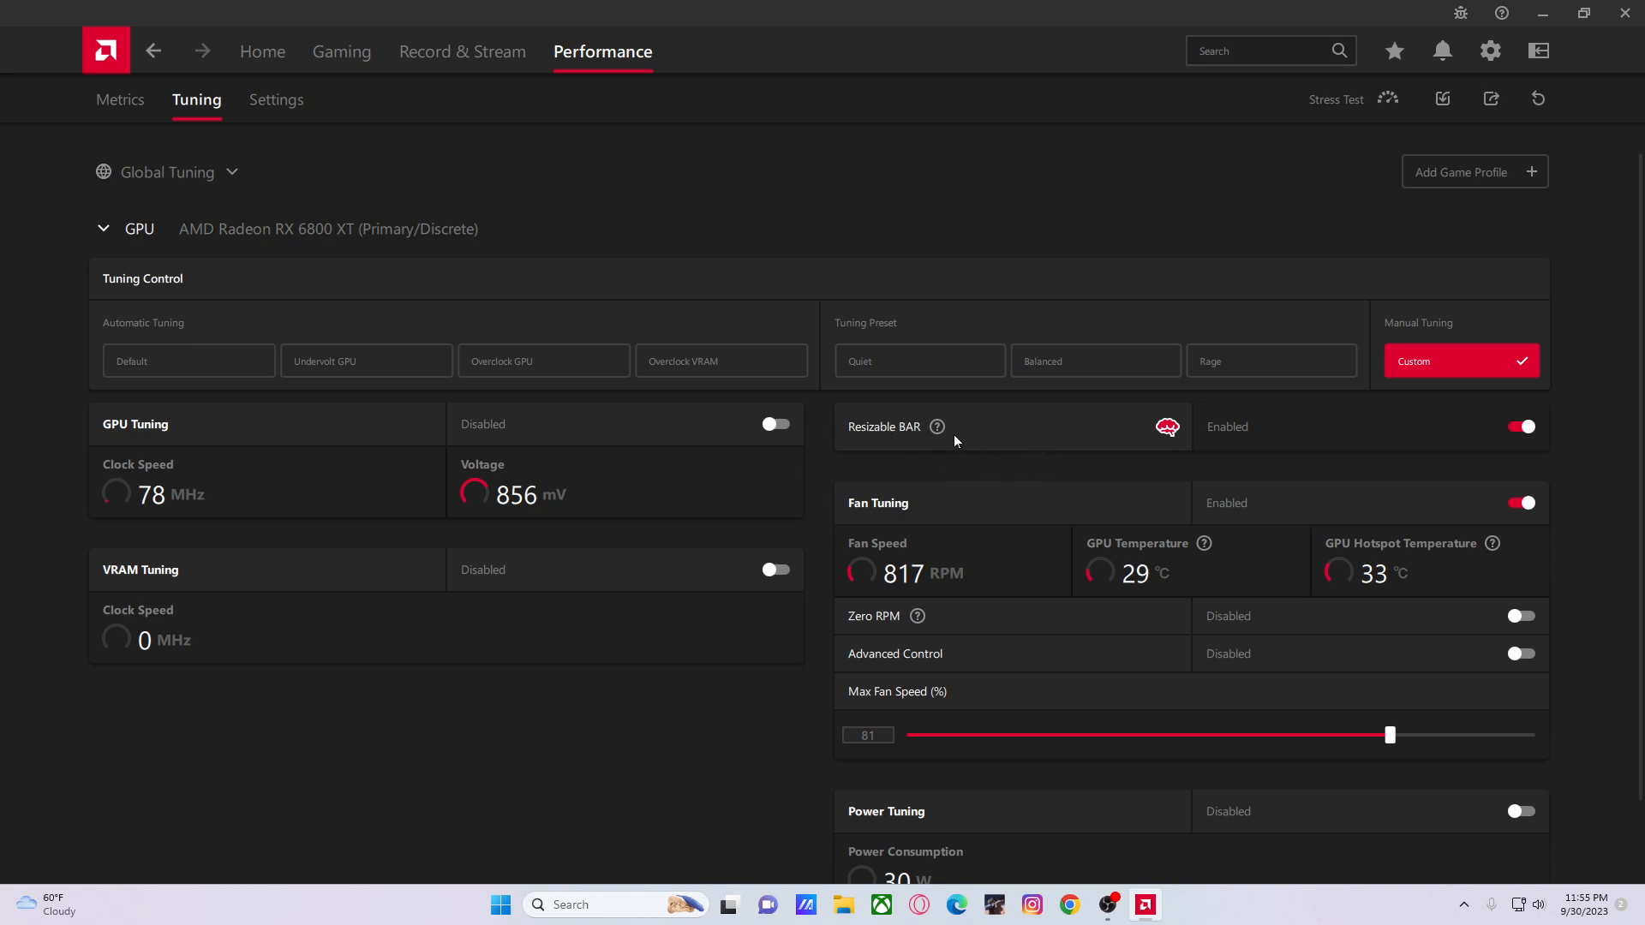
pyautogui.moveTo(951, 428)
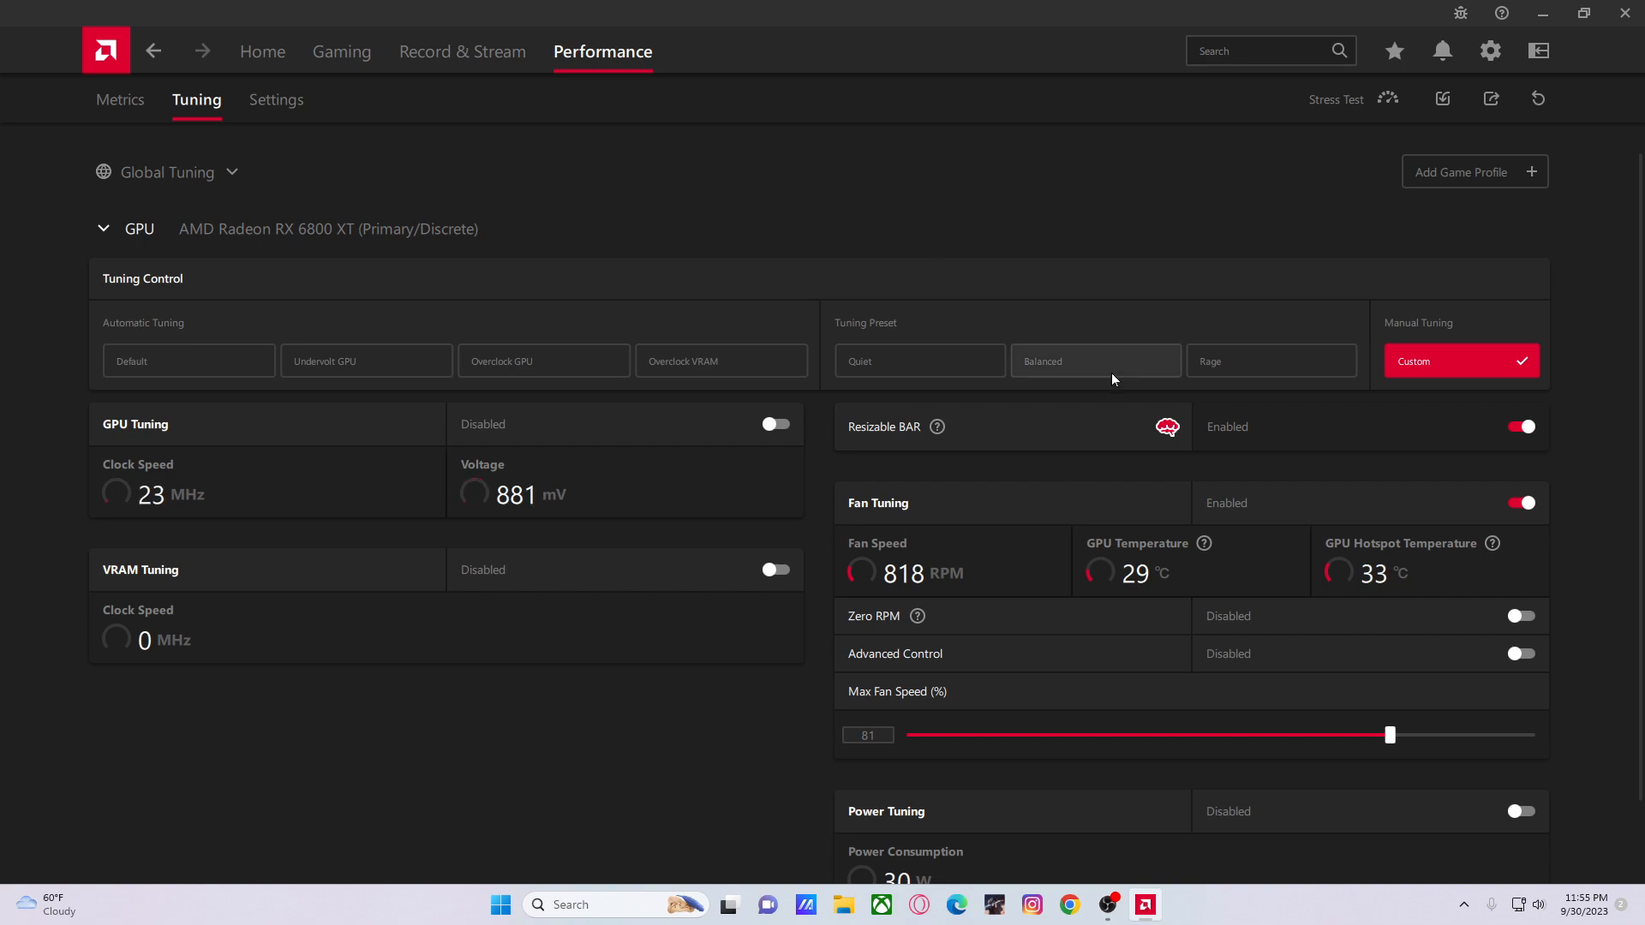
pyautogui.moveTo(1192, 462)
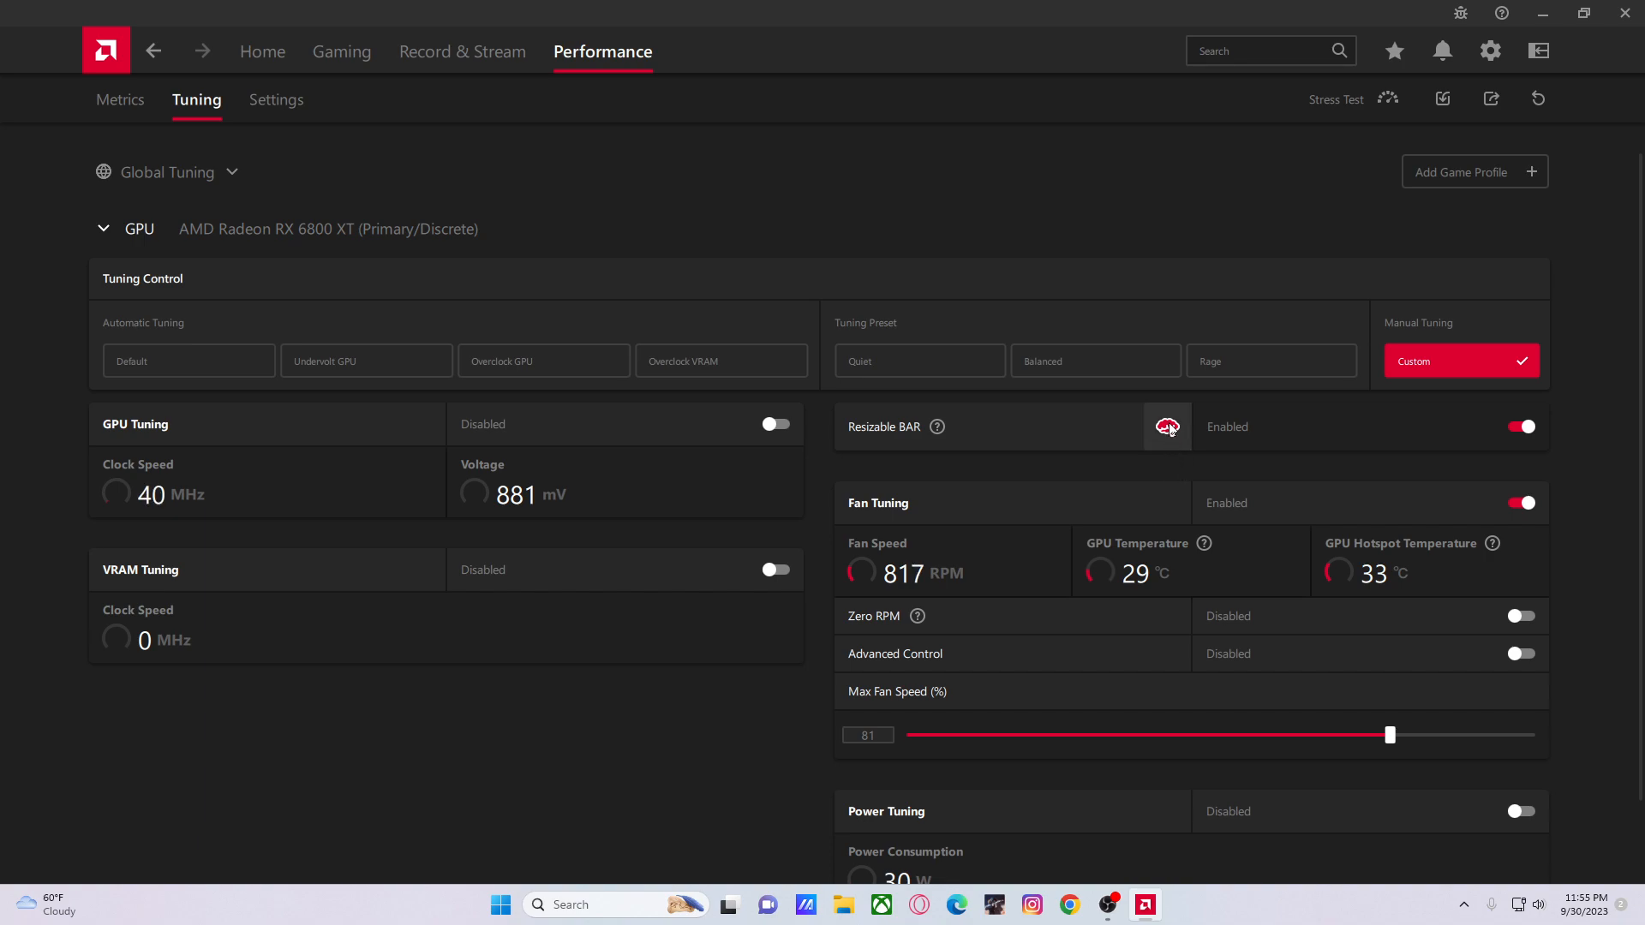
pyautogui.moveTo(937, 426)
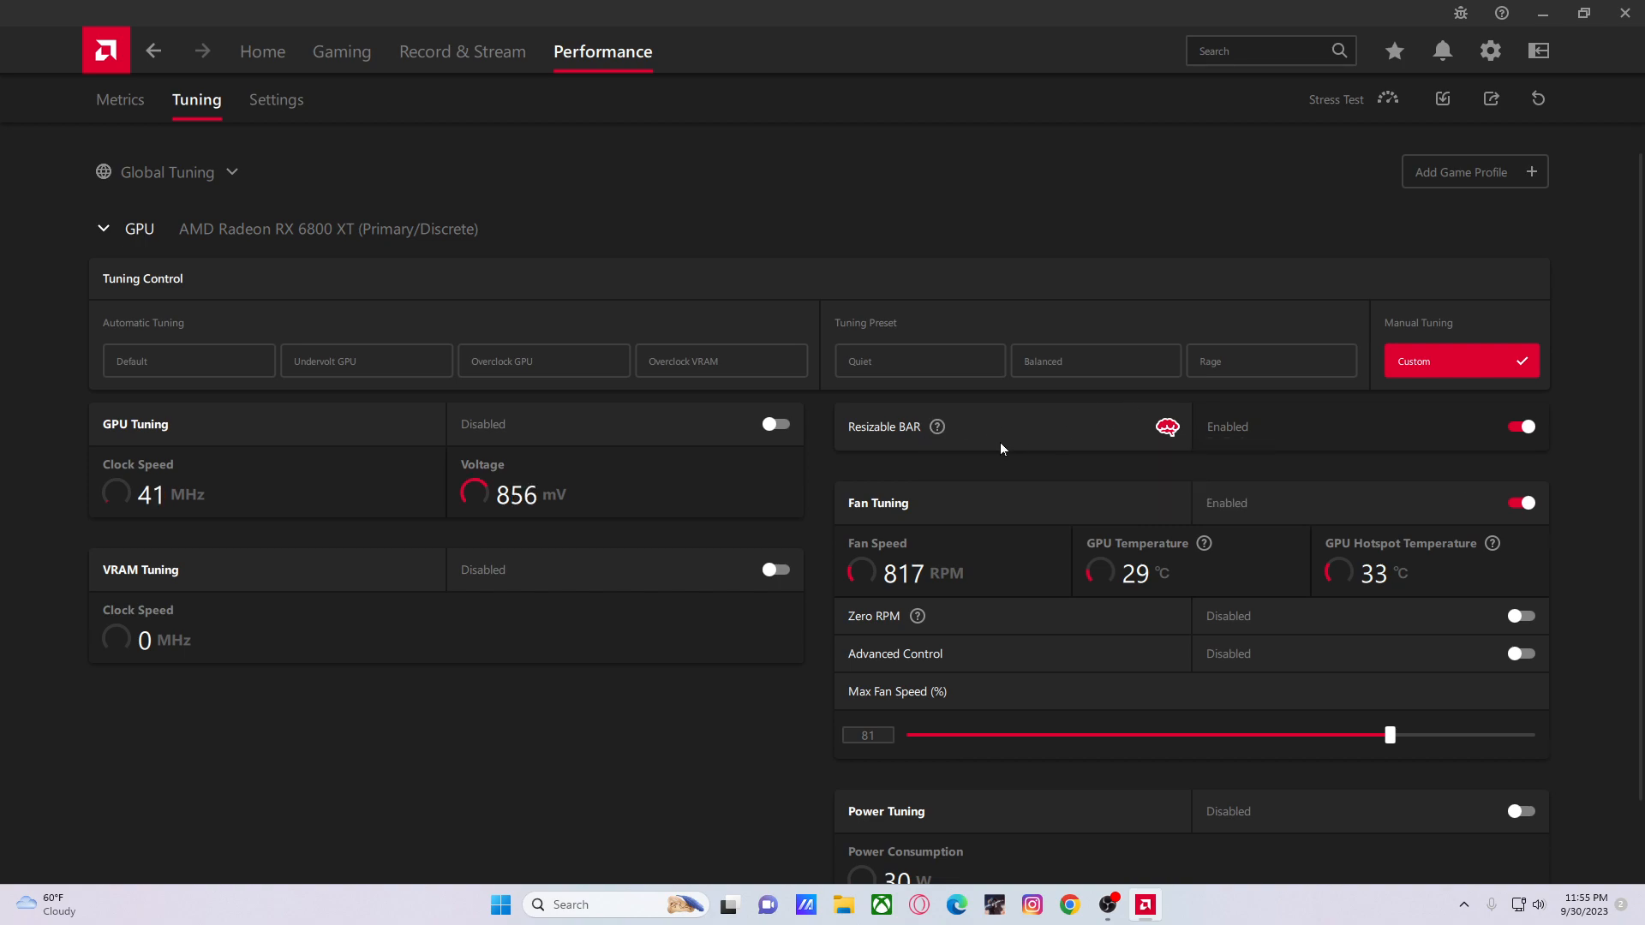
pyautogui.moveTo(1025, 496)
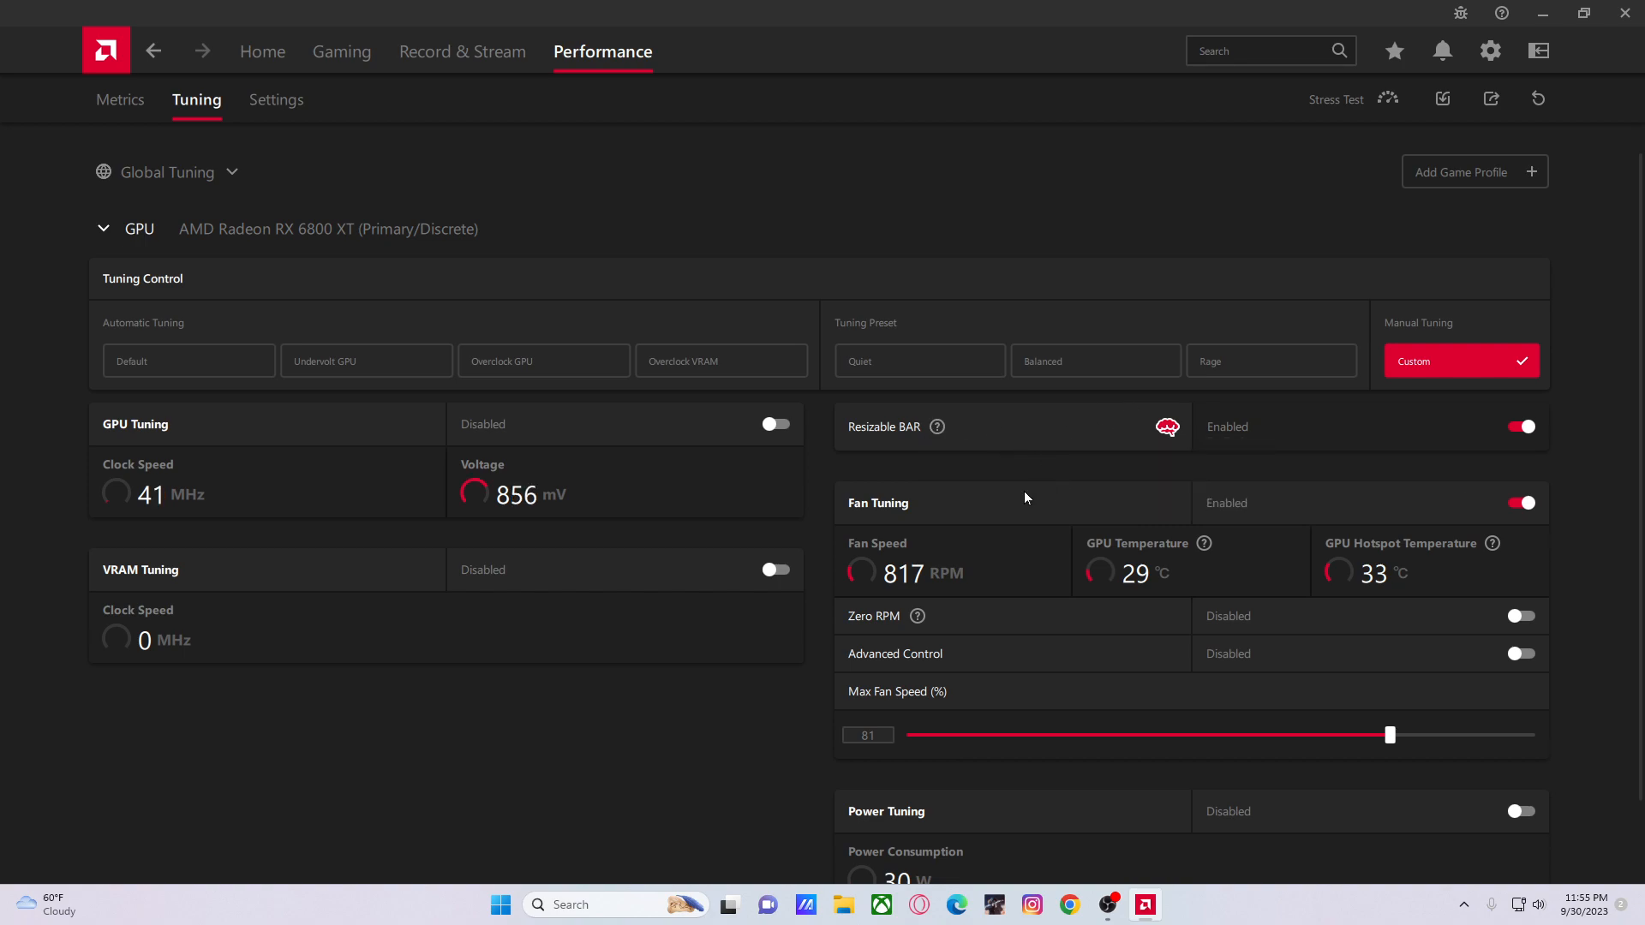
pyautogui.moveTo(1066, 546)
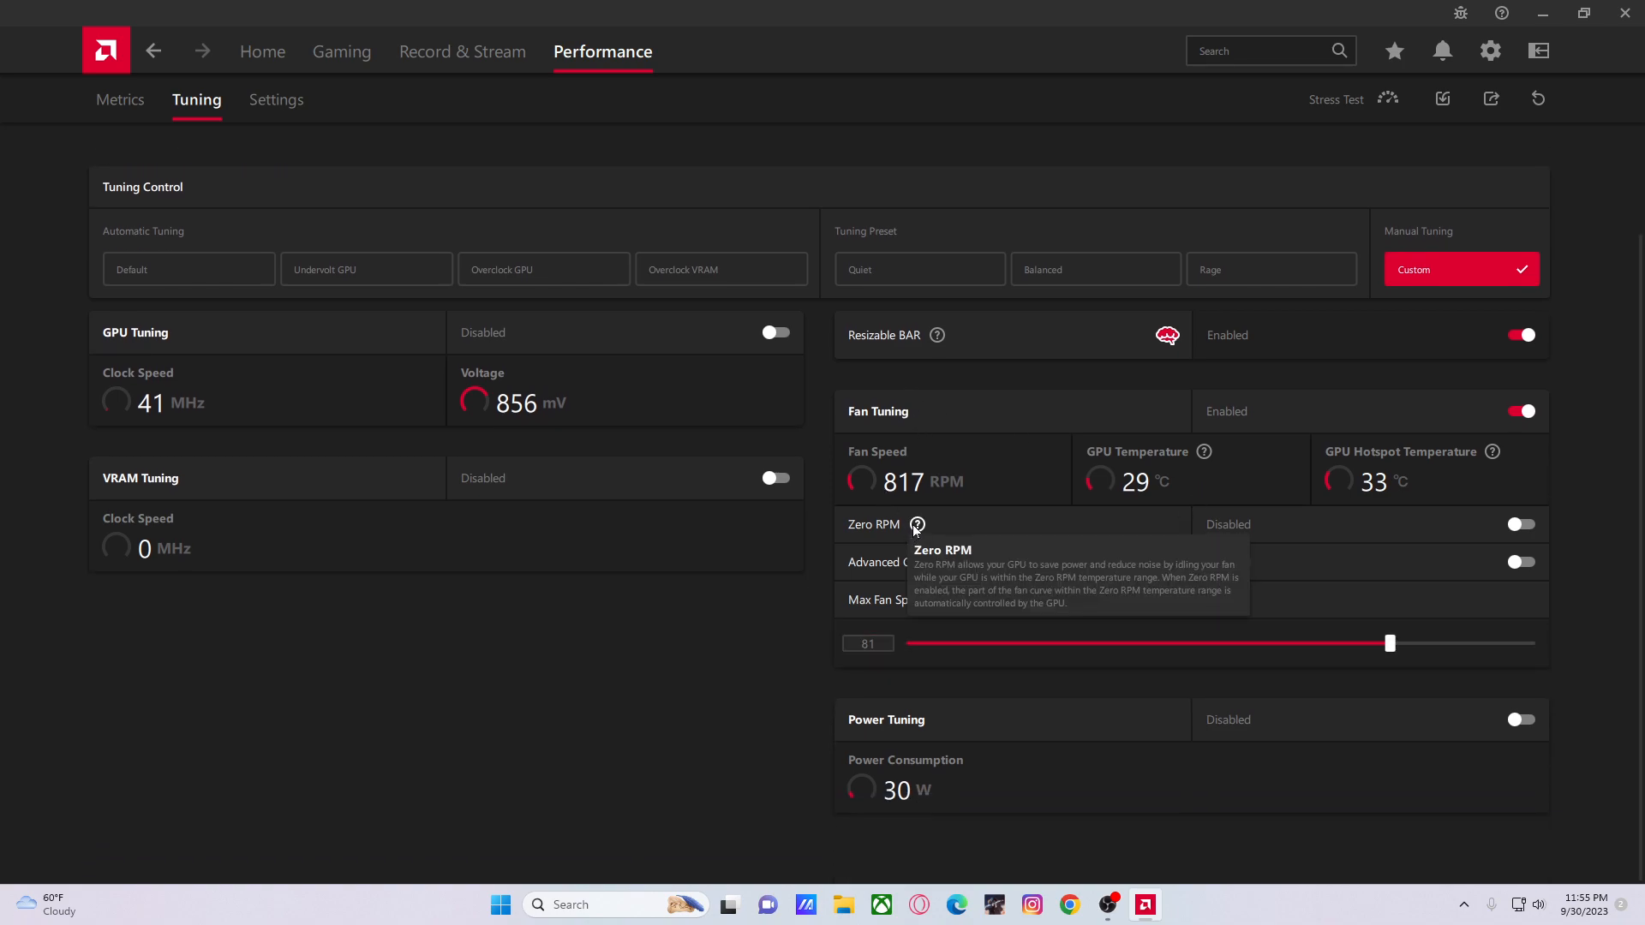
pyautogui.moveTo(1208, 452)
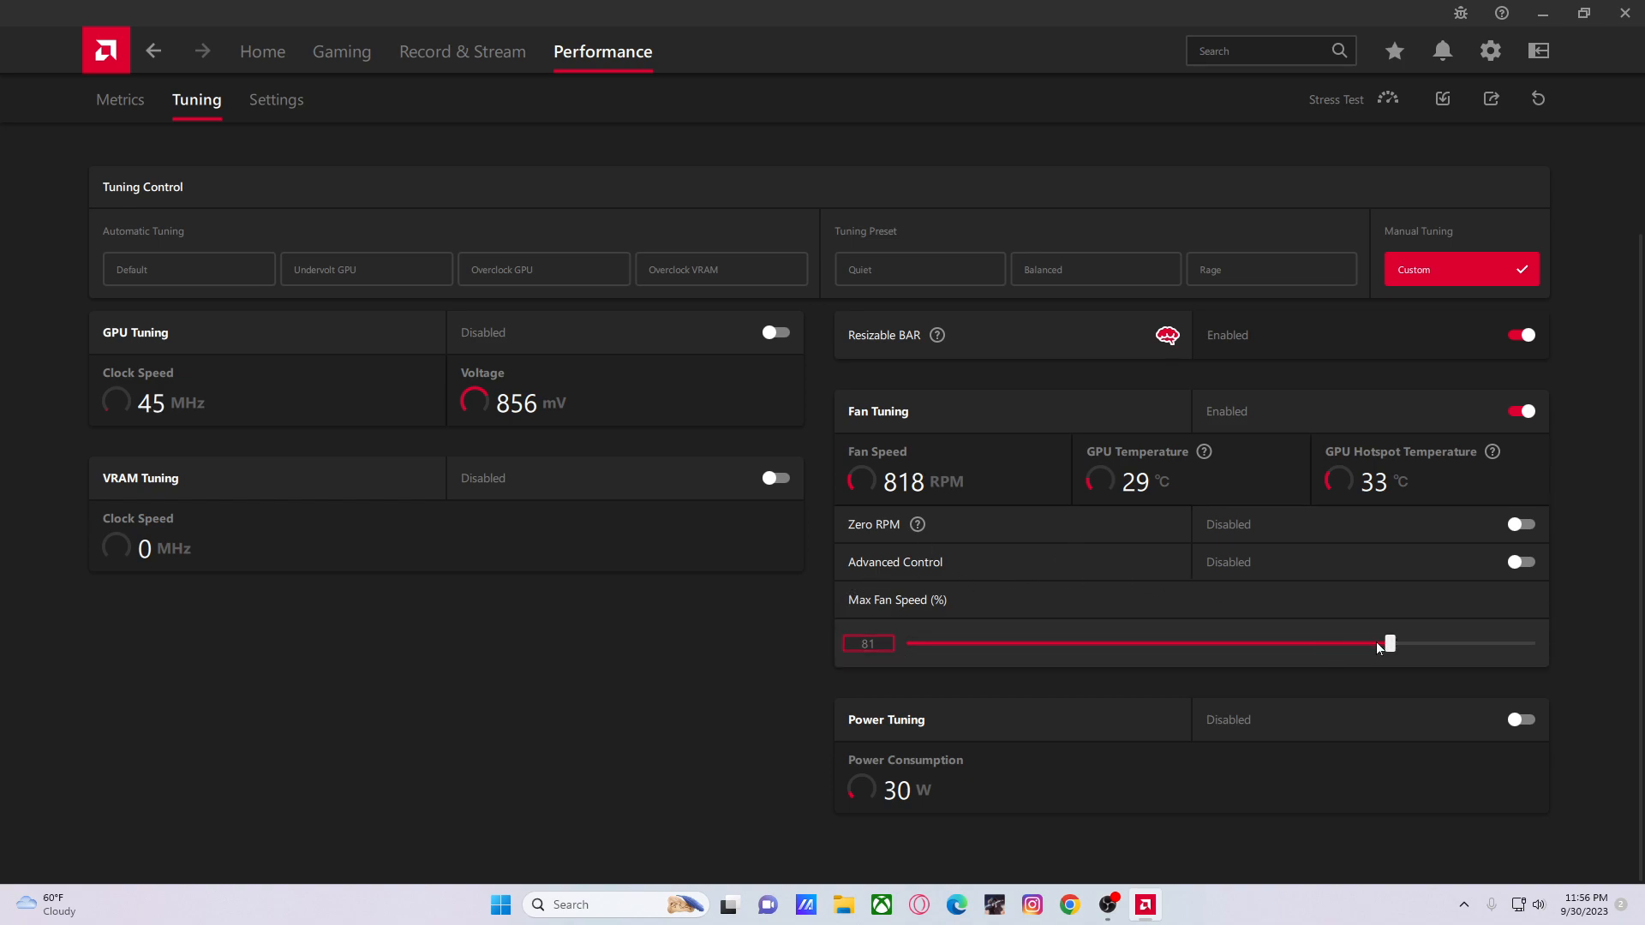
# Set Max Fan Speed to 83 percent, toggle Advanced fan control on and off, then go to Performance
pyautogui.moveTo(1386, 643); pyautogui.dragTo(1405, 643)
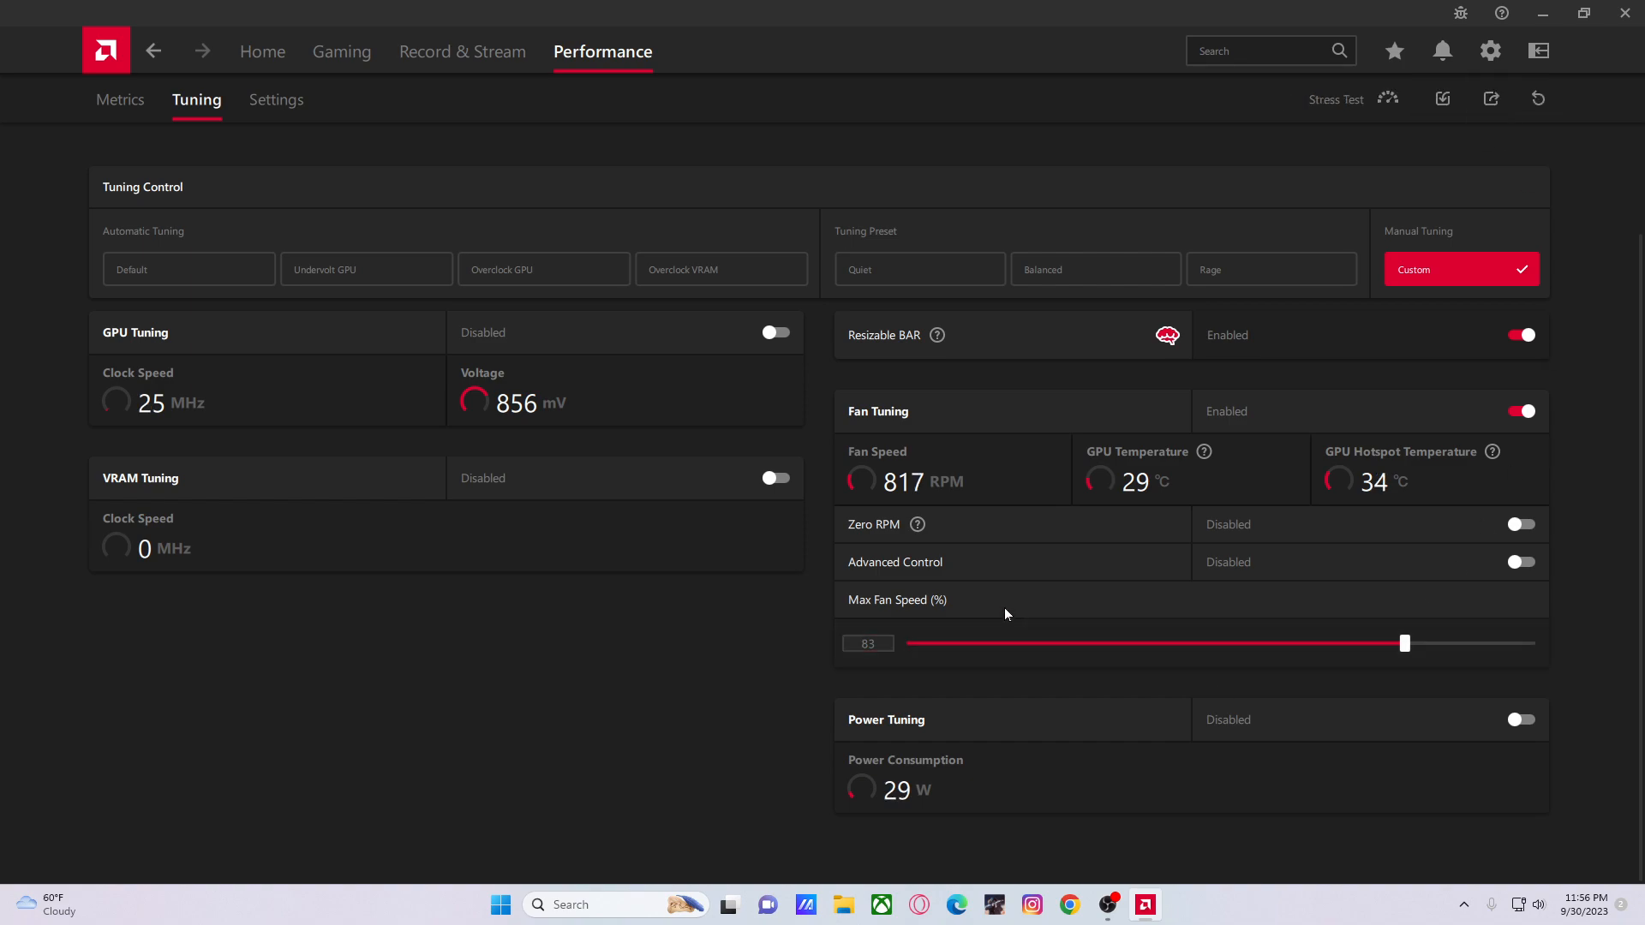
pyautogui.click(1521, 562)
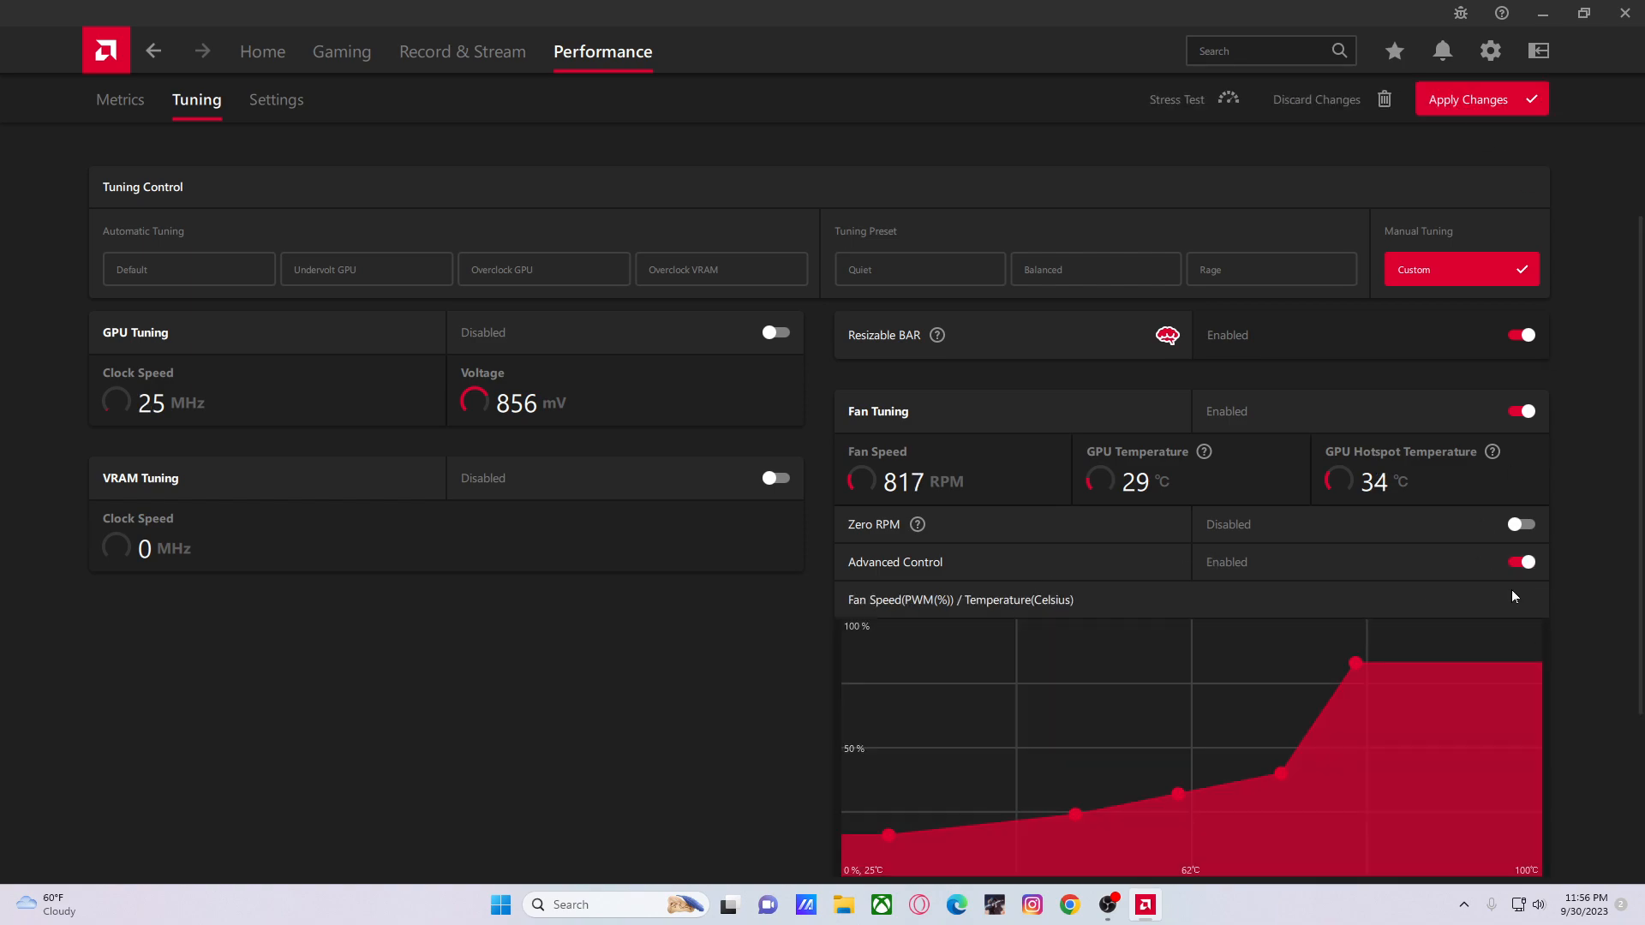
pyautogui.click(1521, 562)
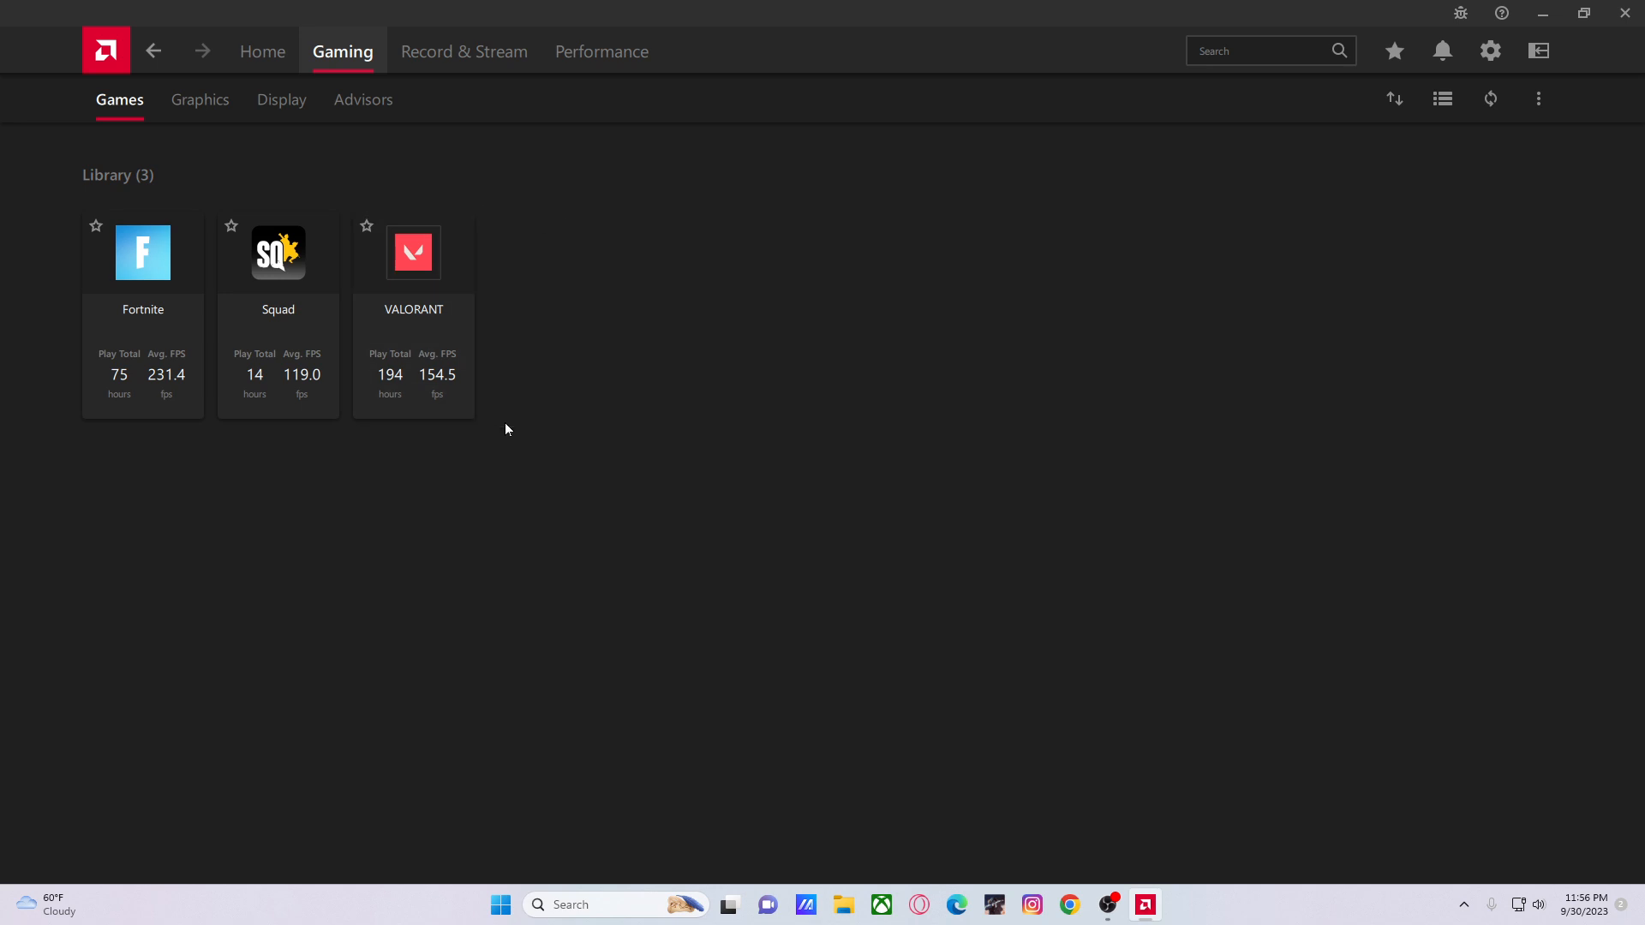
pyautogui.moveTo(559, 72)
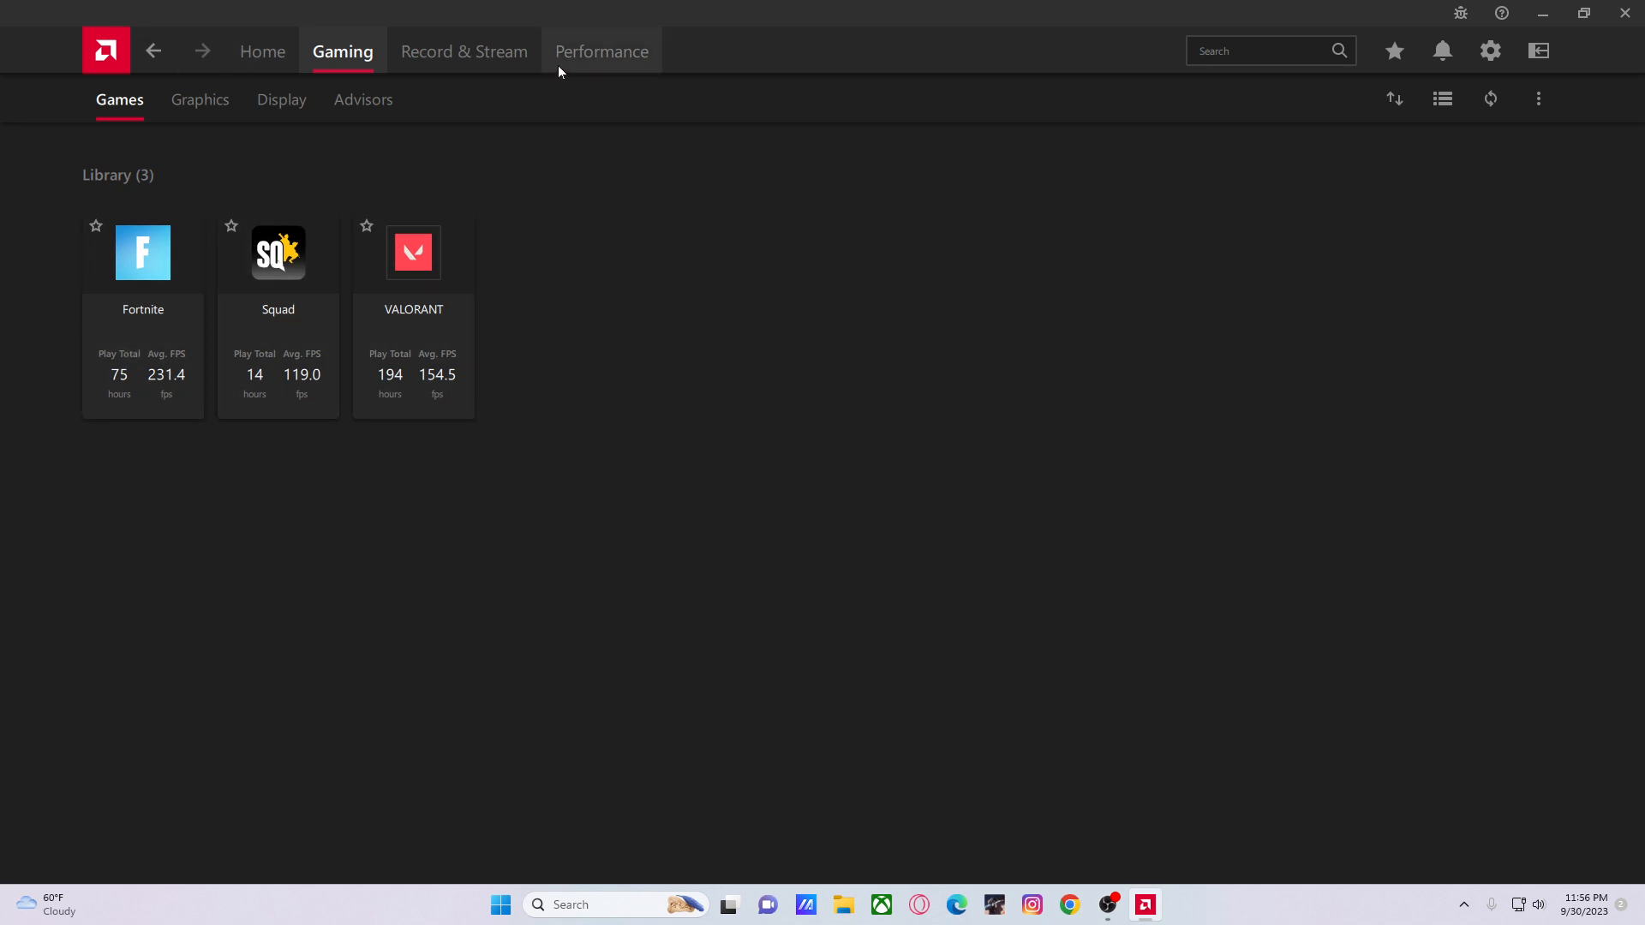
pyautogui.moveTo(578, 57)
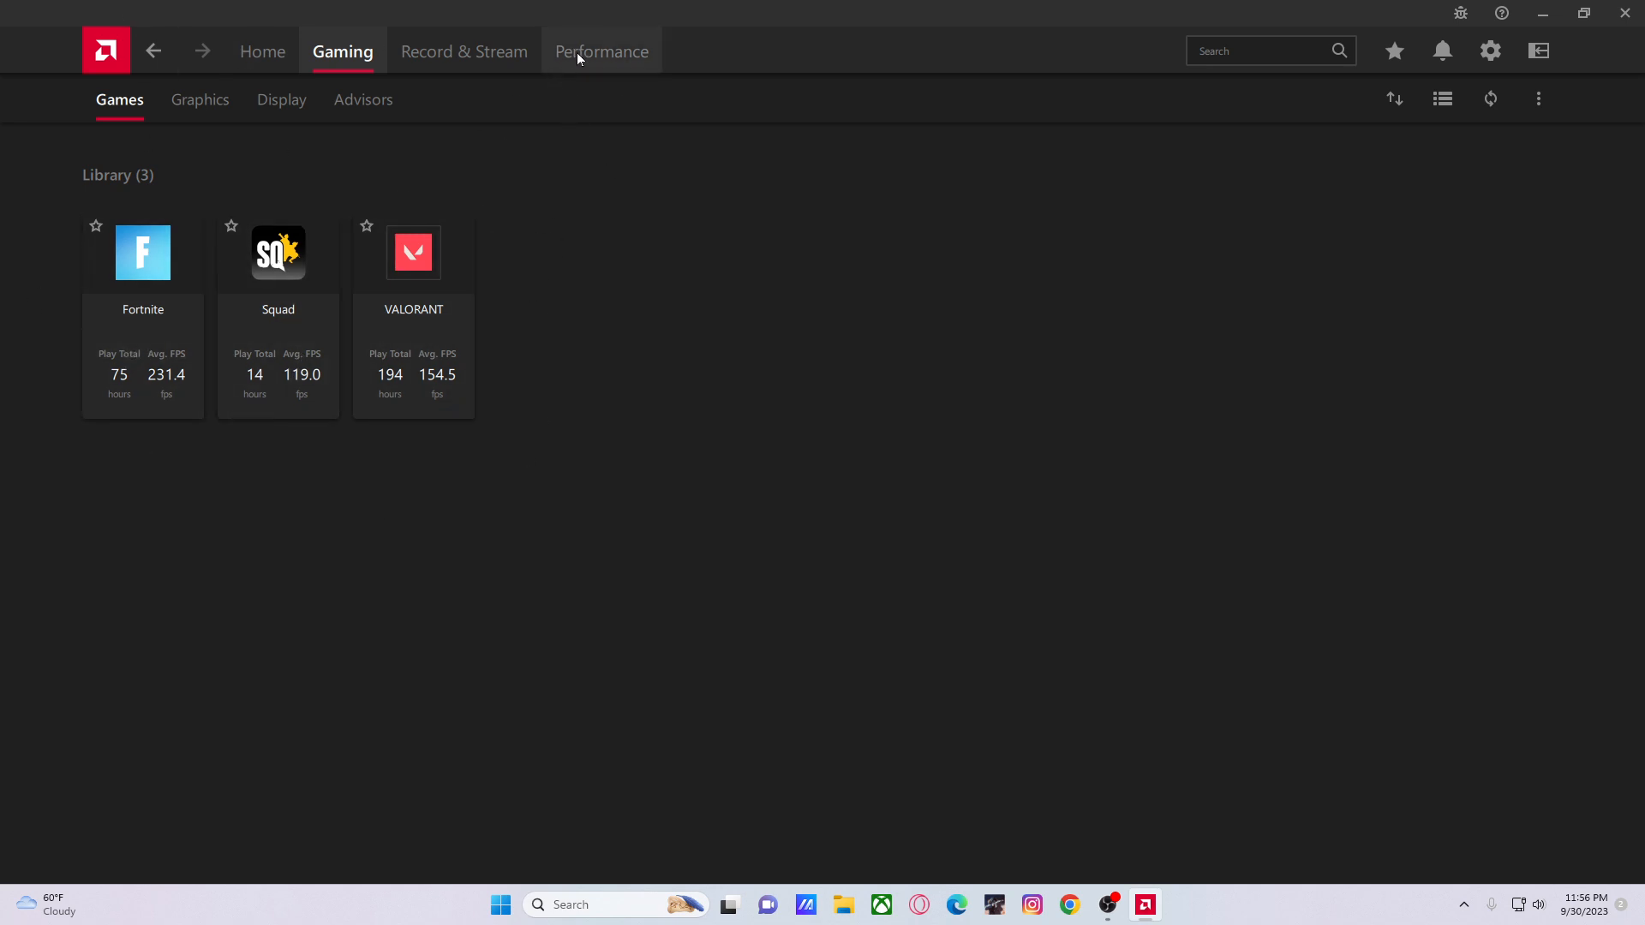
pyautogui.click(603, 51)
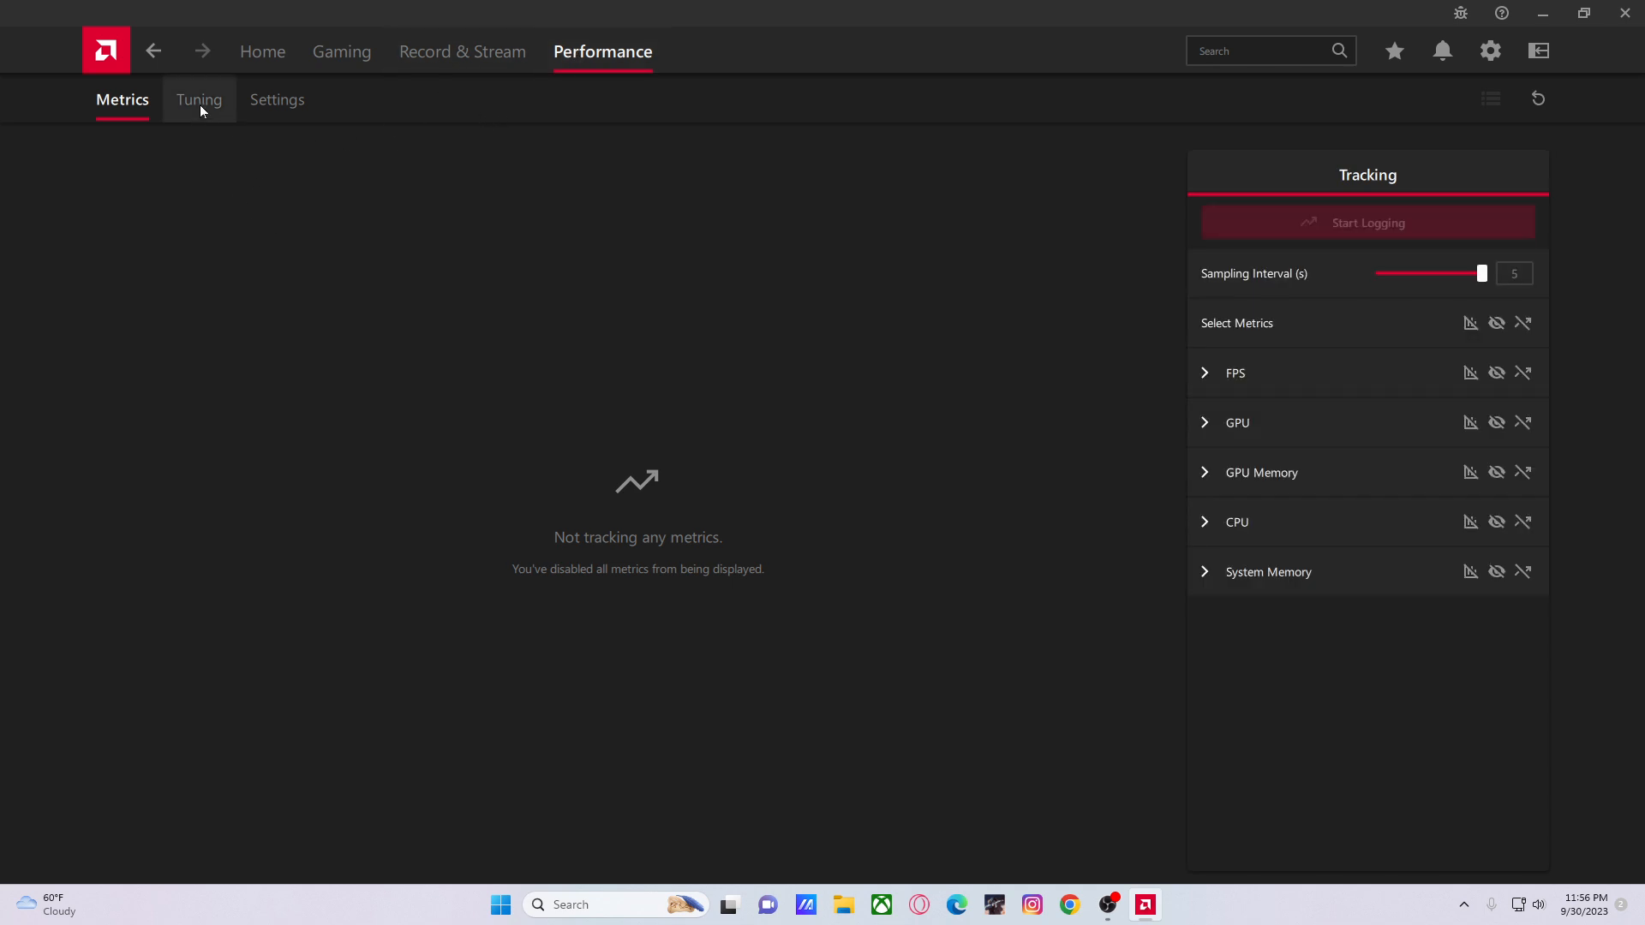
# Return to the RX 6800 XT Global Tuning page showing max fan speed 83 percent
pyautogui.click(199, 100)
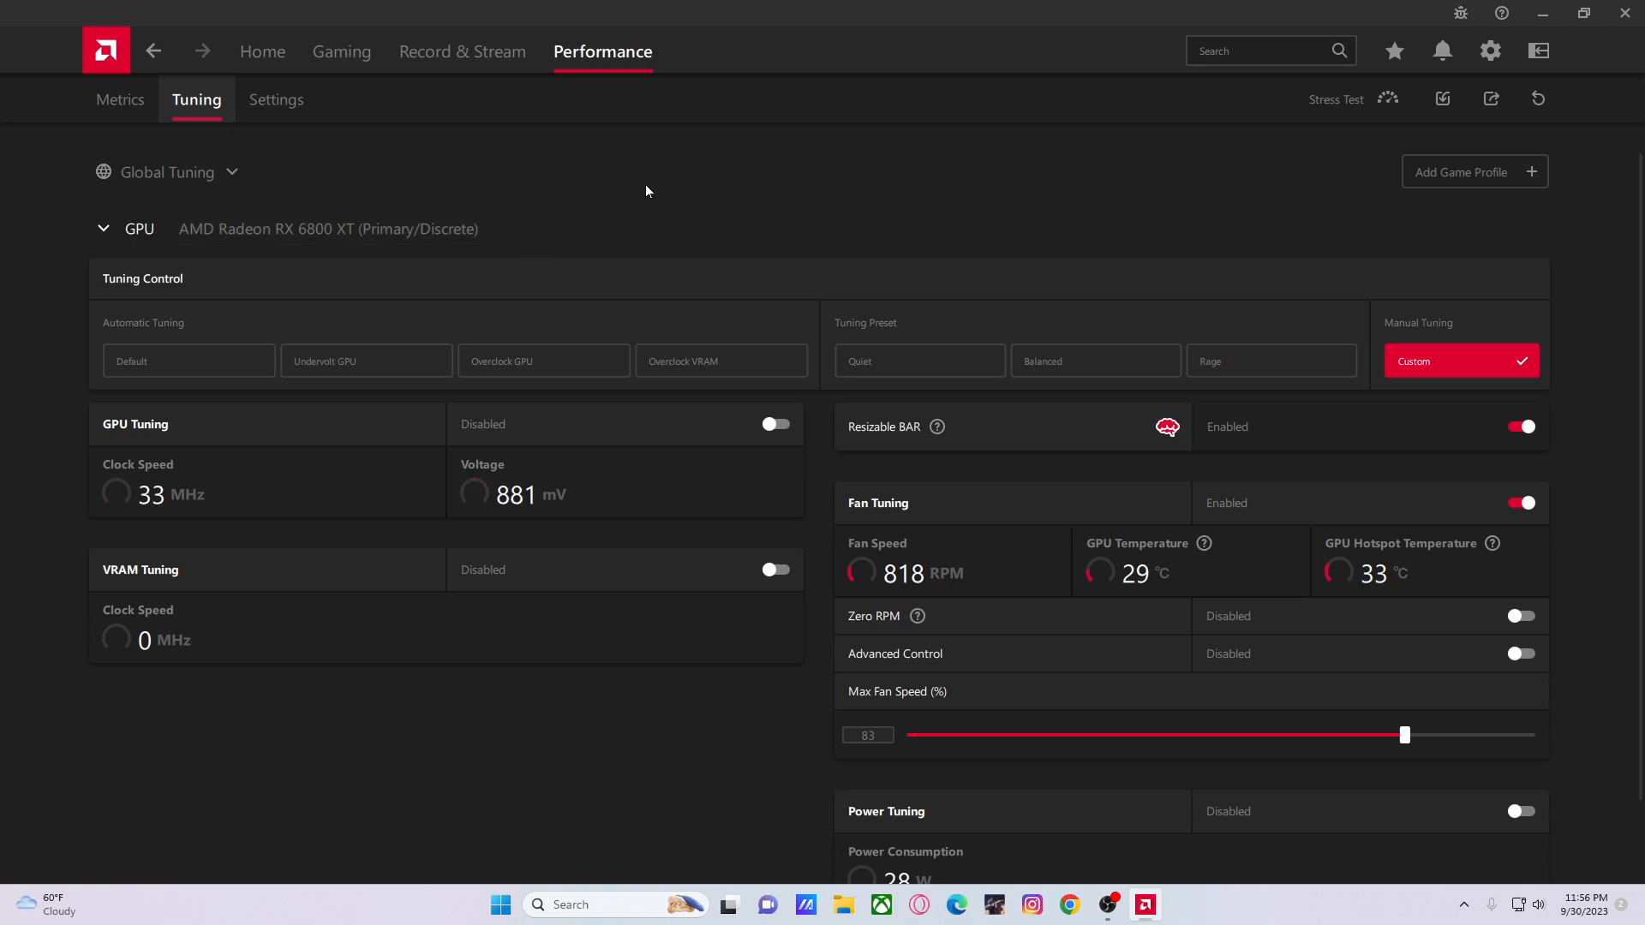
pyautogui.moveTo(572, 199)
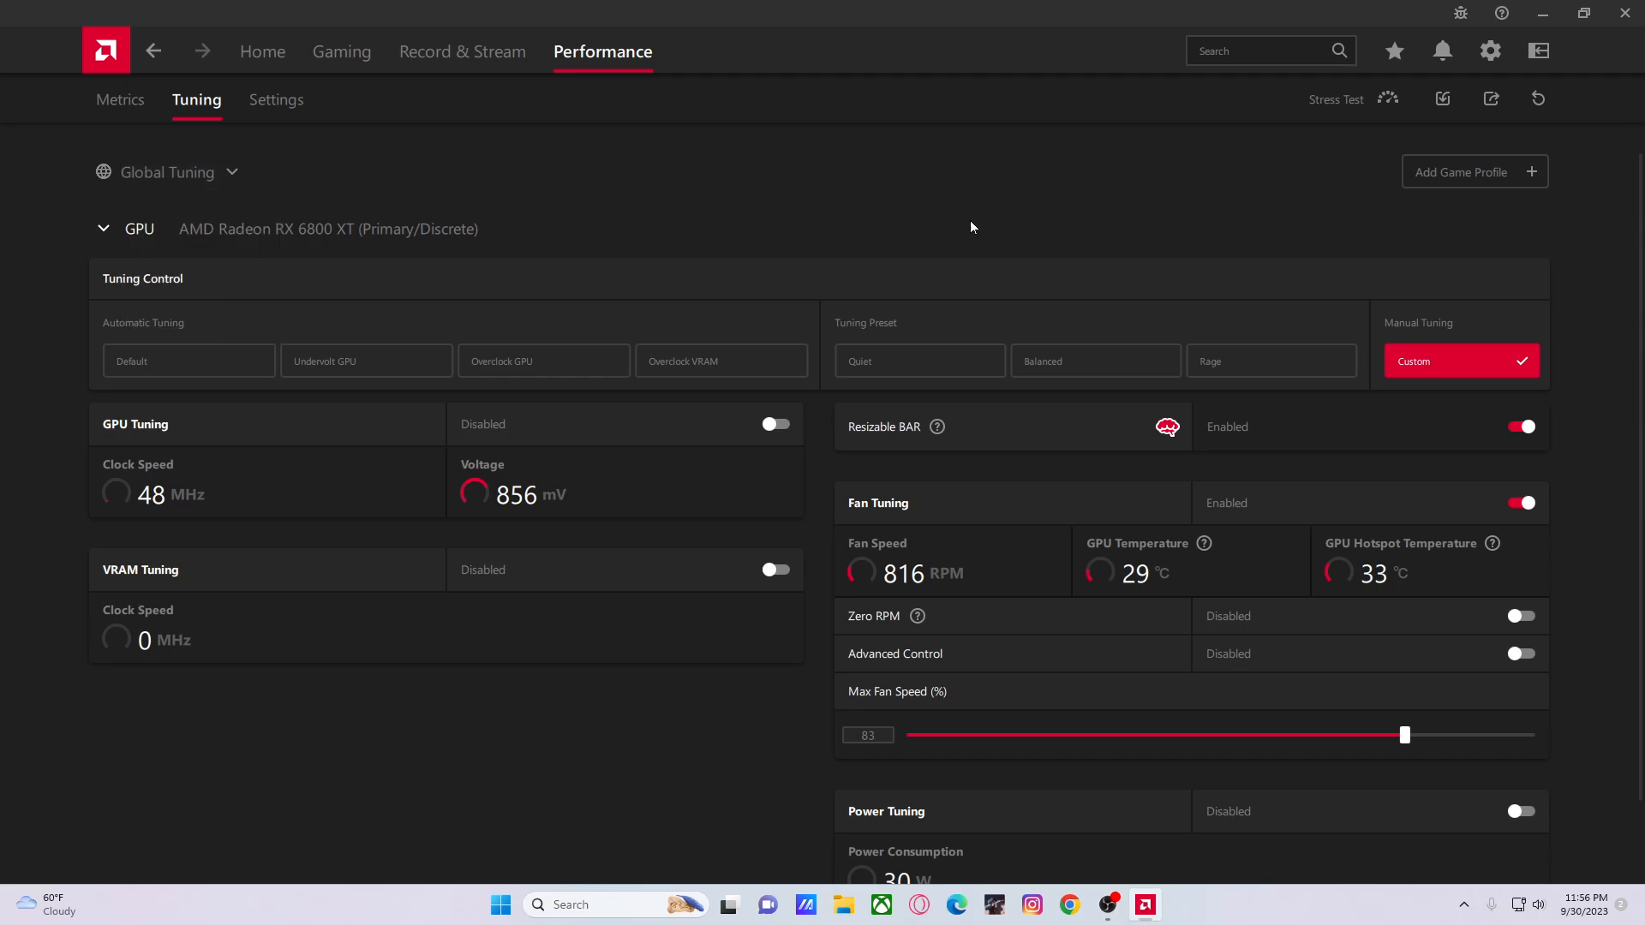
pyautogui.click(1473, 171)
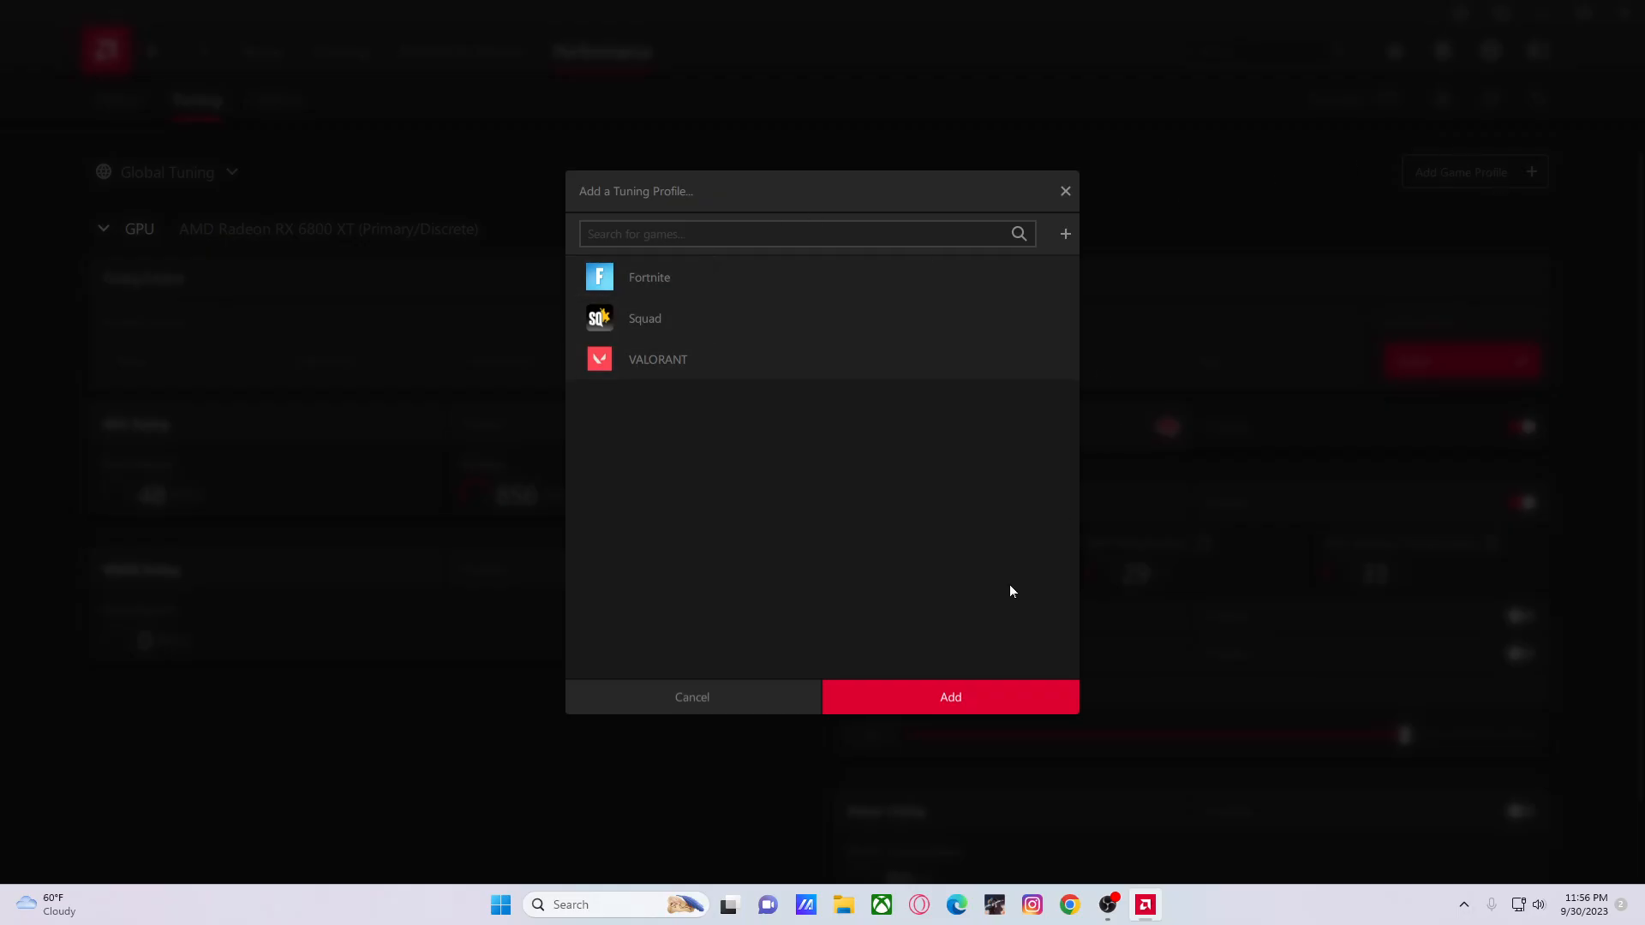
pyautogui.write('c')
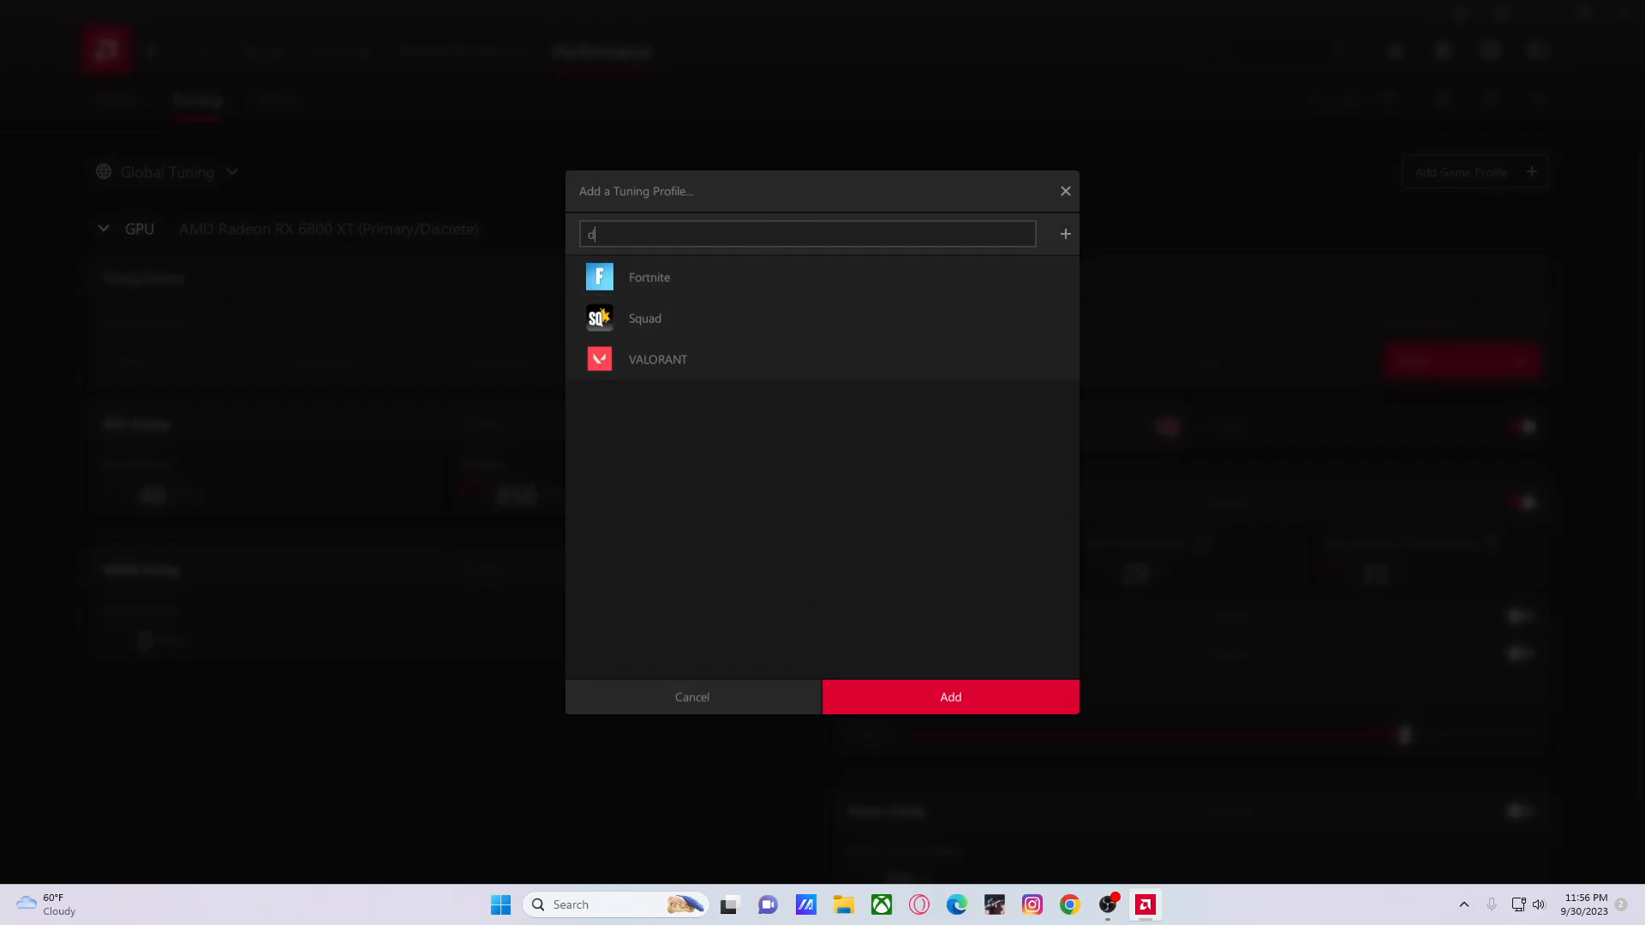
pyautogui.moveTo(1066, 233)
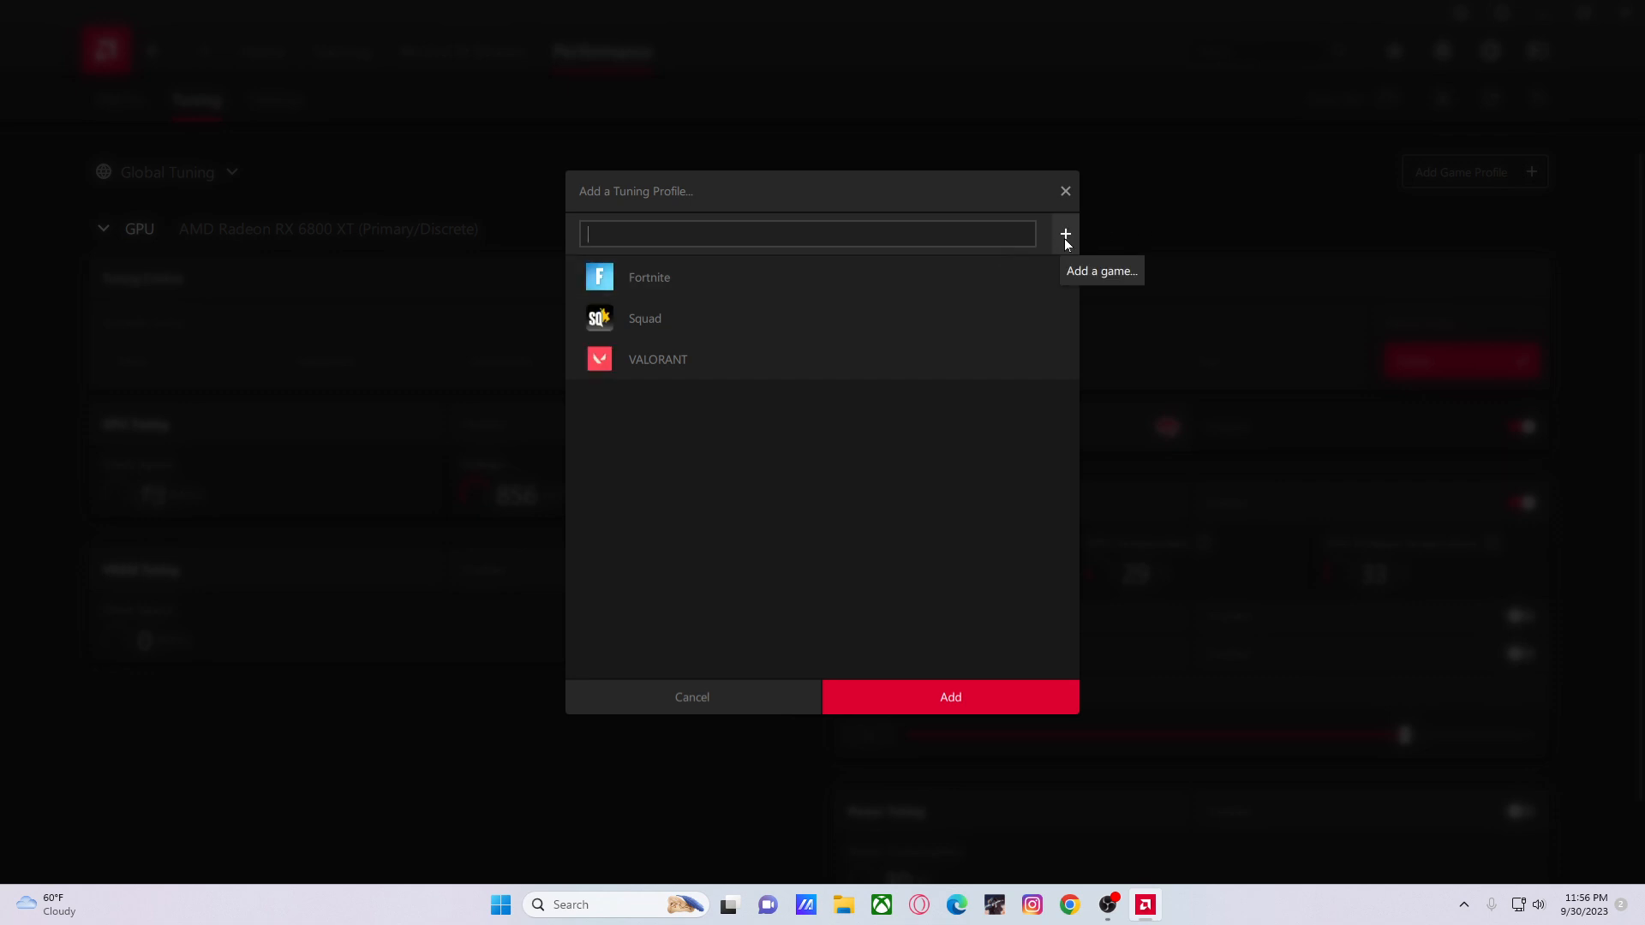
pyautogui.click(1066, 233)
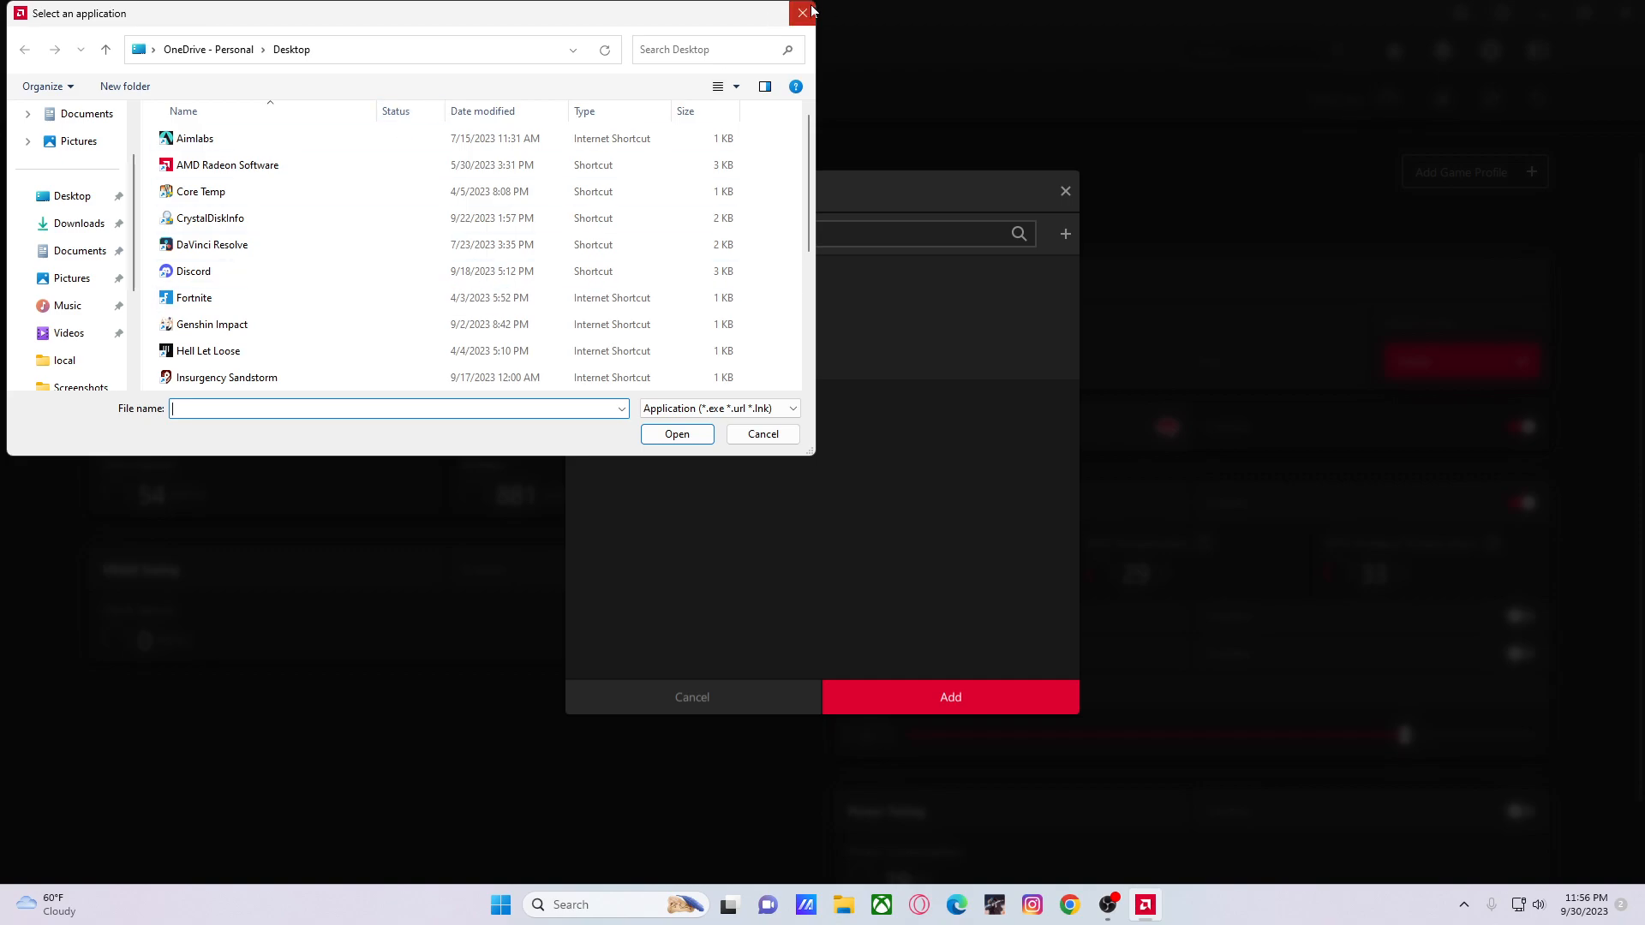
pyautogui.click(802, 11)
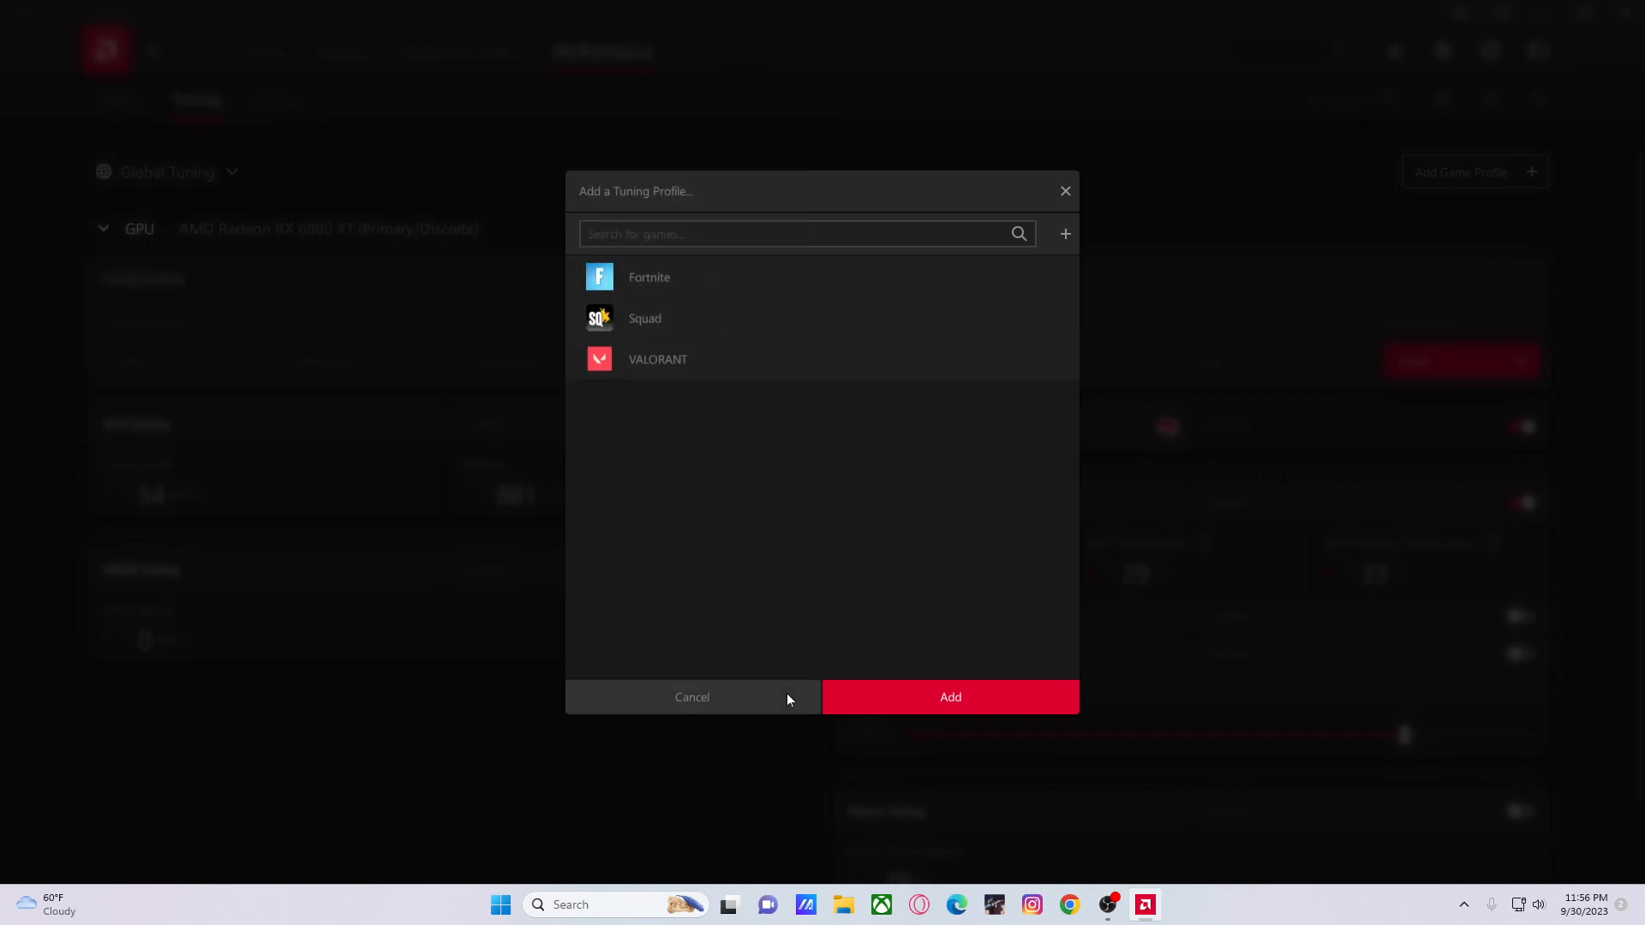
pyautogui.click(692, 697)
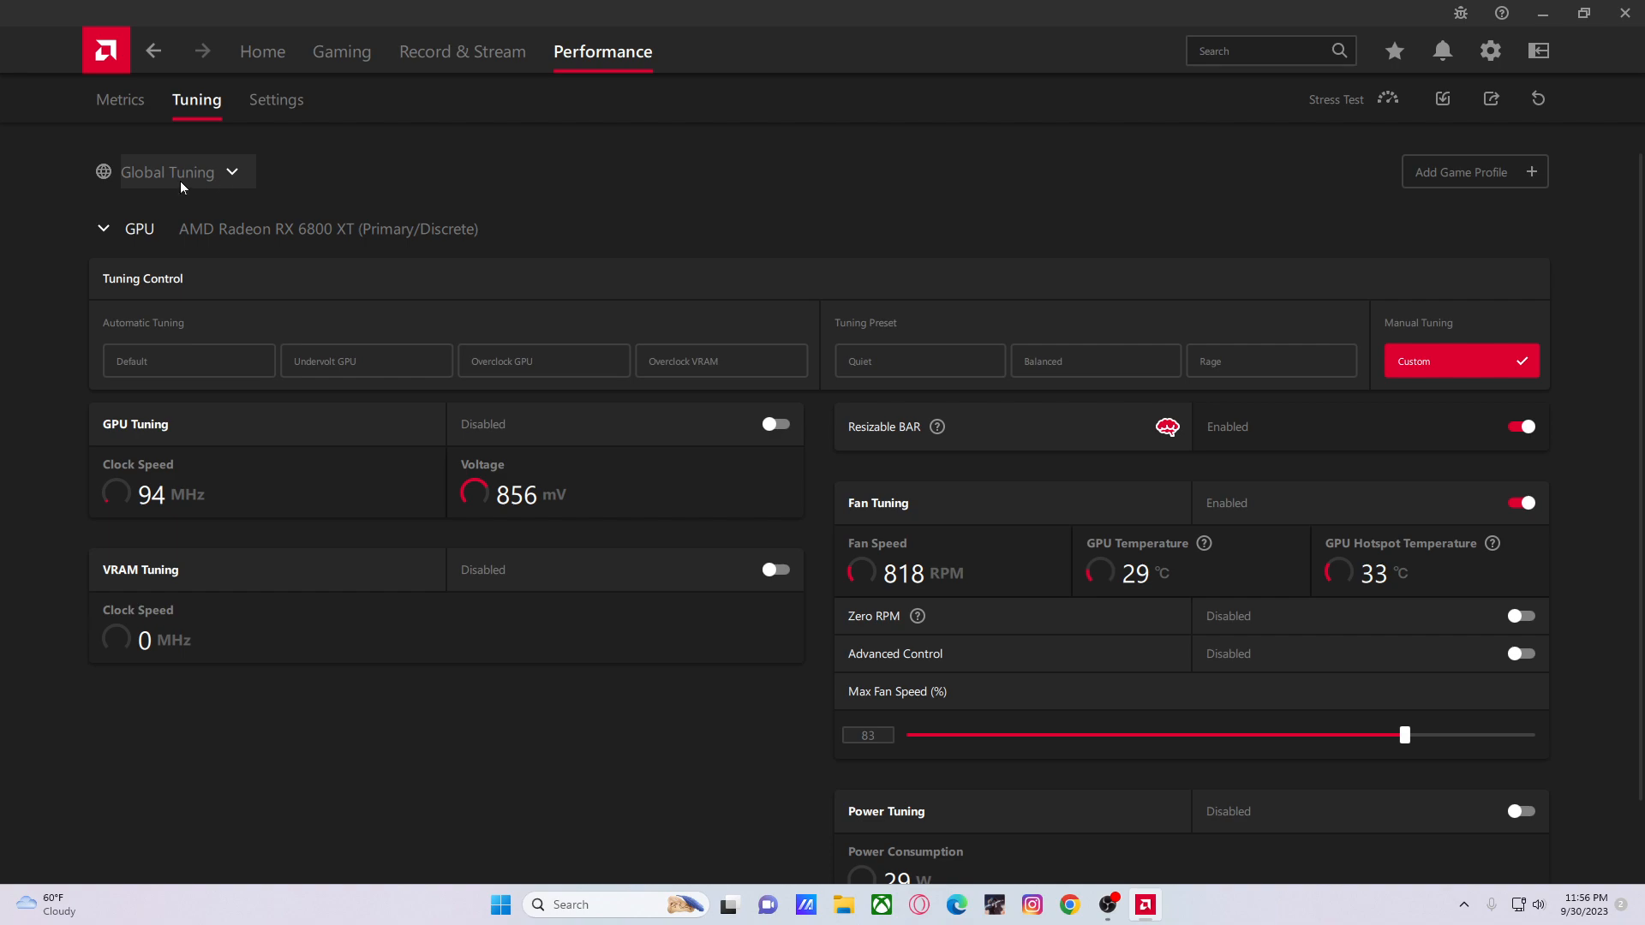
# Switch from the Global tuning profile to another game's profile via the profile list
pyautogui.click(226, 172)
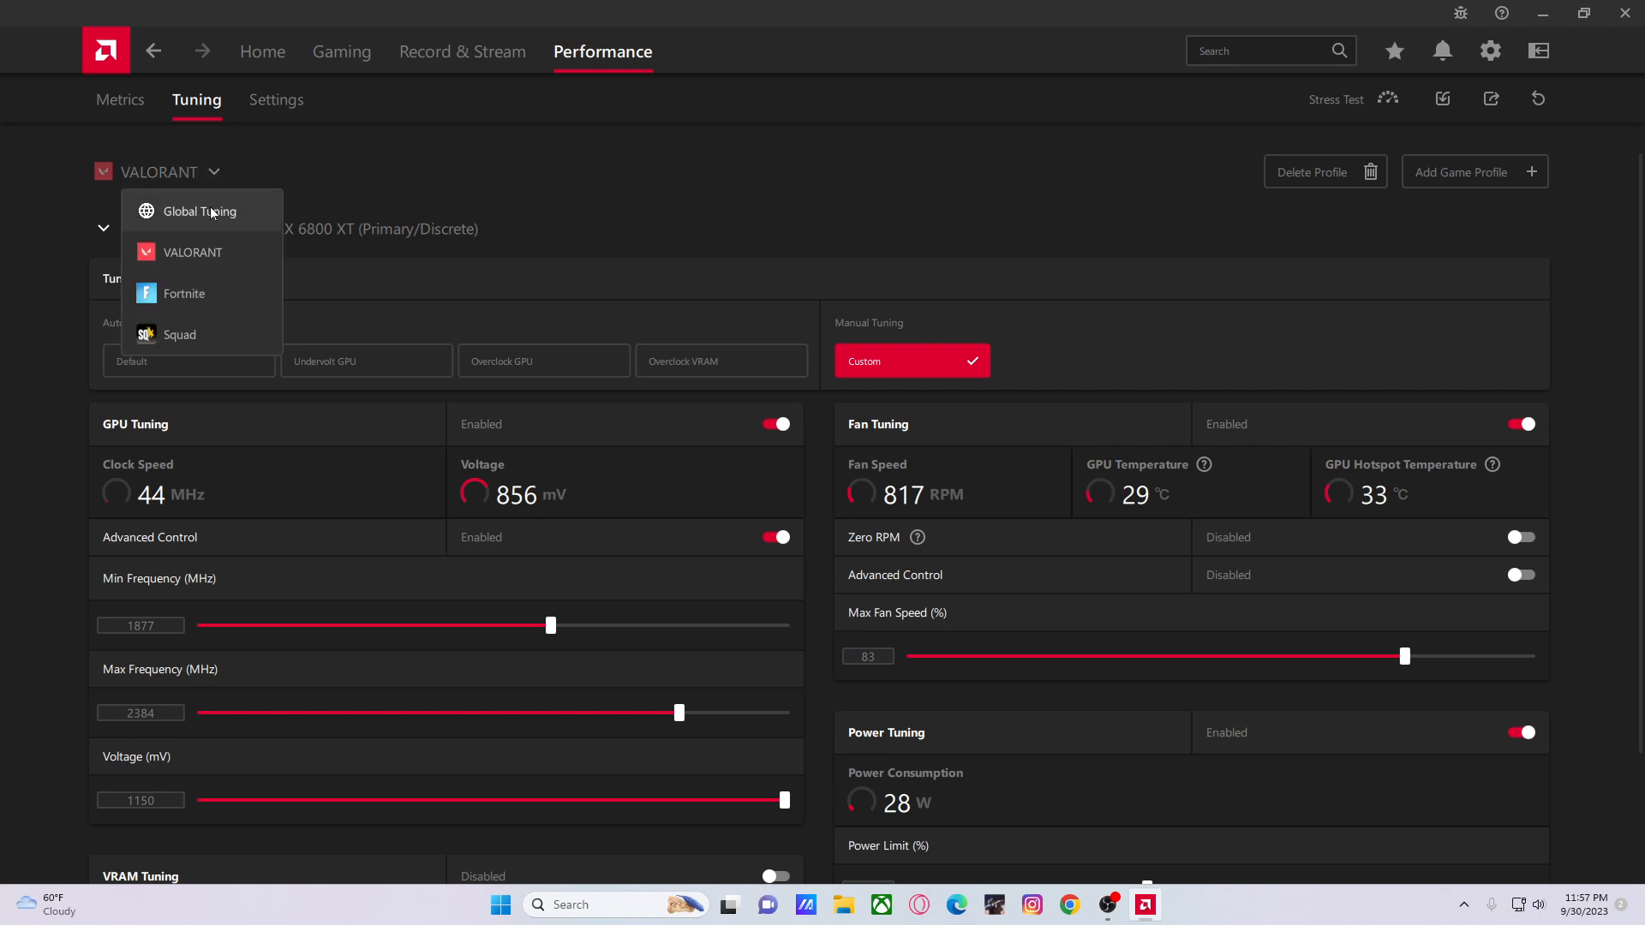
pyautogui.click(183, 293)
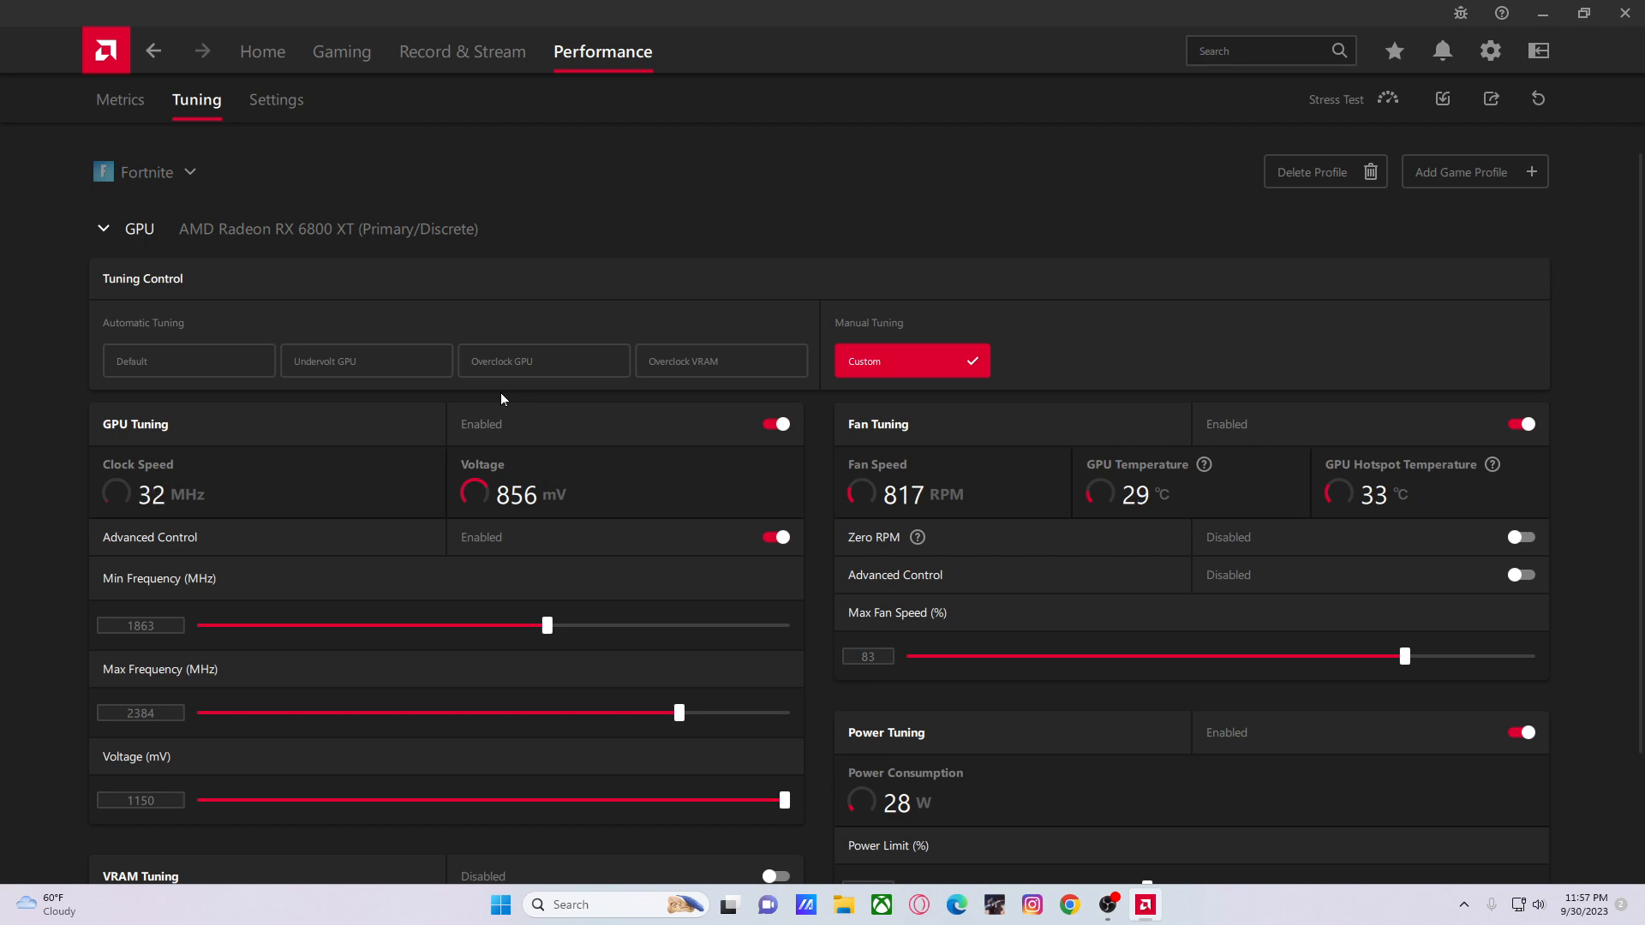
pyautogui.moveTo(879, 490)
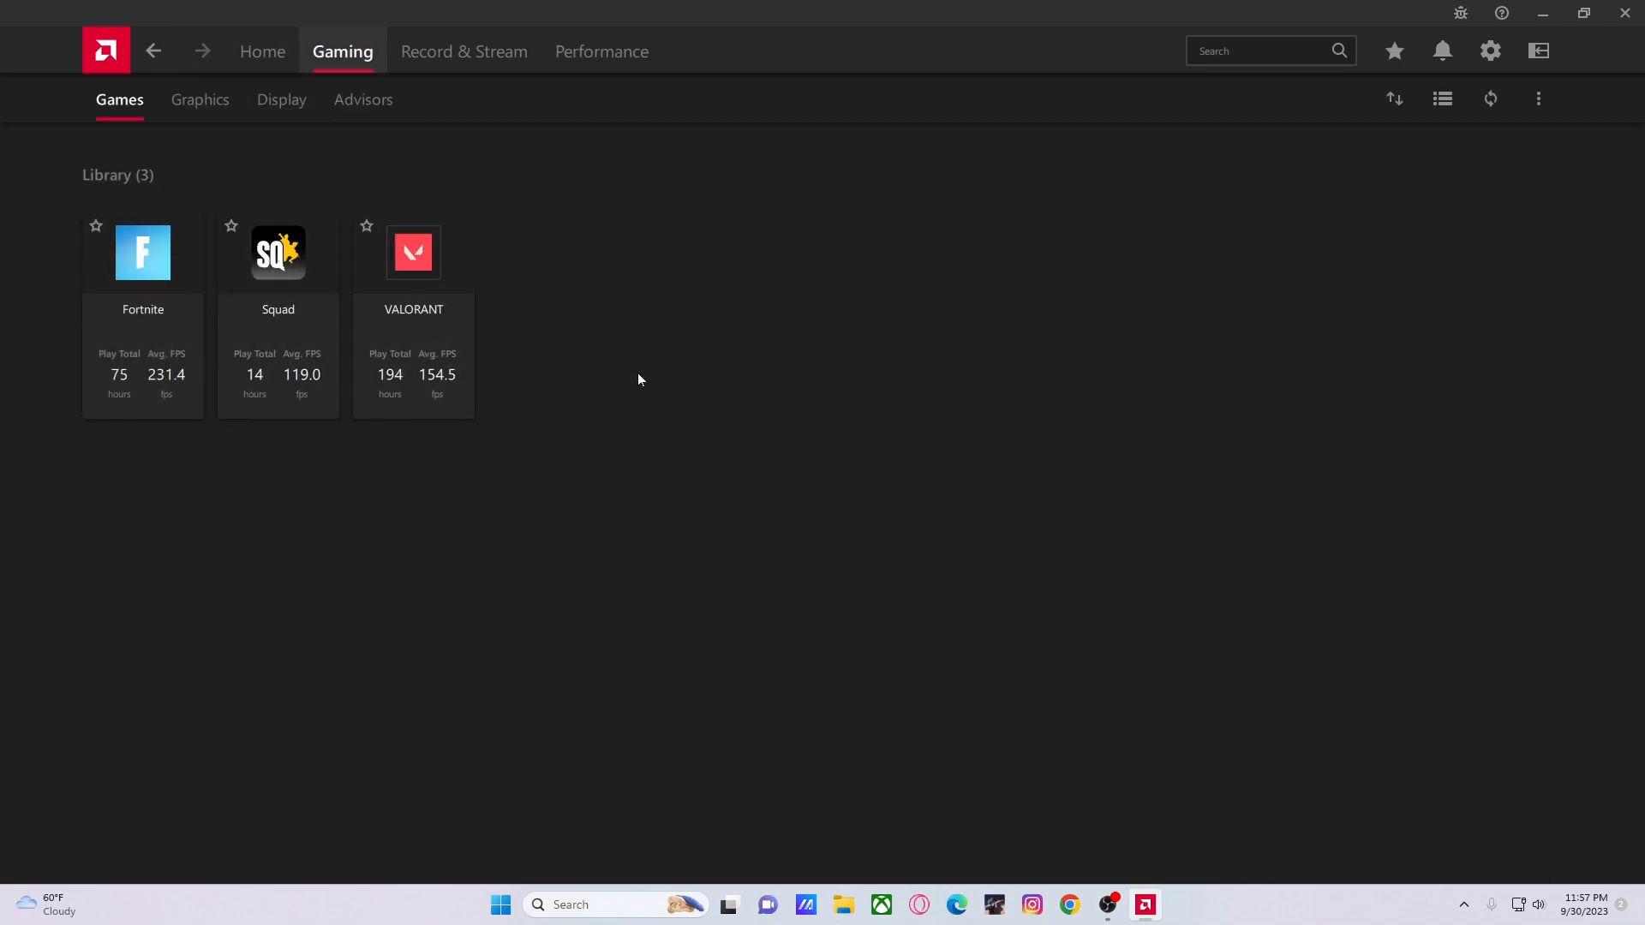
pyautogui.moveTo(591, 112)
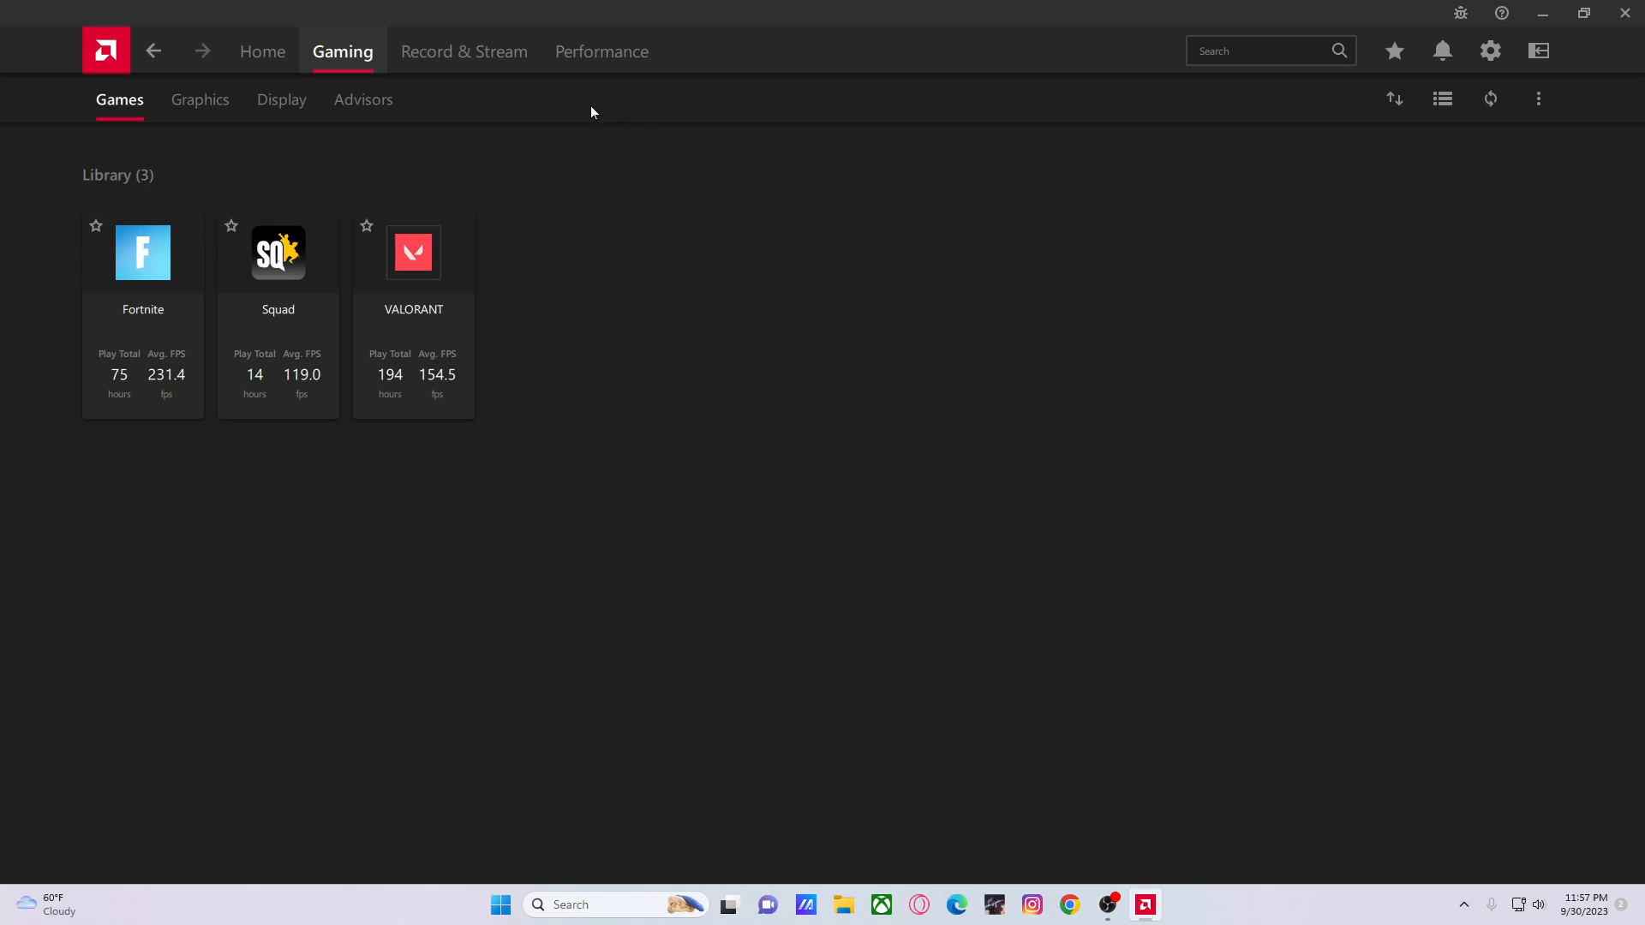
# Return to Performance > Tuning with the Fortnite profile at 2384 MHz max frequency and its profile list shown
pyautogui.click(603, 52)
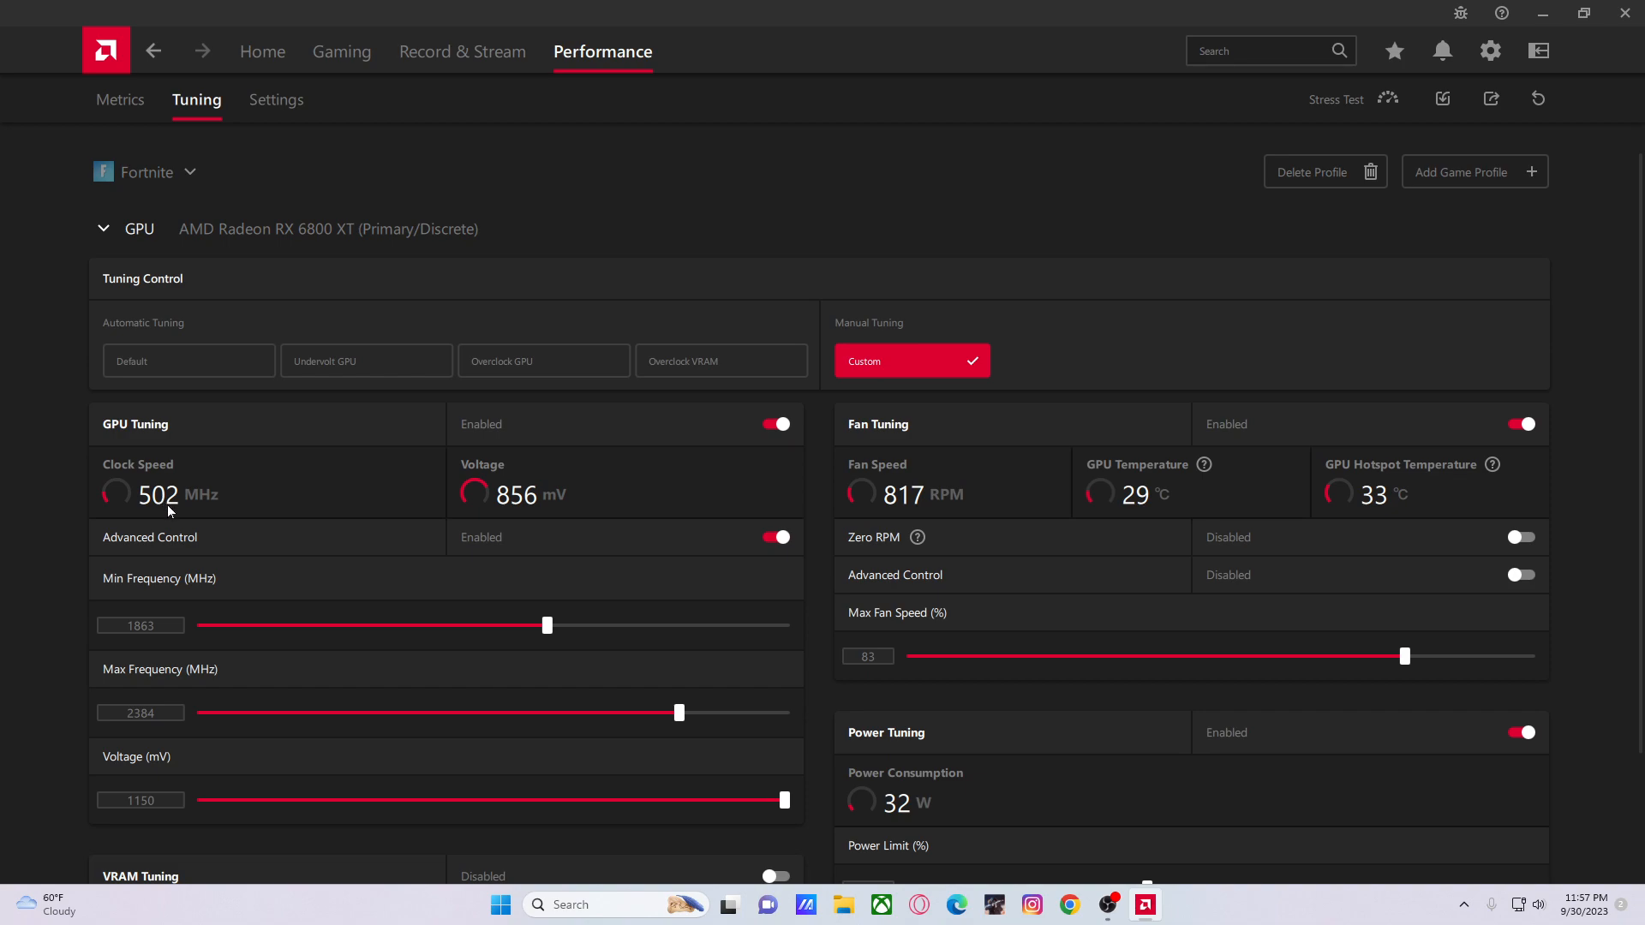
pyautogui.click(141, 625)
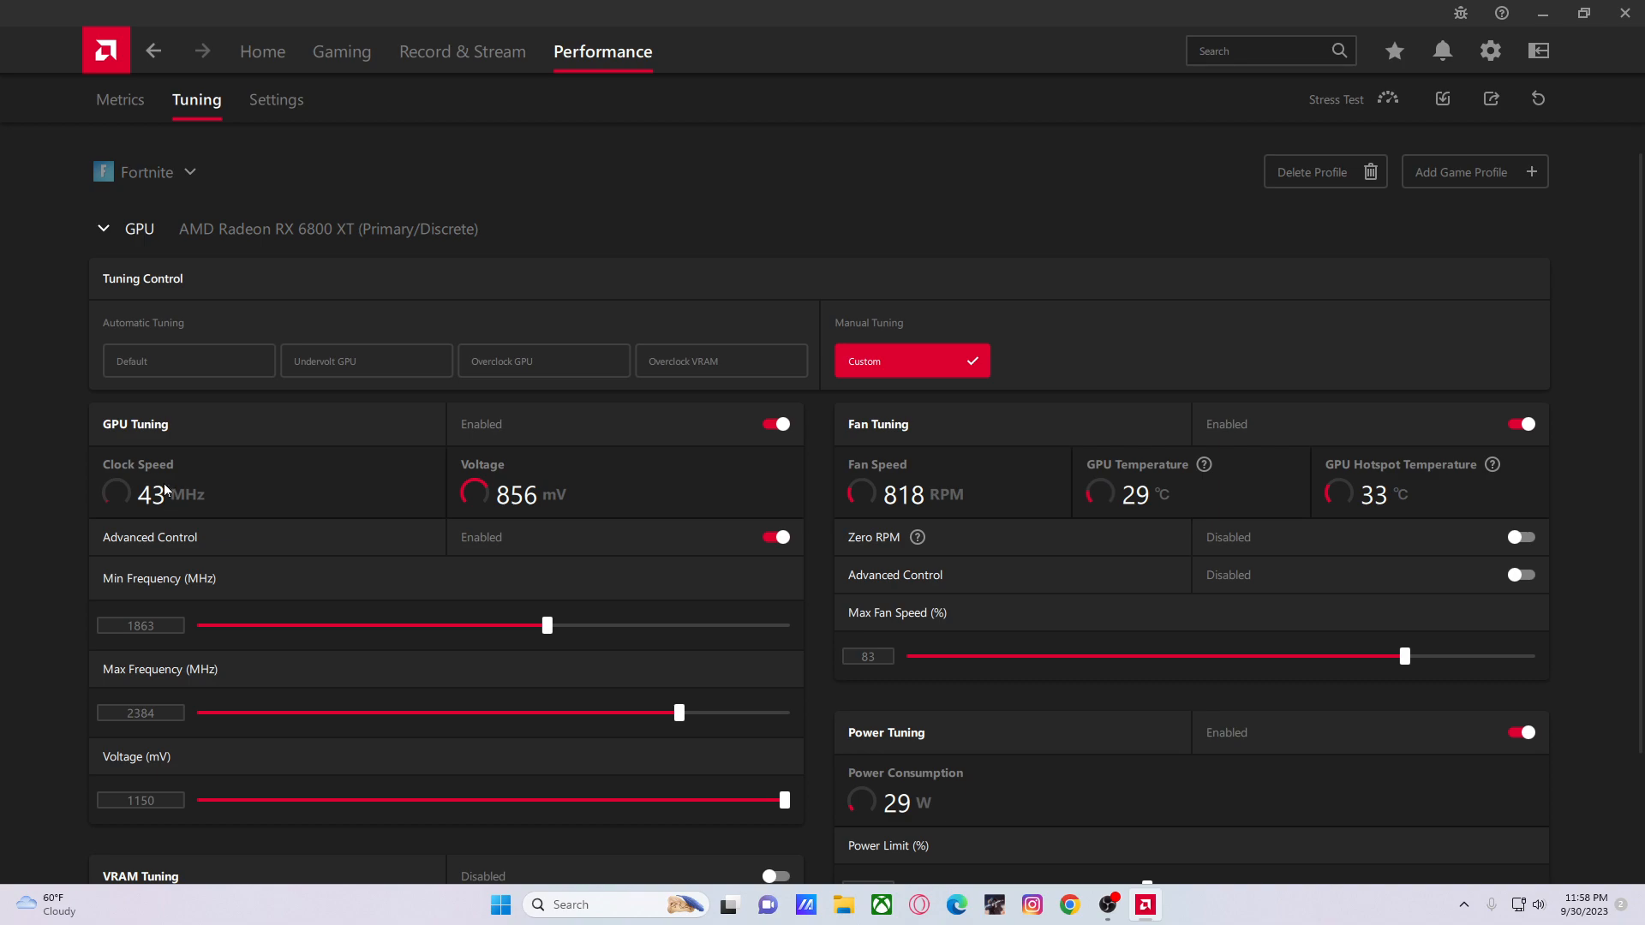
pyautogui.moveTo(227, 501)
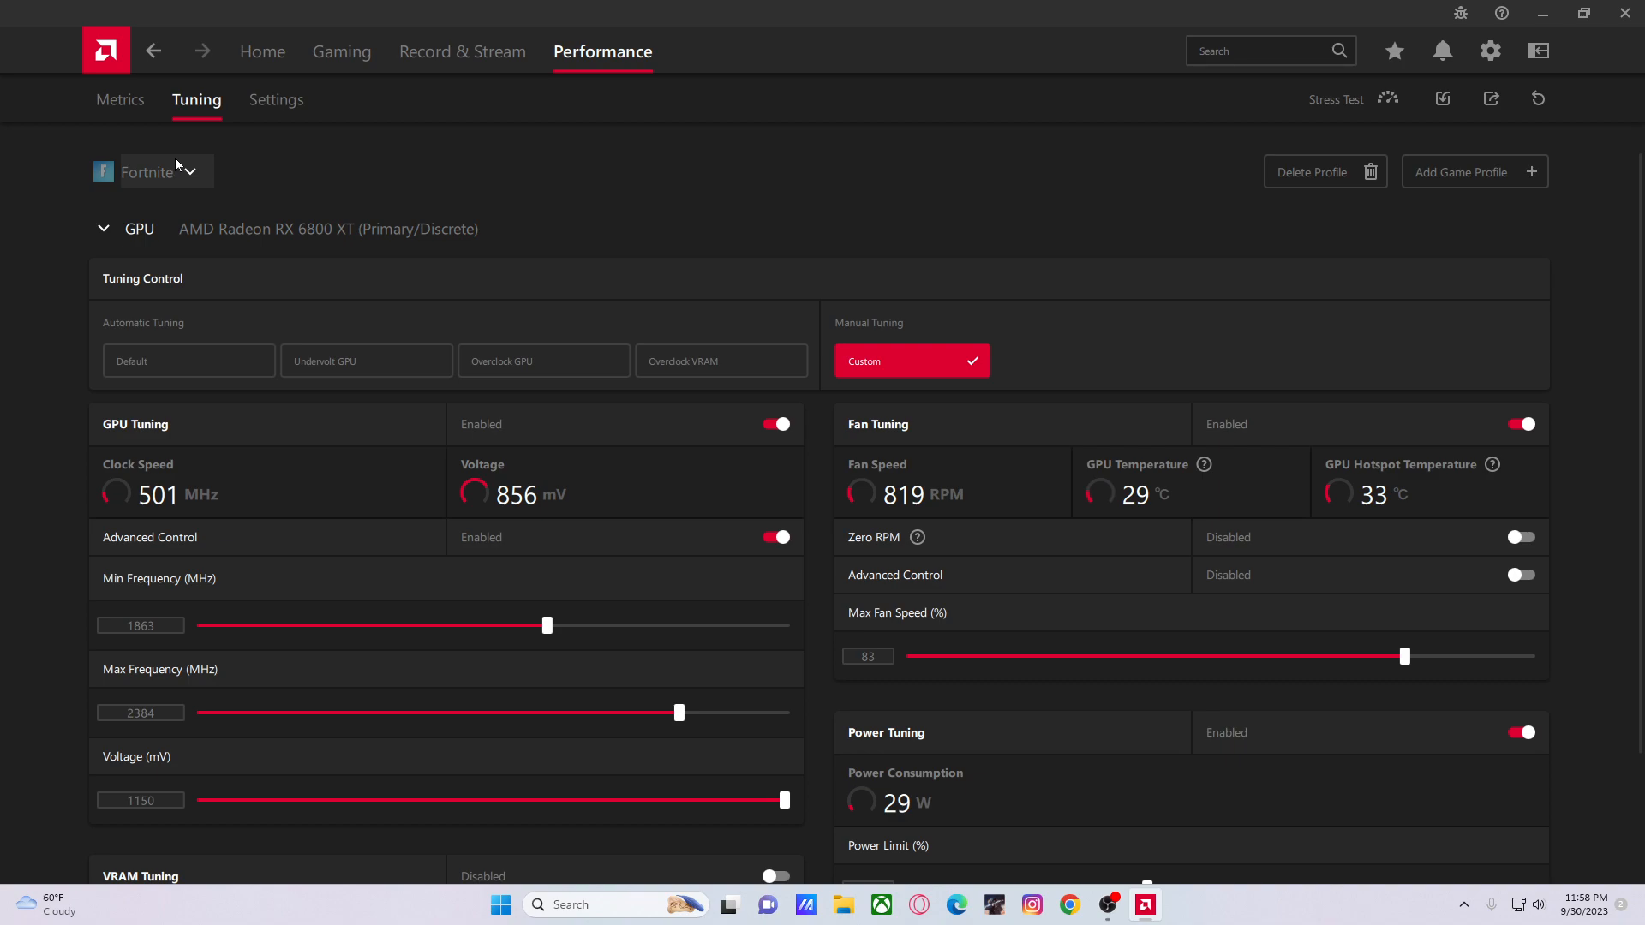
pyautogui.click(192, 171)
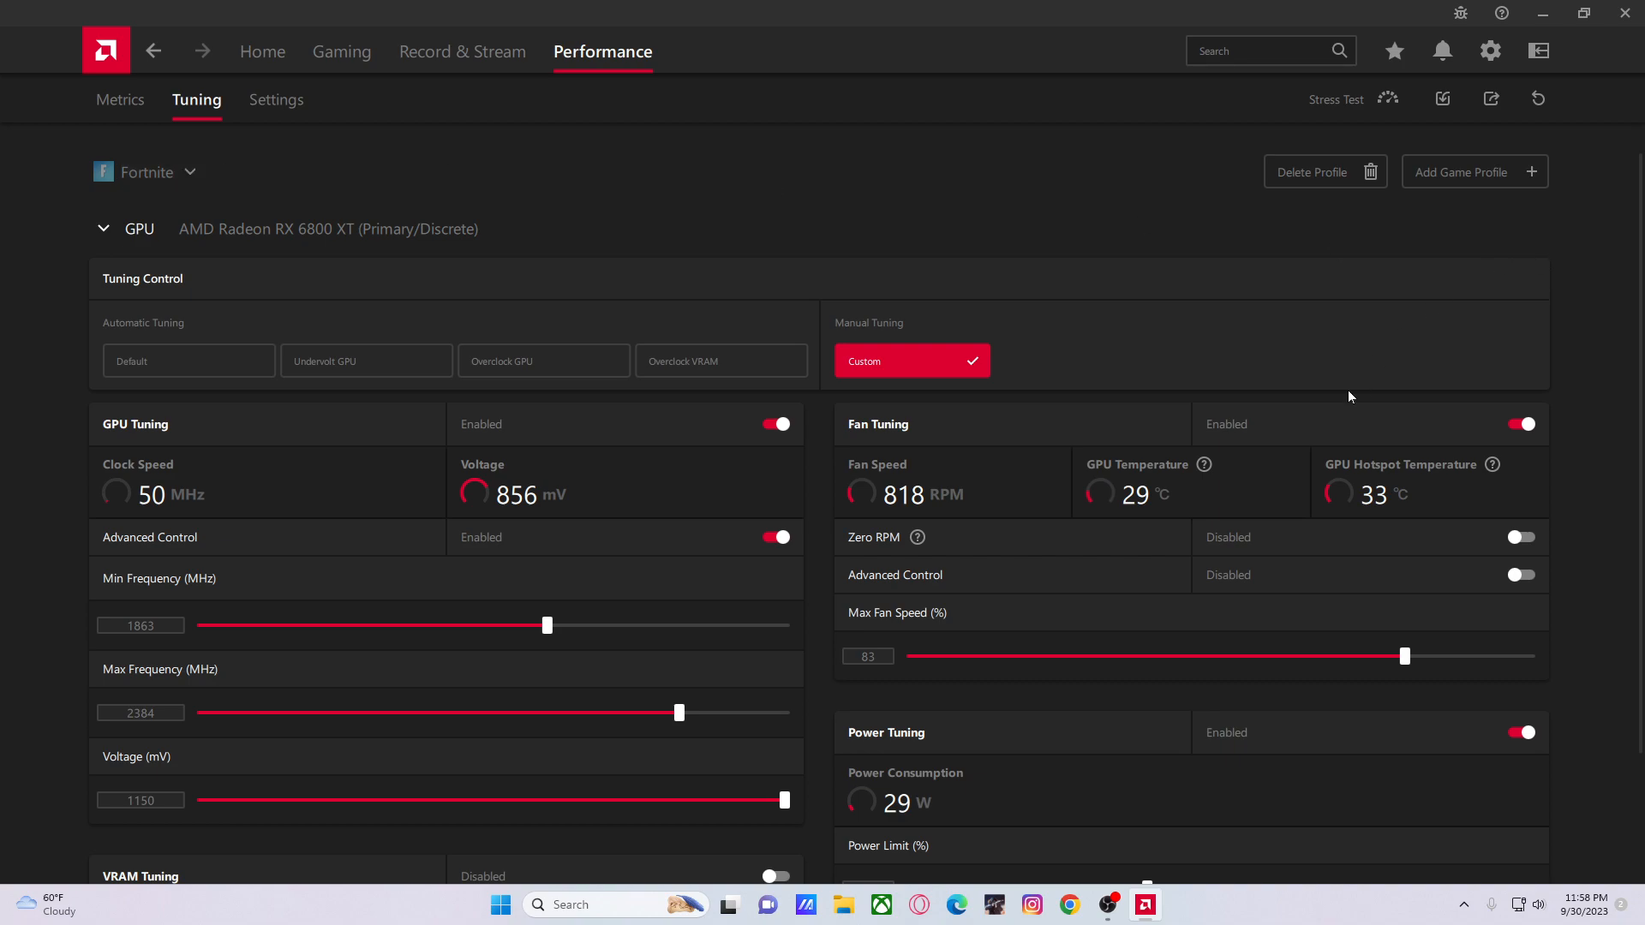
# Drag the Fortnite Power Limit (%) slider down to its minimum, then back up to 2 percent
pyautogui.scroll(-3)
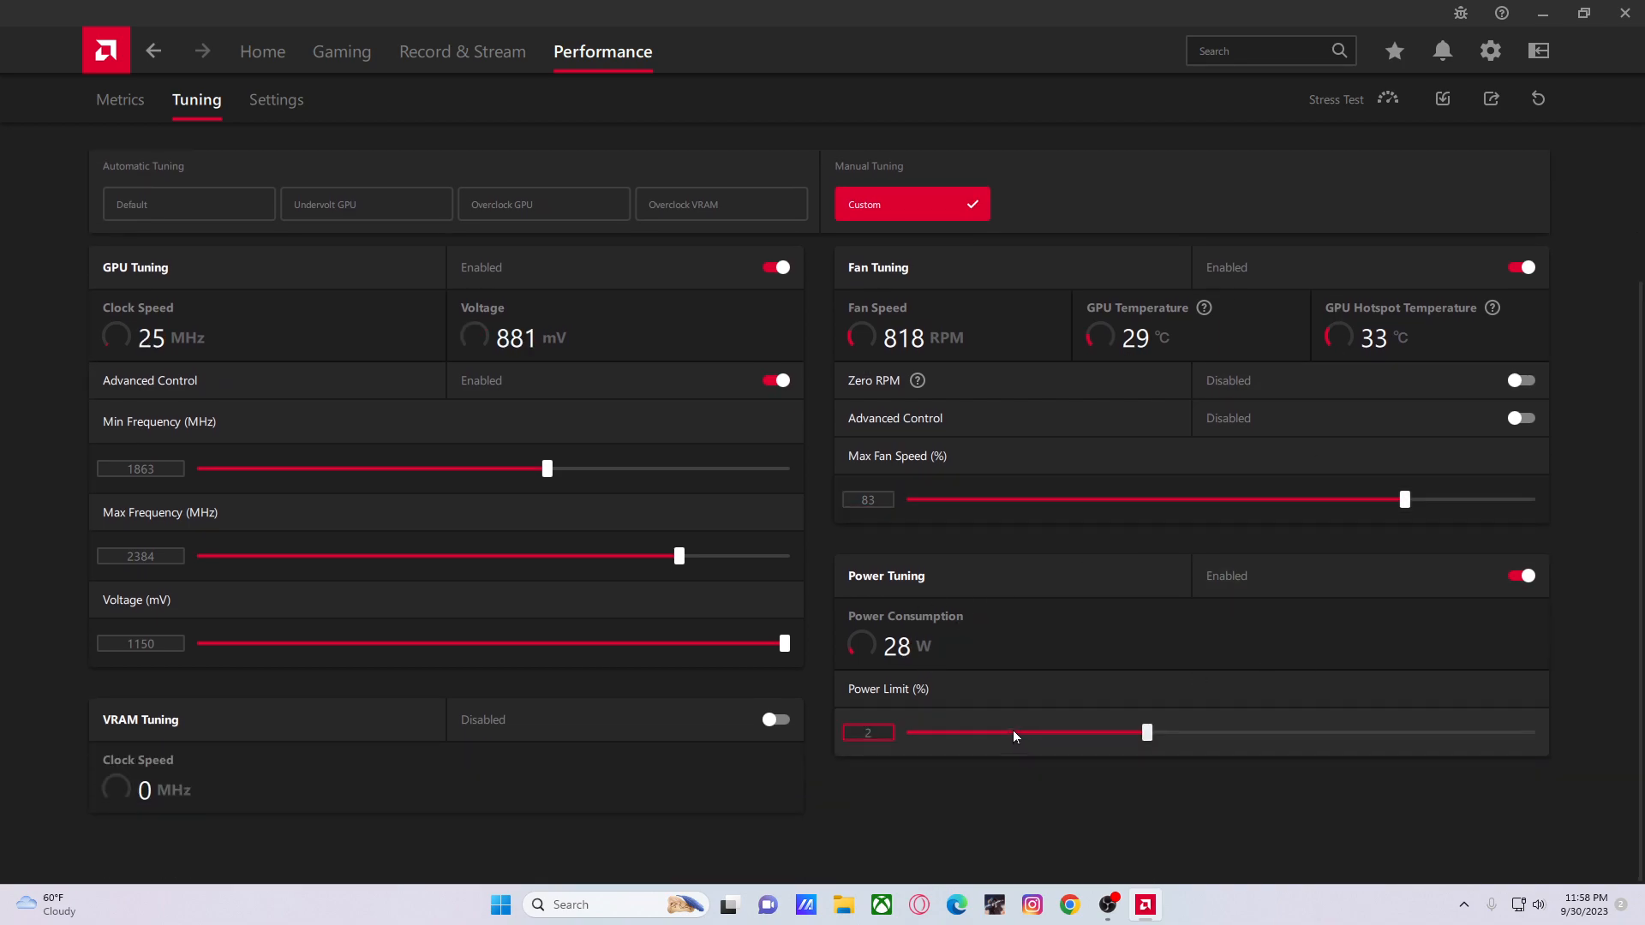
pyautogui.moveTo(995, 734)
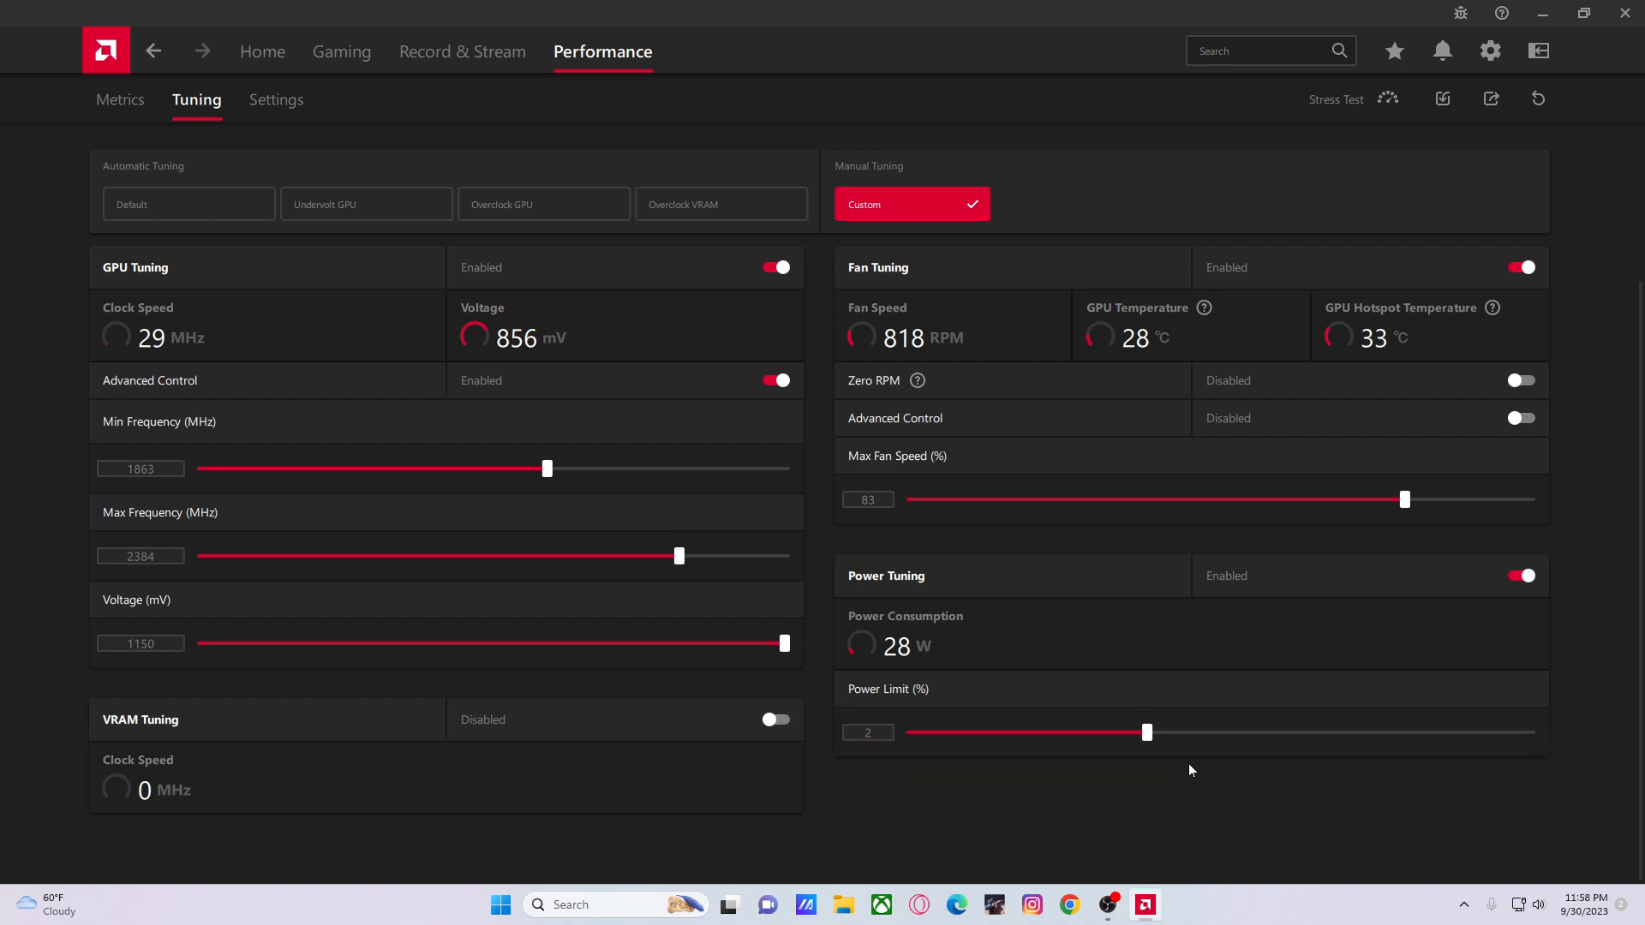
pyautogui.moveTo(1146, 732); pyautogui.dragTo(939, 731)
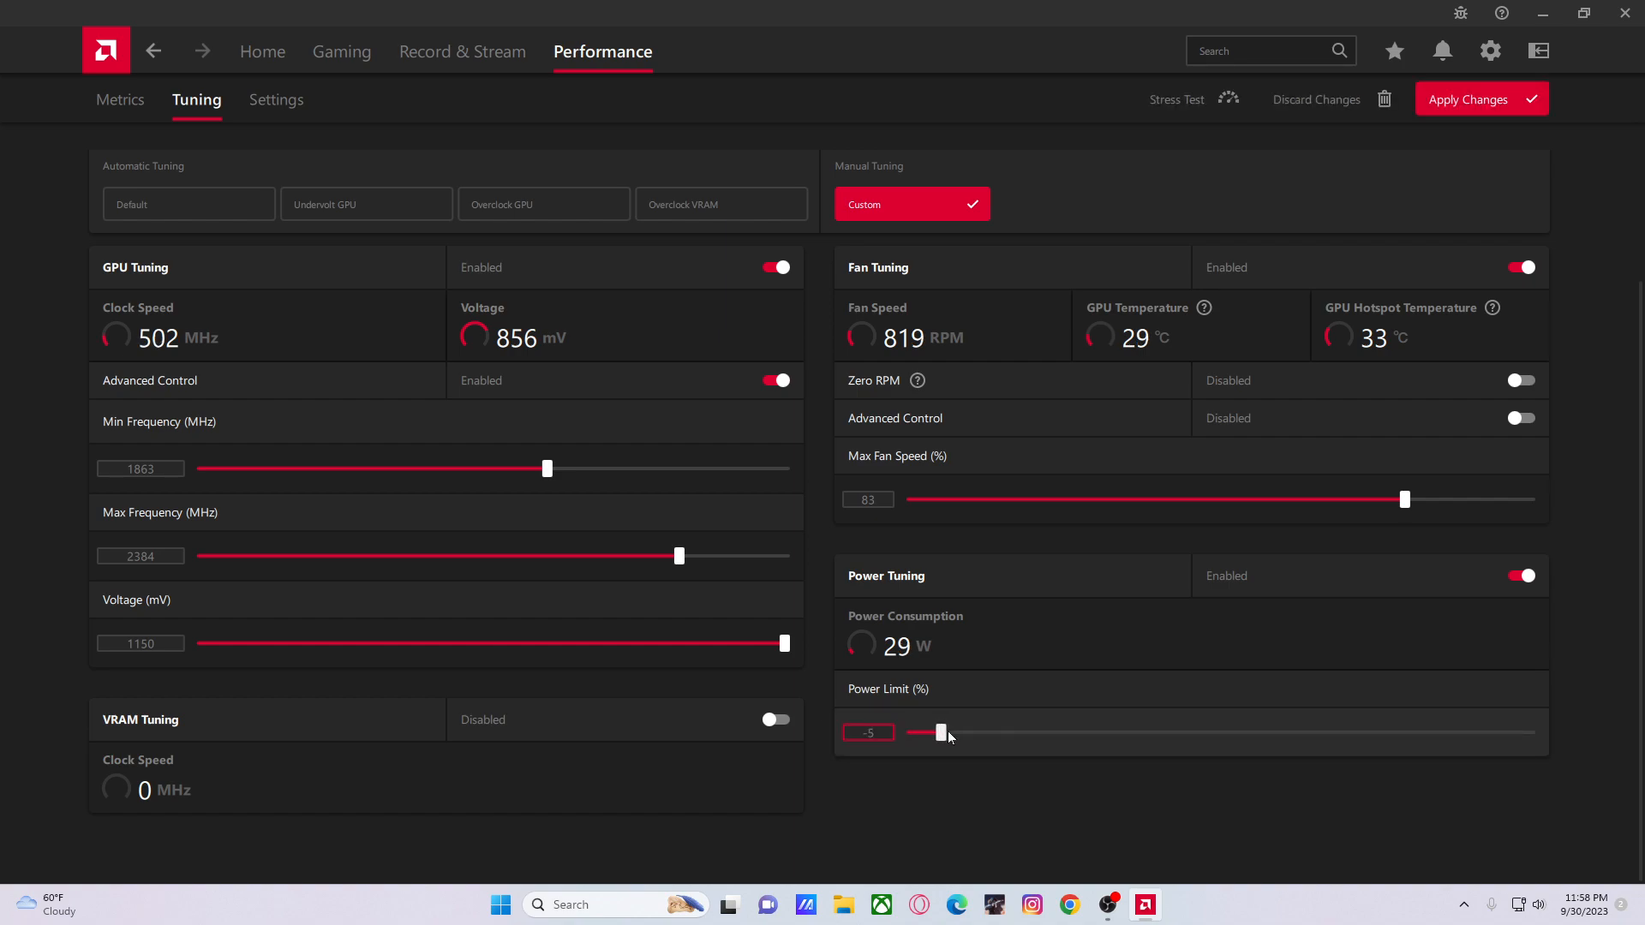
pyautogui.moveTo(938, 731); pyautogui.dragTo(910, 731)
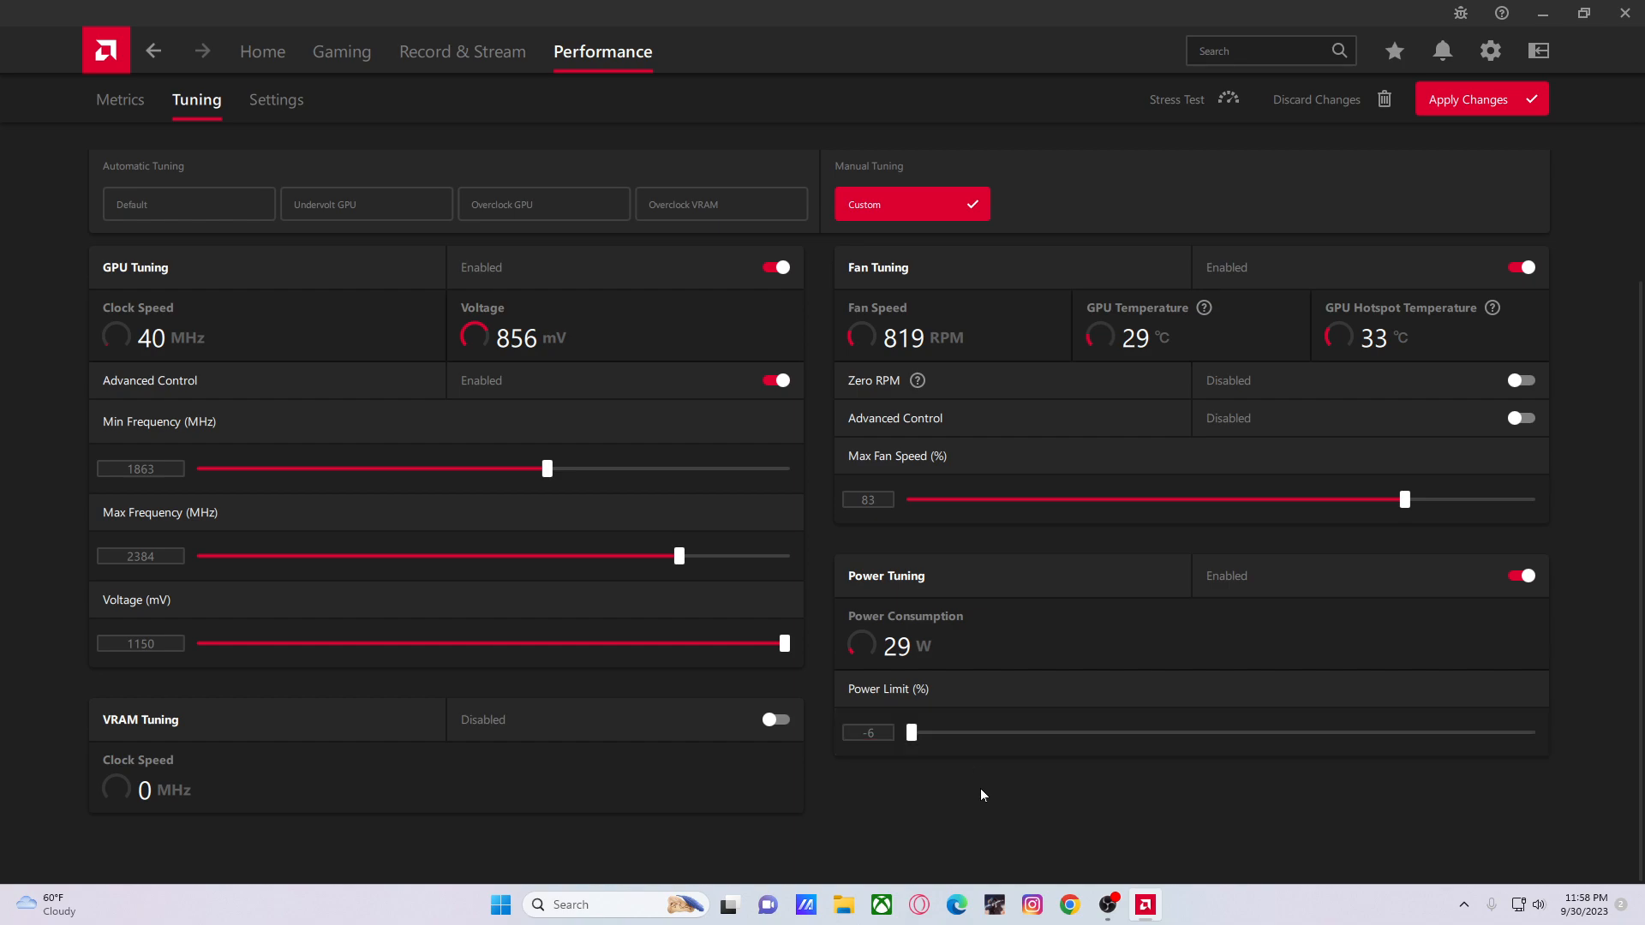
pyautogui.moveTo(1053, 632)
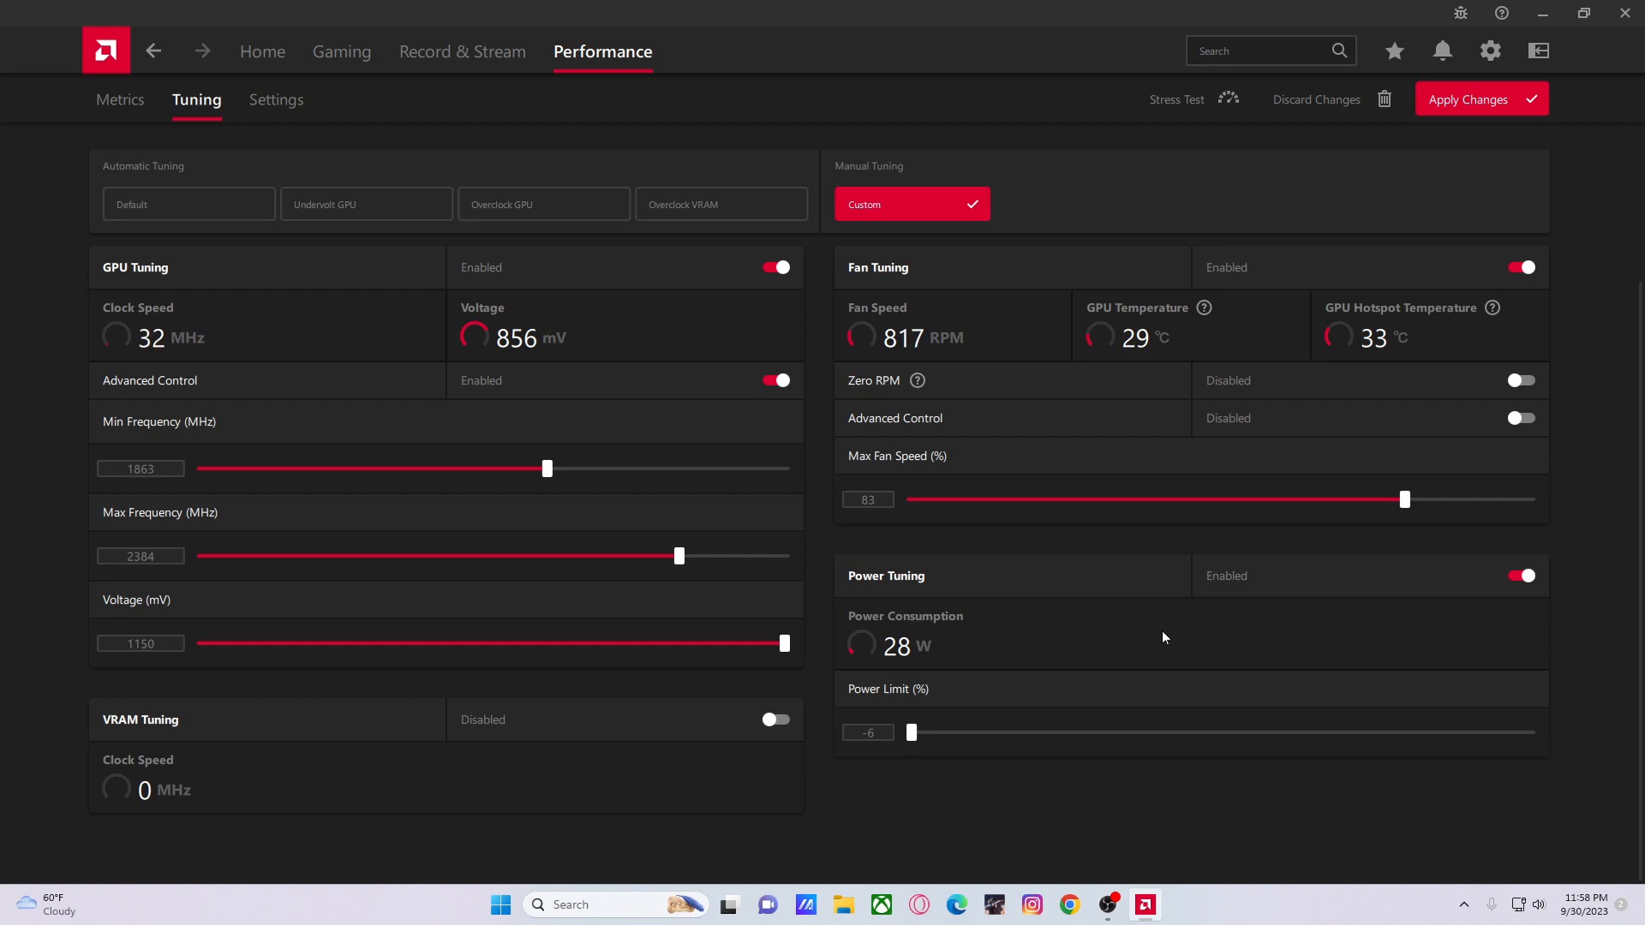
pyautogui.moveTo(910, 732); pyautogui.dragTo(1088, 732)
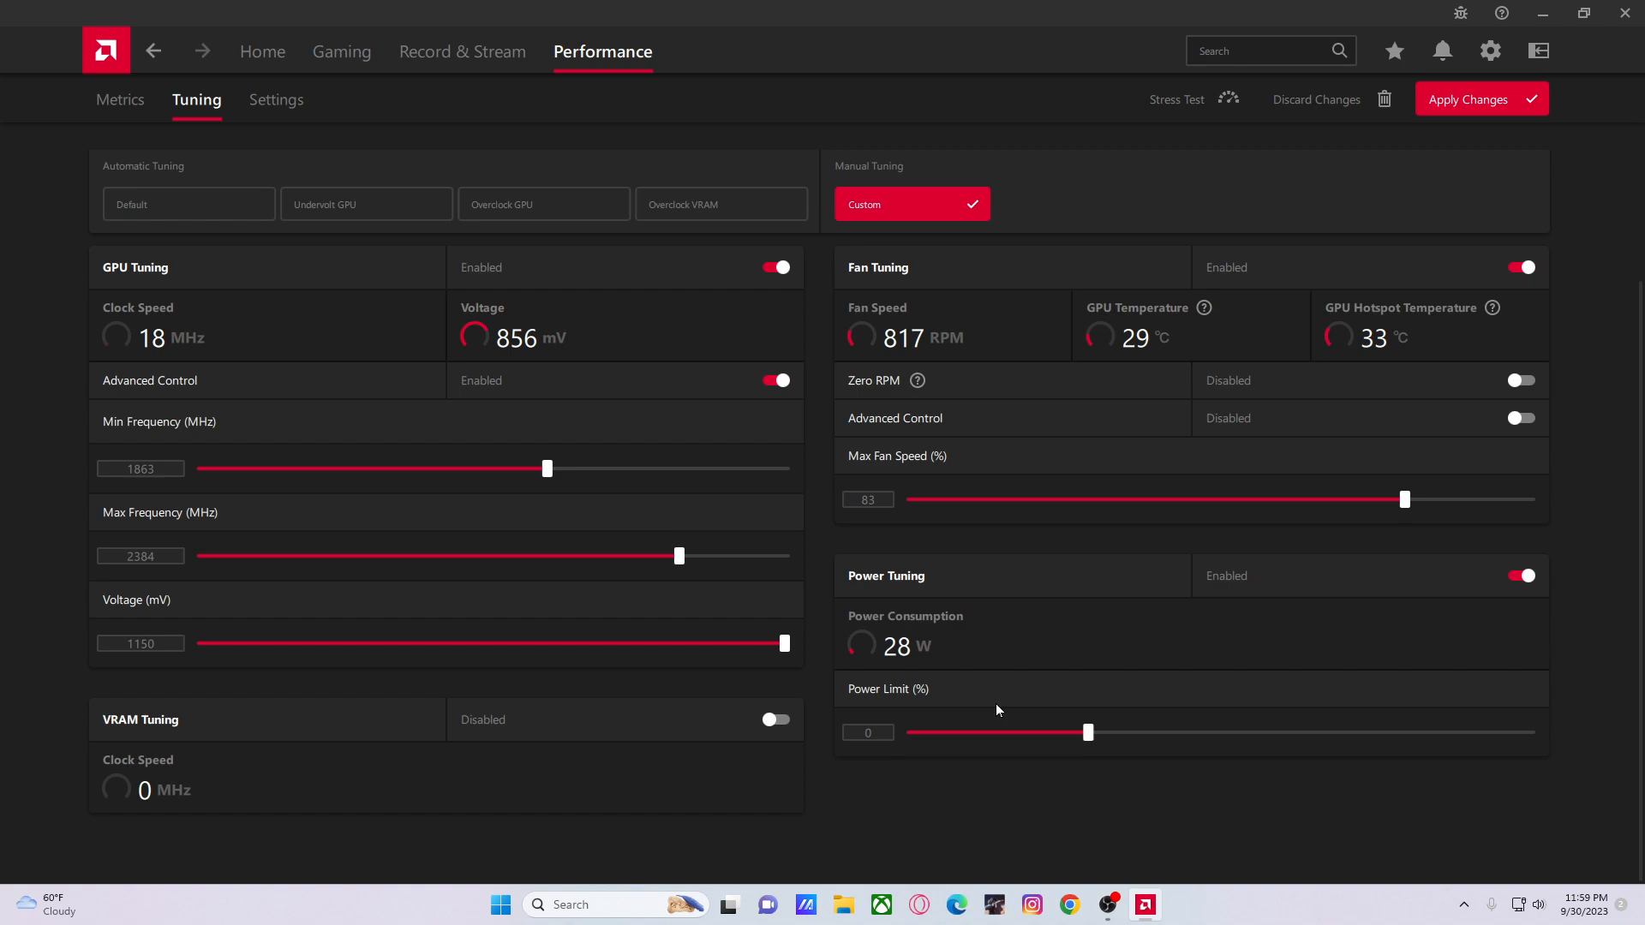
pyautogui.click(867, 734)
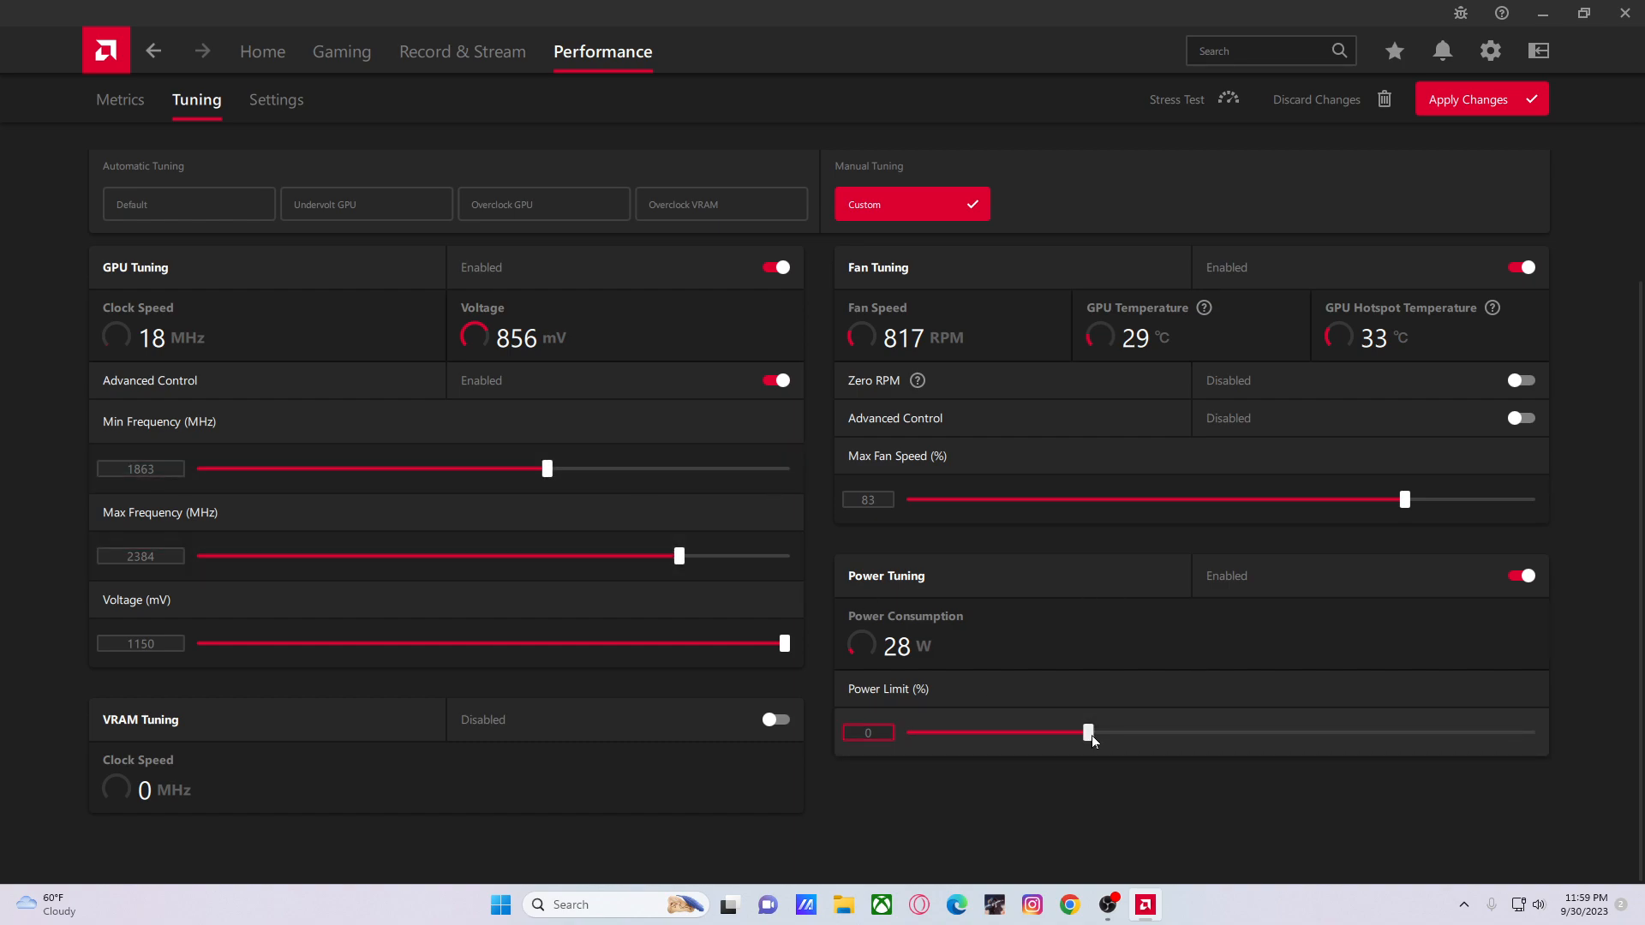
pyautogui.moveTo(1088, 731); pyautogui.dragTo(1146, 731)
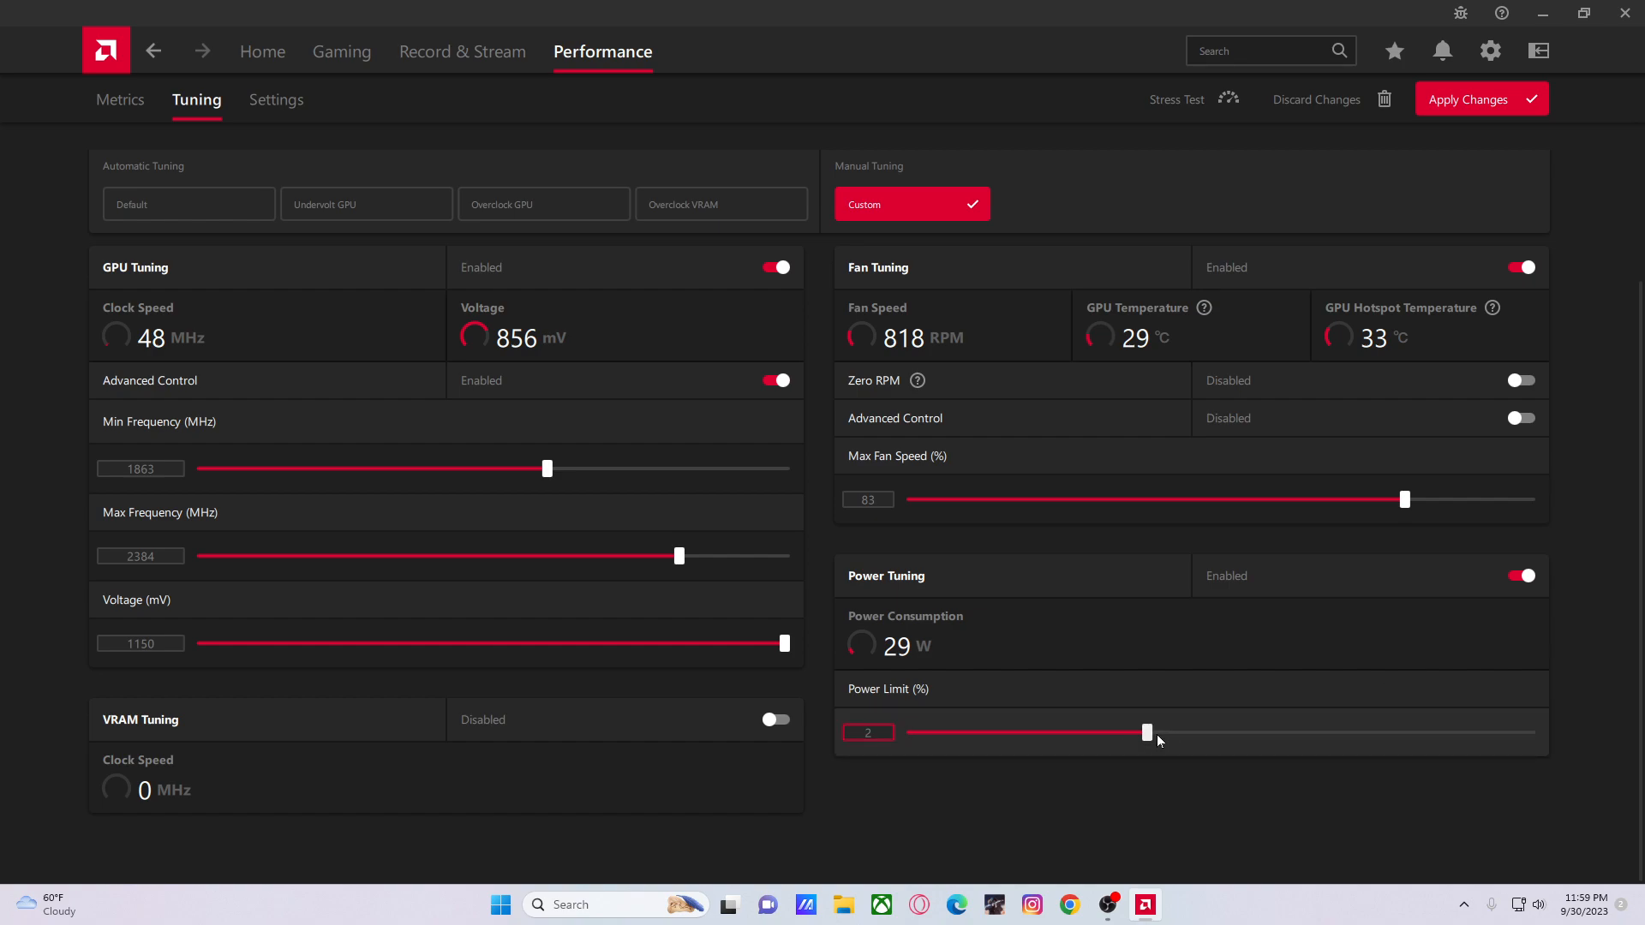
# Push the power limit to 15 percent, then settle it back at 2 percent
pyautogui.moveTo(1147, 731); pyautogui.dragTo(1528, 731)
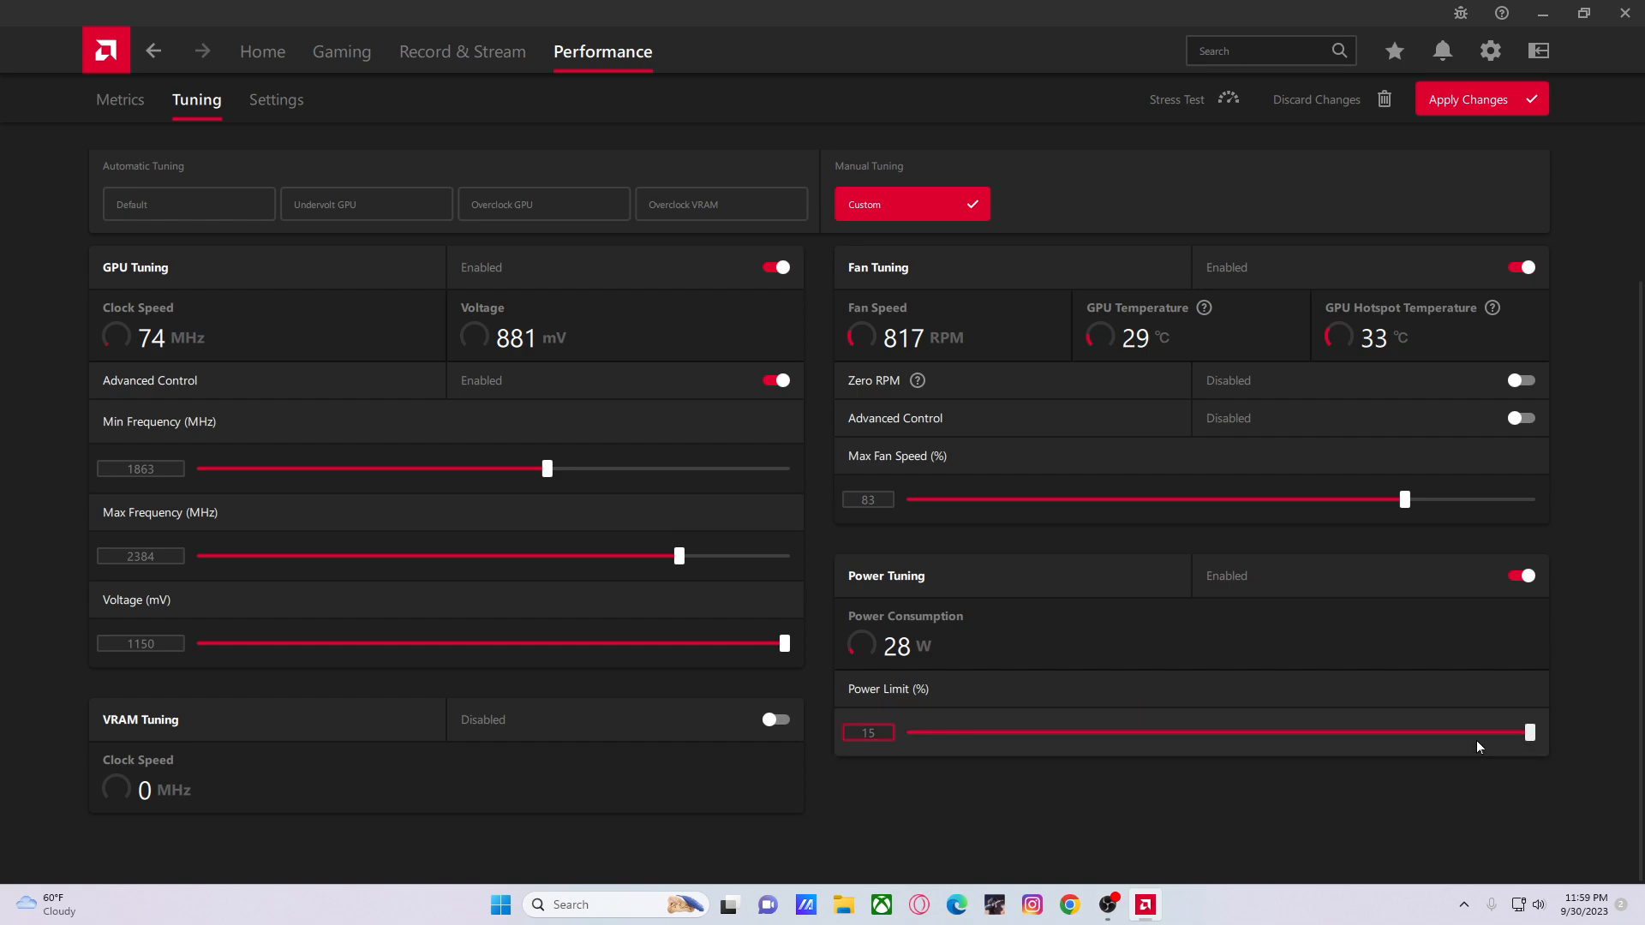
pyautogui.moveTo(1206, 751)
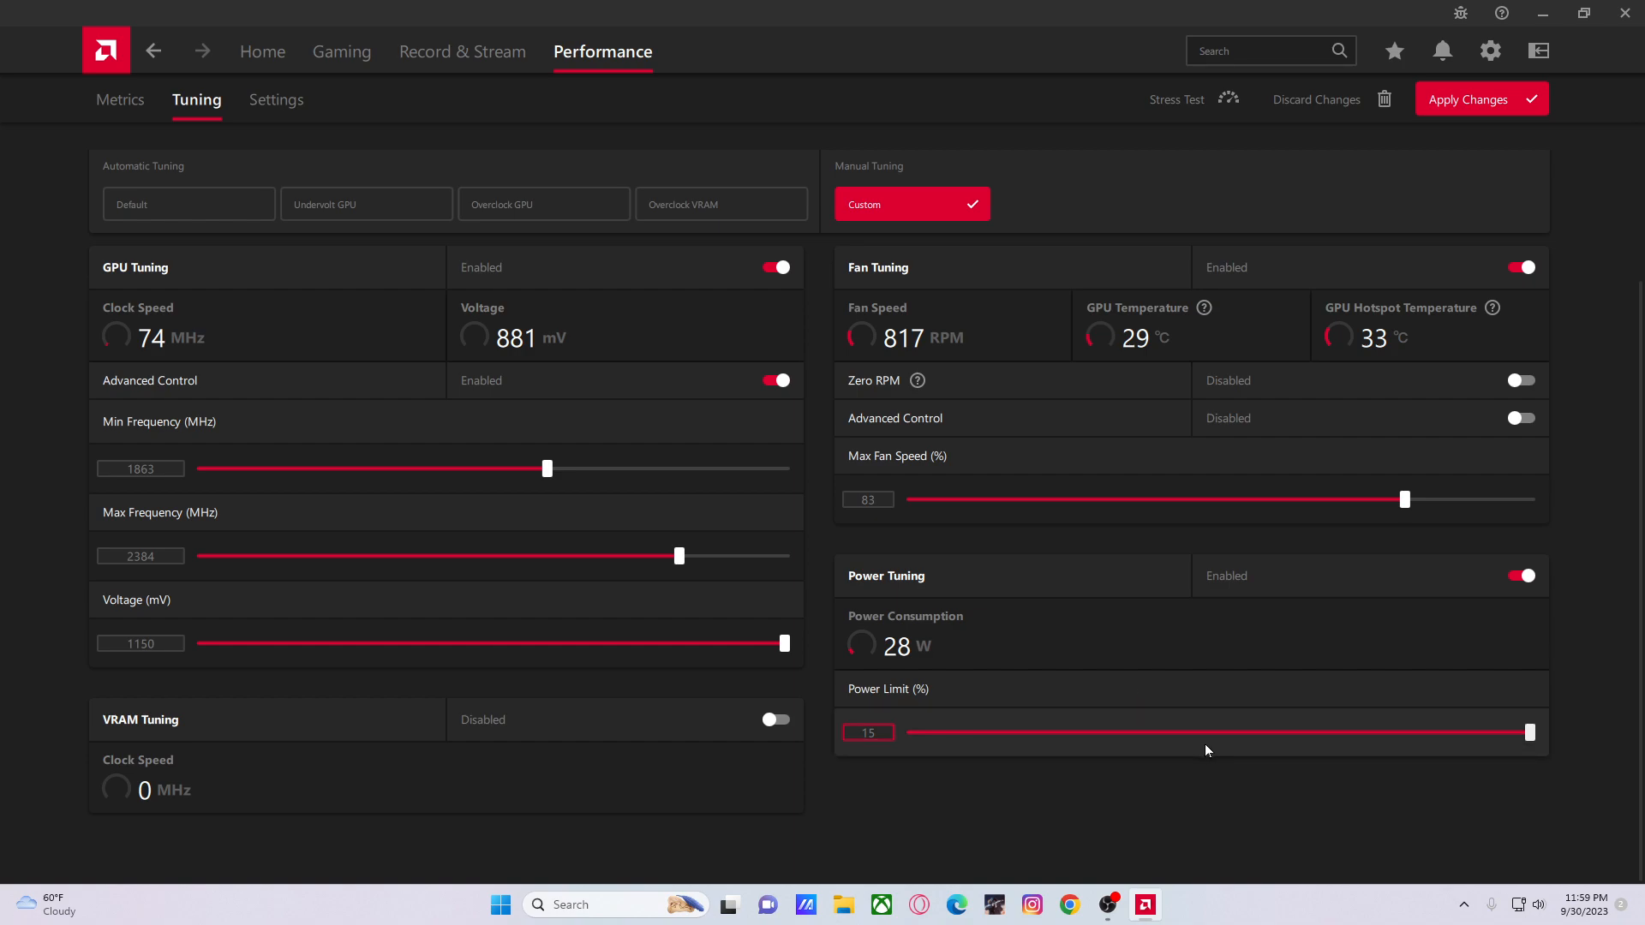
pyautogui.moveTo(1527, 732); pyautogui.dragTo(1117, 731)
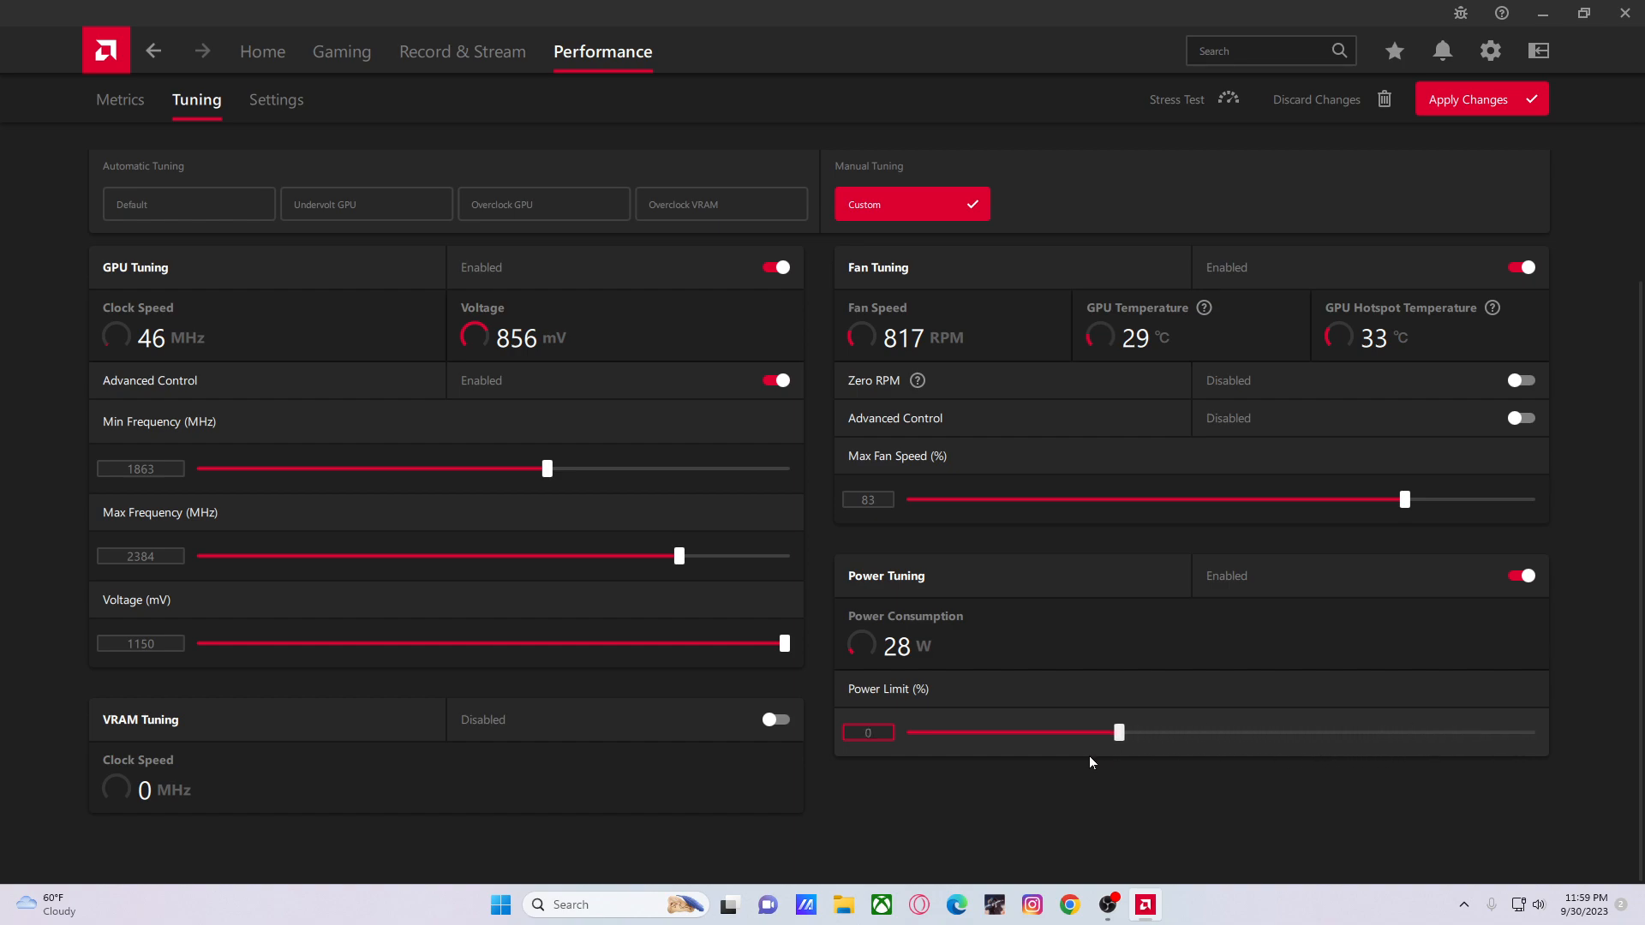
pyautogui.moveTo(1117, 732); pyautogui.dragTo(1136, 731)
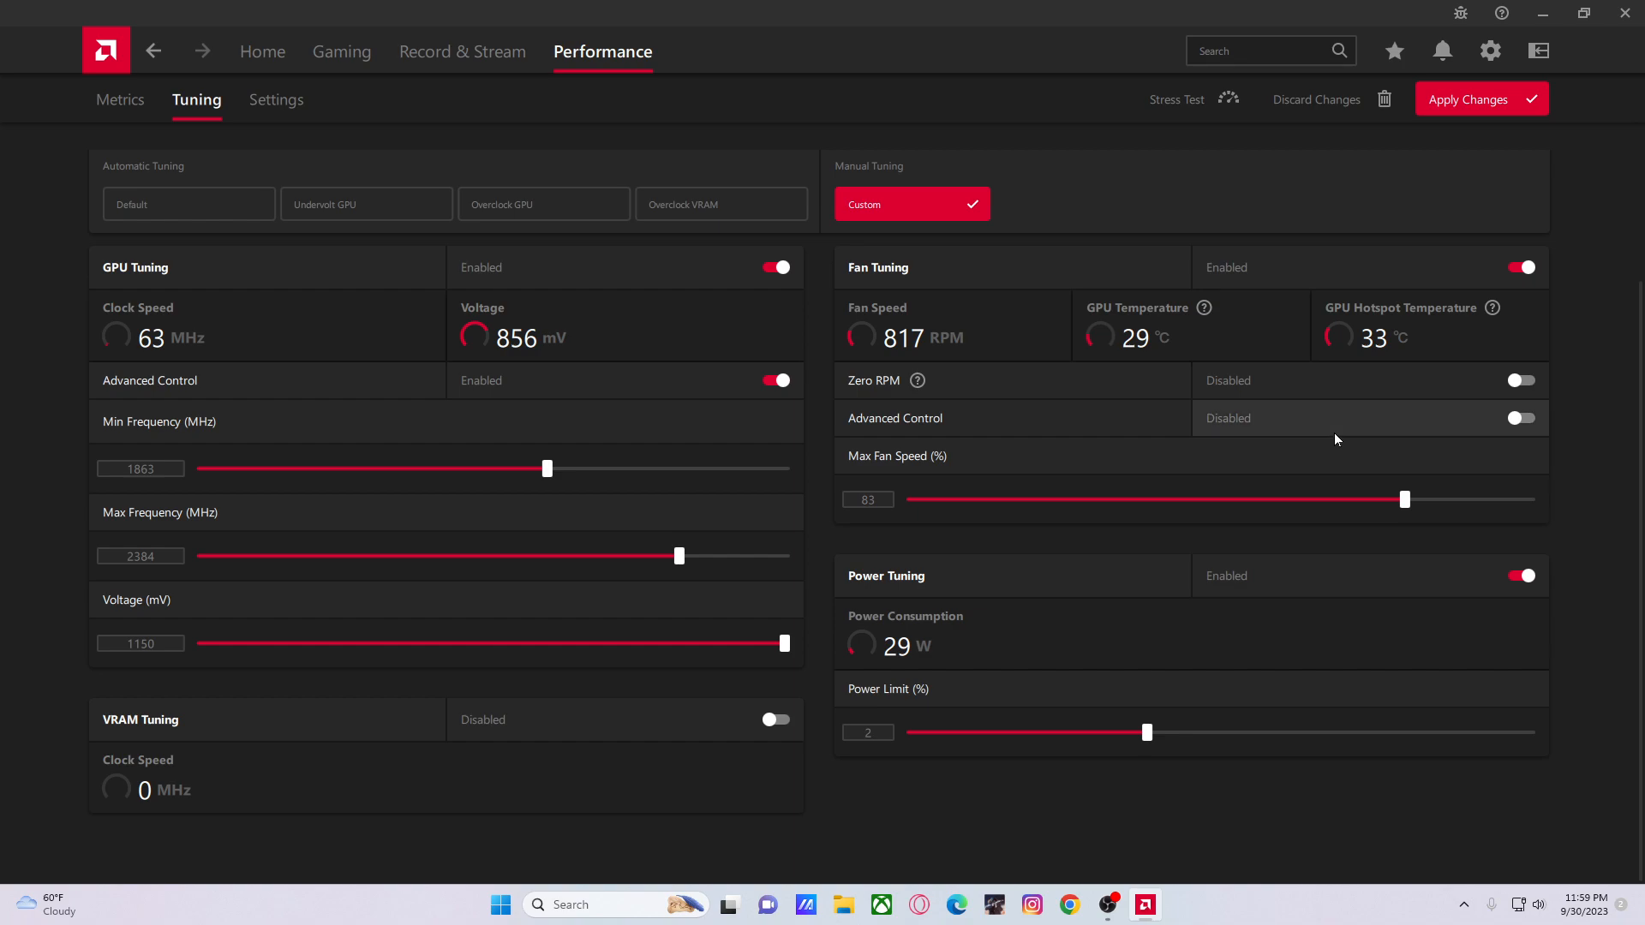
pyautogui.click(1482, 100)
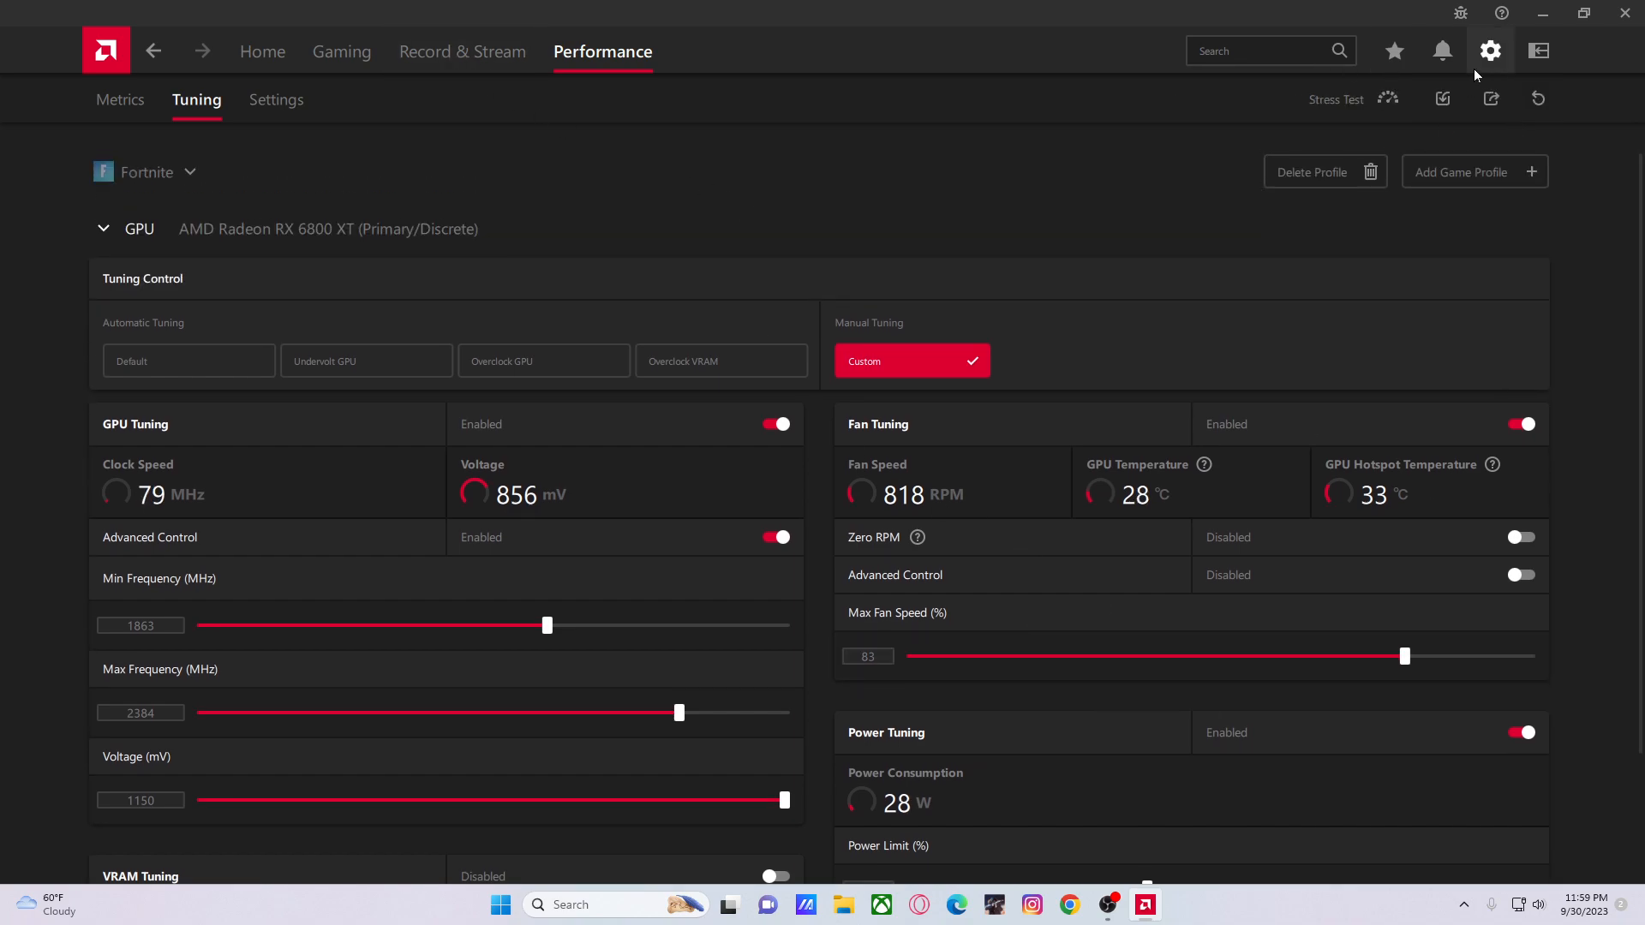
# Review the System, Hotkeys, ReLive VR and Preferences settings, then go to Gaming > Games
pyautogui.click(1489, 49)
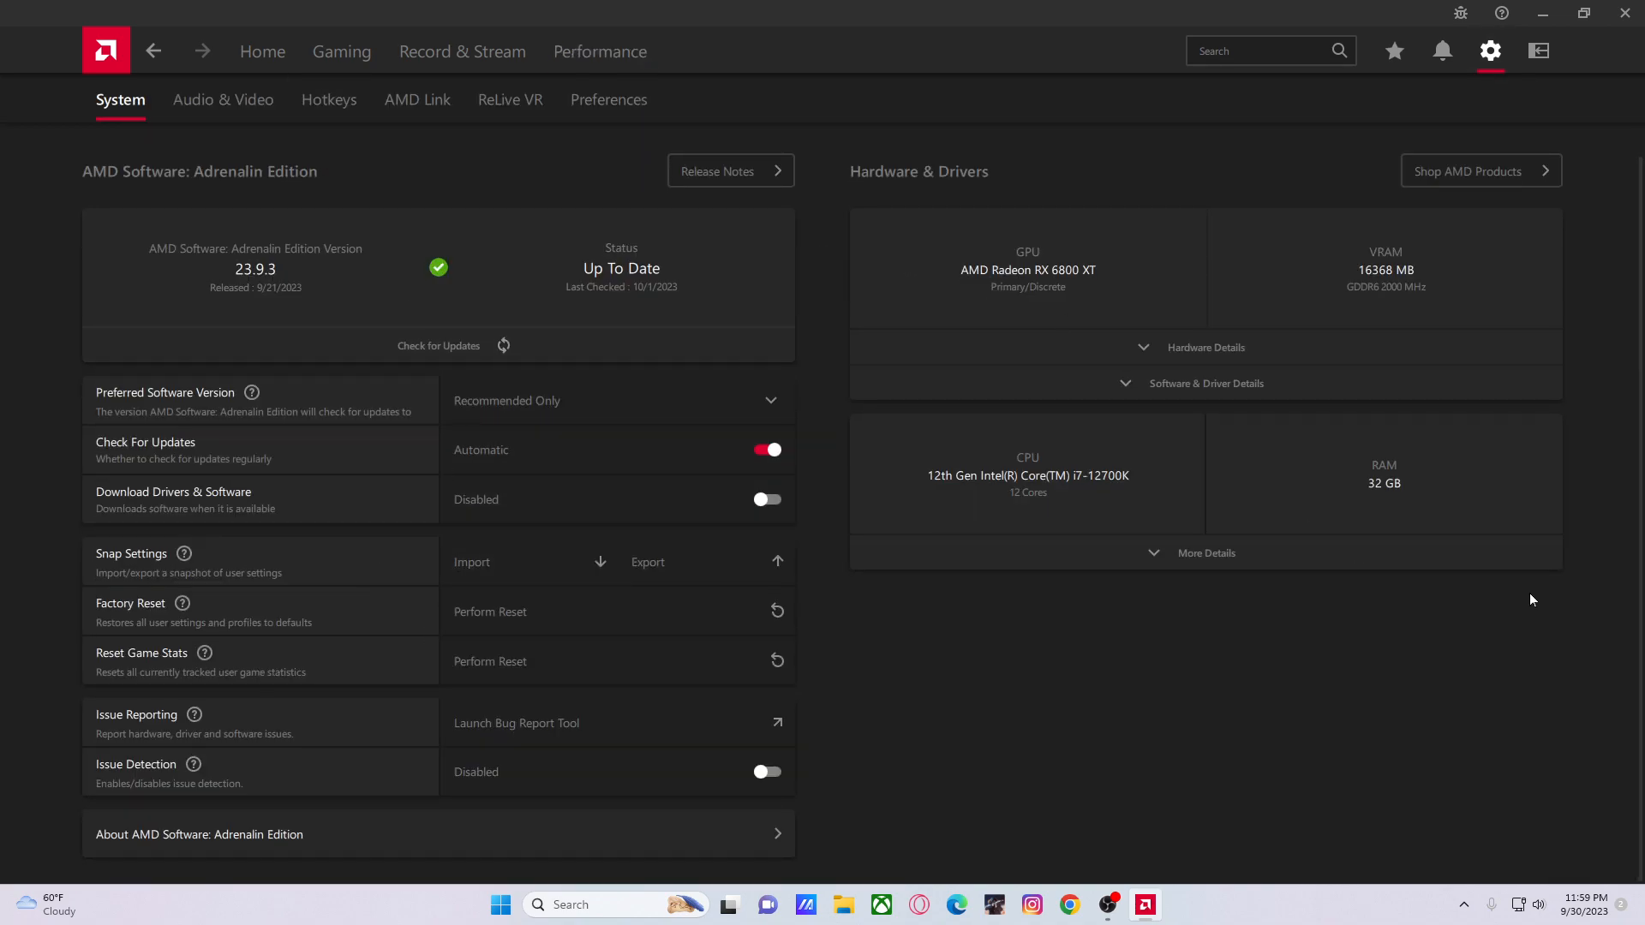
pyautogui.moveTo(271, 104)
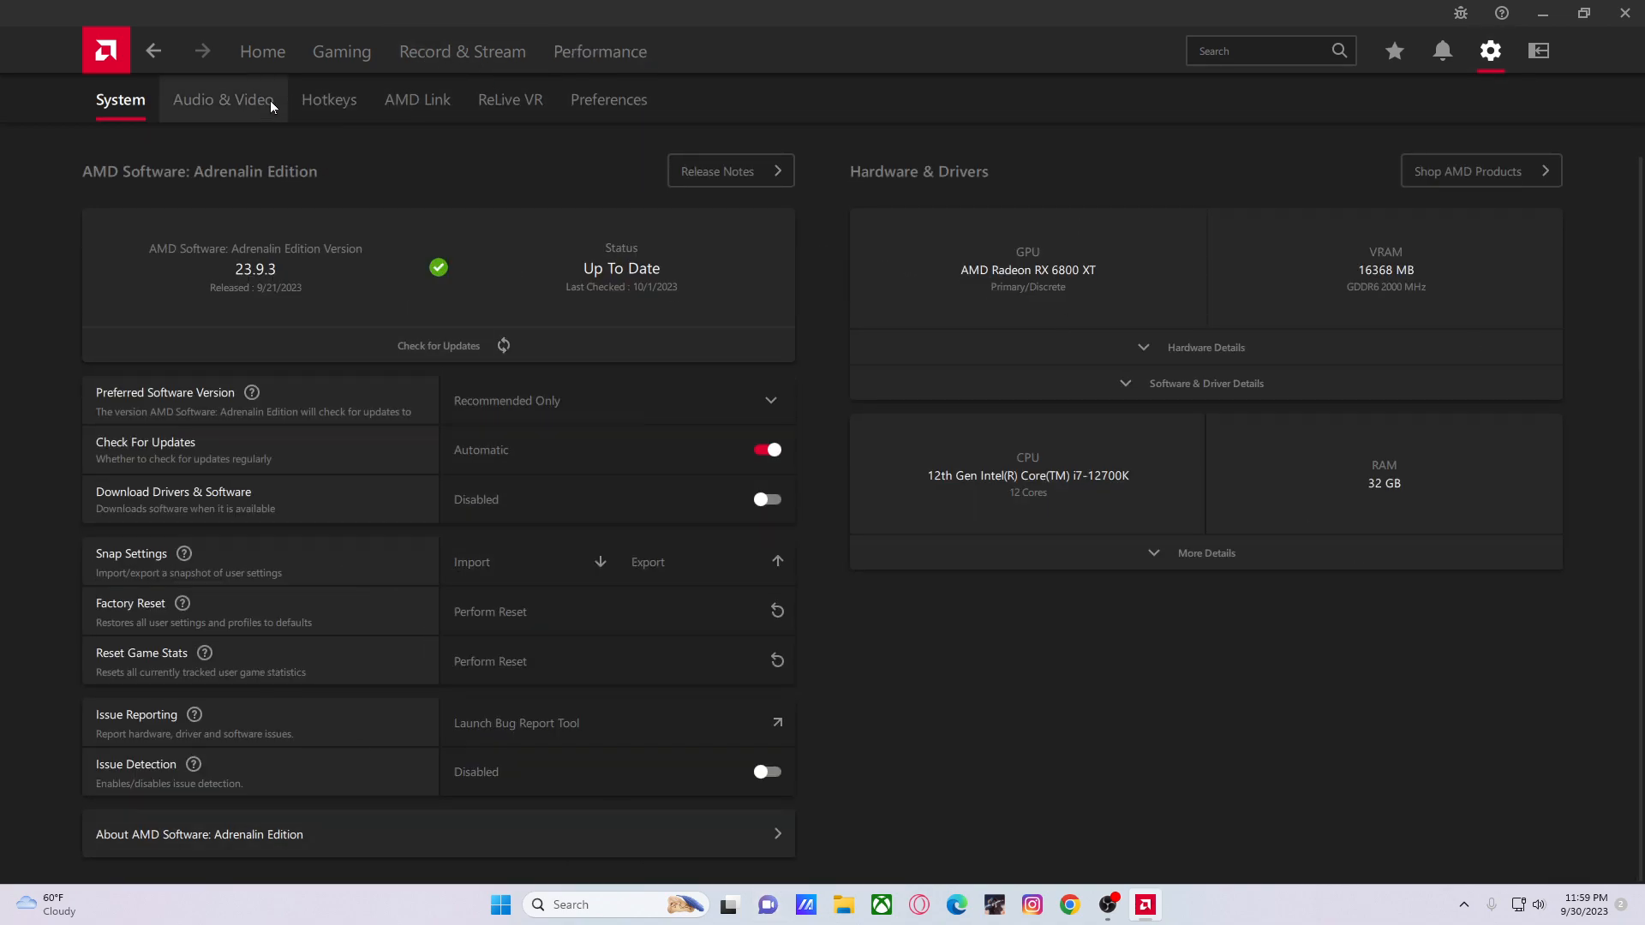
pyautogui.click(329, 100)
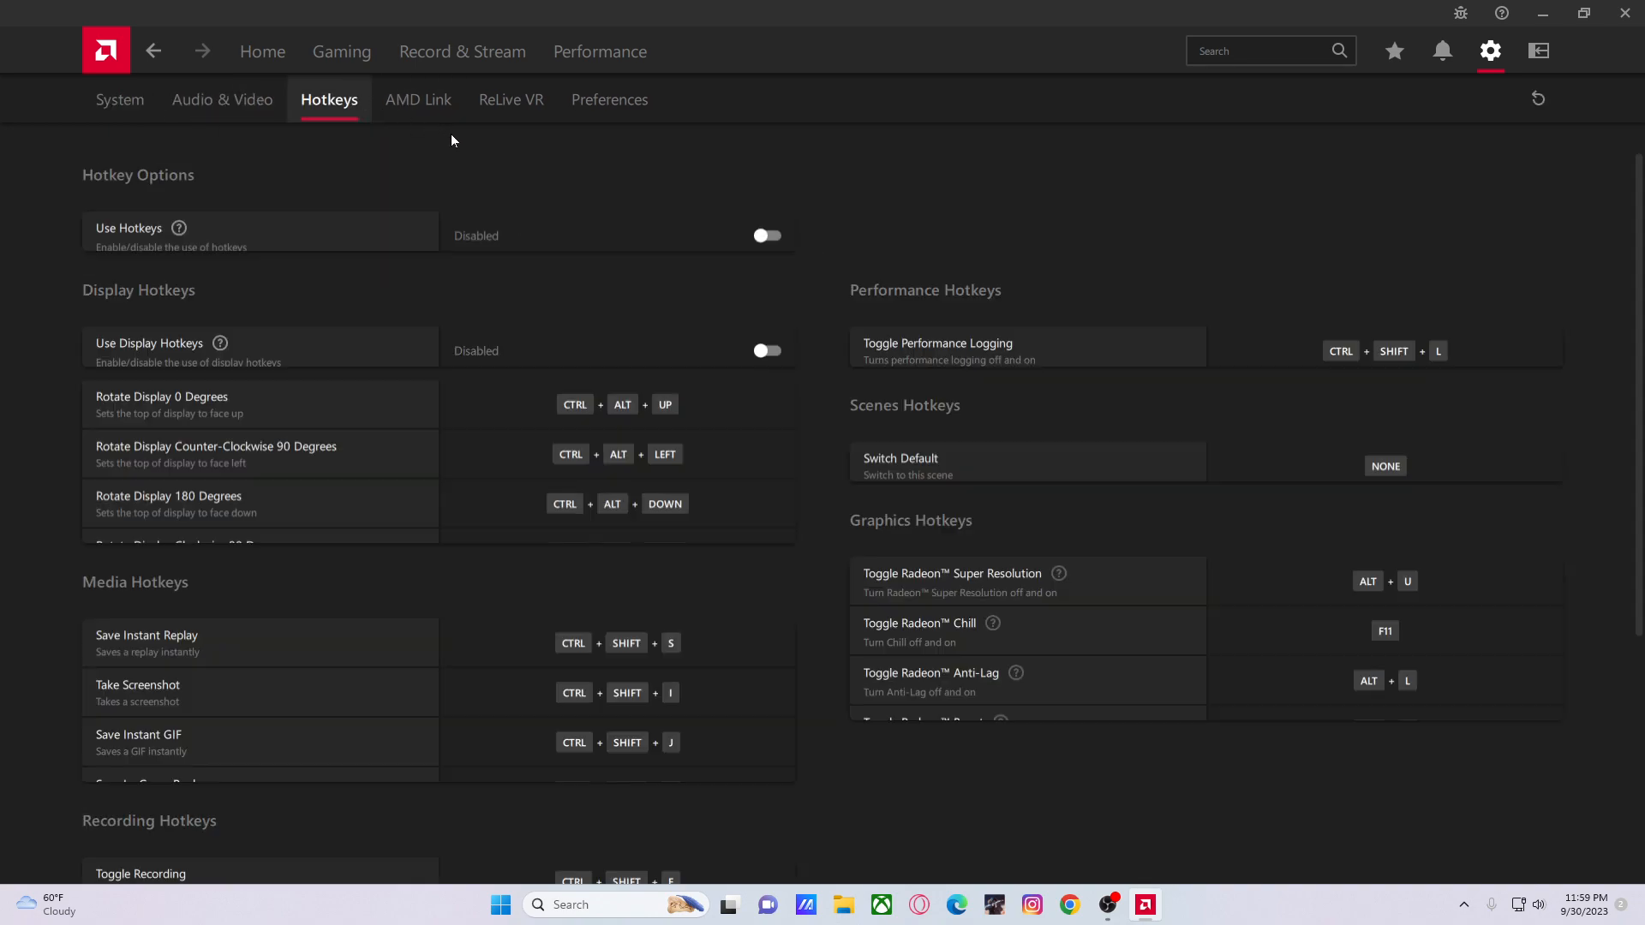
pyautogui.click(510, 99)
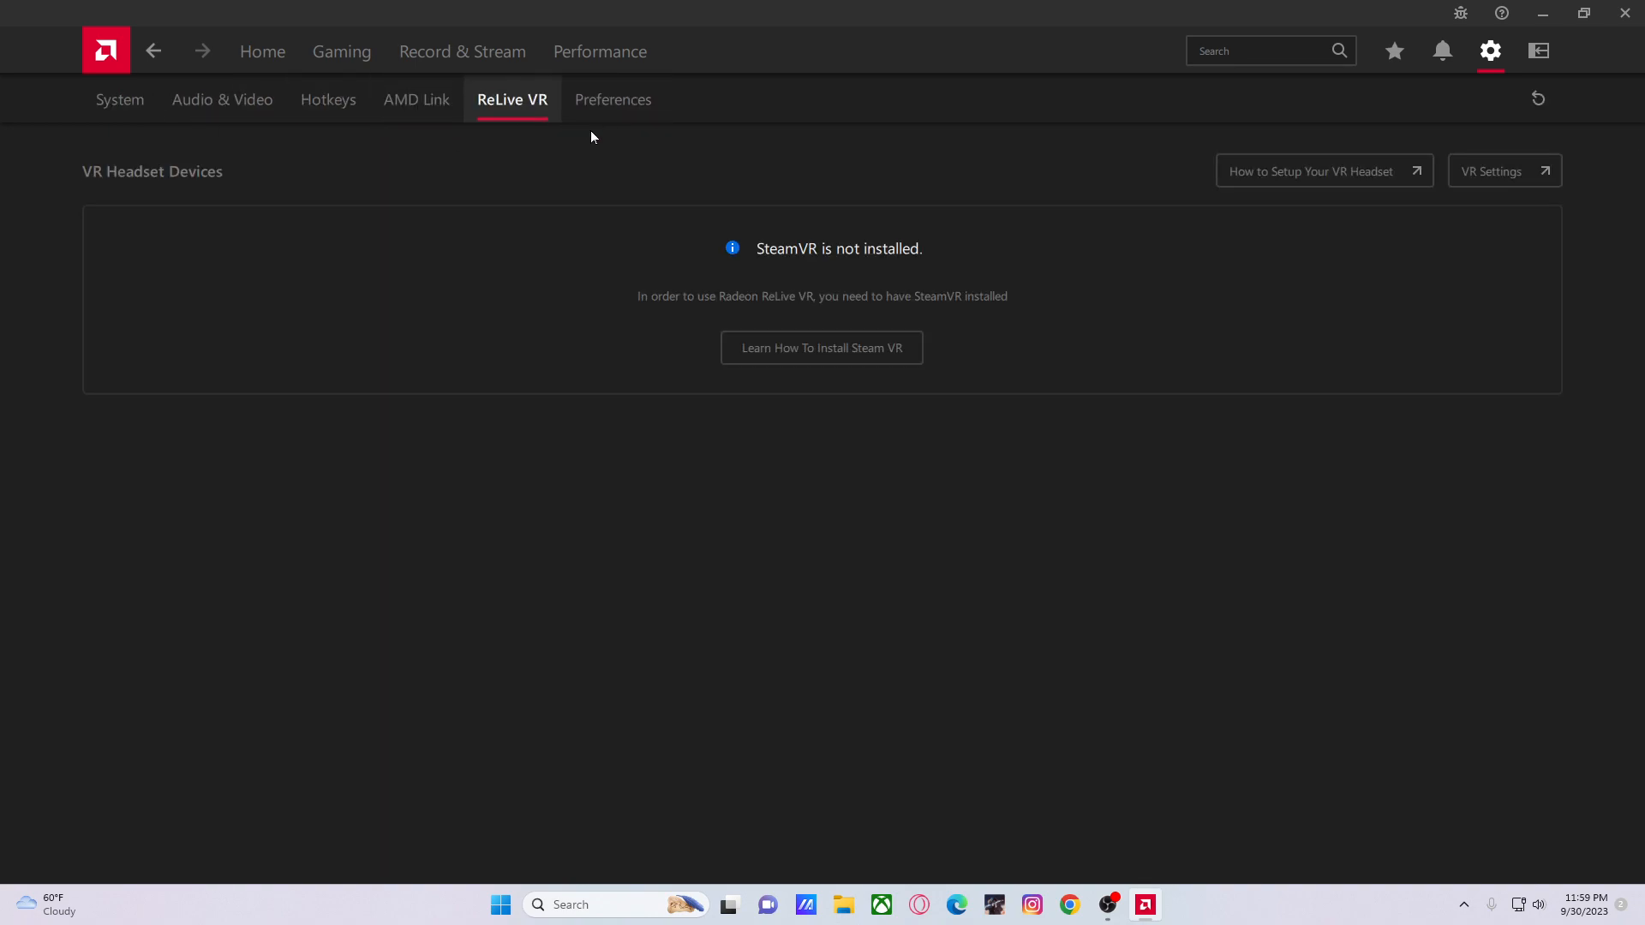
pyautogui.click(611, 99)
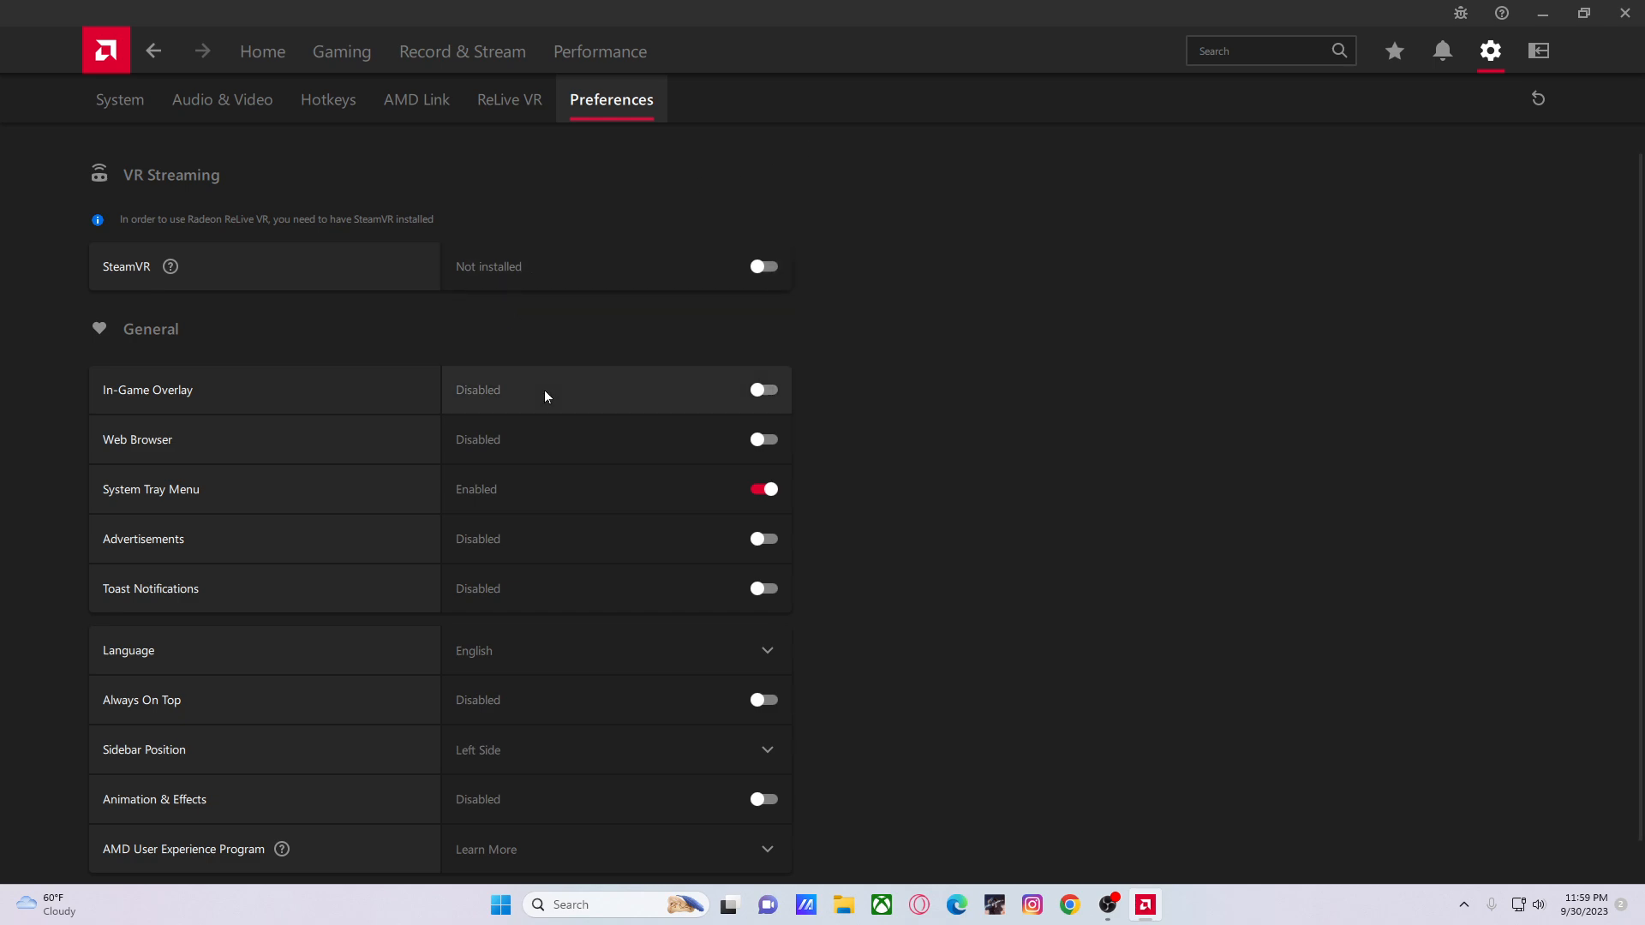
pyautogui.moveTo(517, 356)
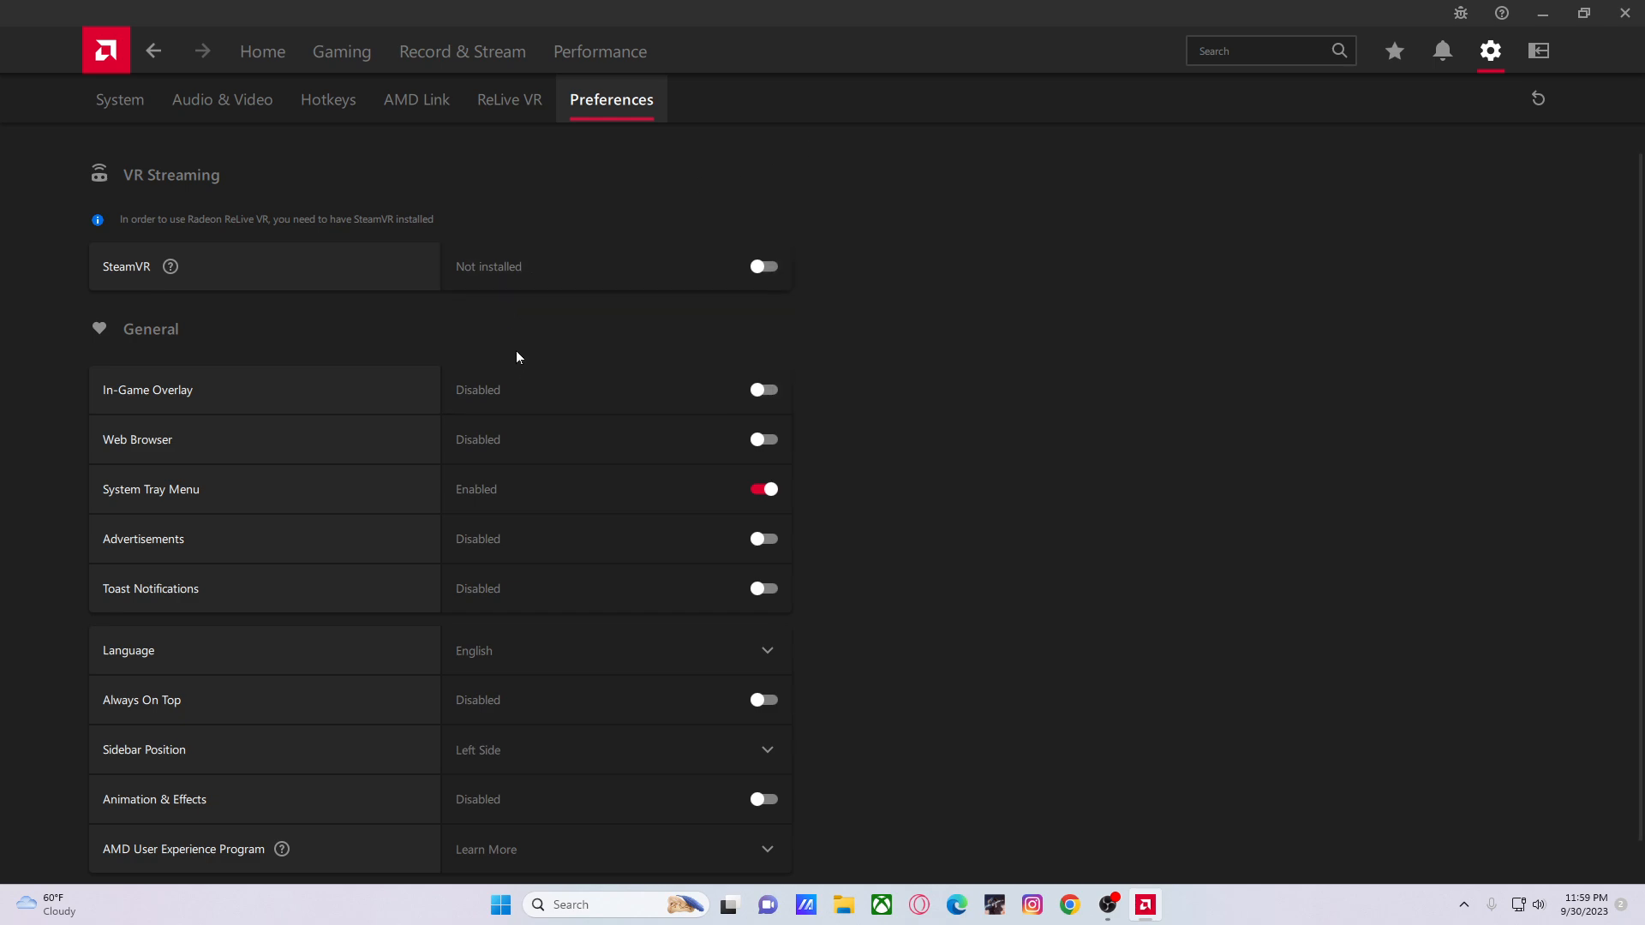
pyautogui.moveTo(533, 78)
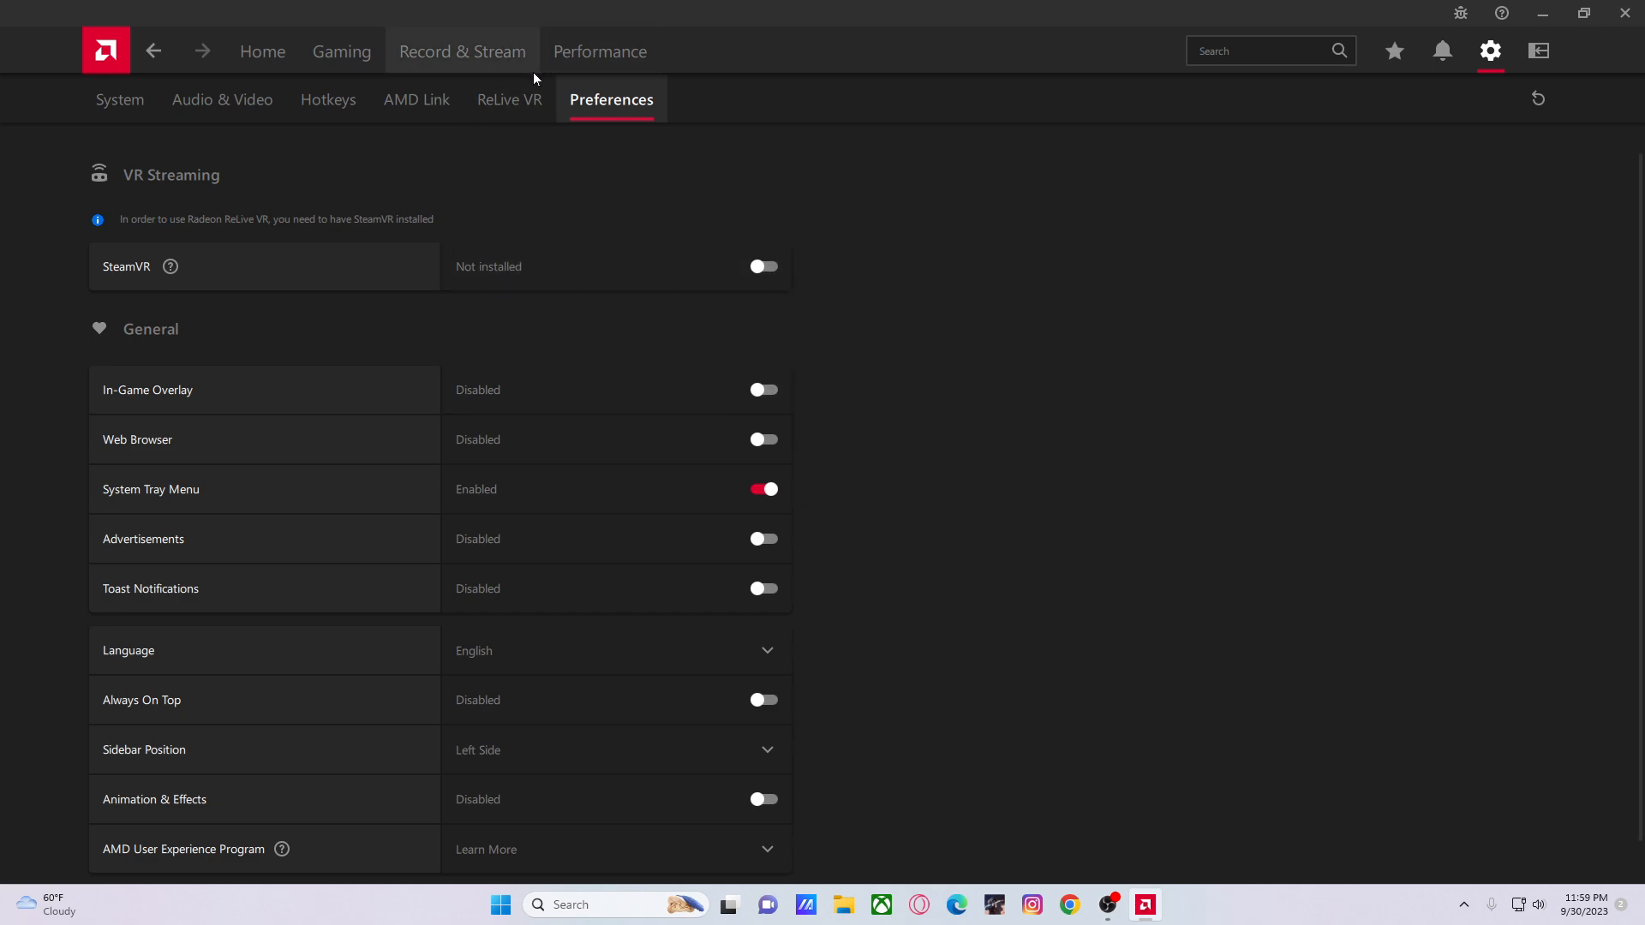
pyautogui.moveTo(579, 55)
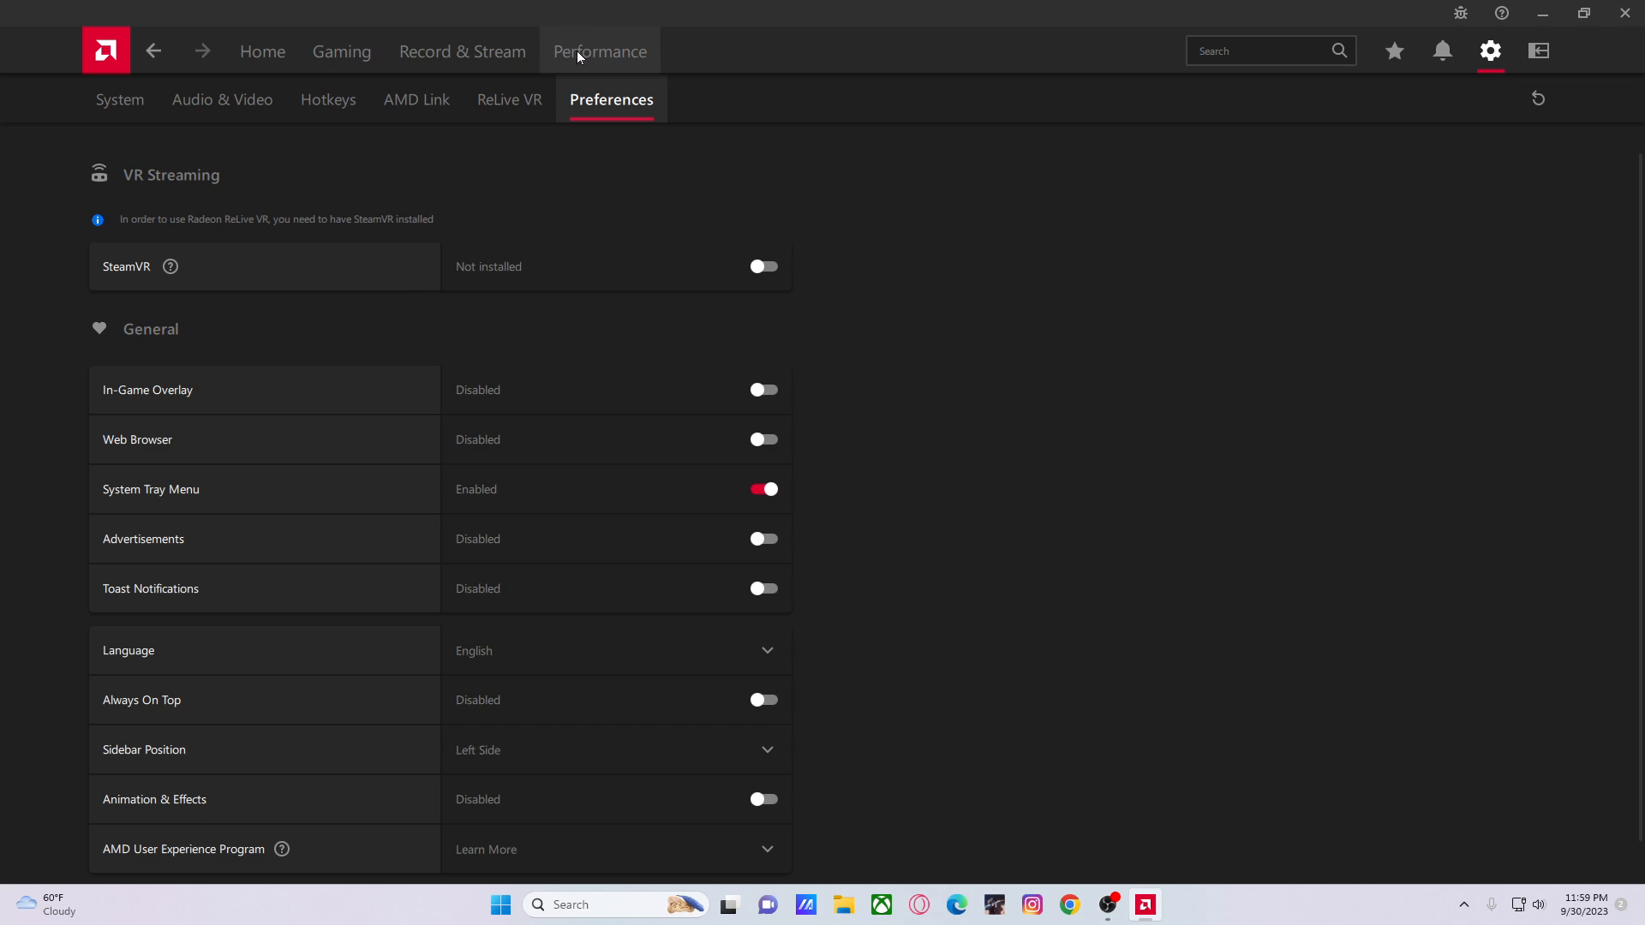
pyautogui.click(340, 52)
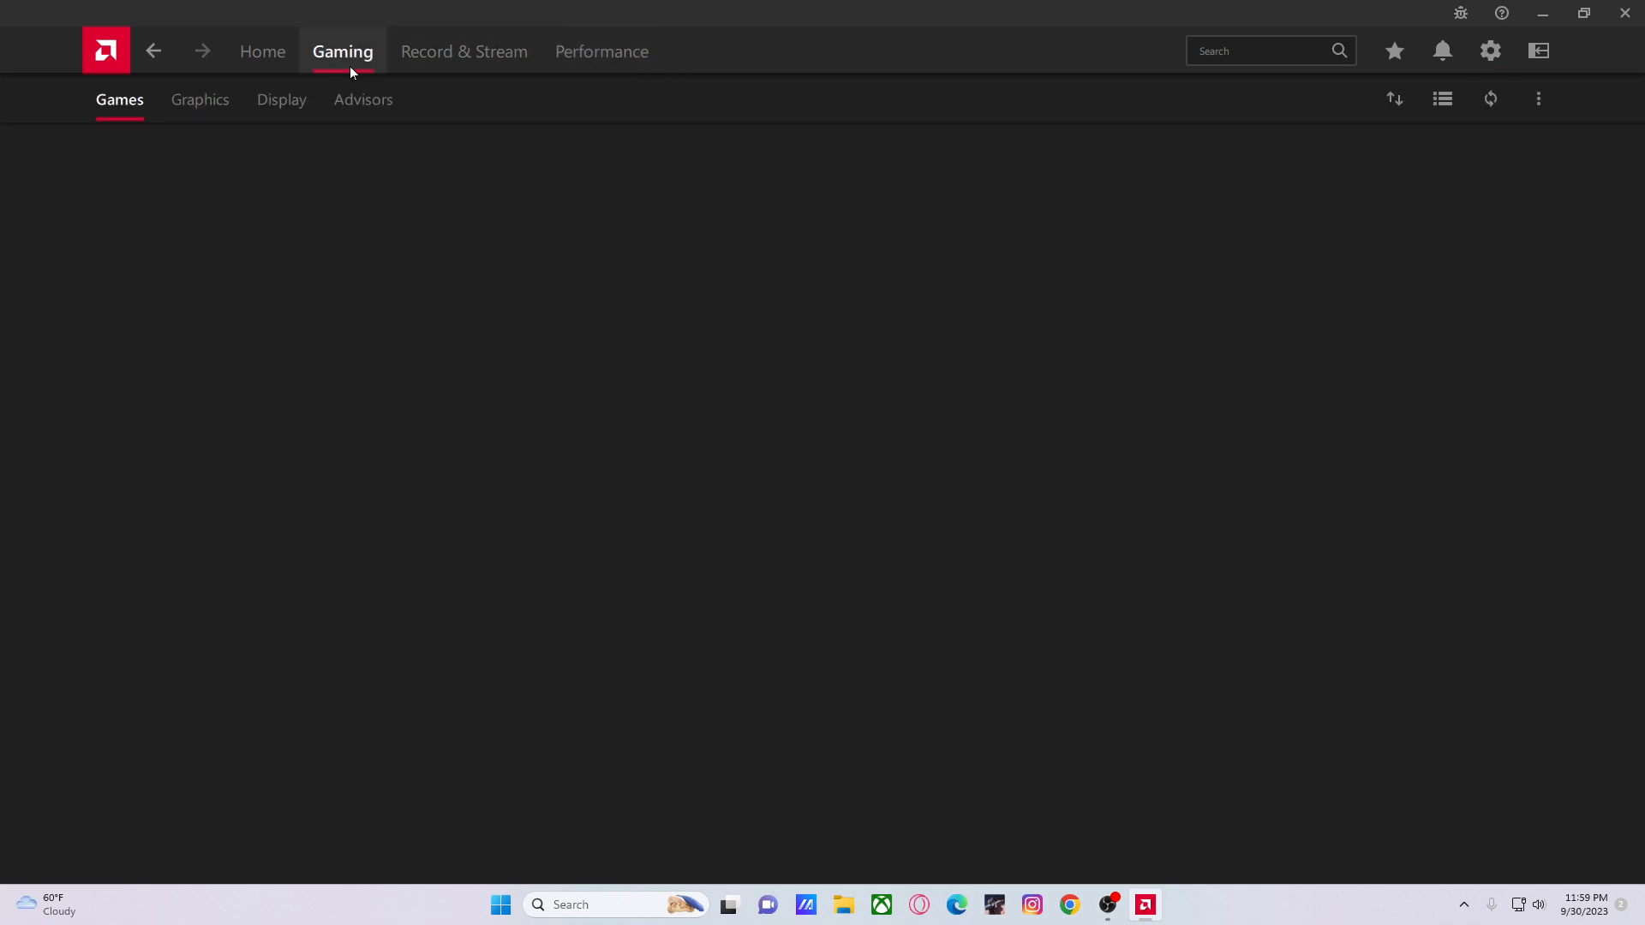
# Show the Gaming Display options with FreeSync Premium left enabled and 6500 colour temperature
pyautogui.click(281, 99)
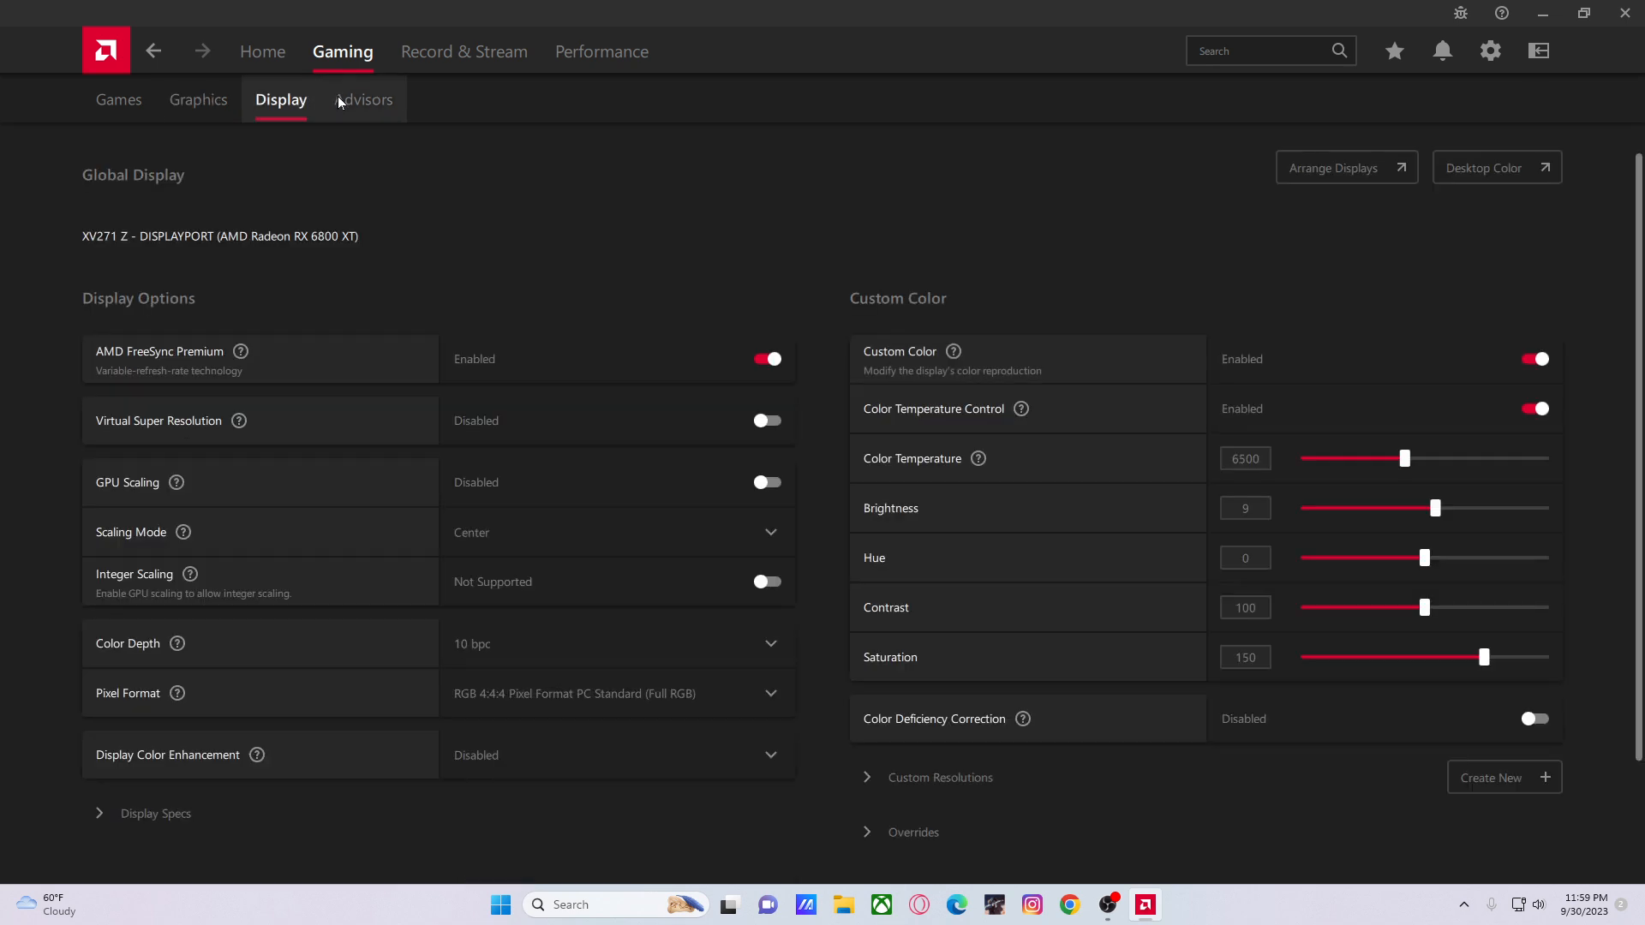
pyautogui.moveTo(240, 351)
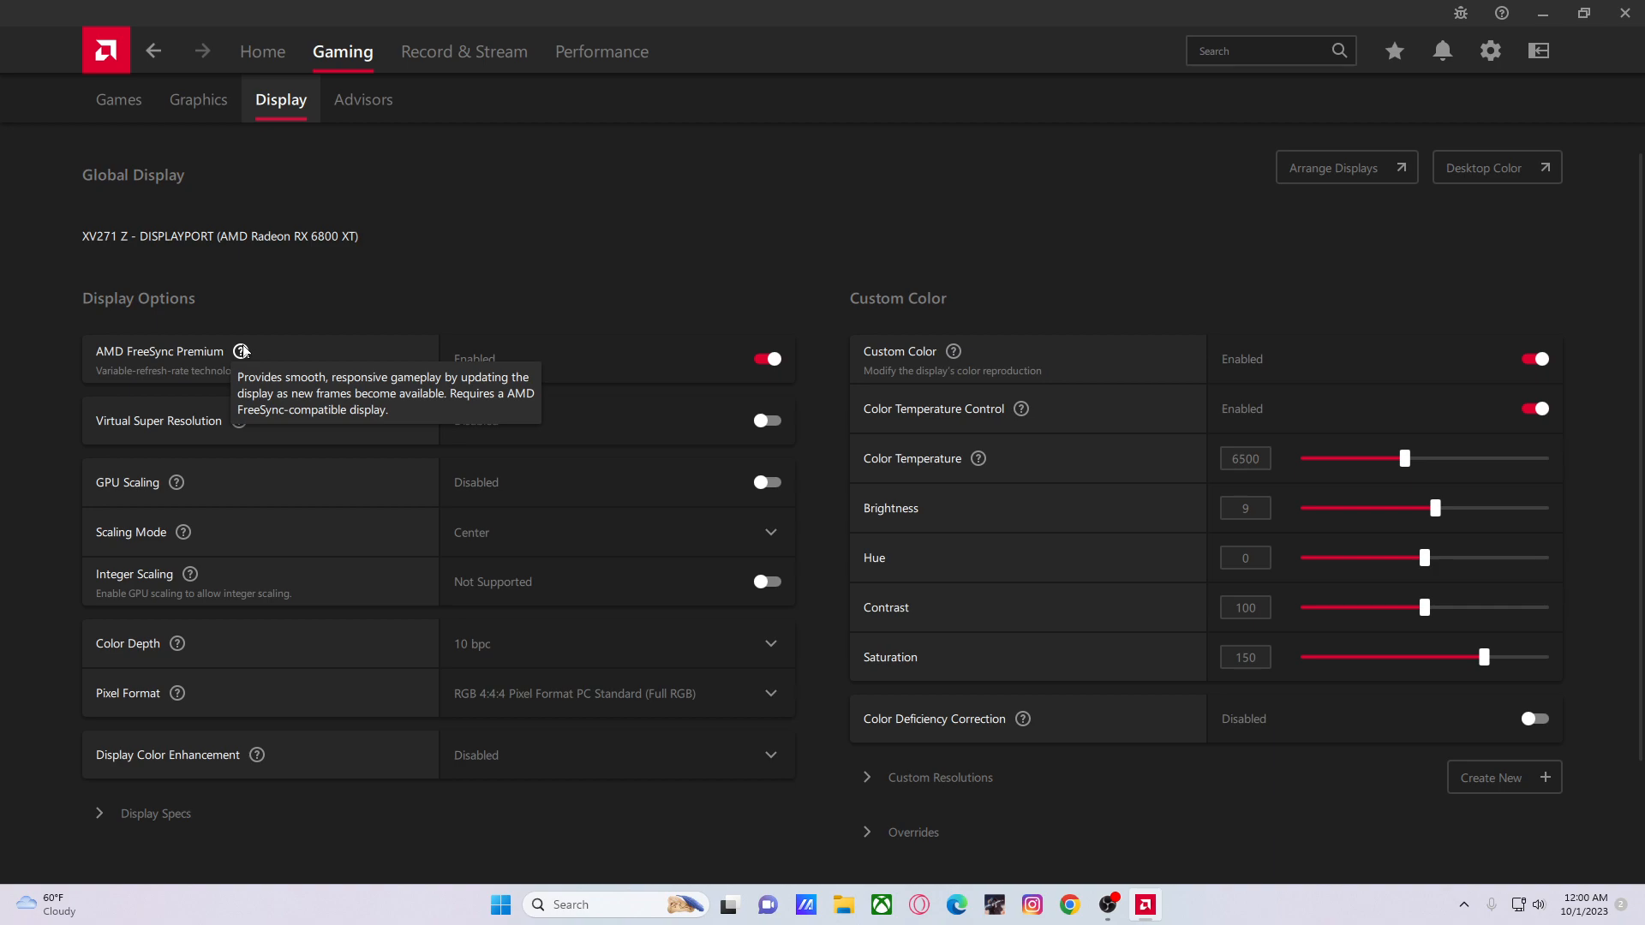
pyautogui.moveTo(249, 349)
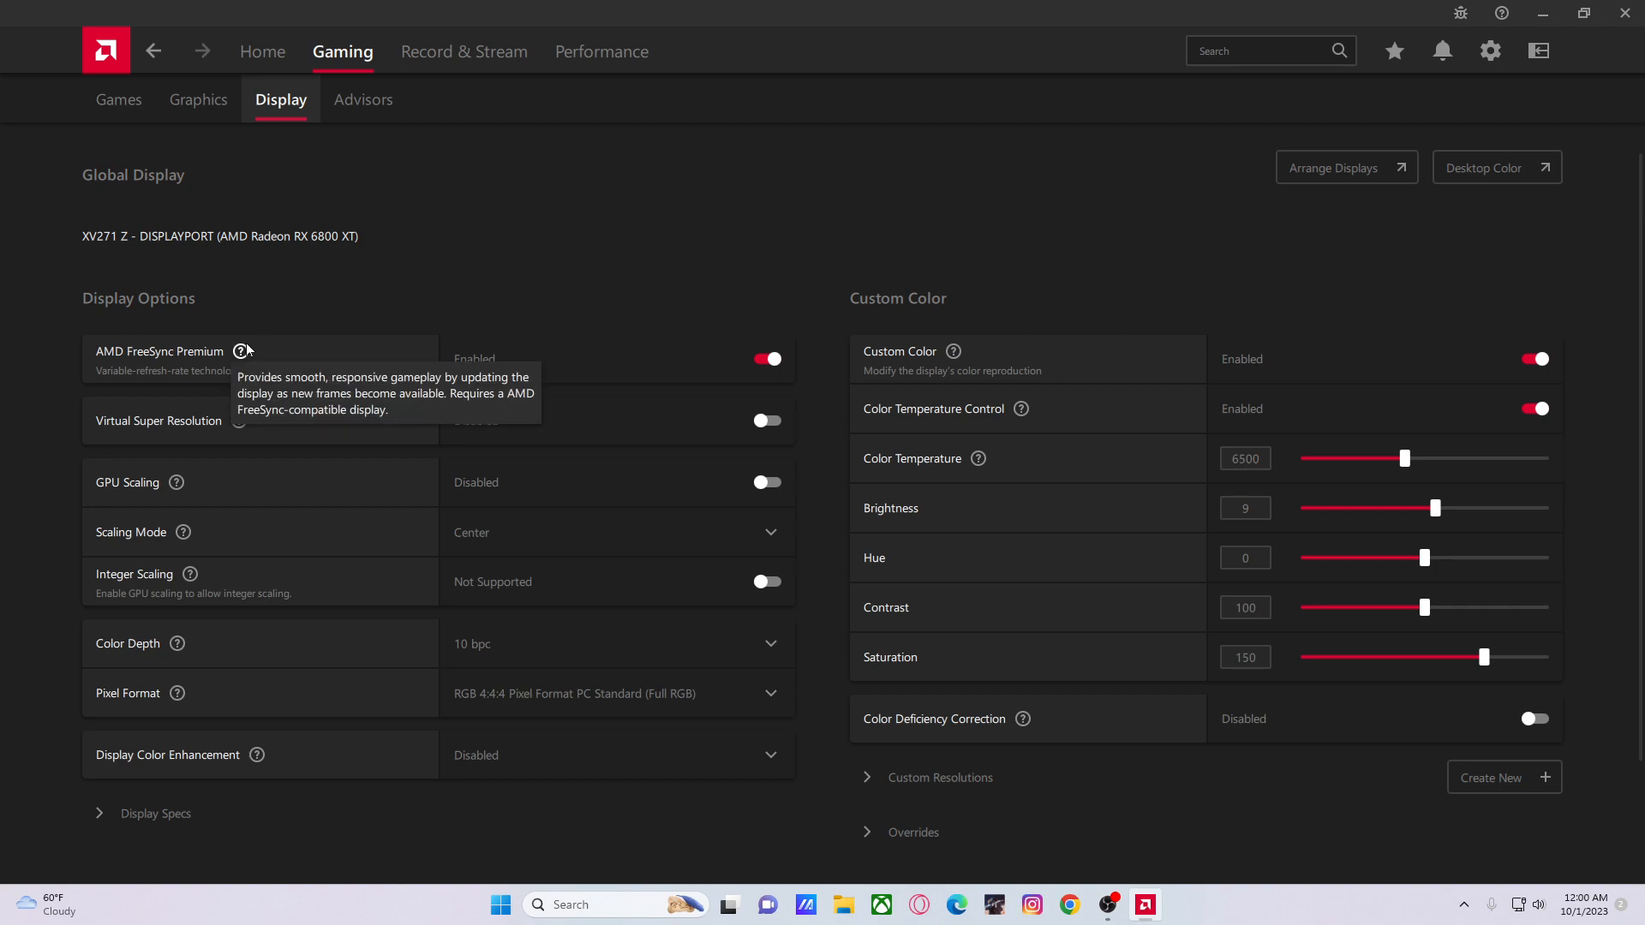
pyautogui.moveTo(448, 272)
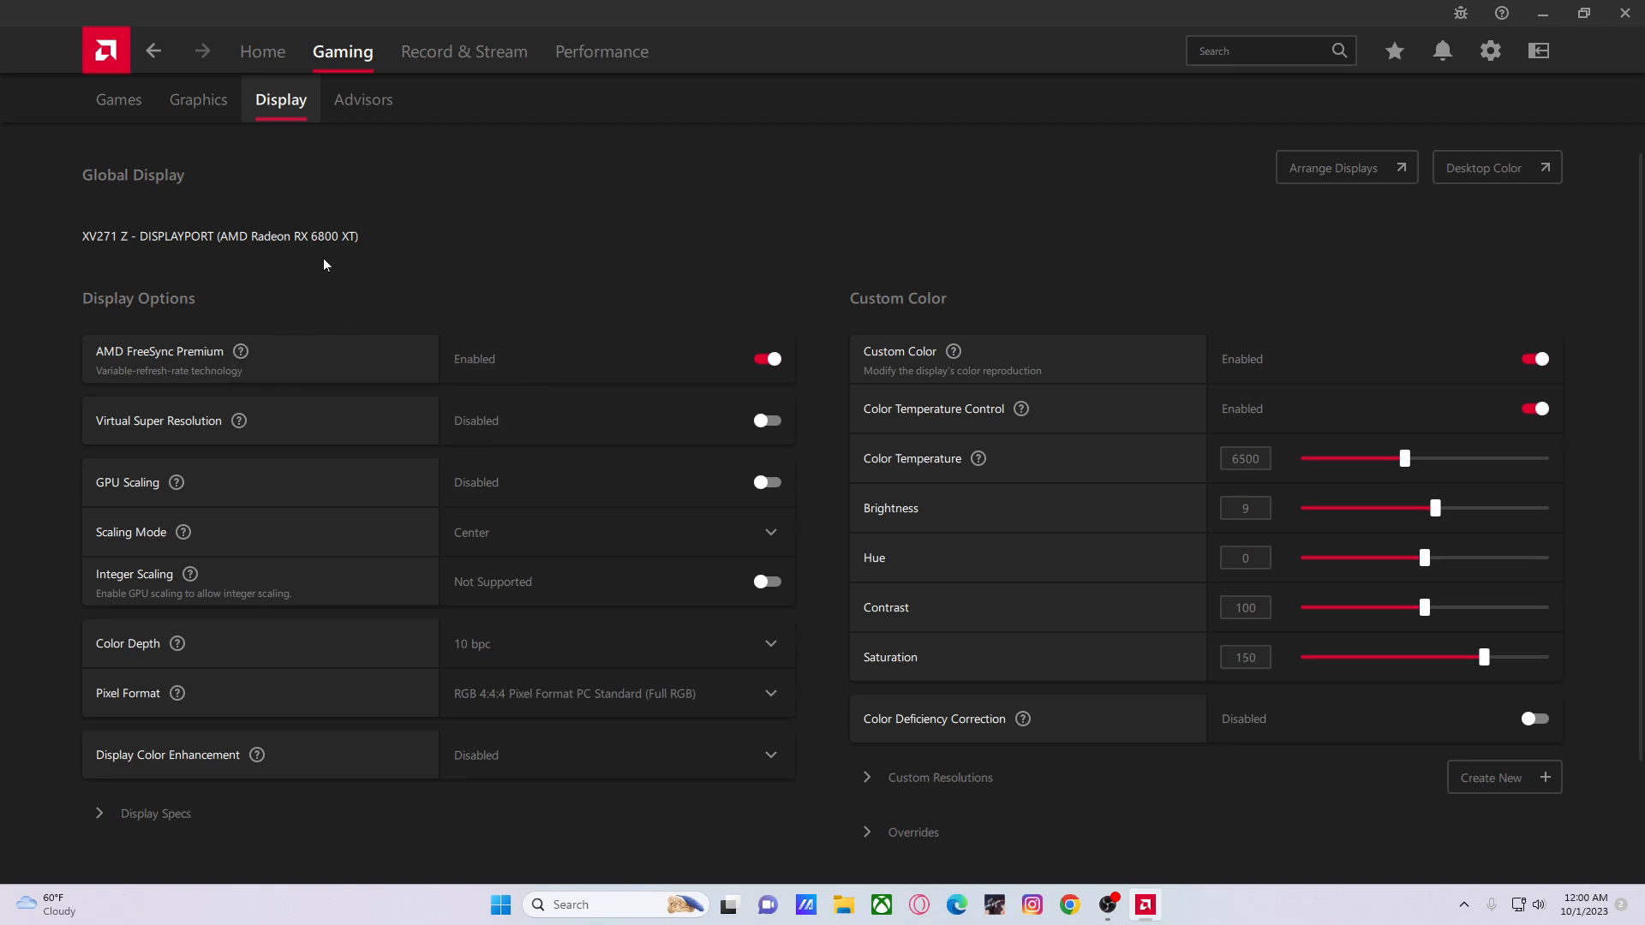
pyautogui.moveTo(317, 272)
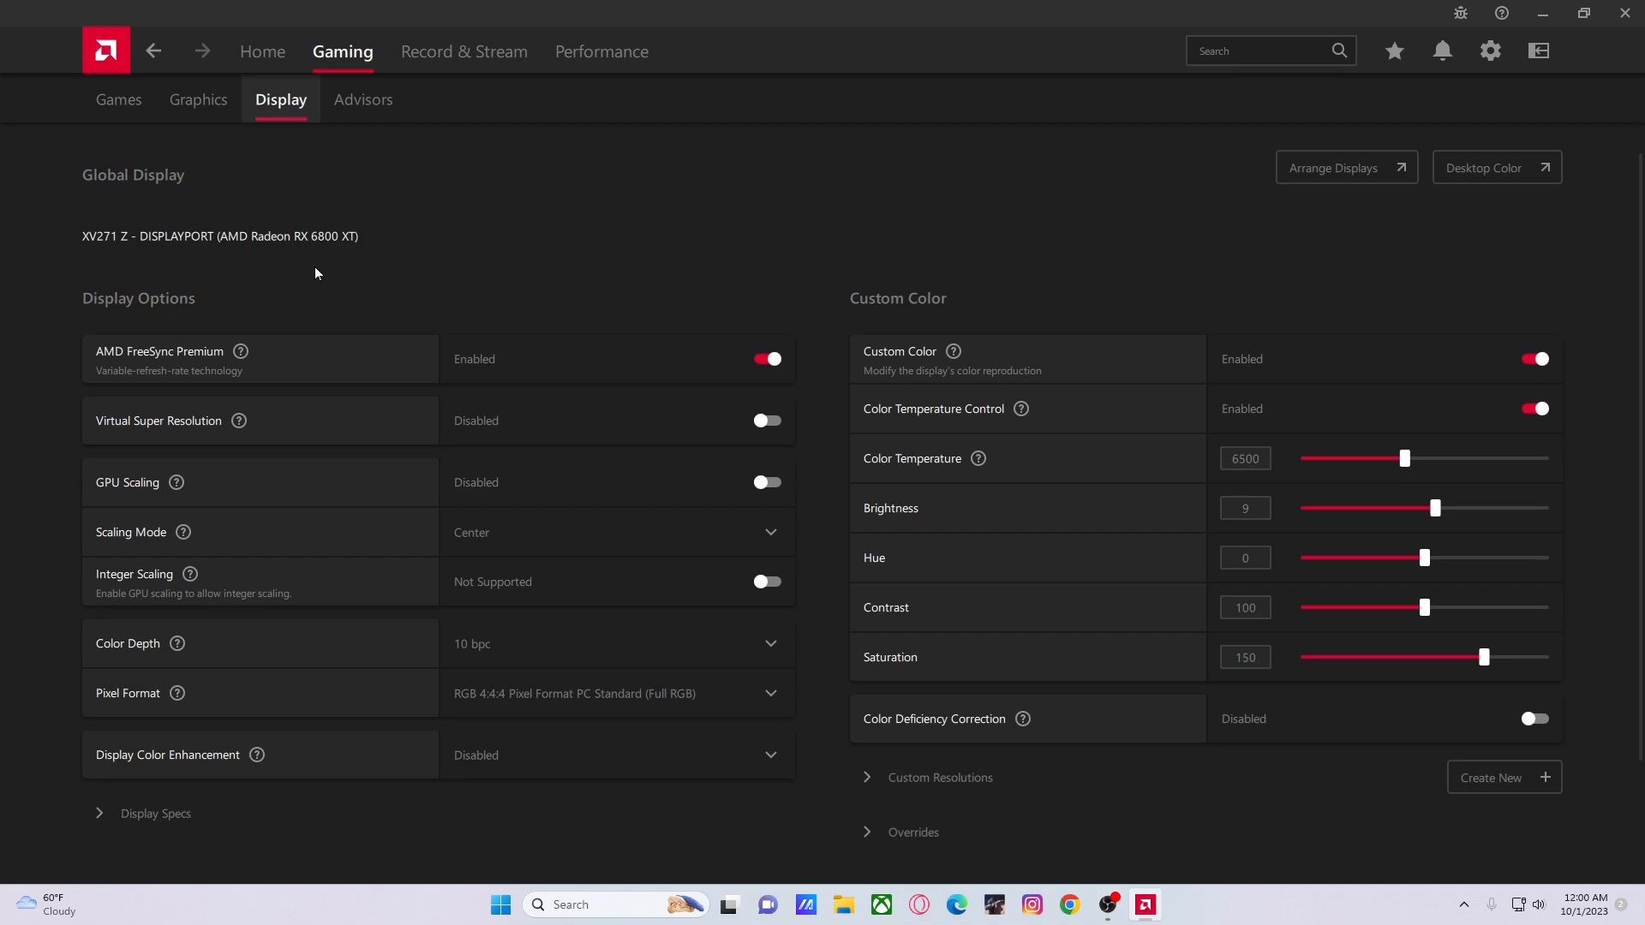
pyautogui.moveTo(261, 348)
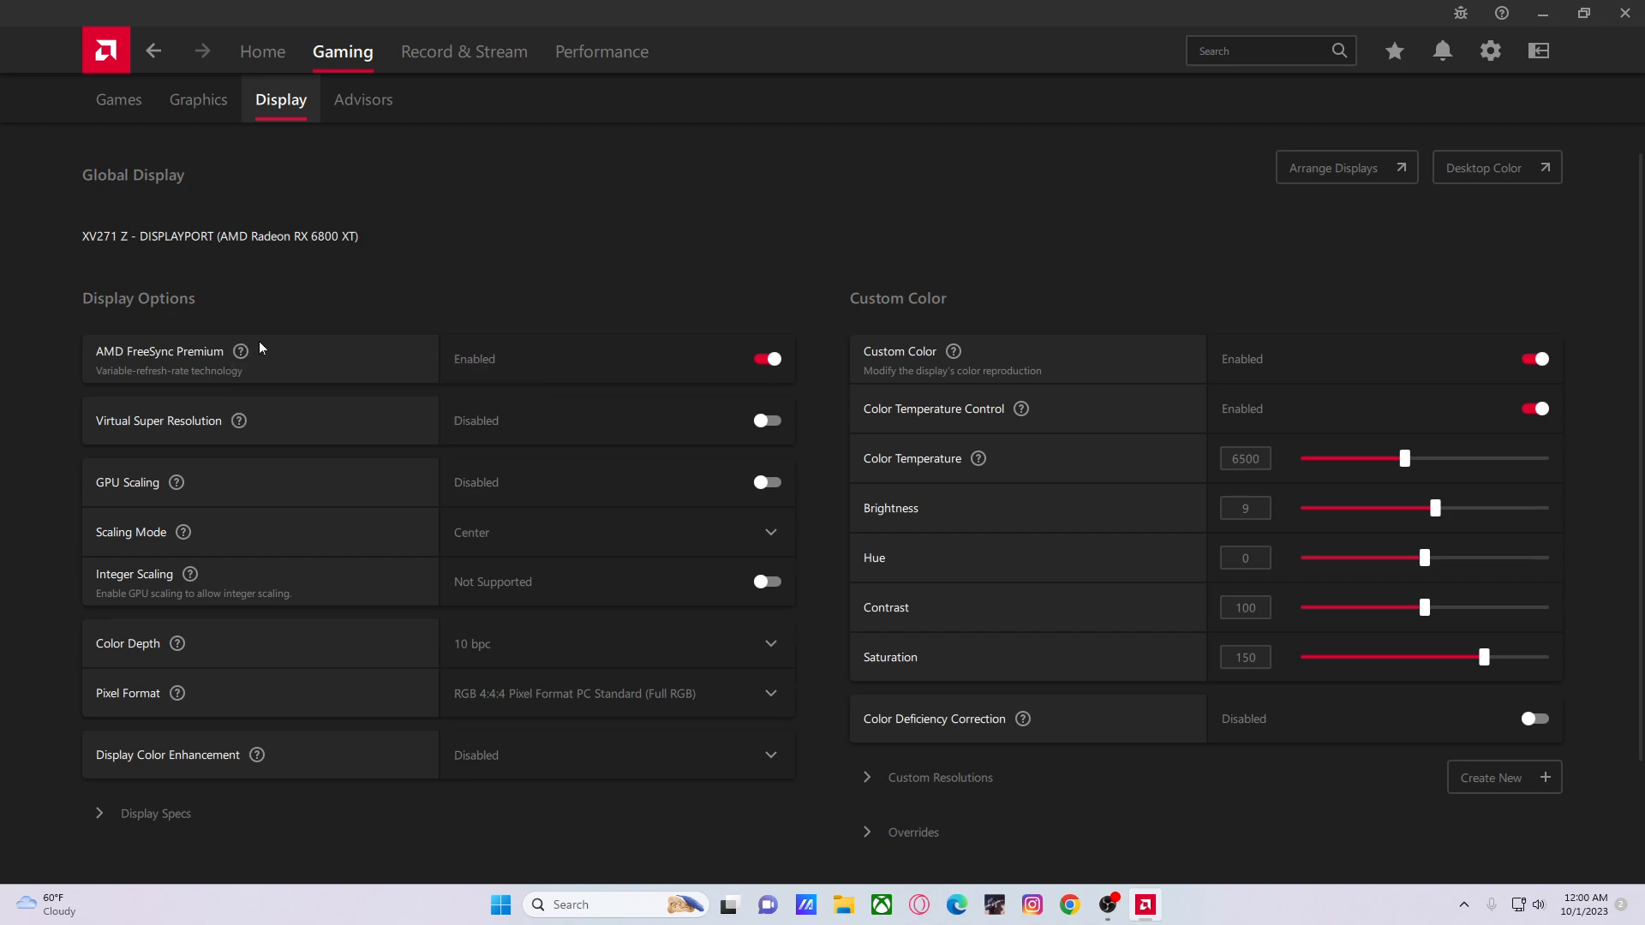
pyautogui.moveTo(594, 365)
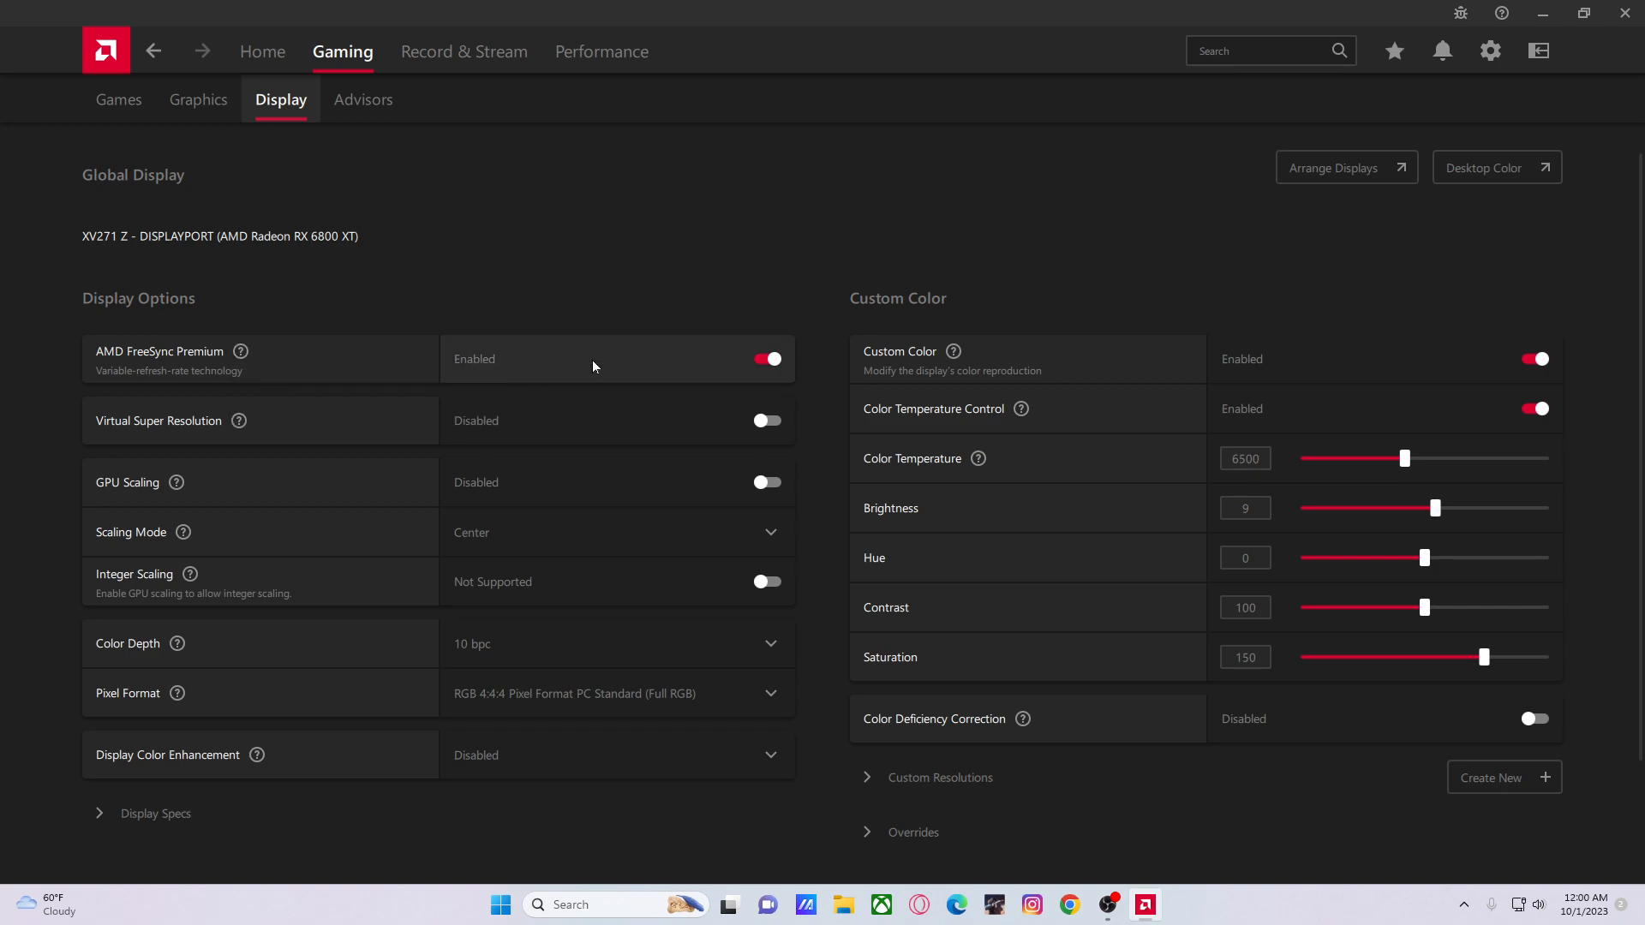
pyautogui.moveTo(750, 378)
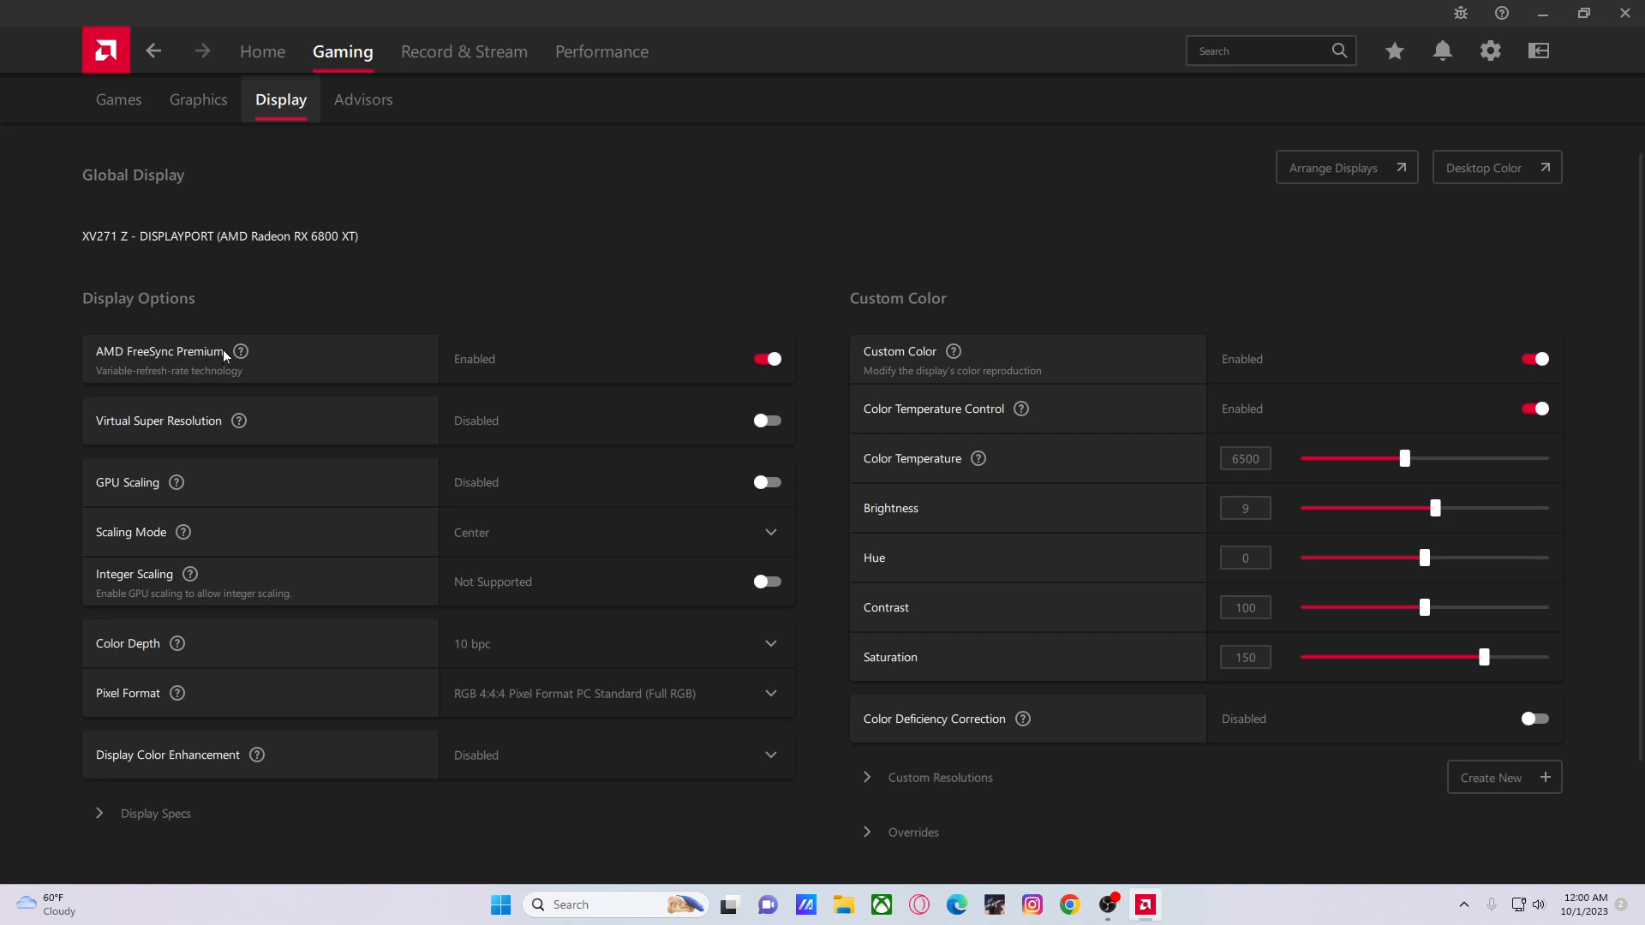
pyautogui.moveTo(473, 302)
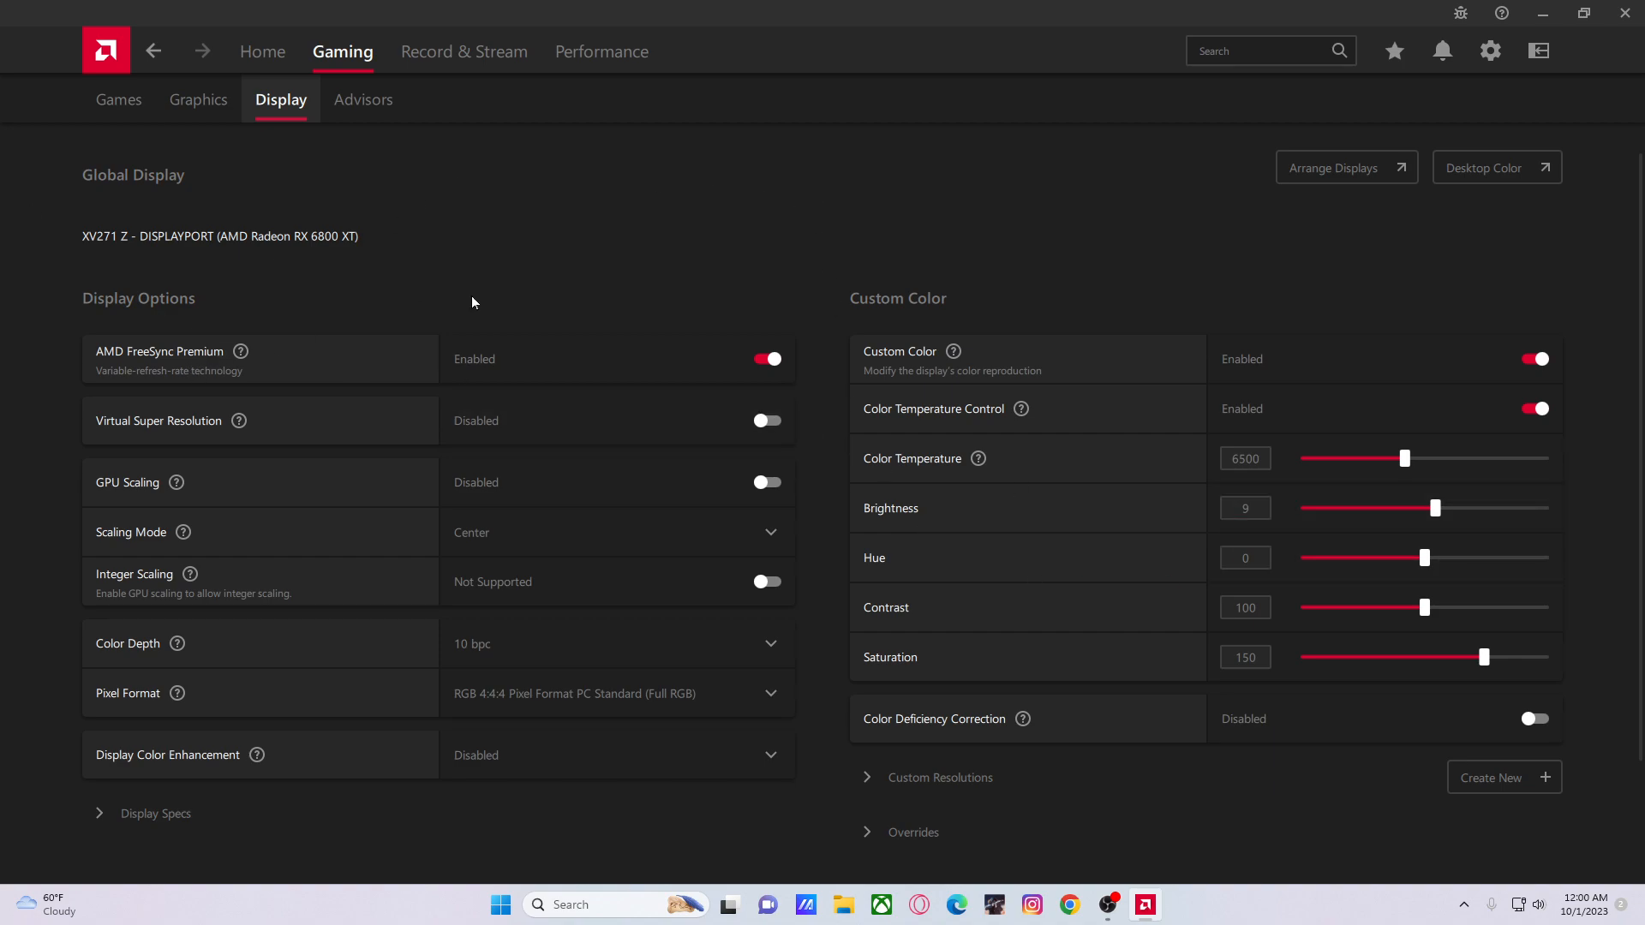